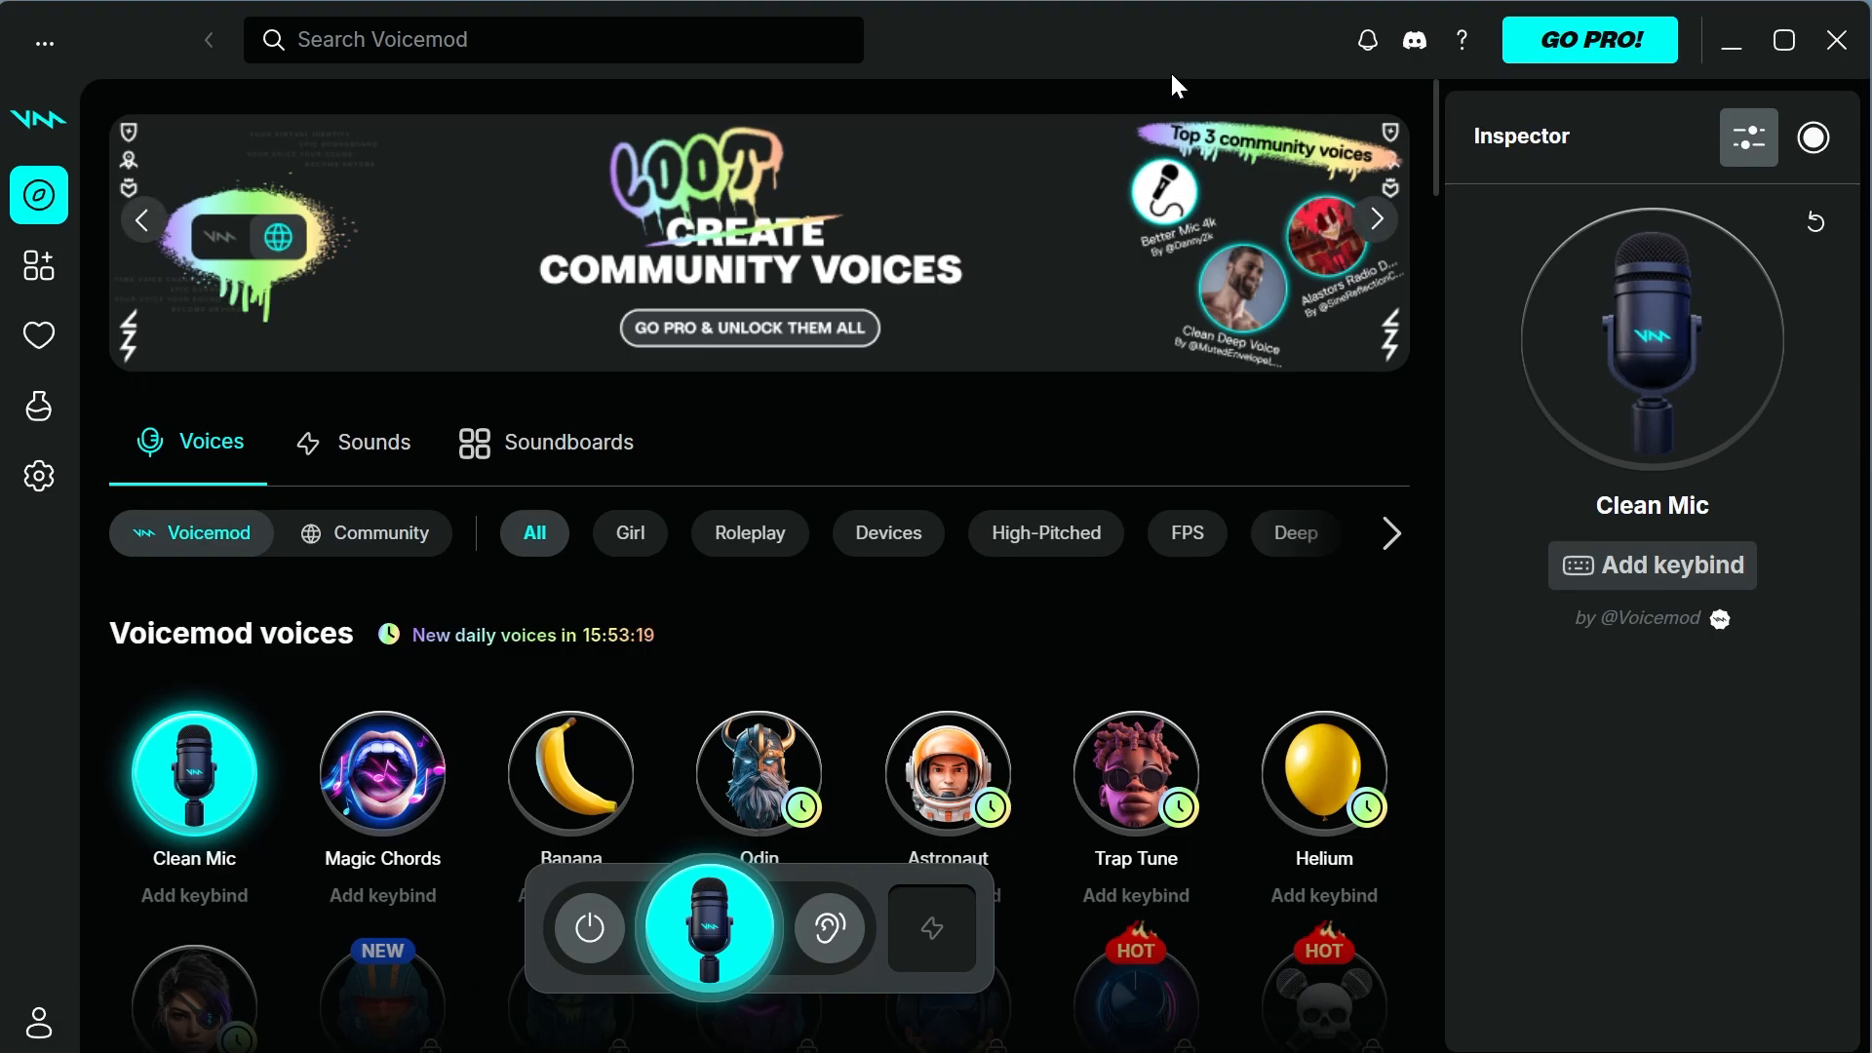
mouse_move(1128, 65)
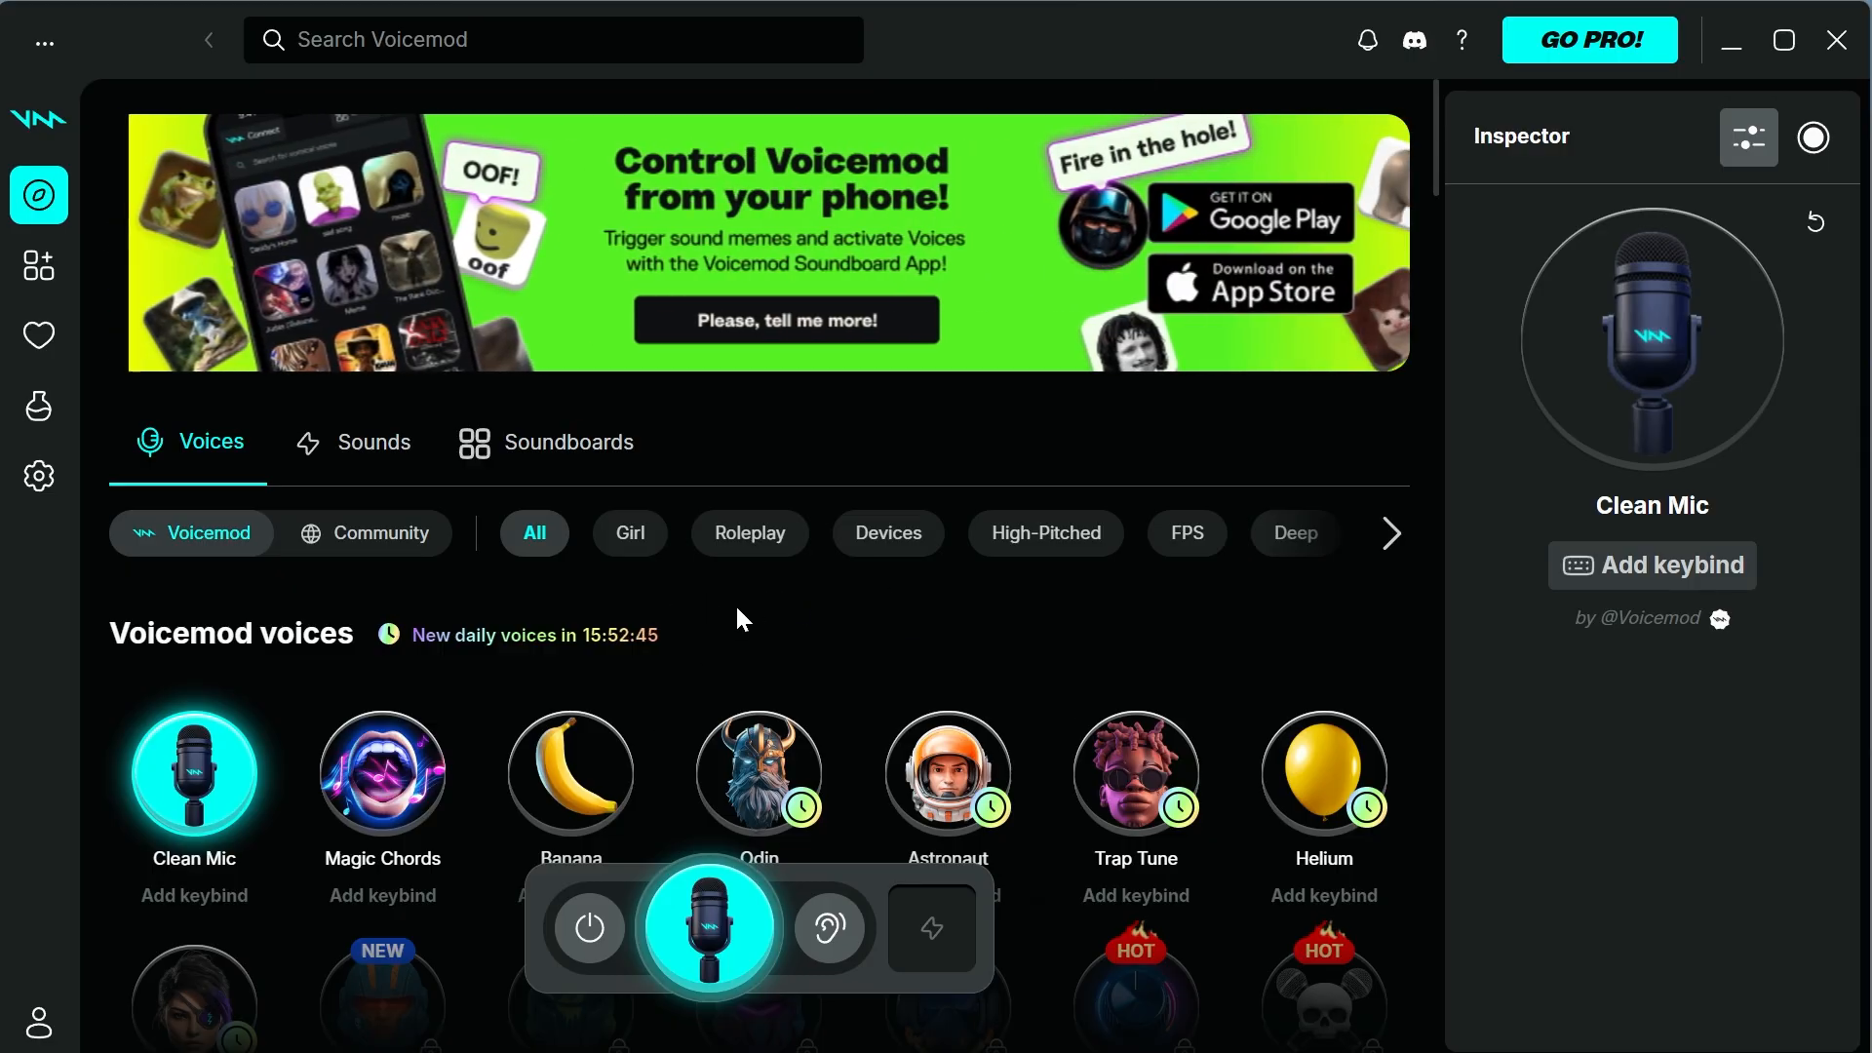
mouse_move(797, 616)
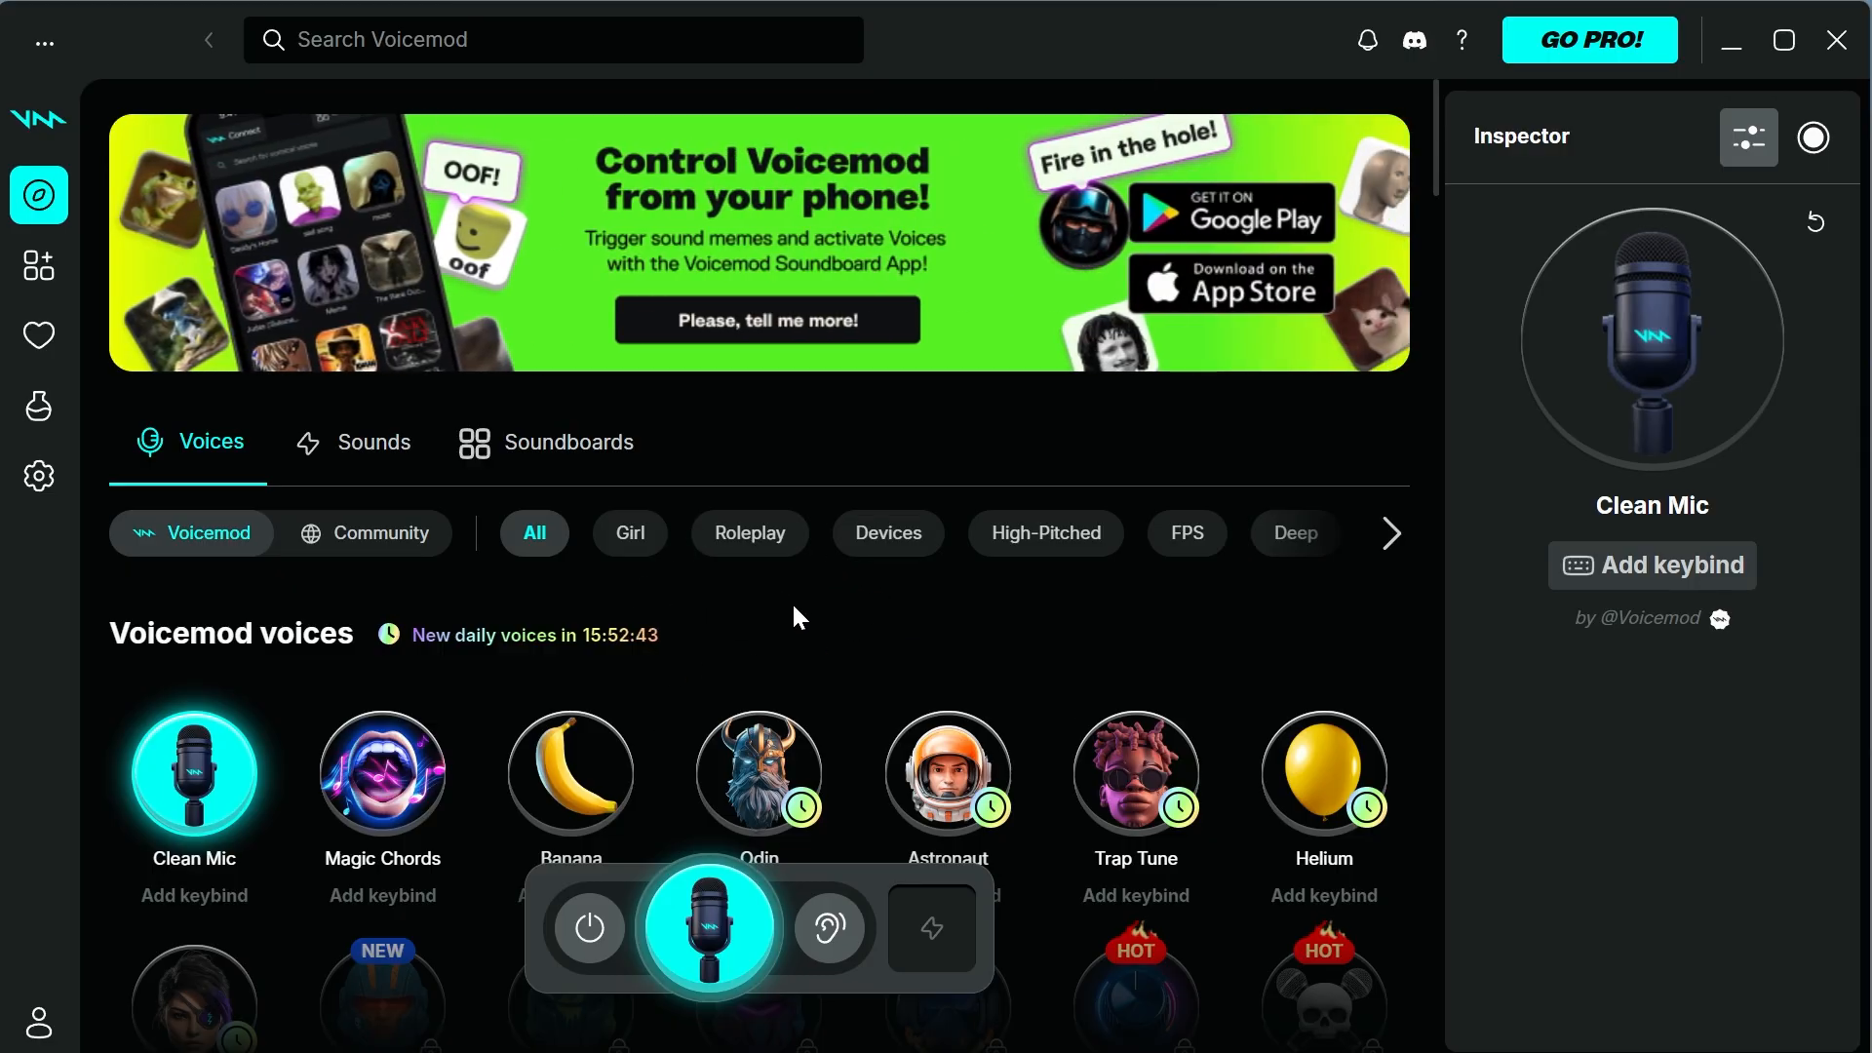
mouse_move(703, 625)
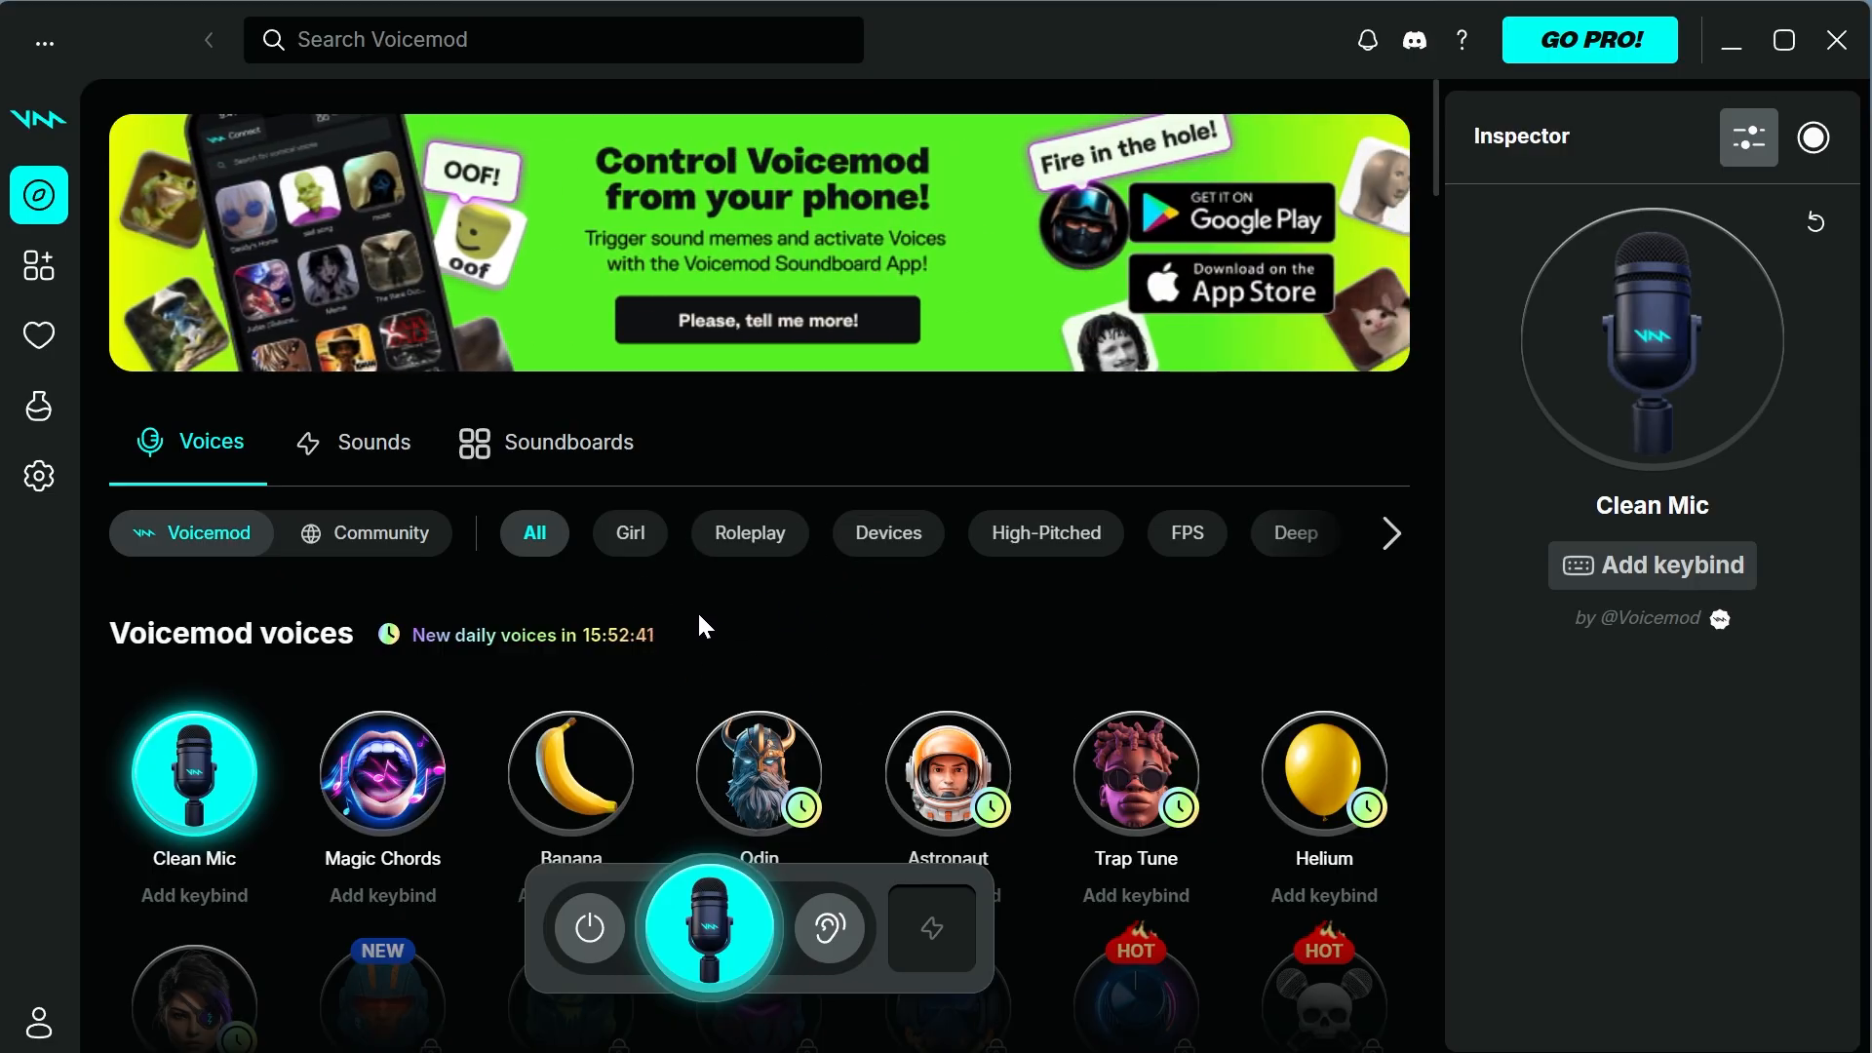
mouse_move(740, 608)
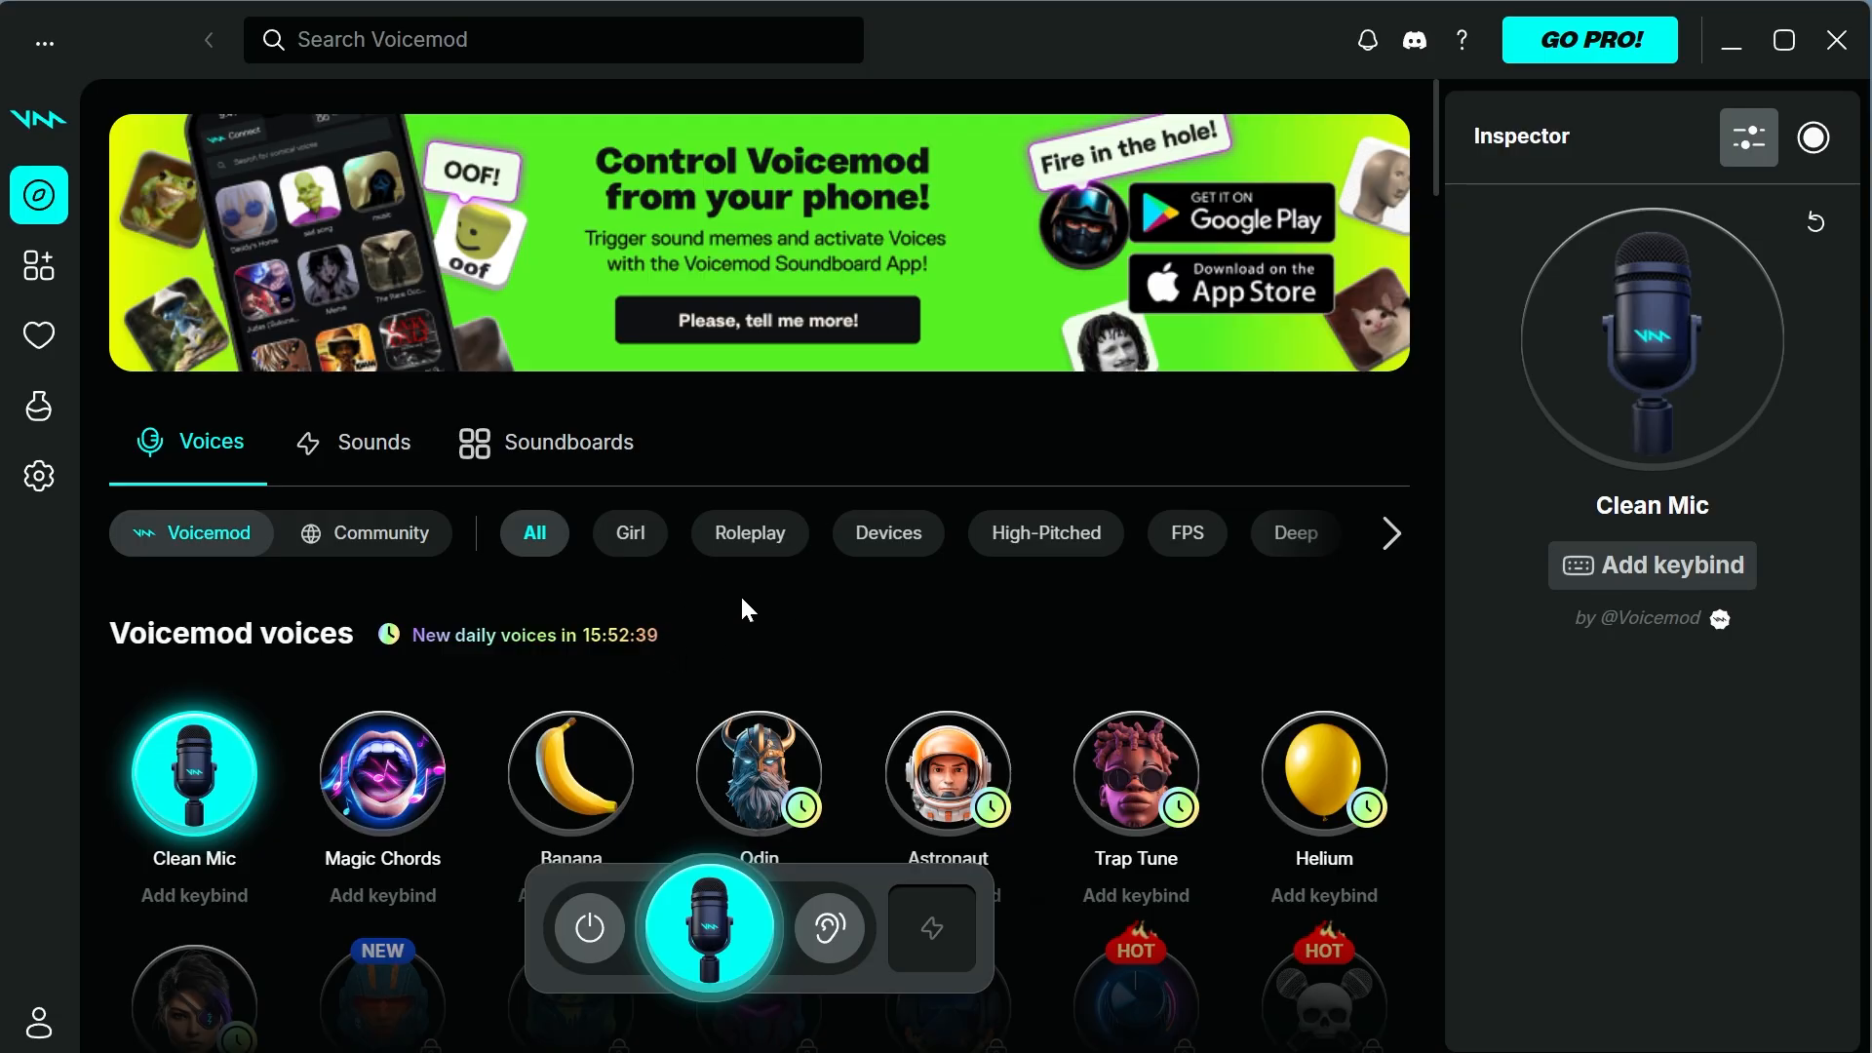
mouse_move(653, 633)
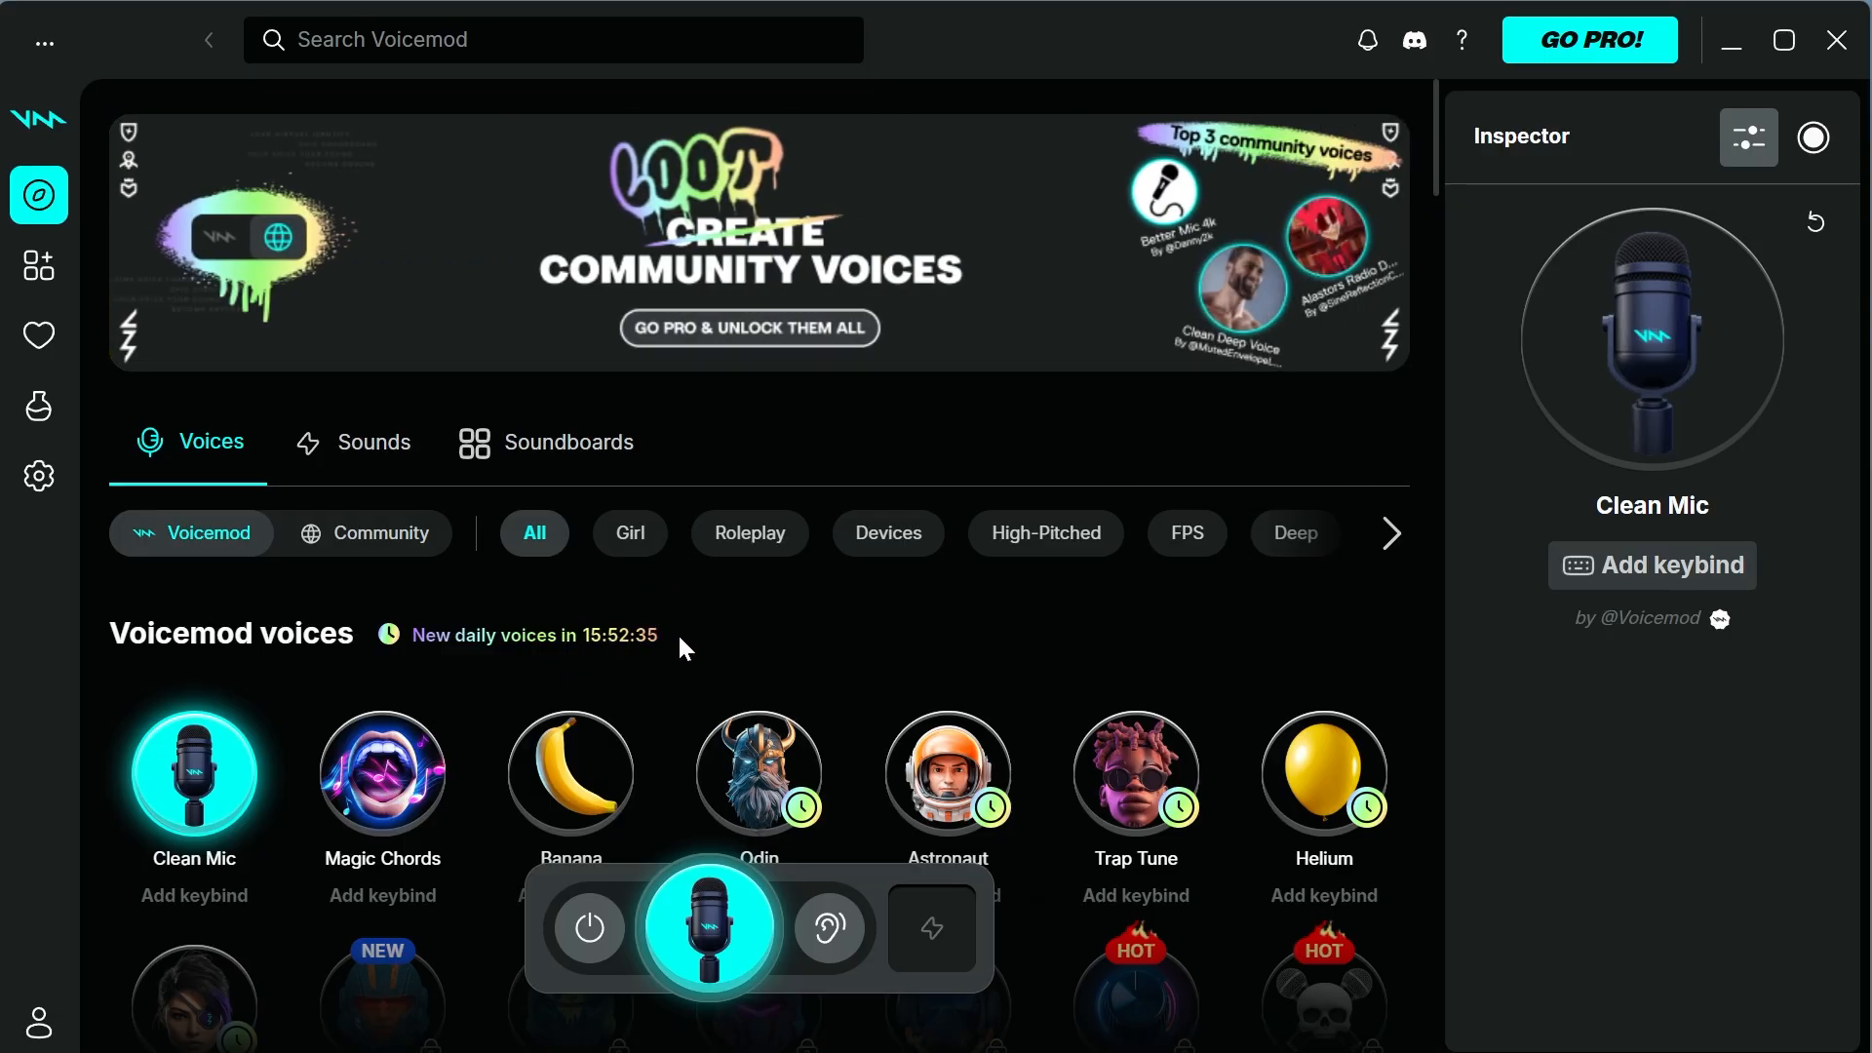
- Scroll the voices grid and make Banana the active voice effect
scroll("down", 3)
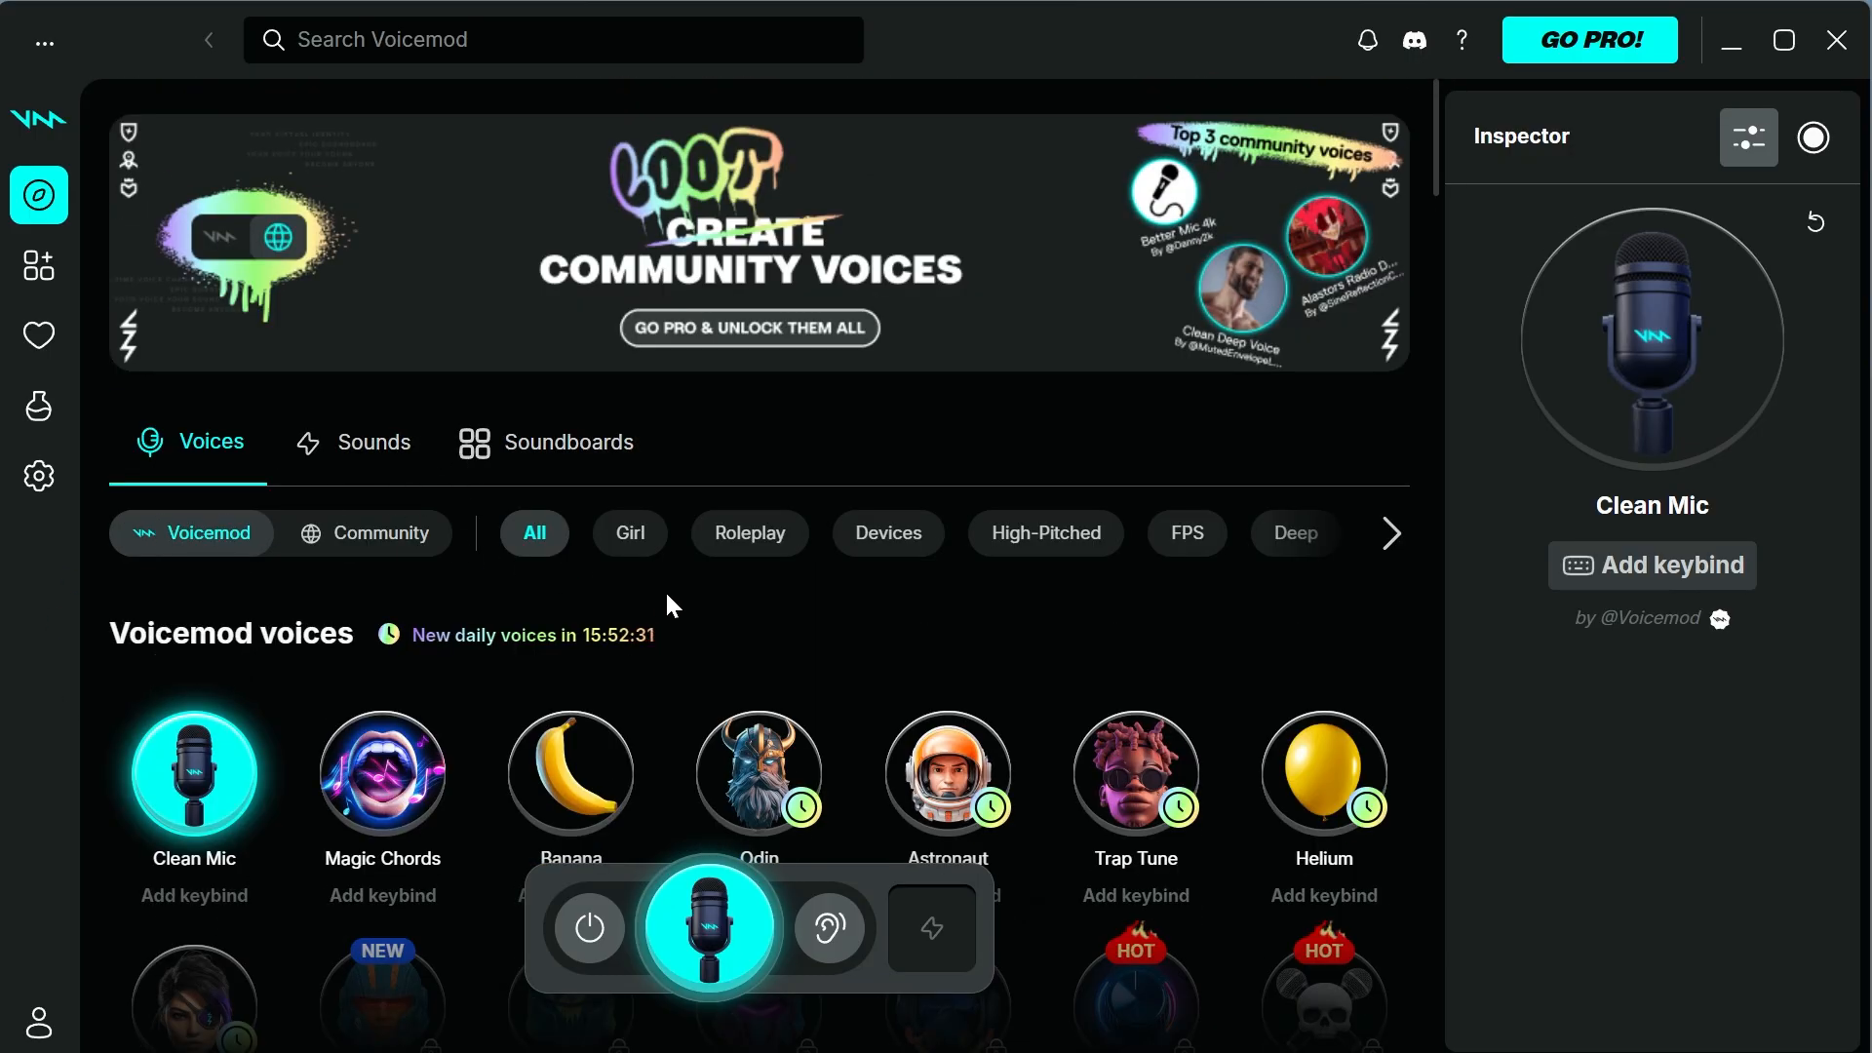
mouse_move(735, 680)
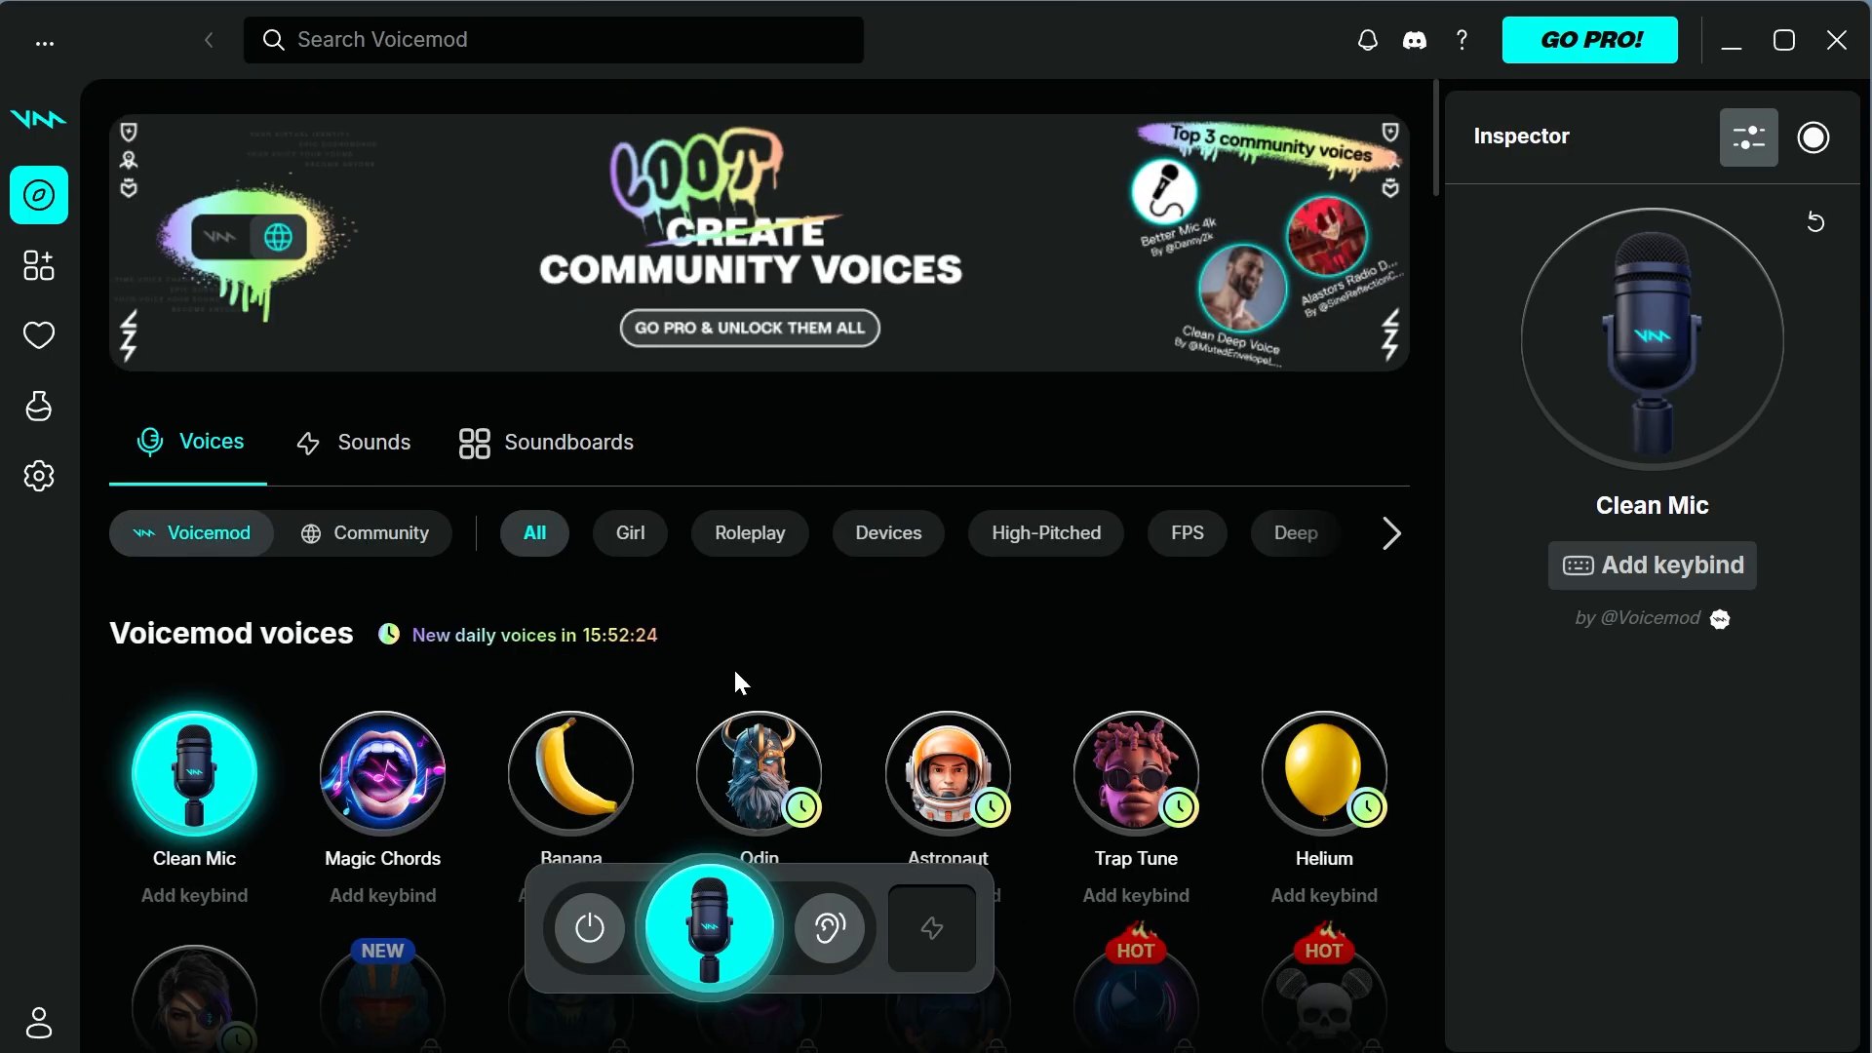
mouse_move(1056, 167)
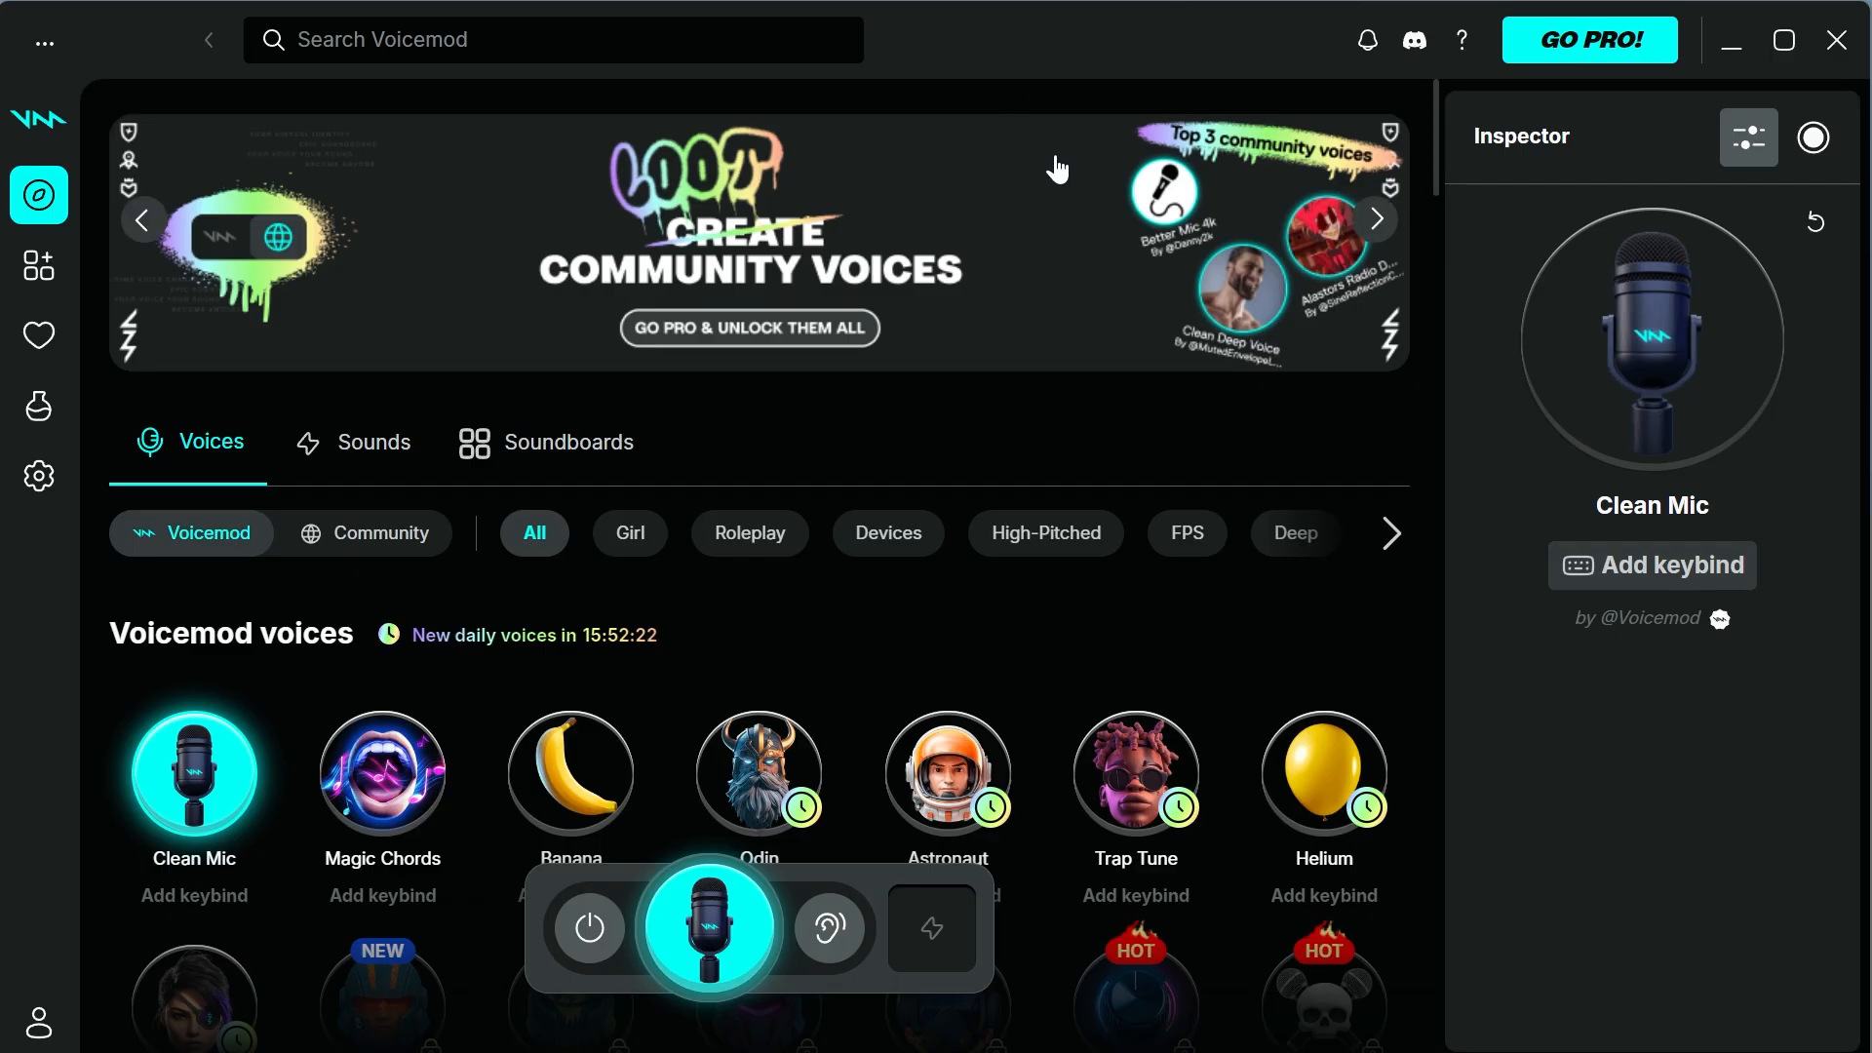
scroll("down", 3)
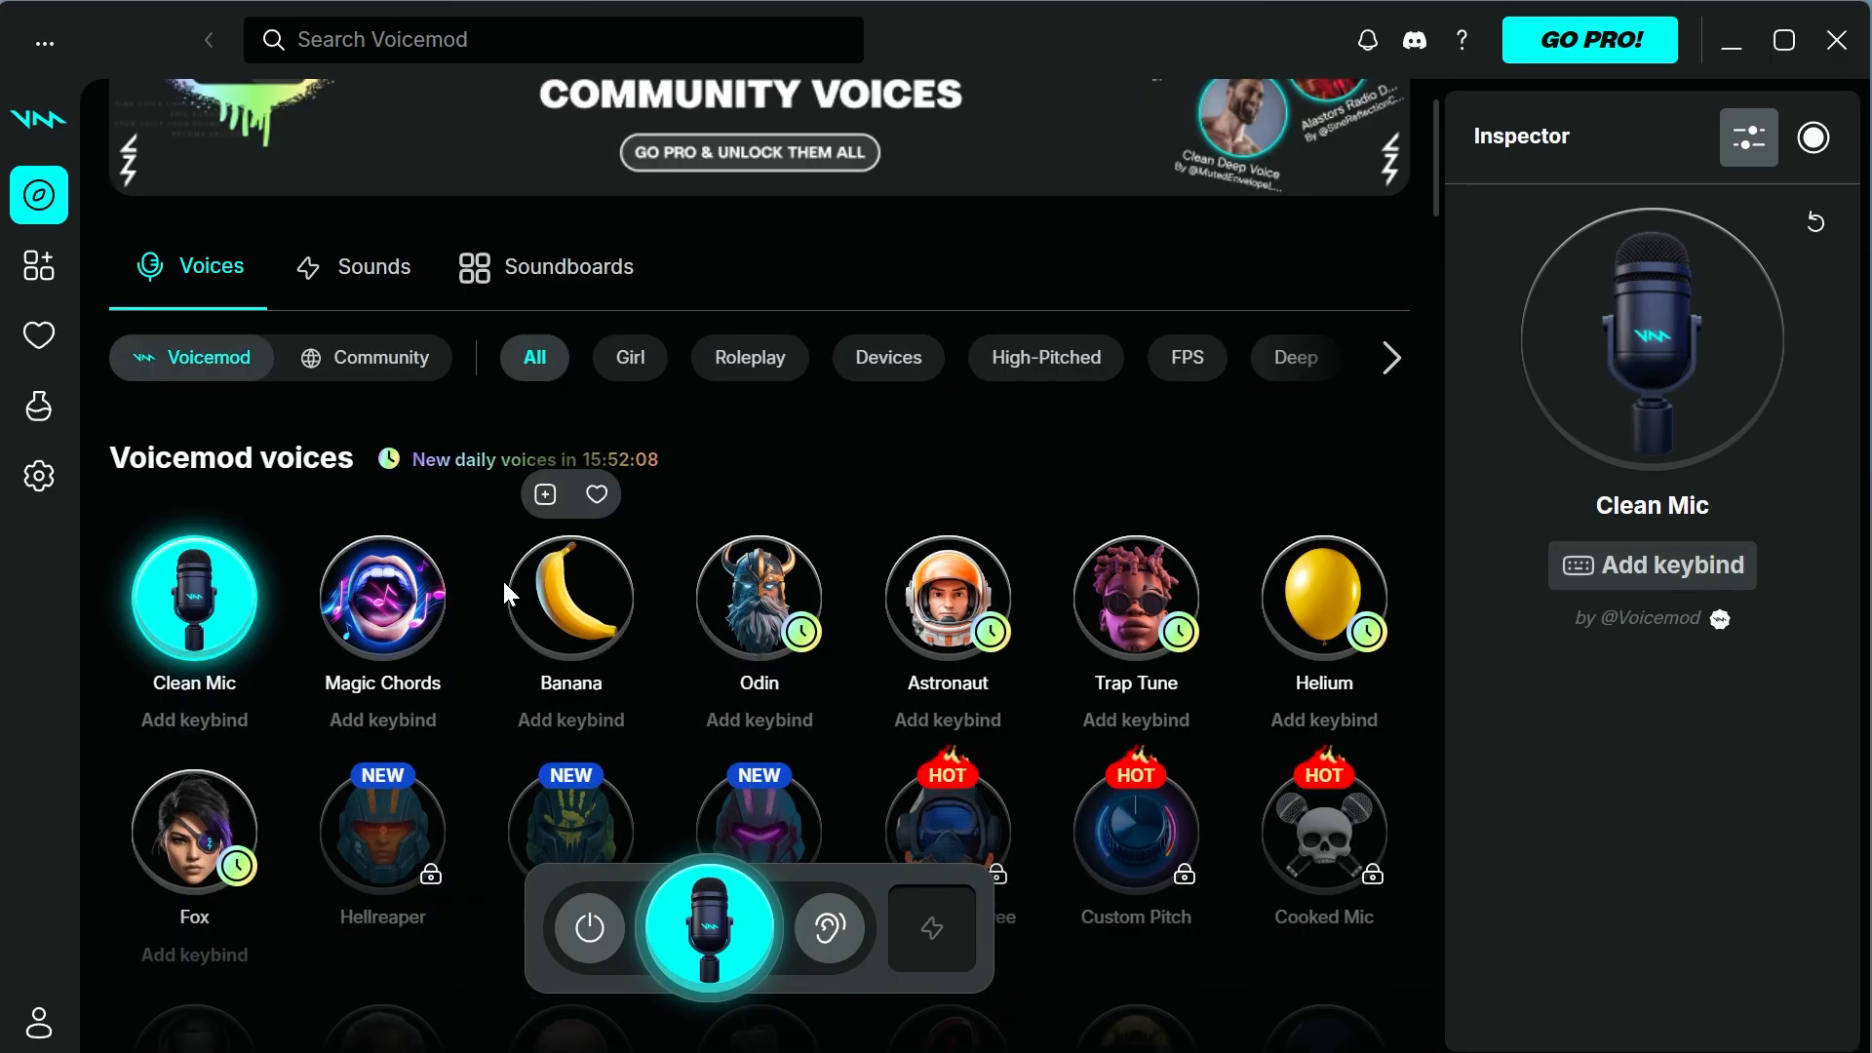
scroll("up", 3)
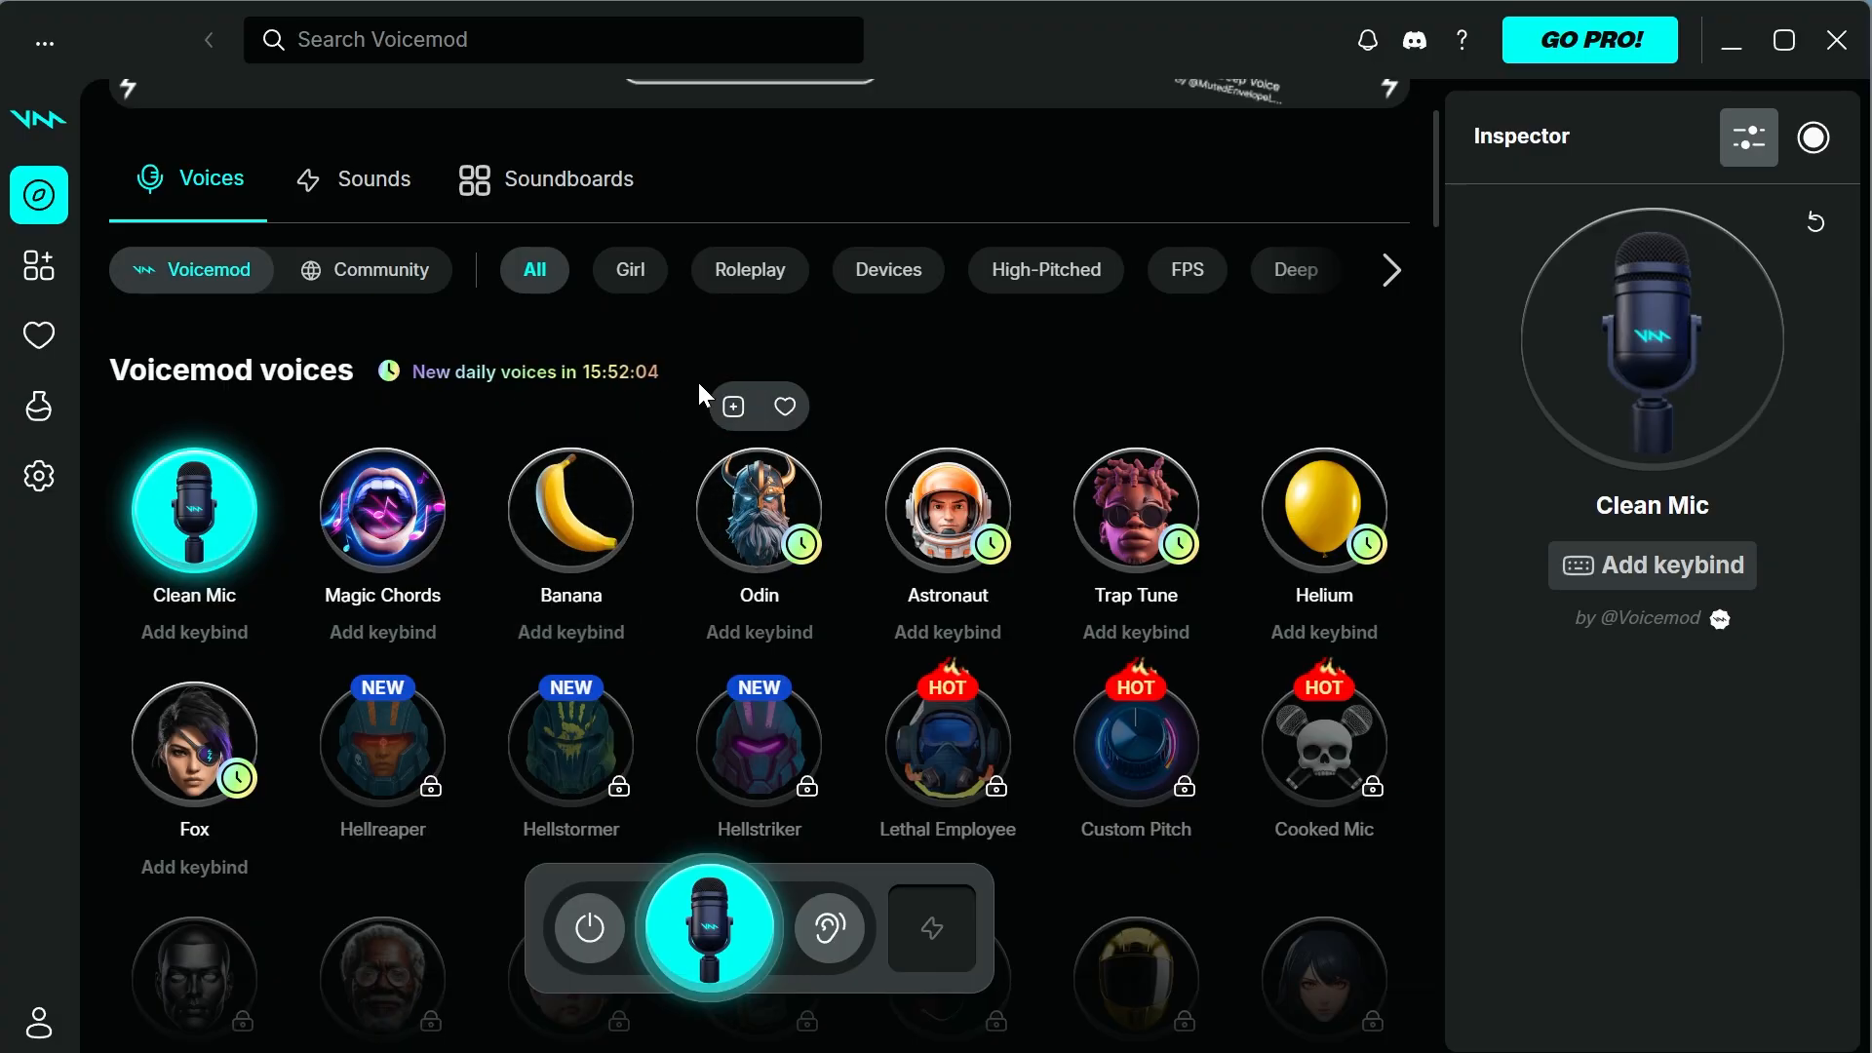
mouse_move(571, 569)
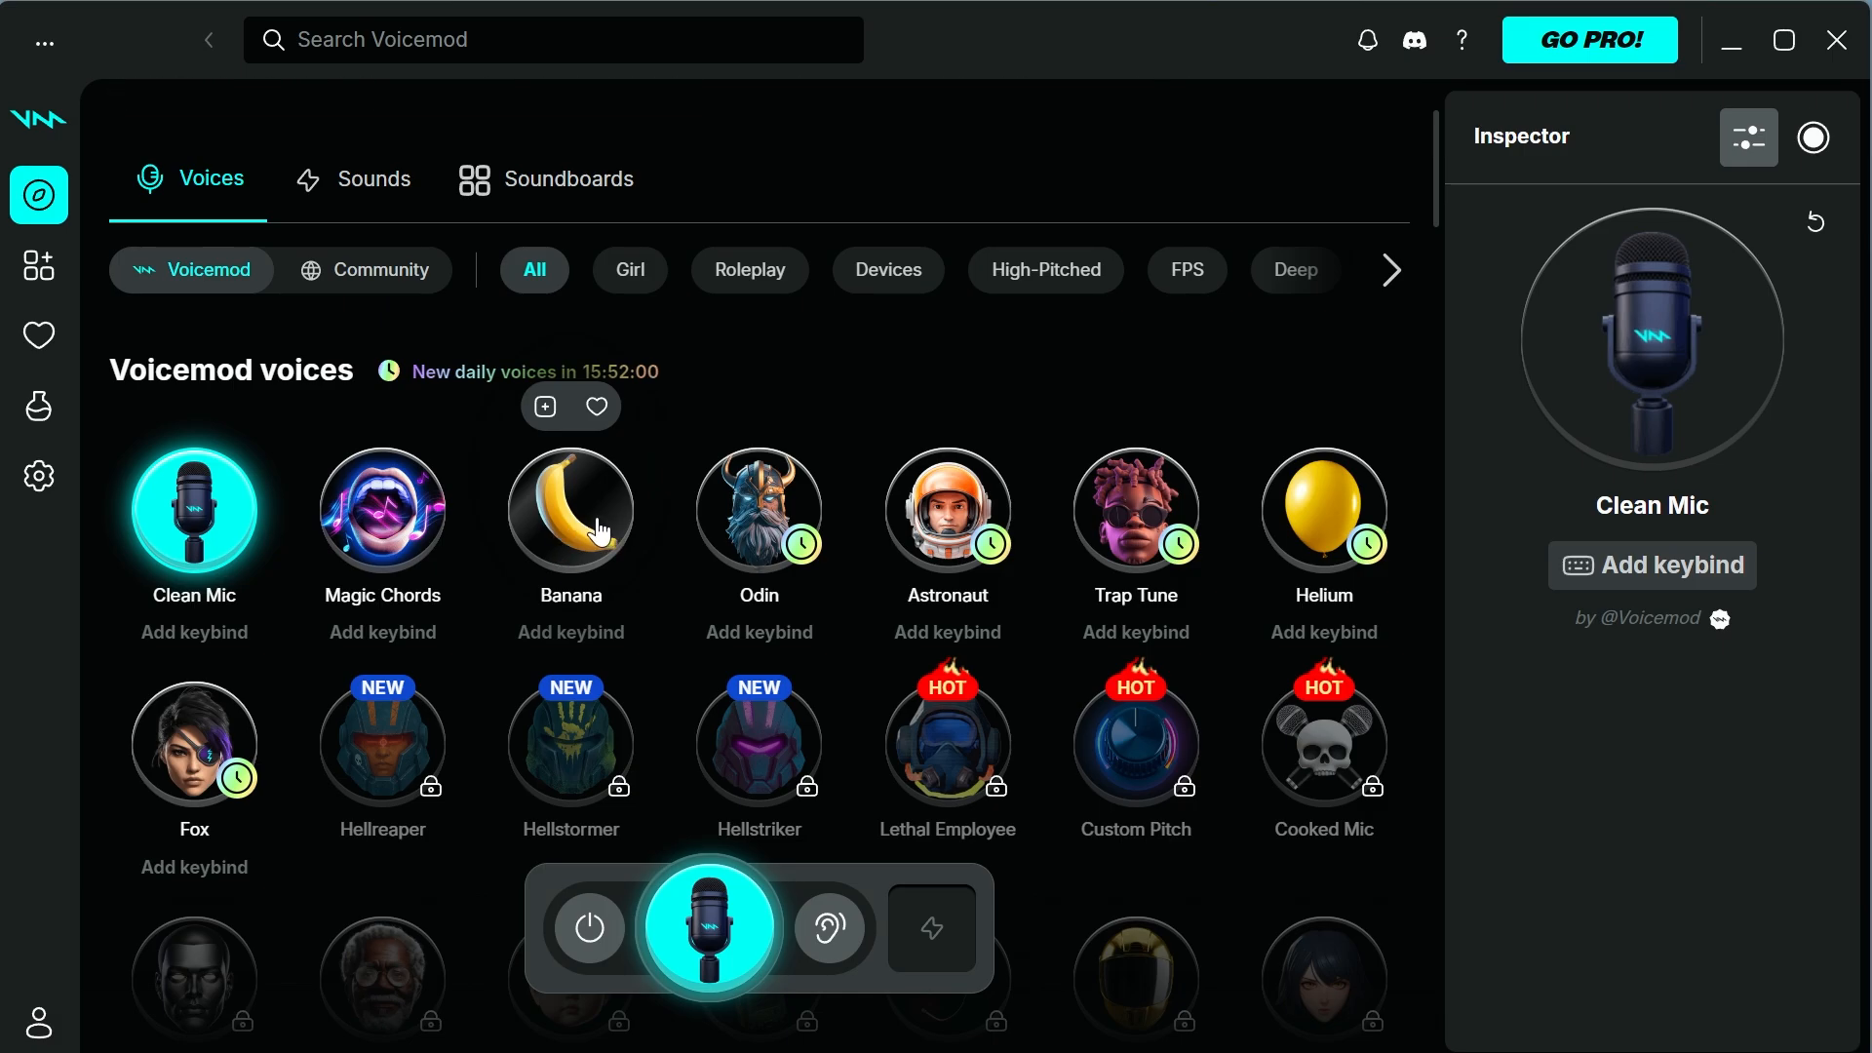
left_click(570, 511)
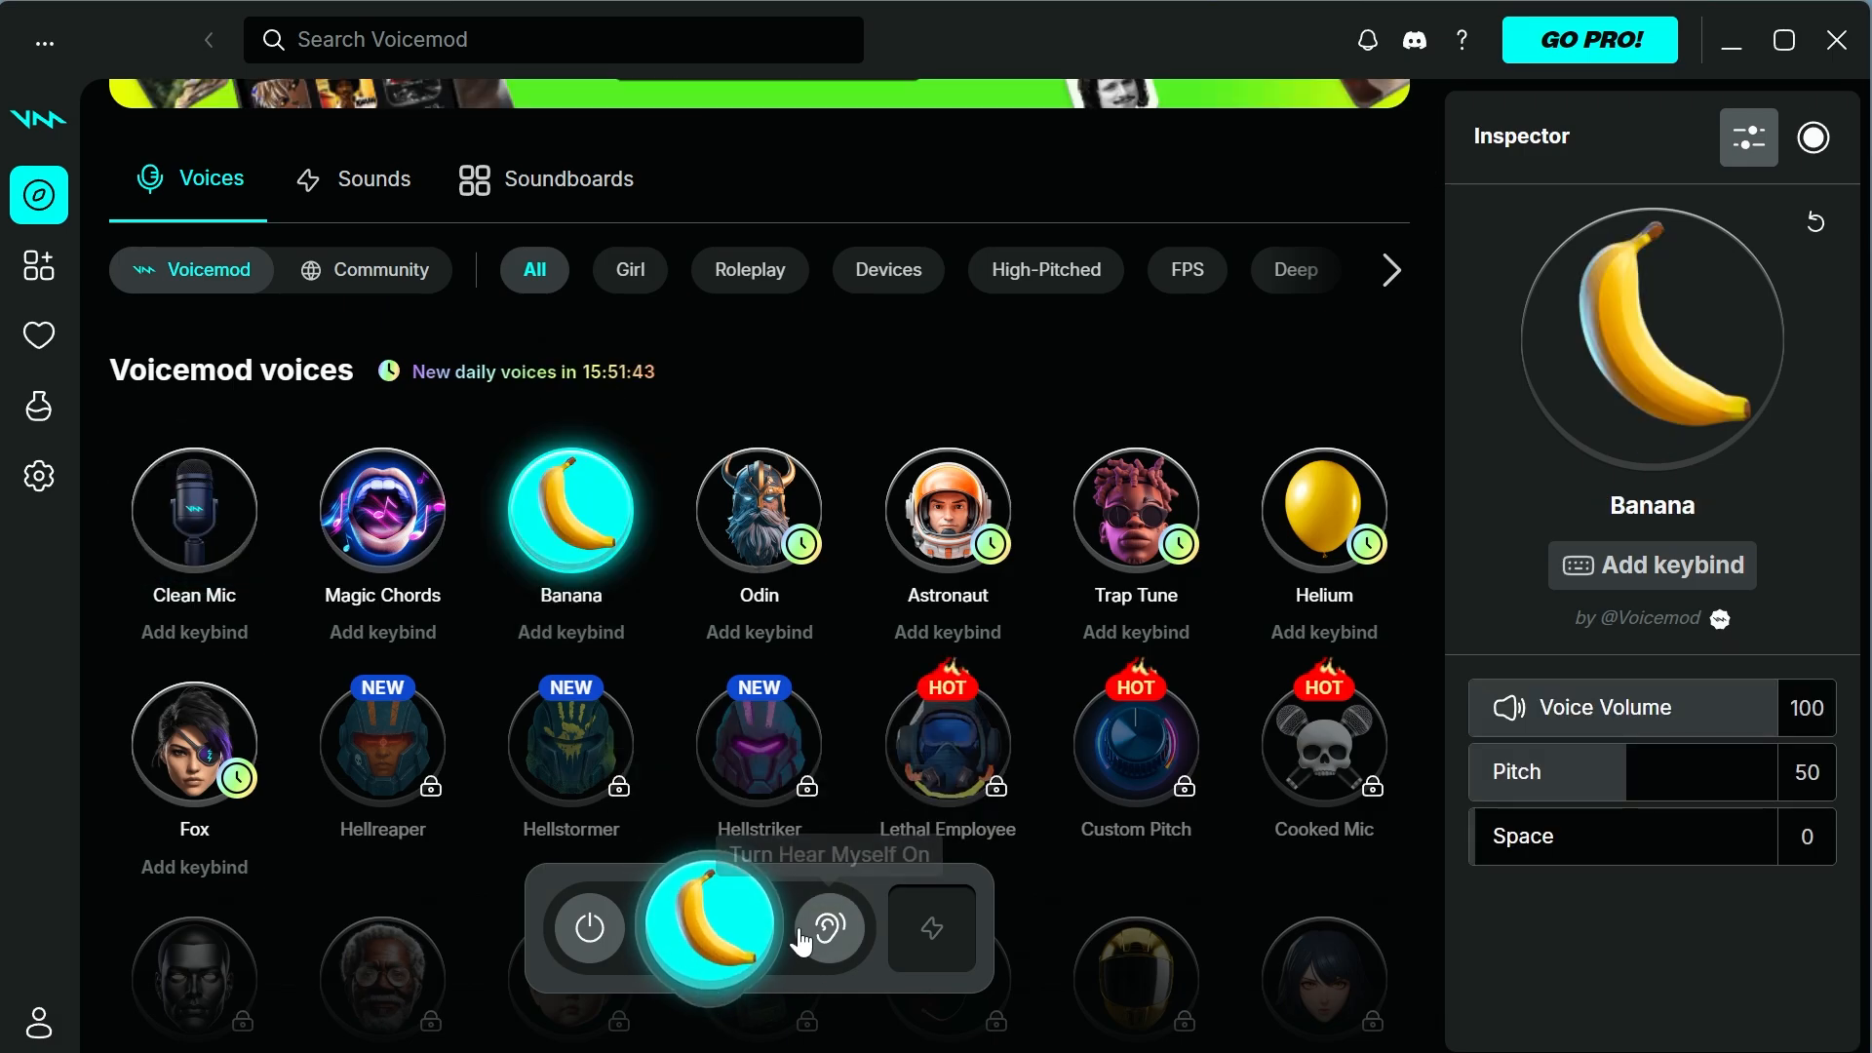
mouse_move(878, 955)
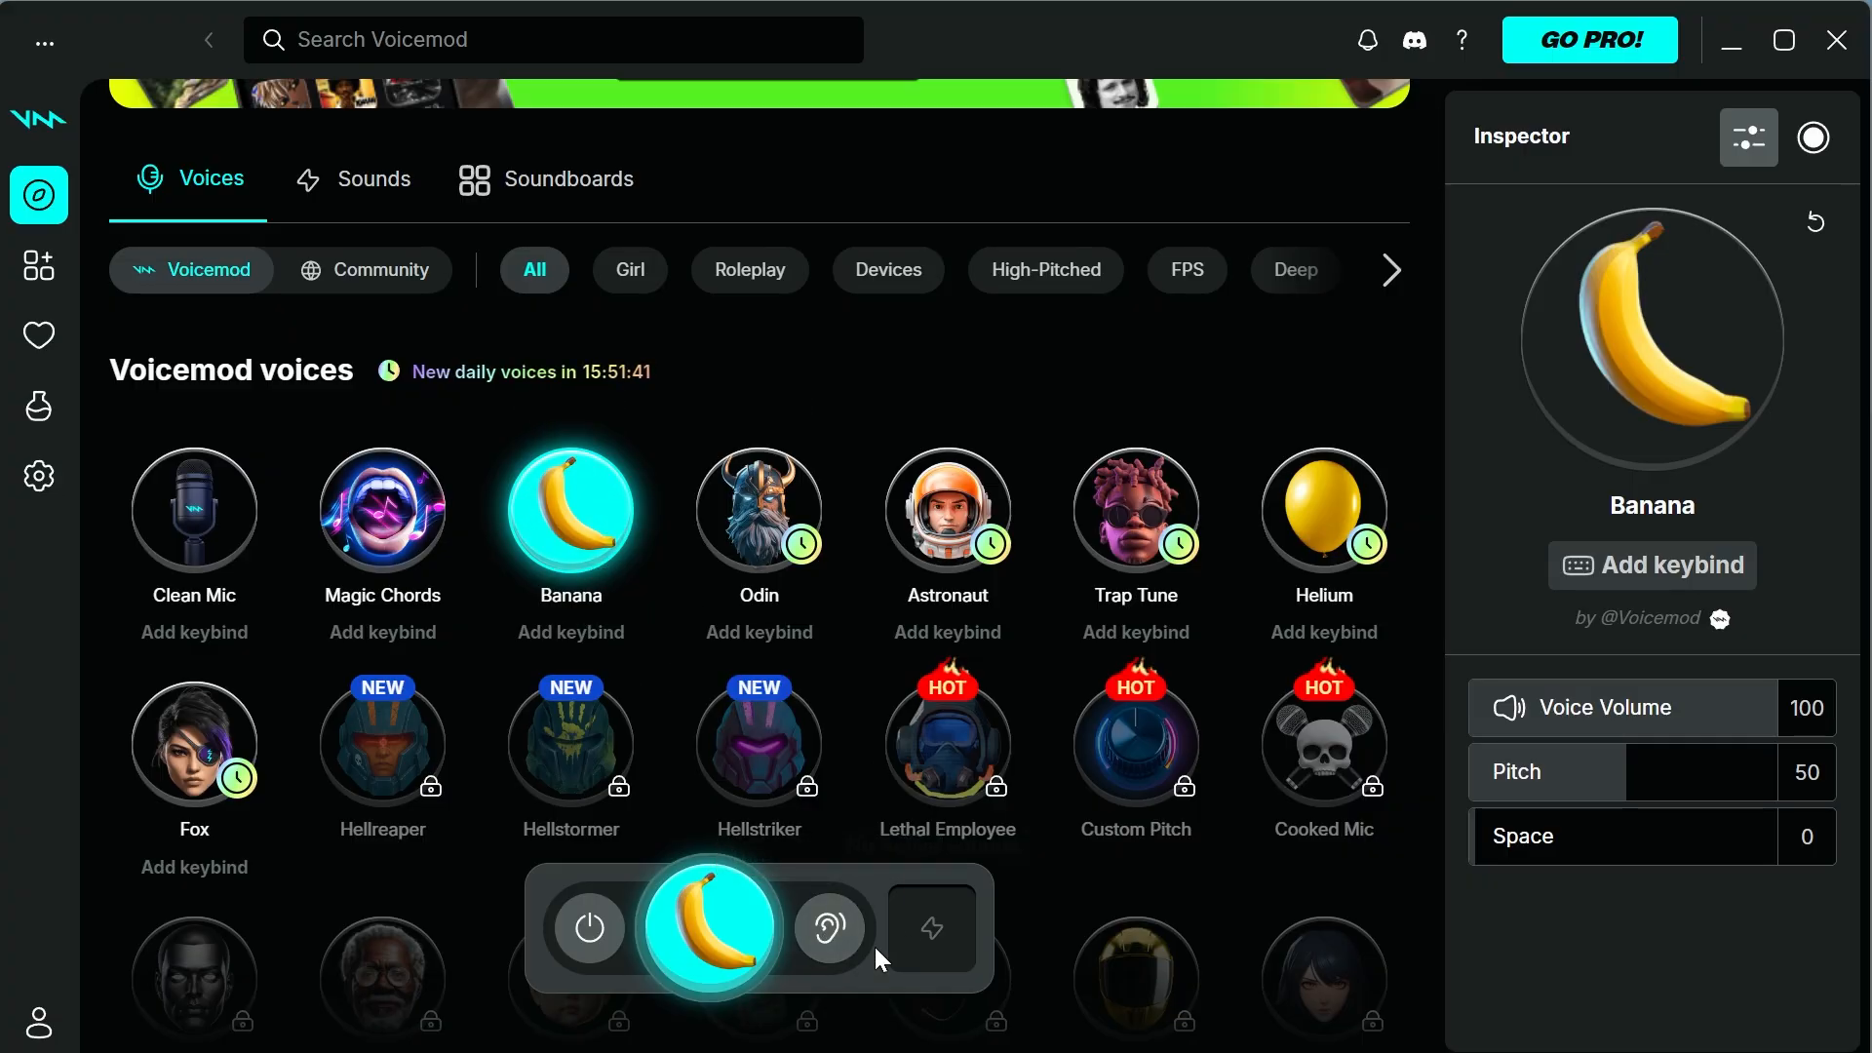
mouse_move(829, 929)
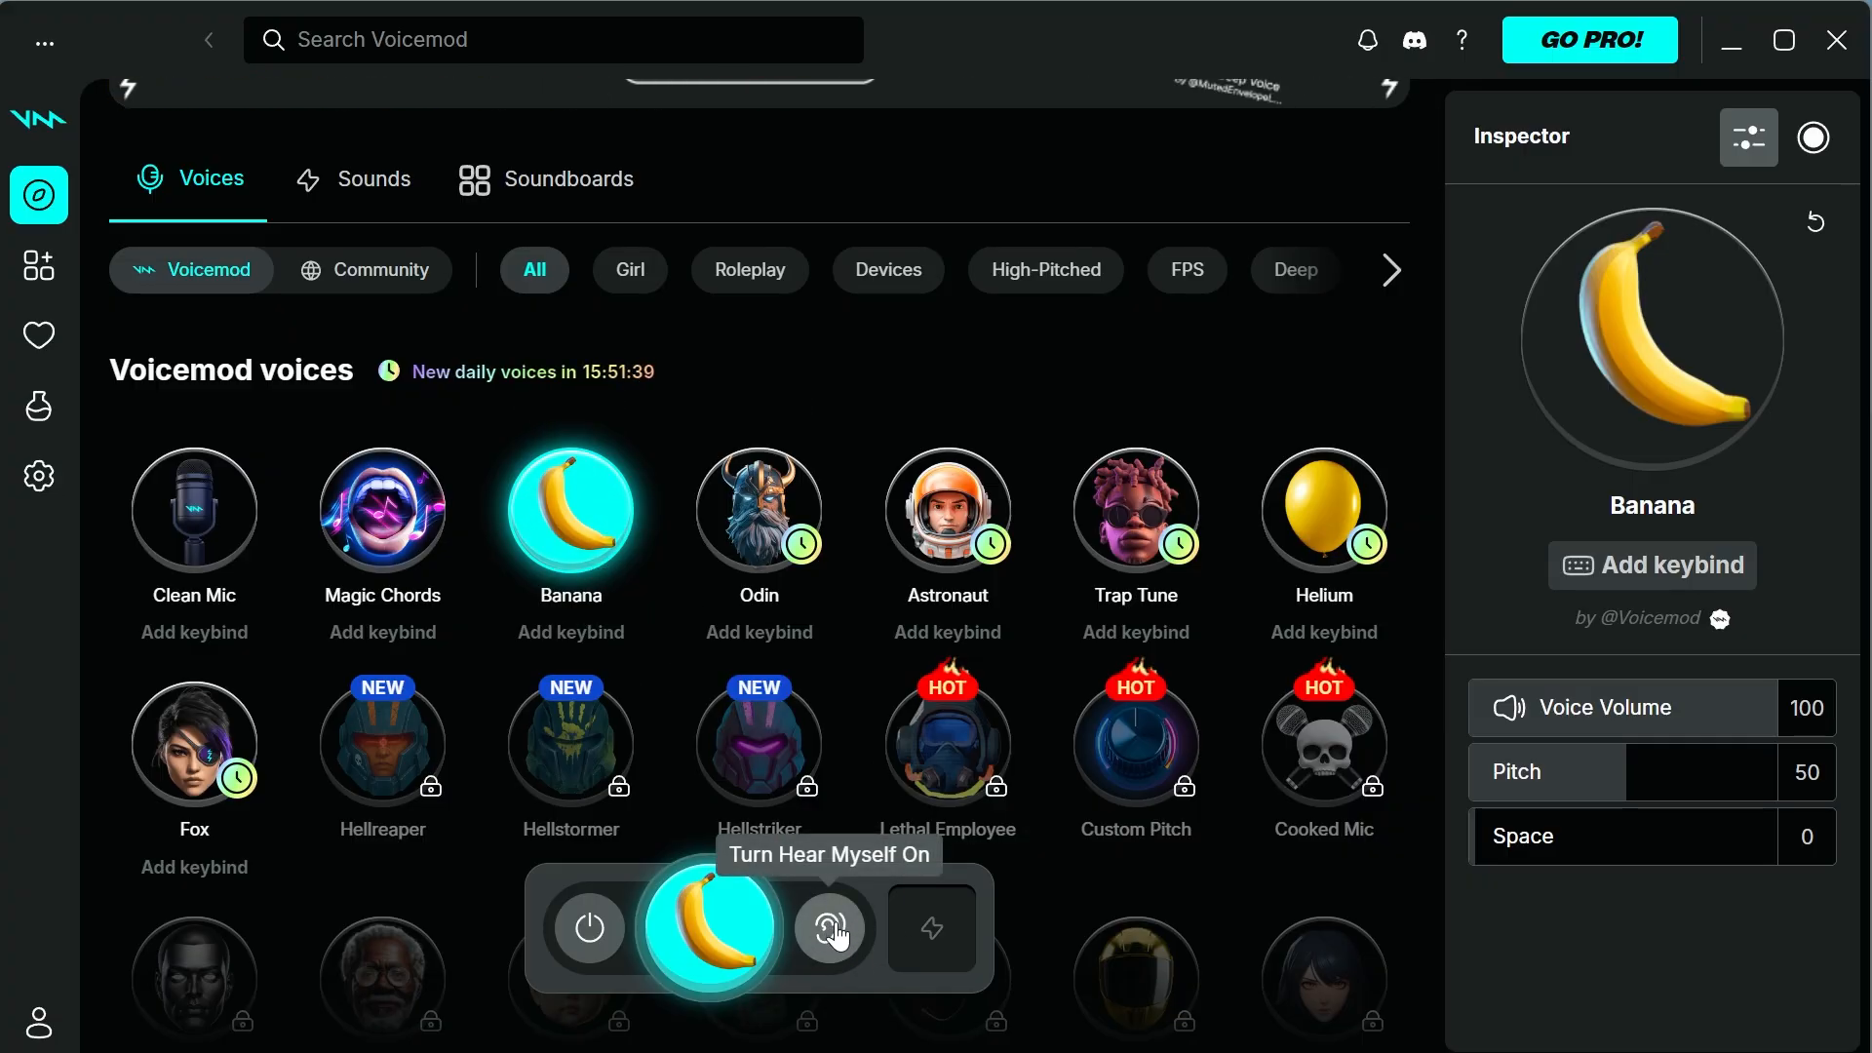
mouse_move(1644, 725)
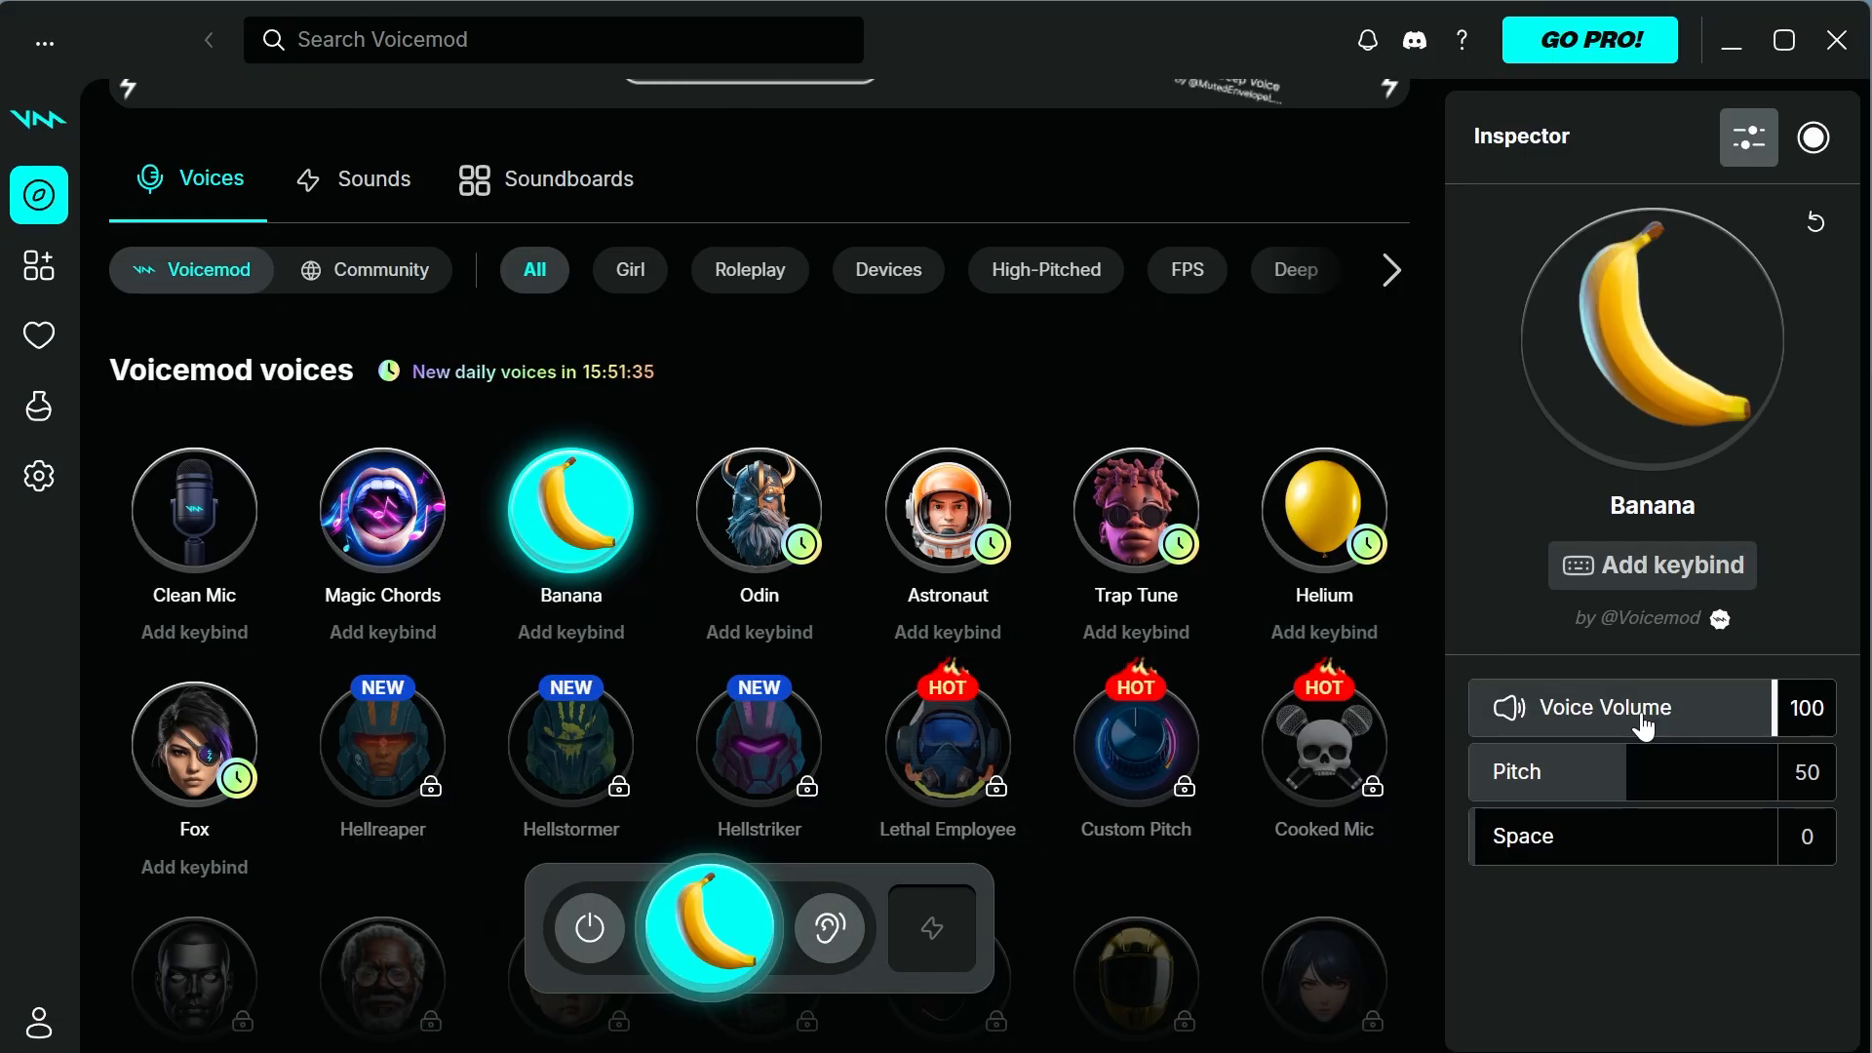
mouse_move(1692, 734)
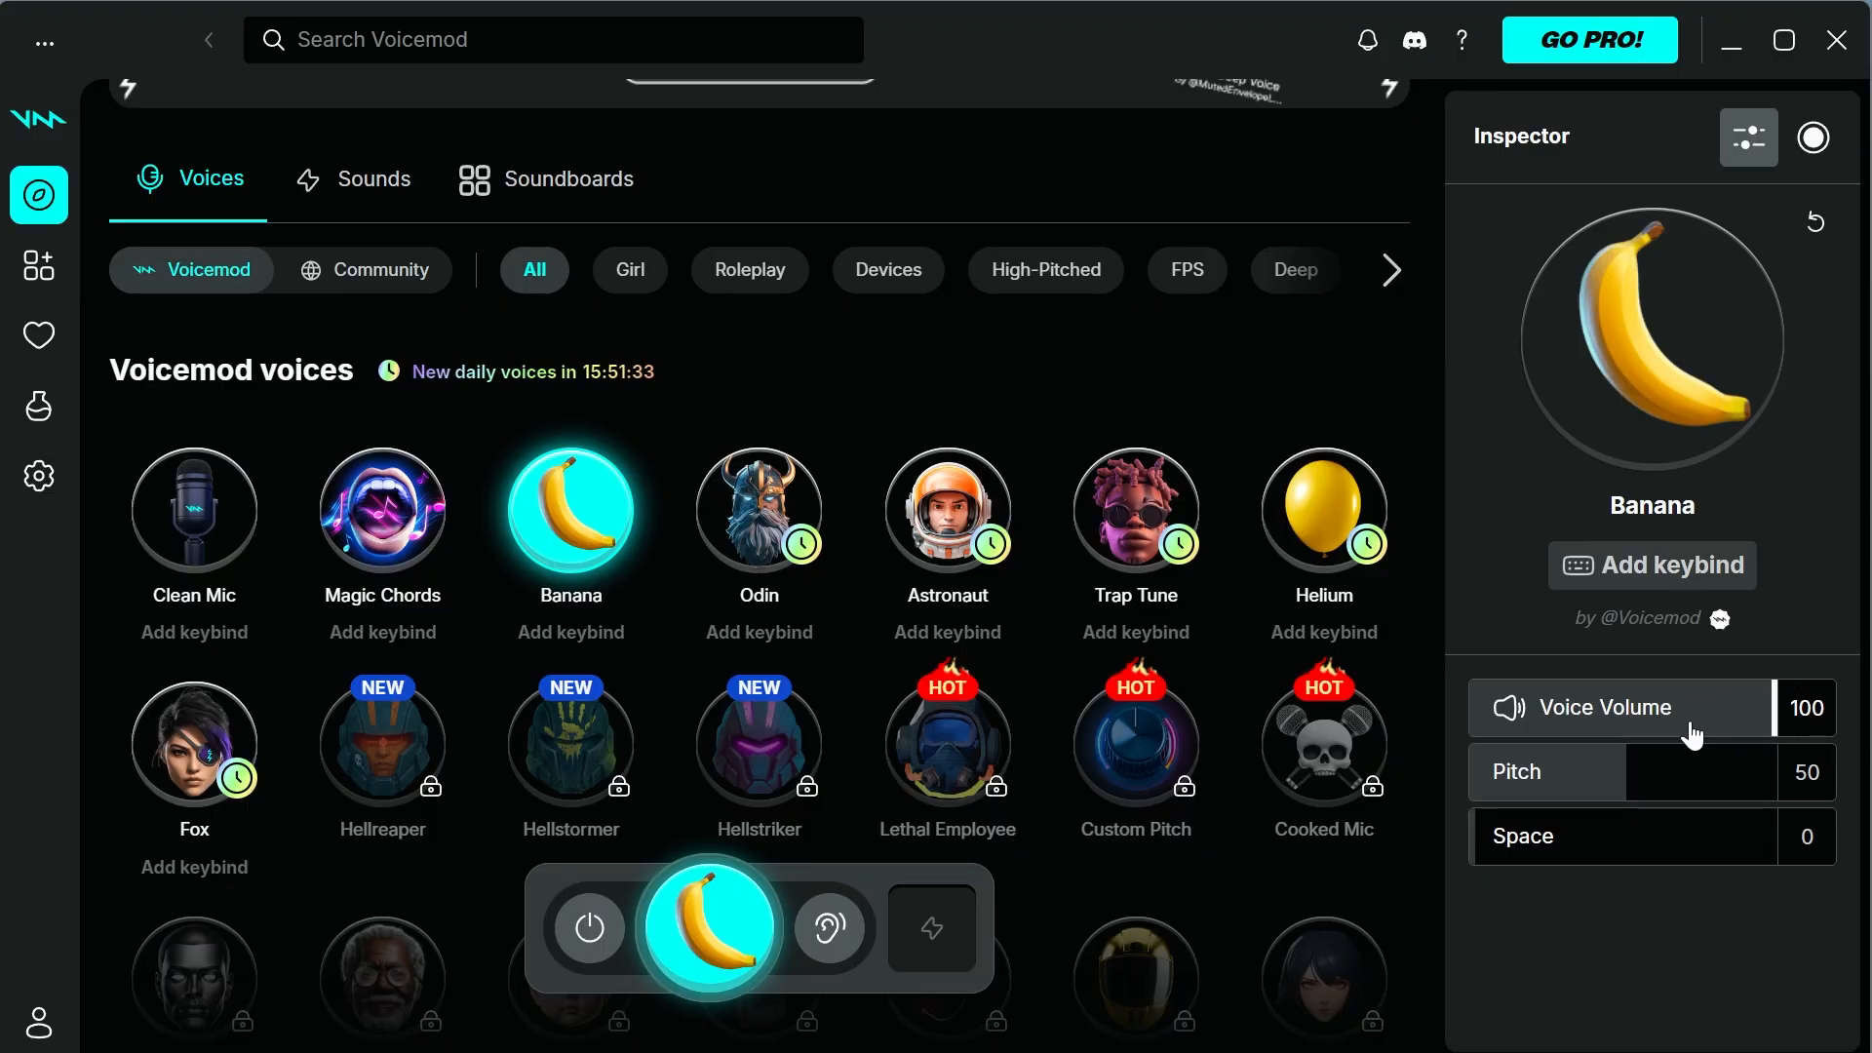
mouse_move(1585, 792)
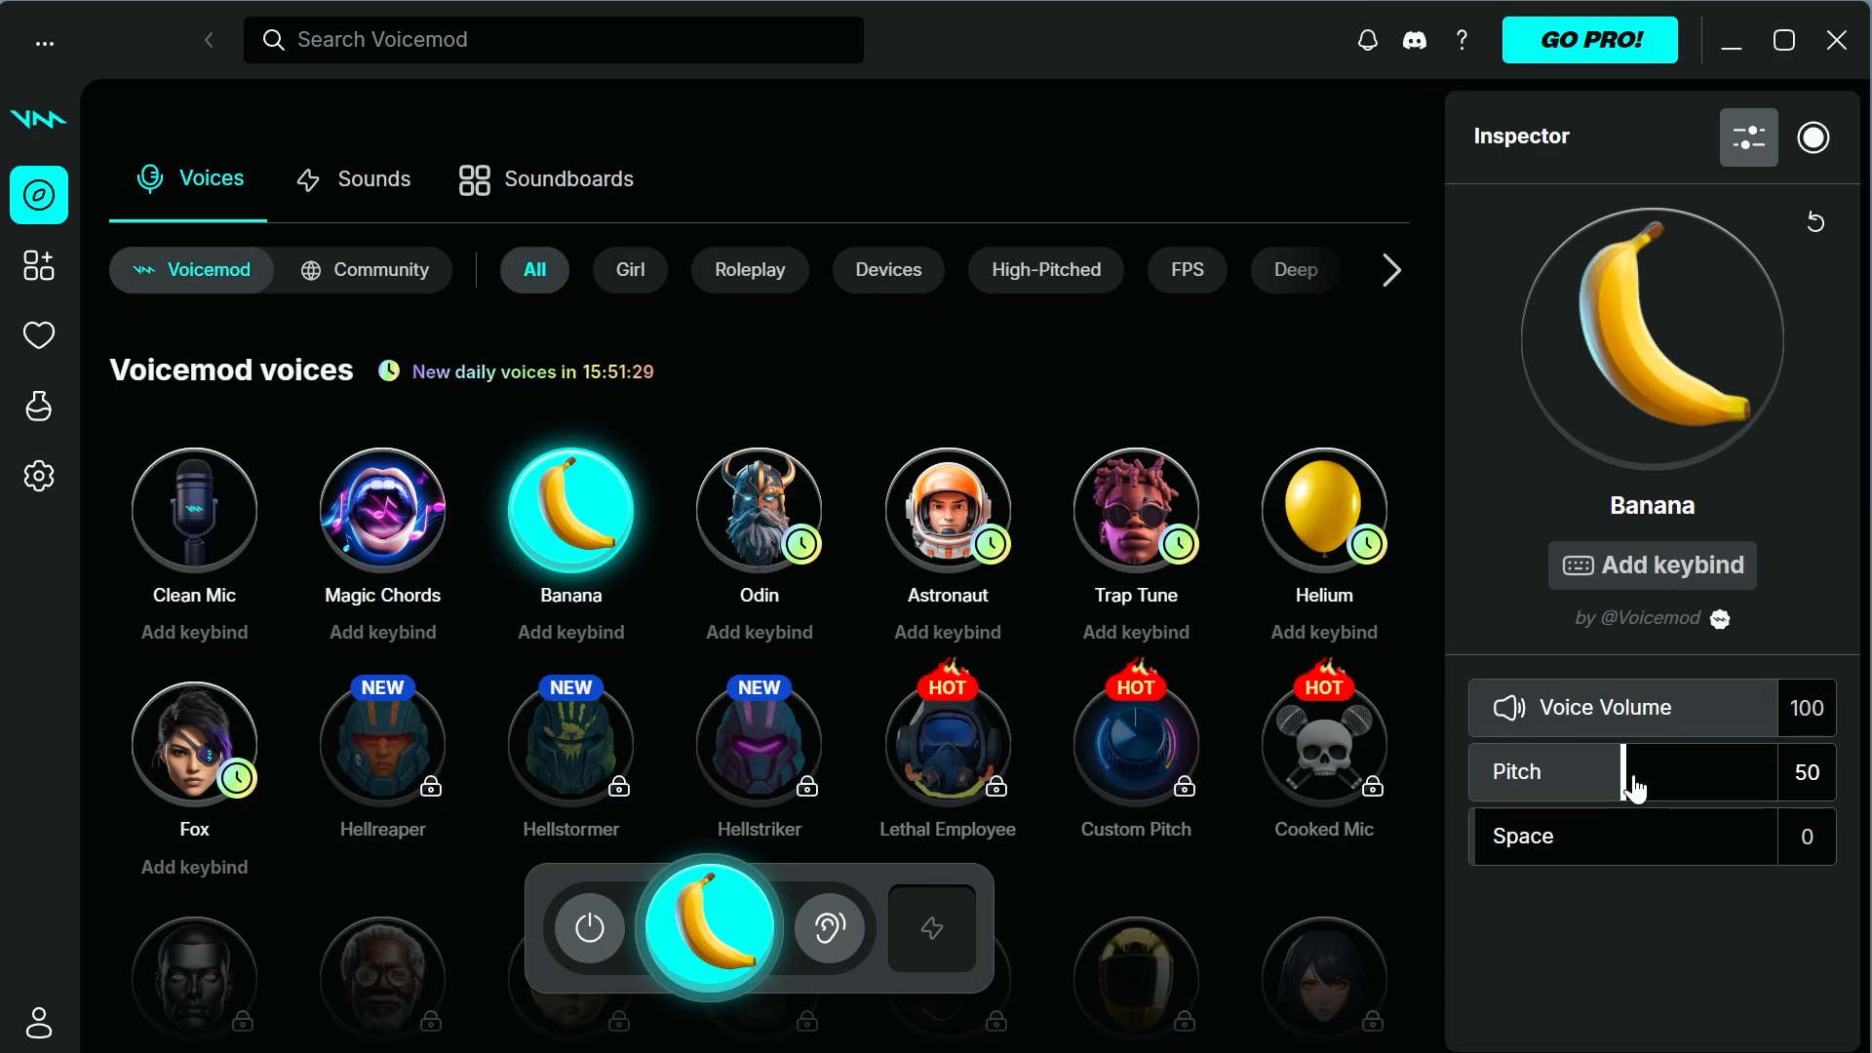
- Return to Clean Mic; set input to Yeti Stereo Microphone, output to Speakers (Realtek(R) Audio)
left_click(192, 514)
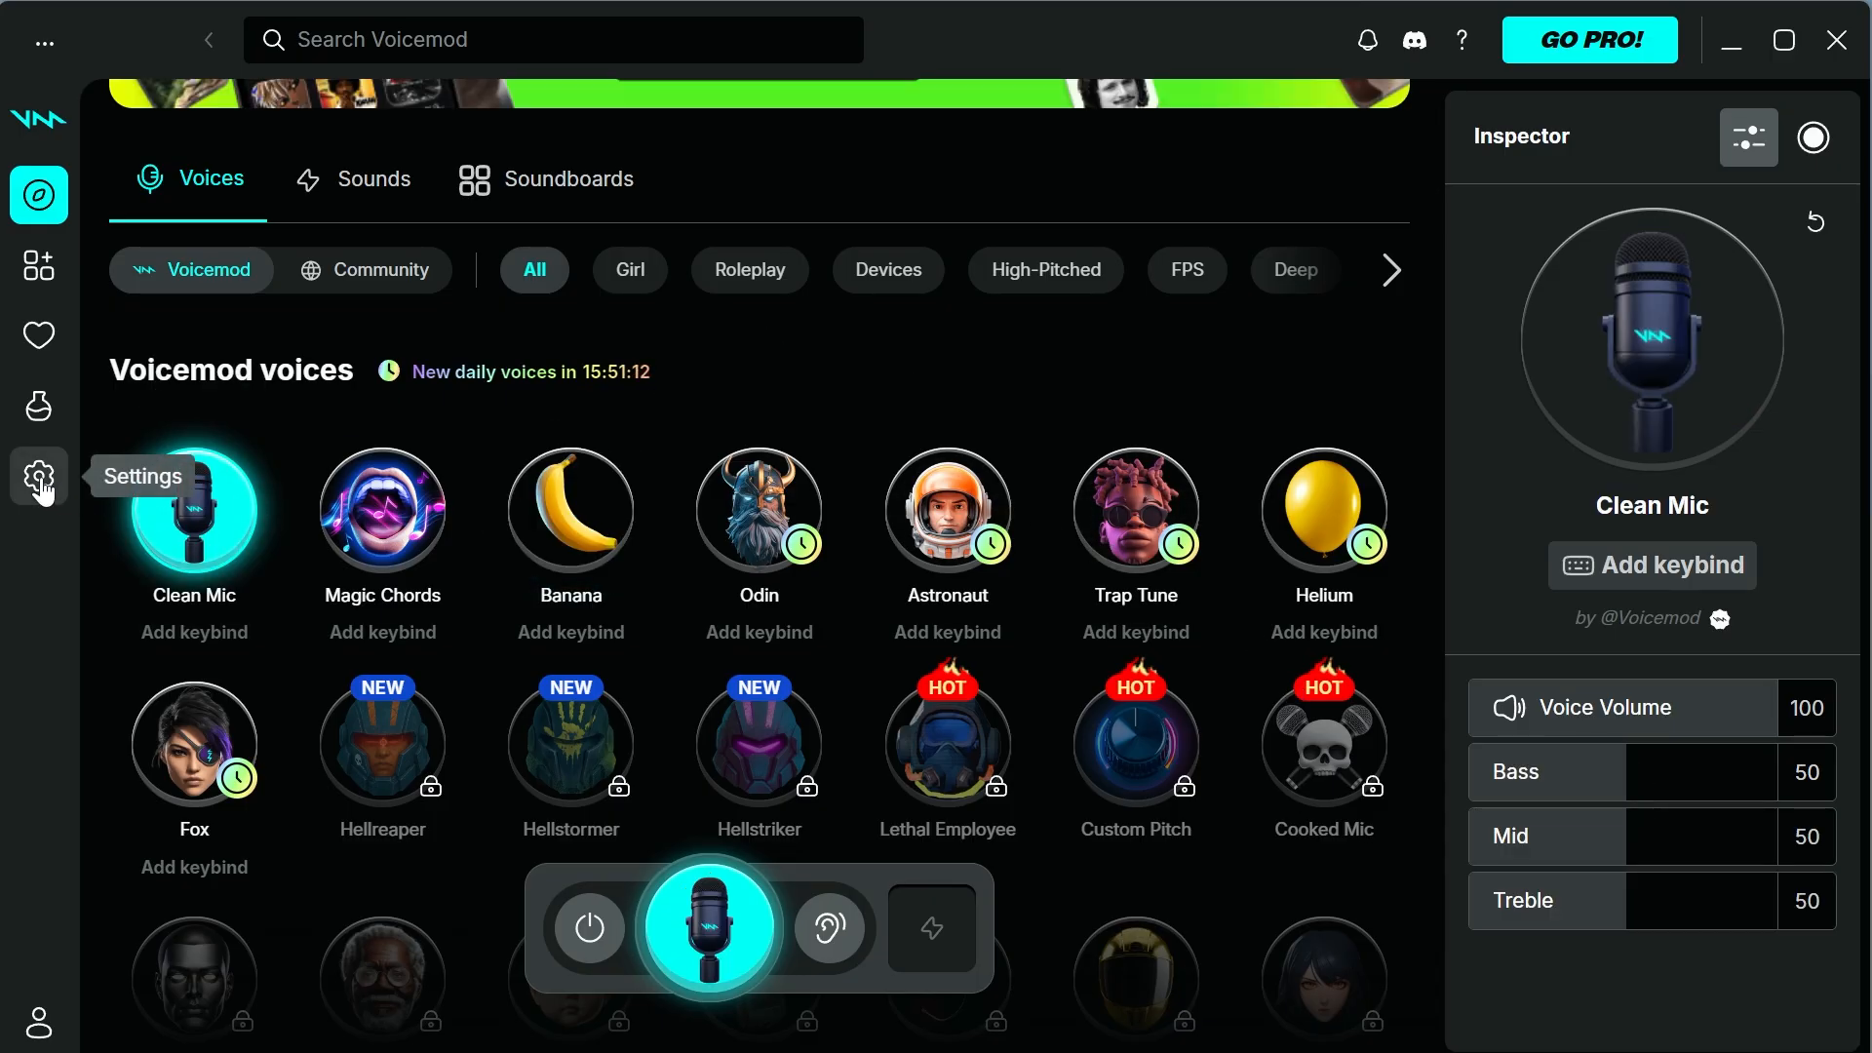
left_click(39, 474)
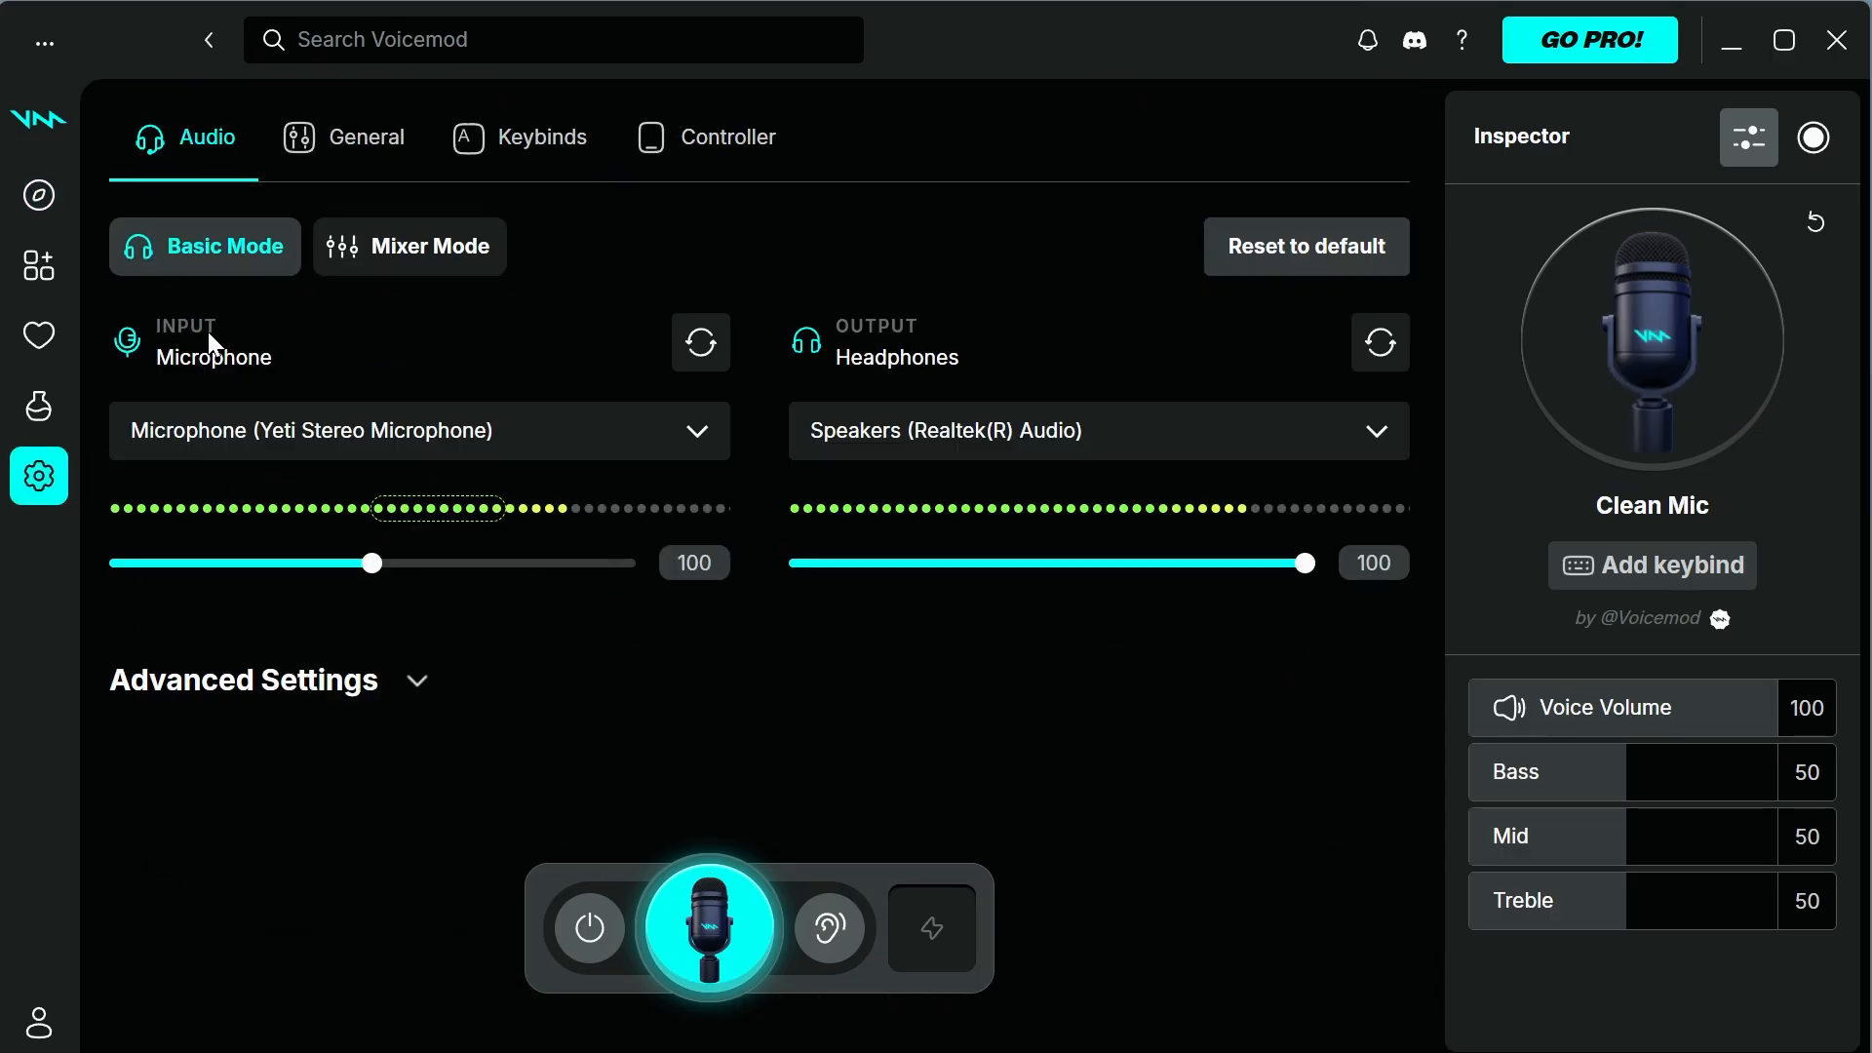
mouse_move(216, 368)
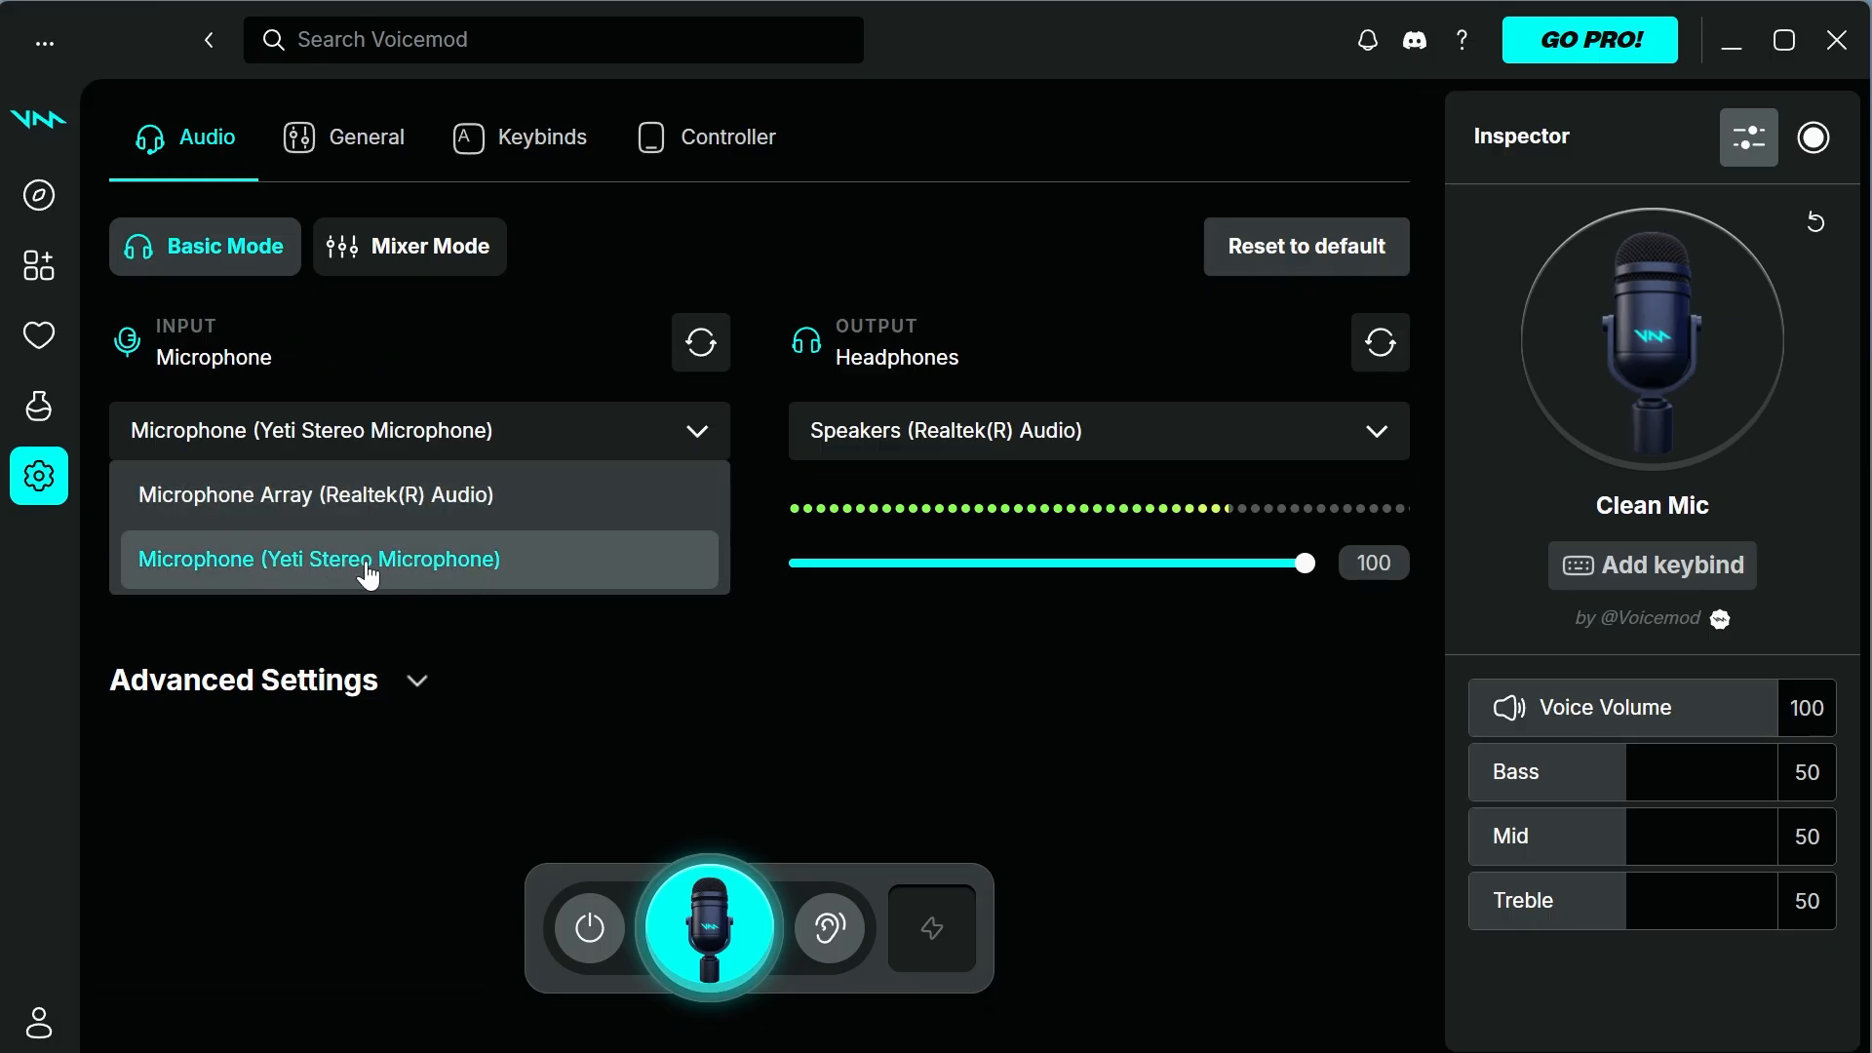
left_click(319, 559)
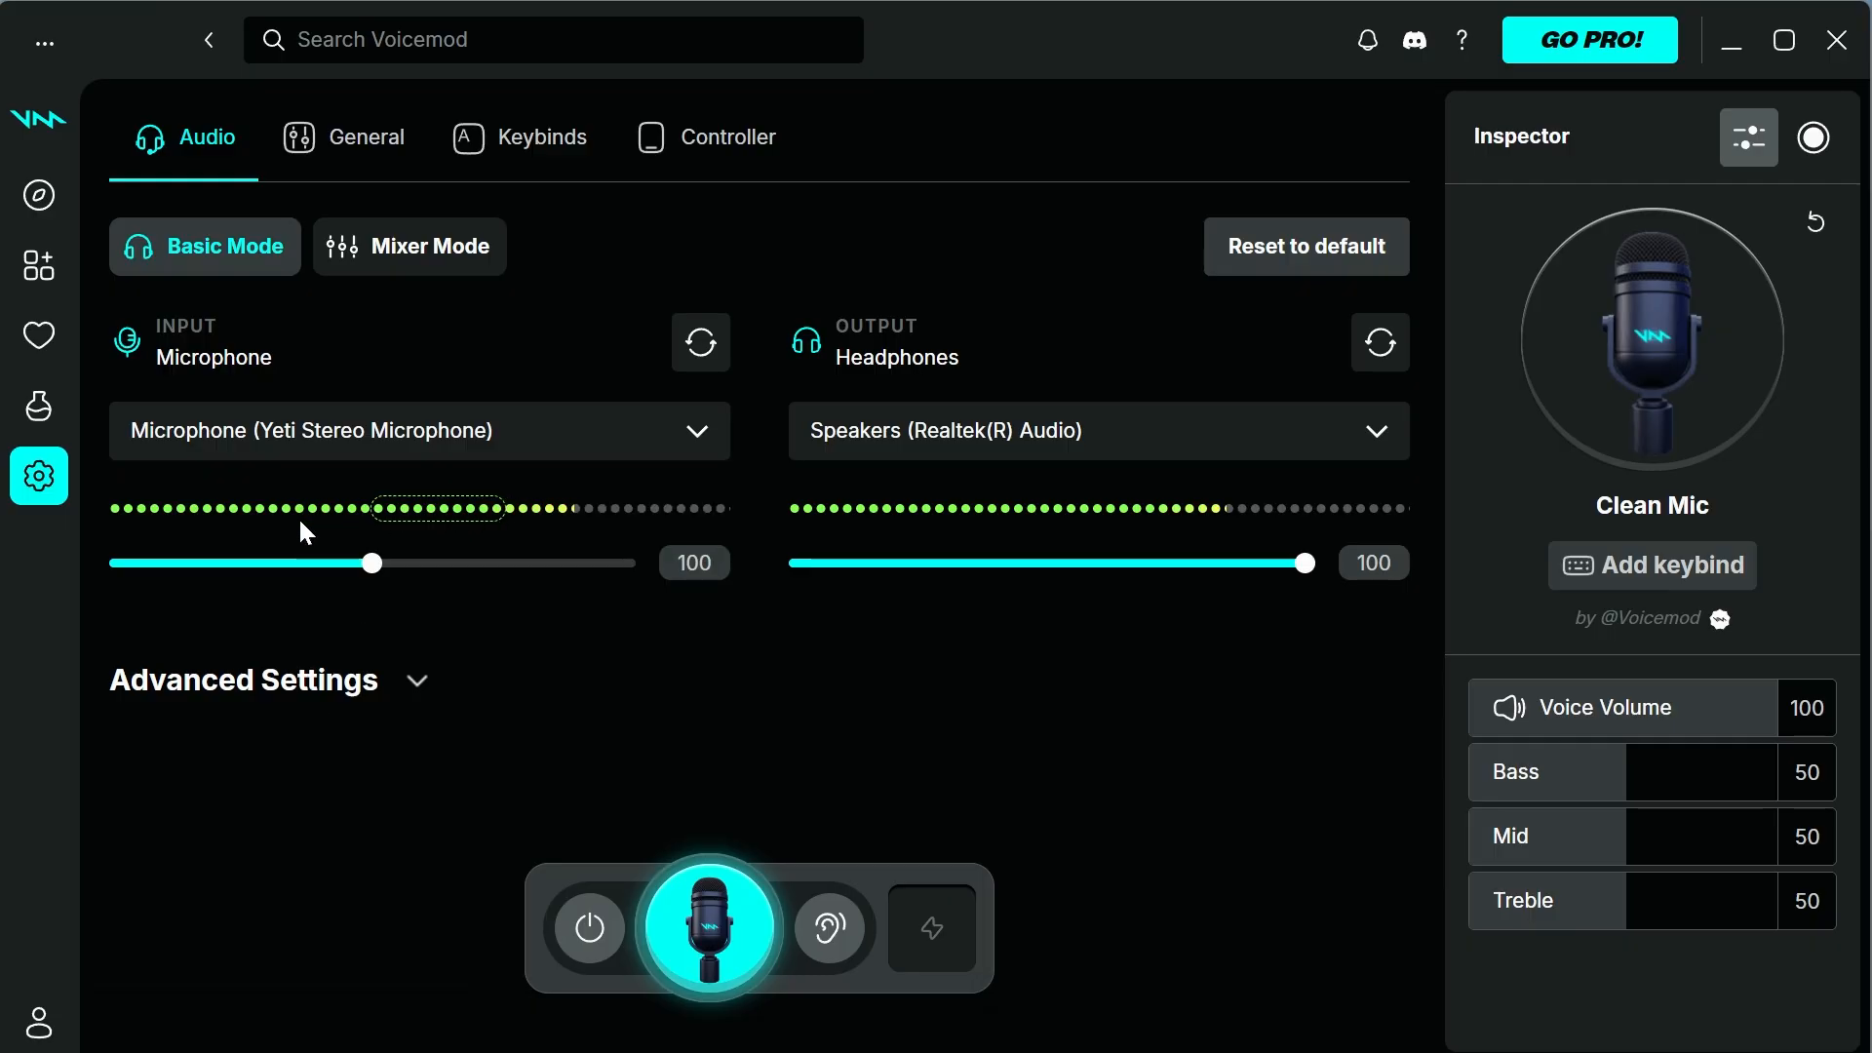
mouse_move(597, 525)
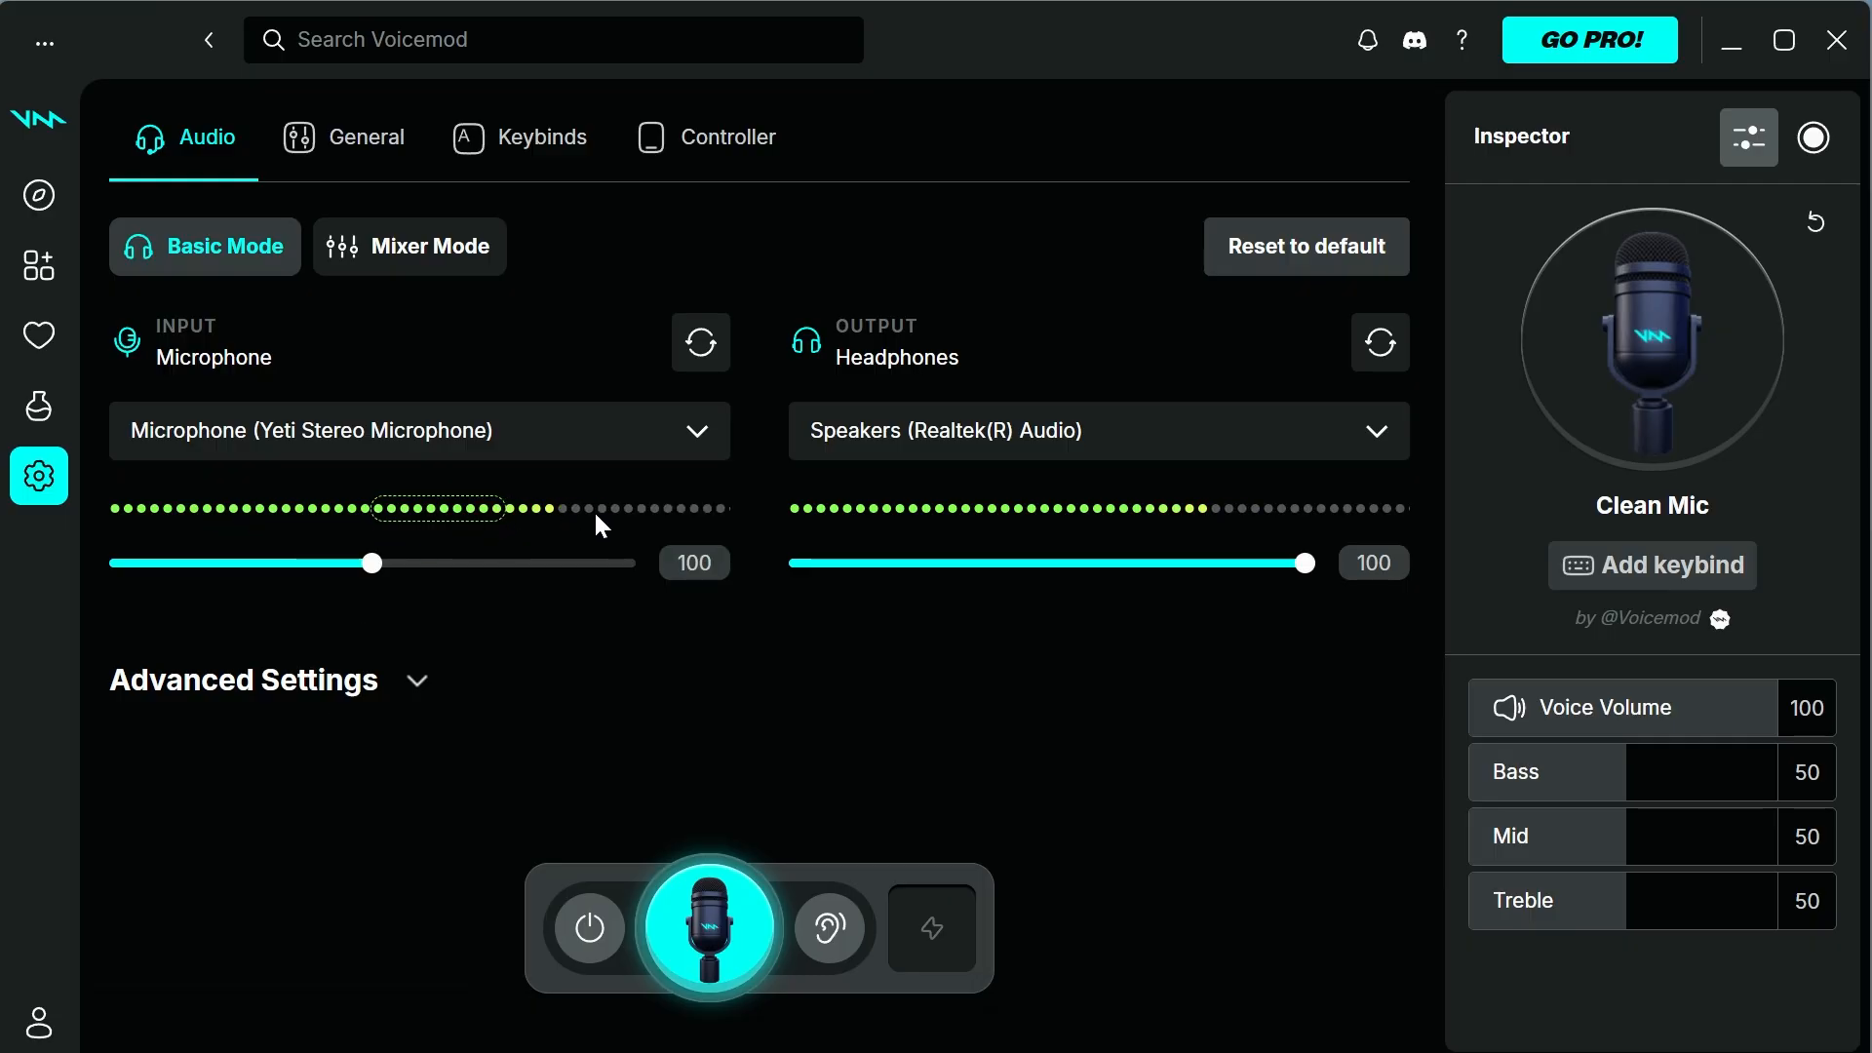
mouse_move(427, 498)
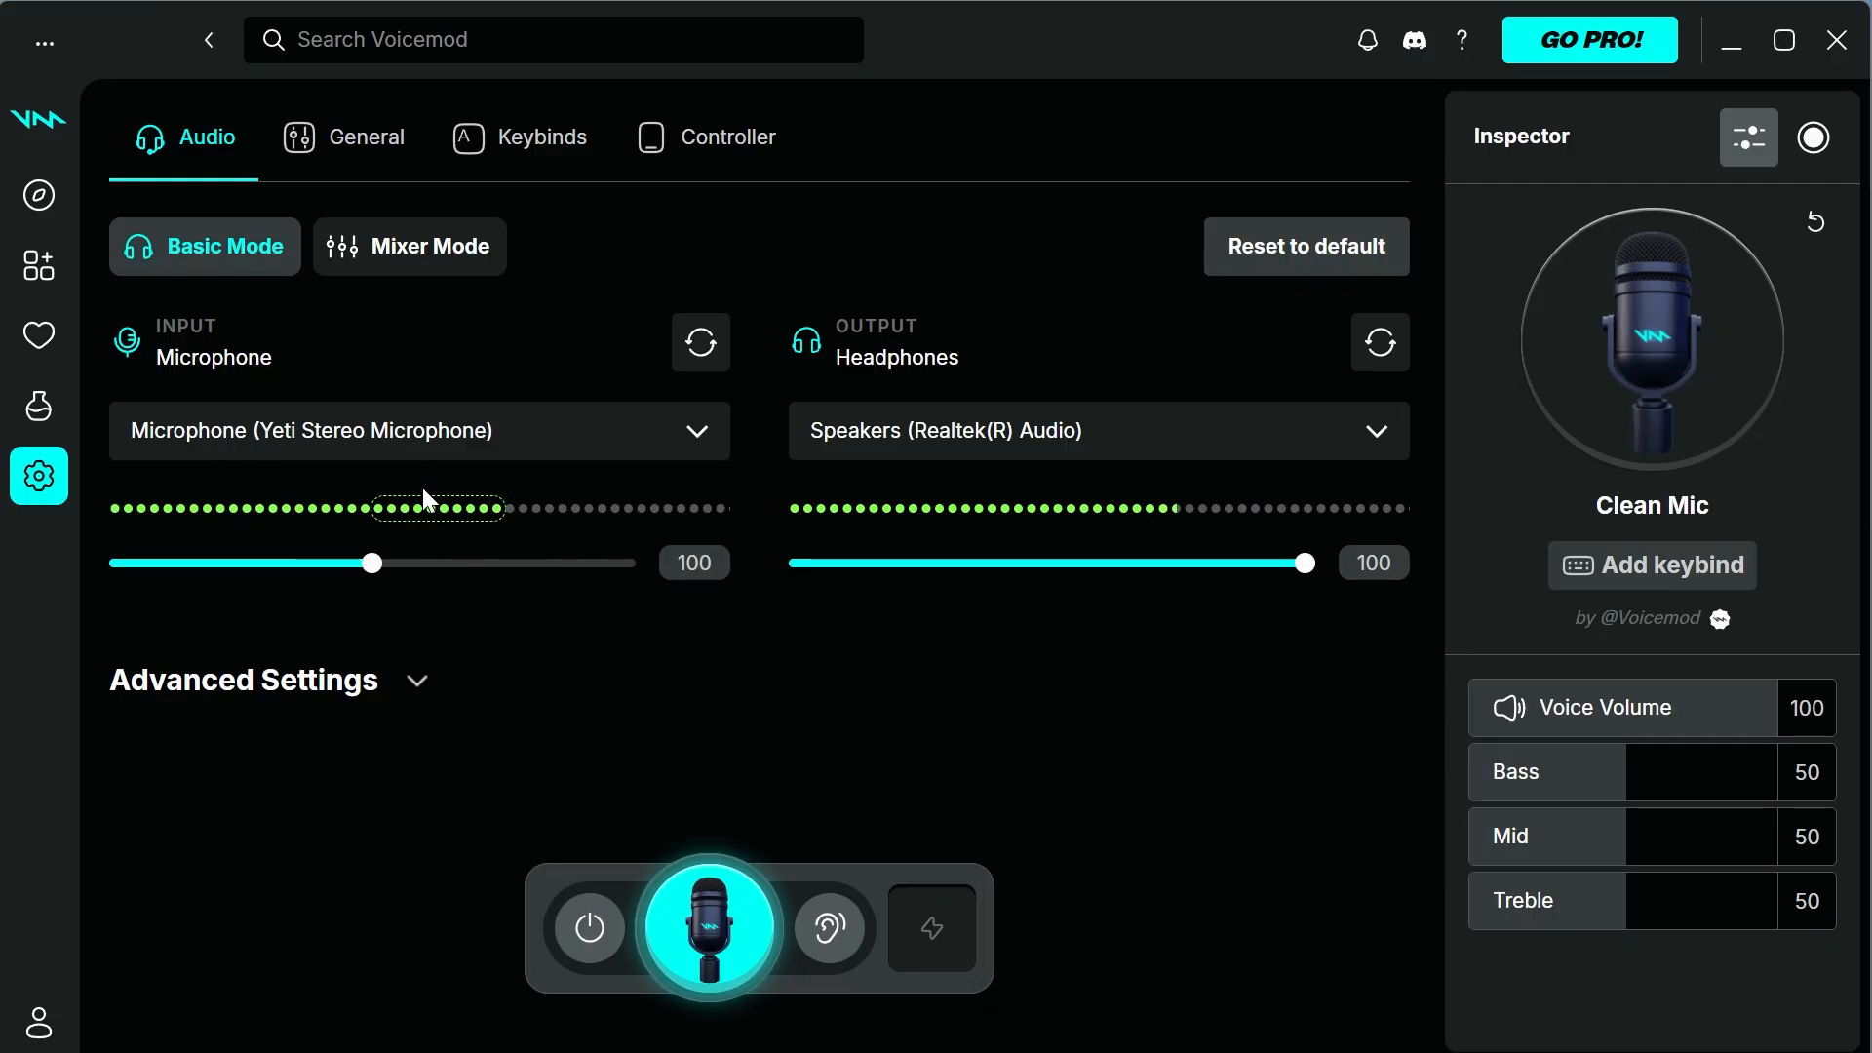
mouse_move(454, 516)
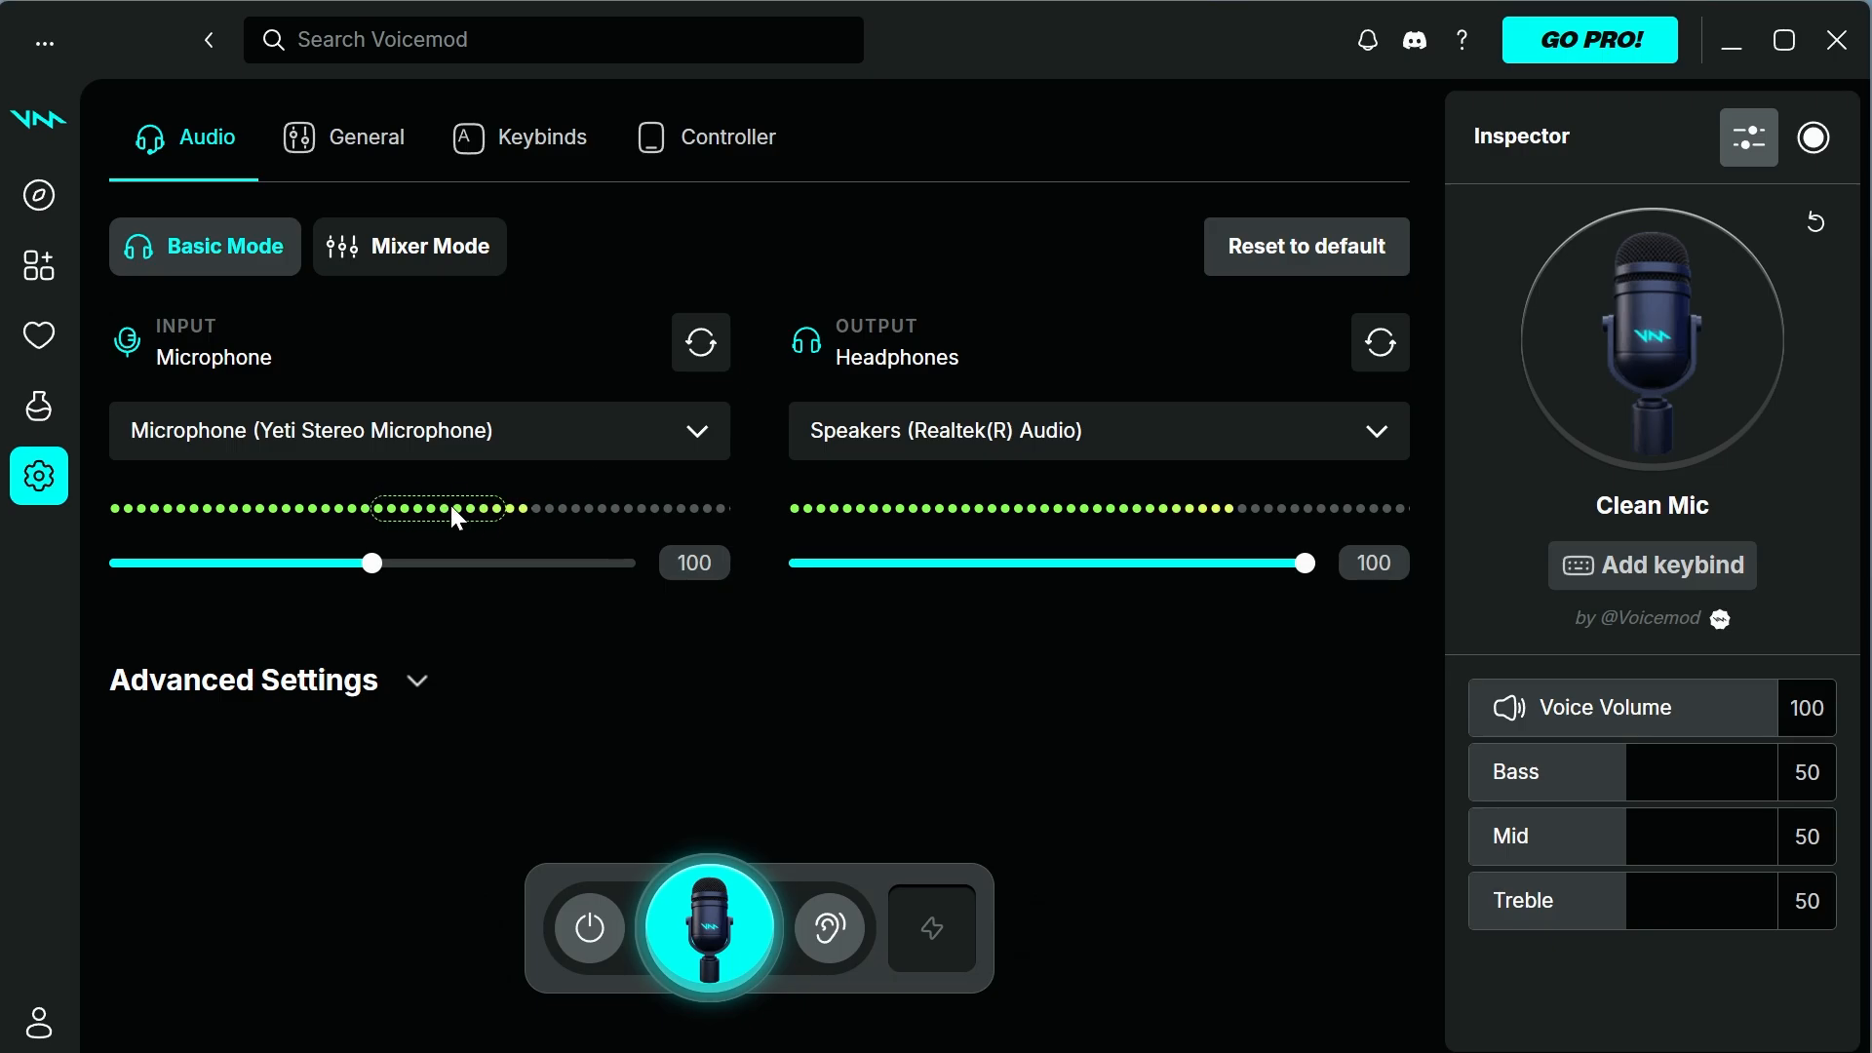
left_click(1096, 430)
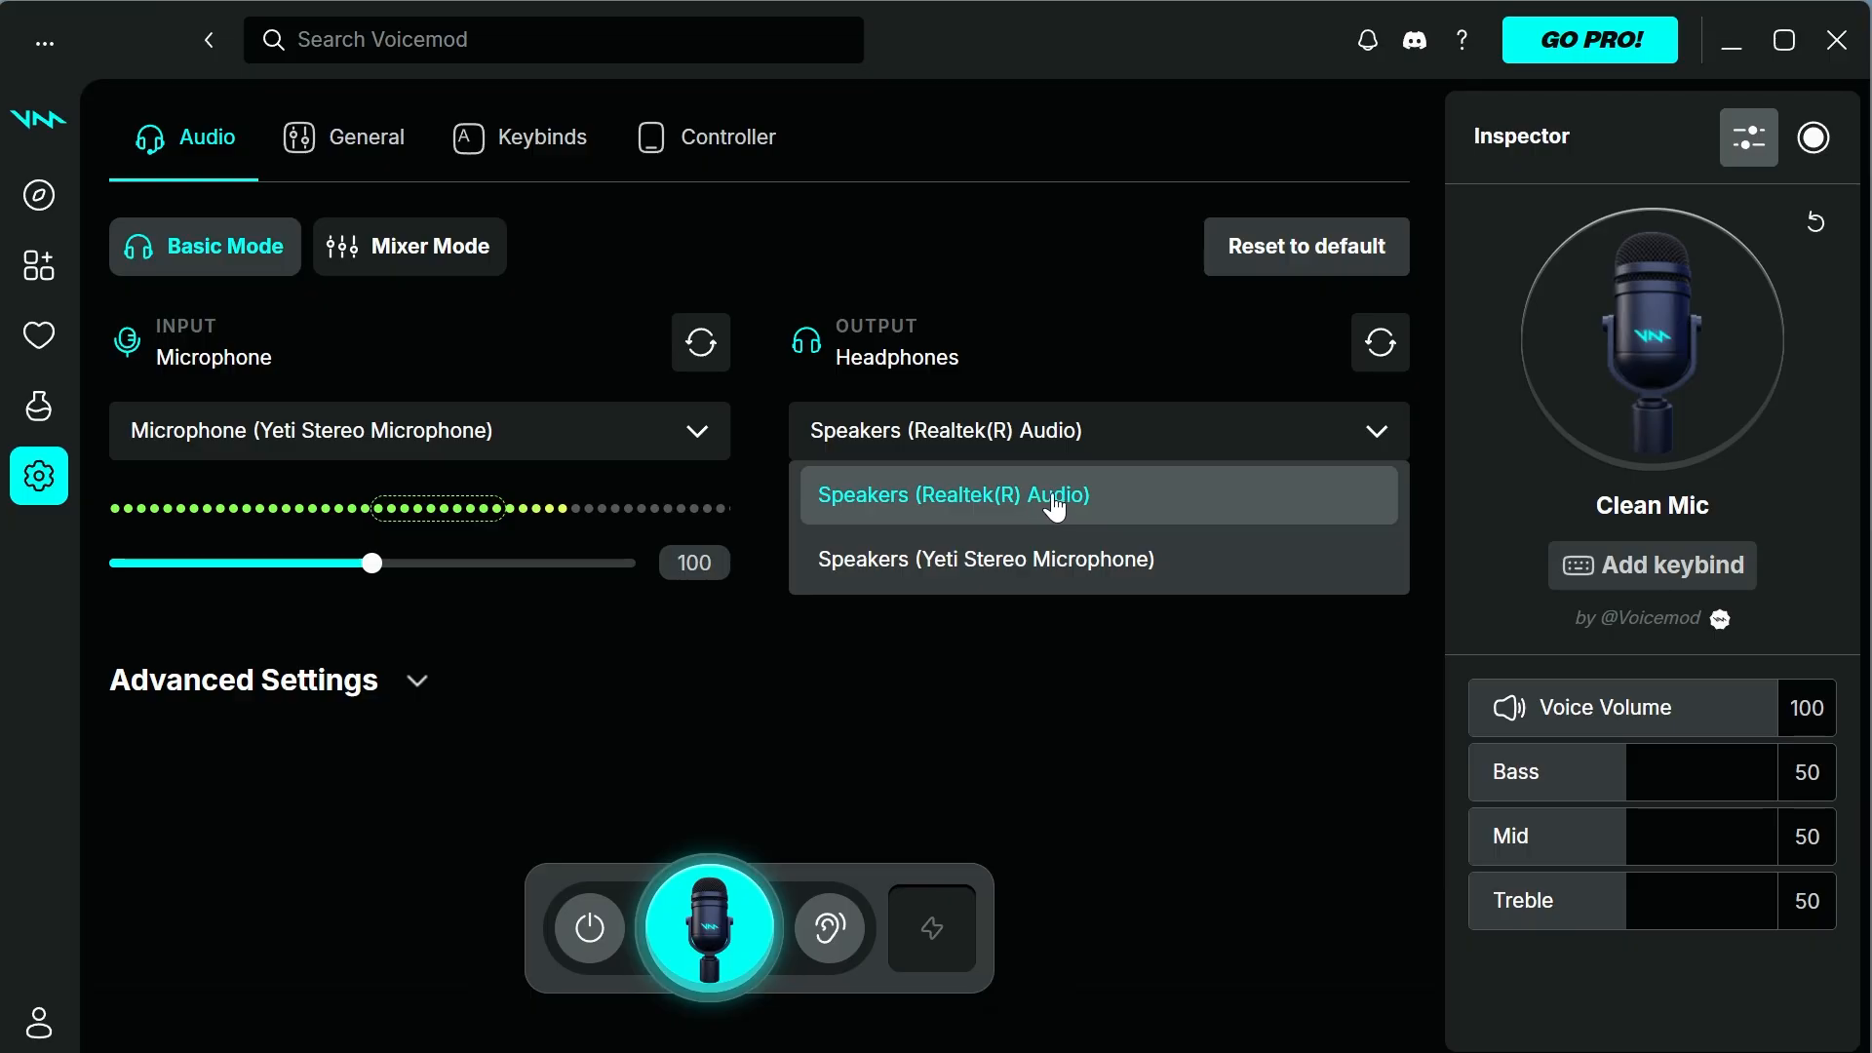
left_click(952, 494)
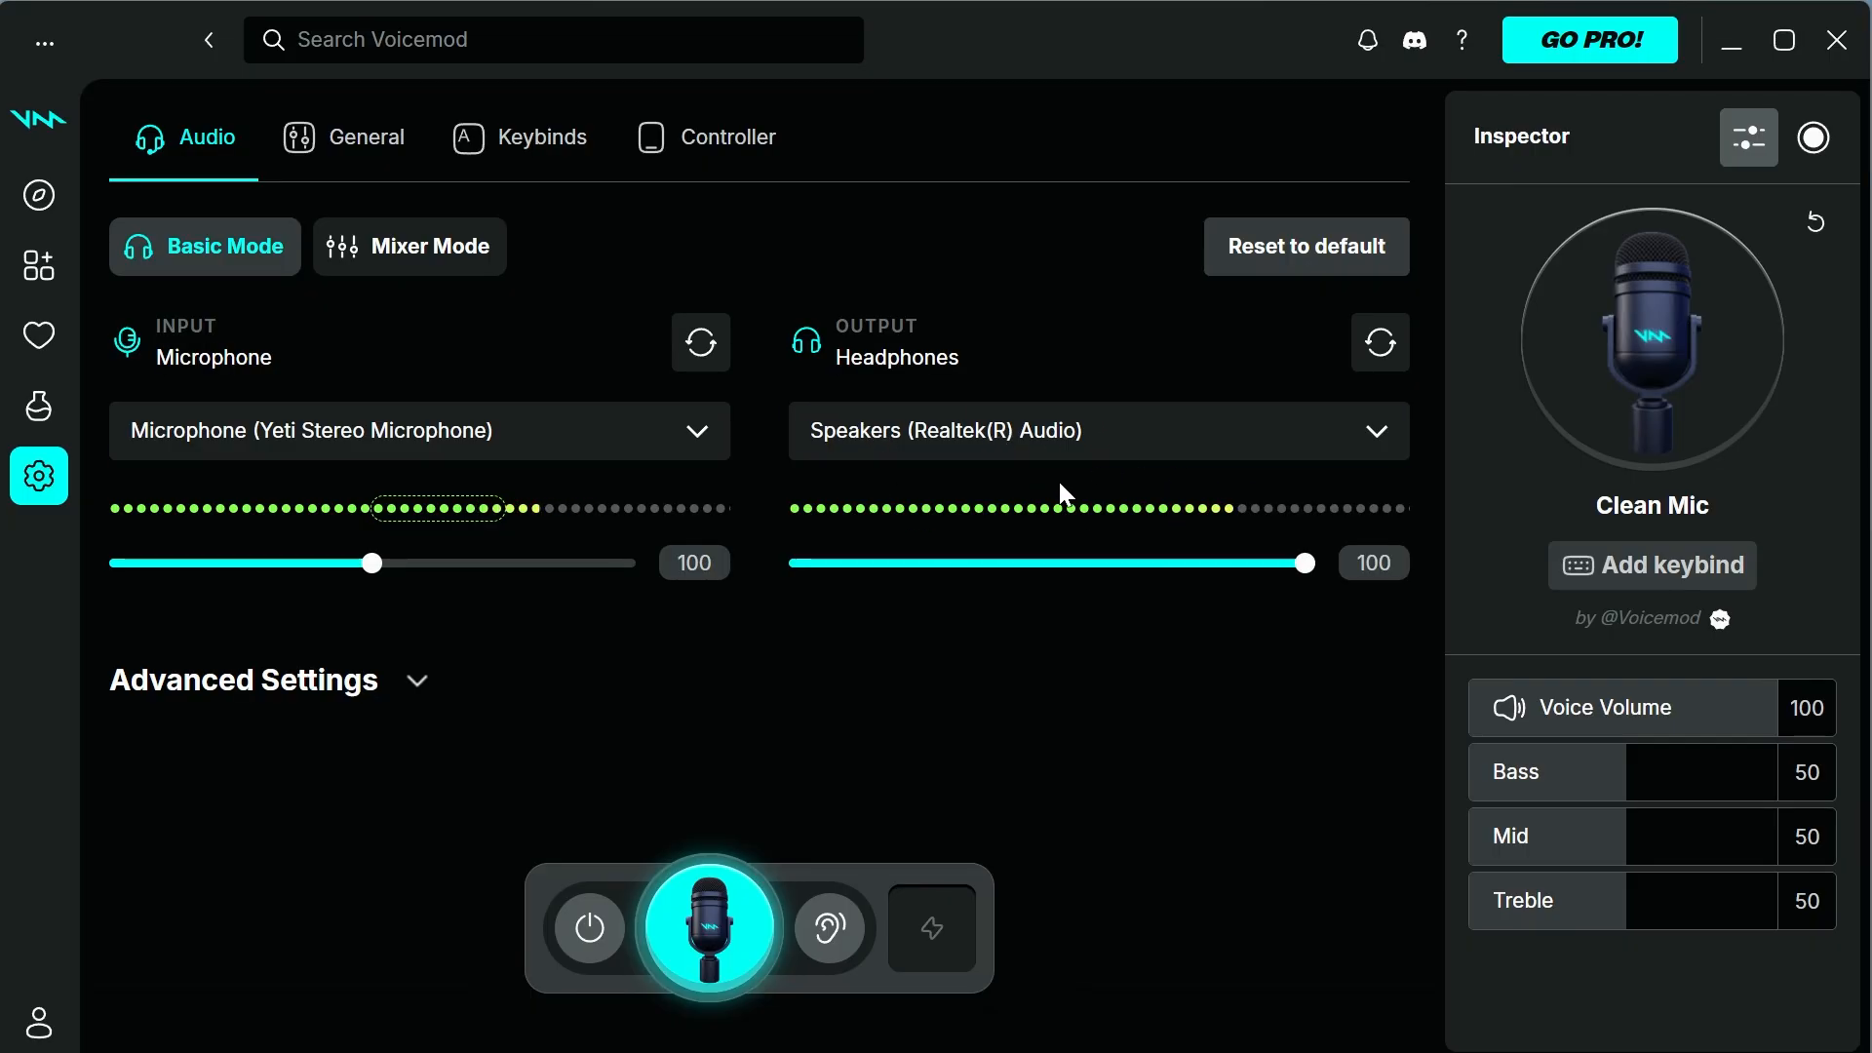
mouse_move(1006, 523)
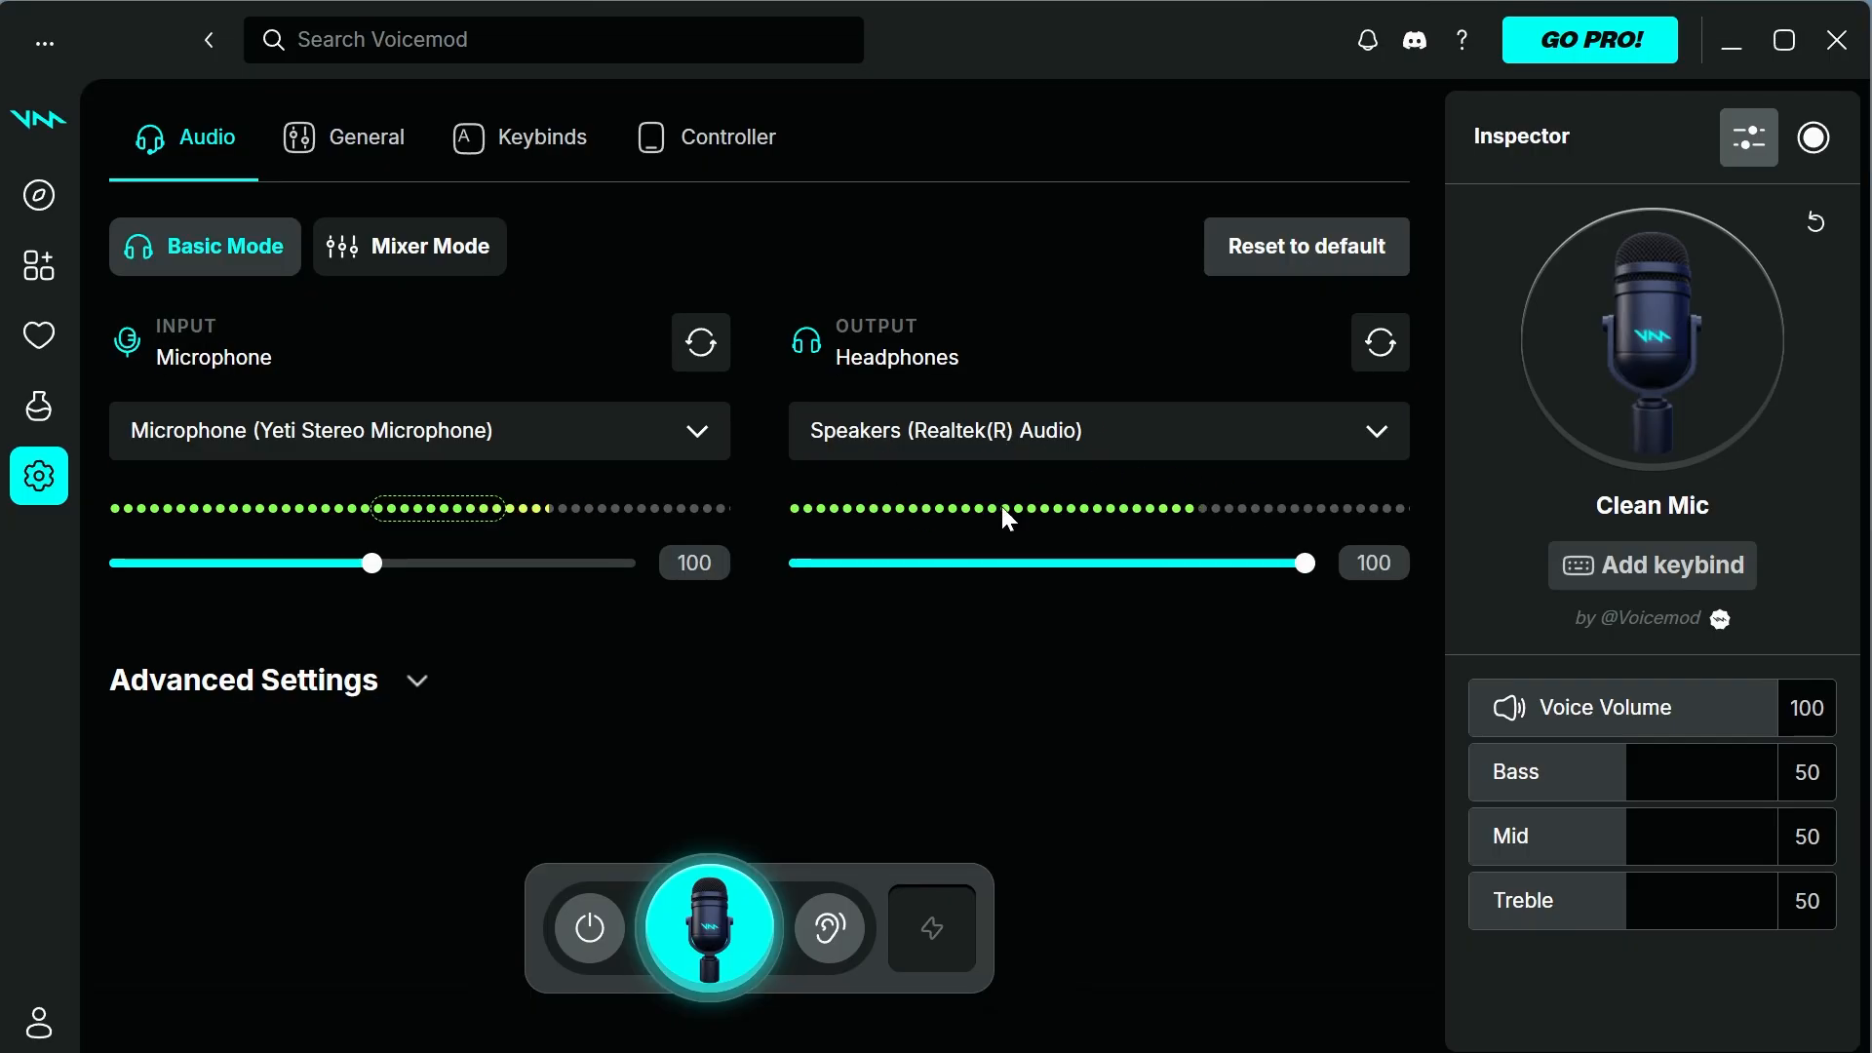
mouse_move(351, 260)
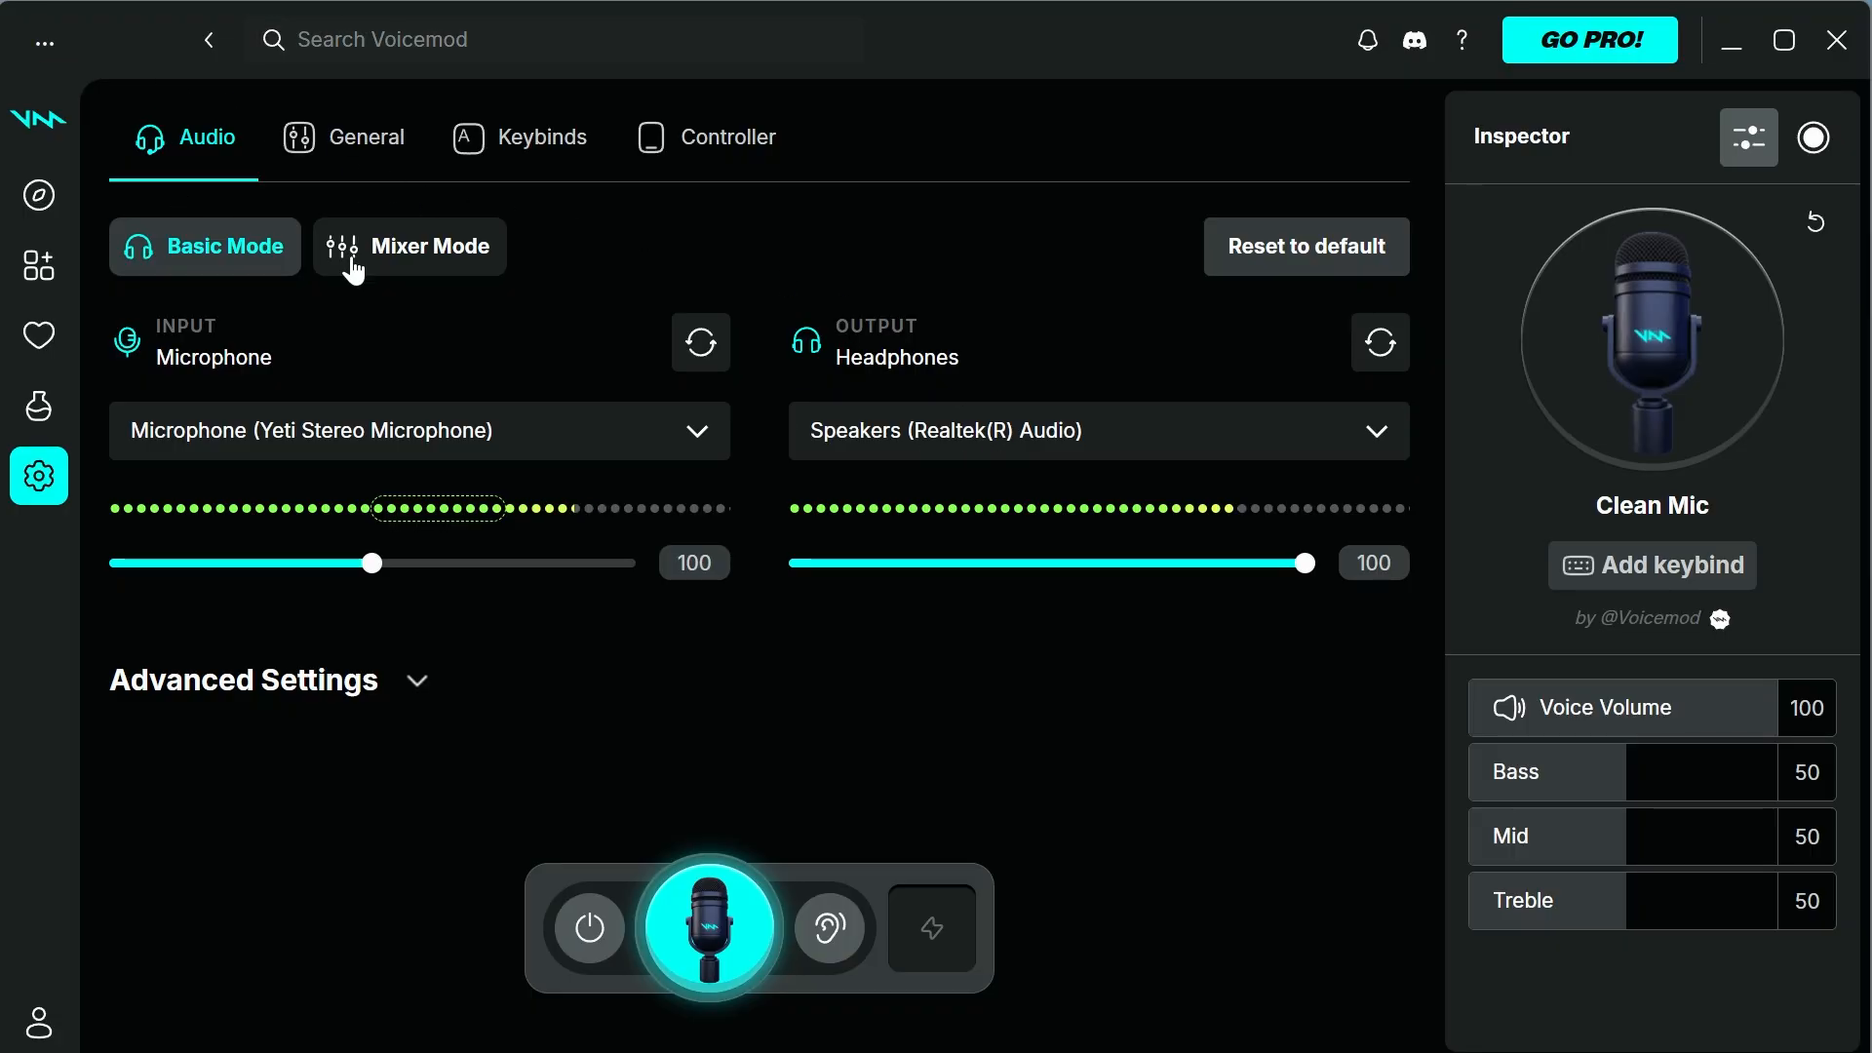
mouse_move(1740, 48)
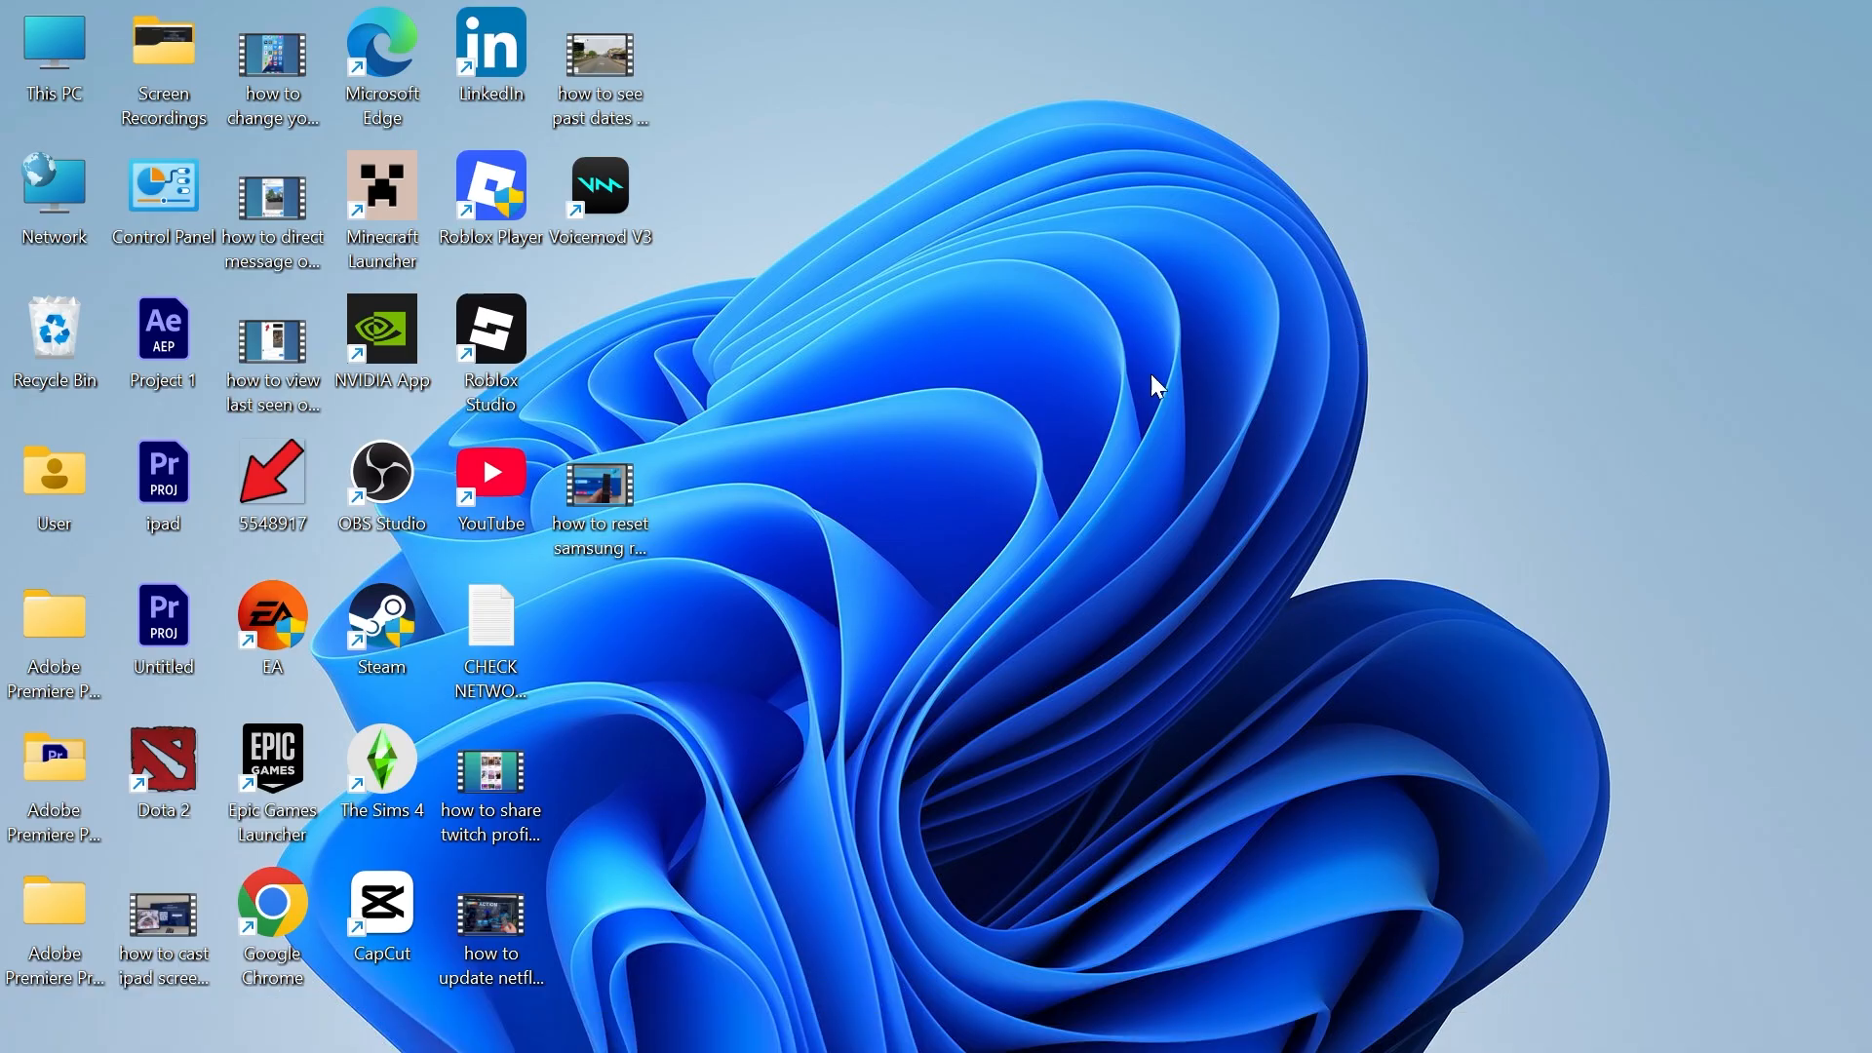
mouse_move(955, 361)
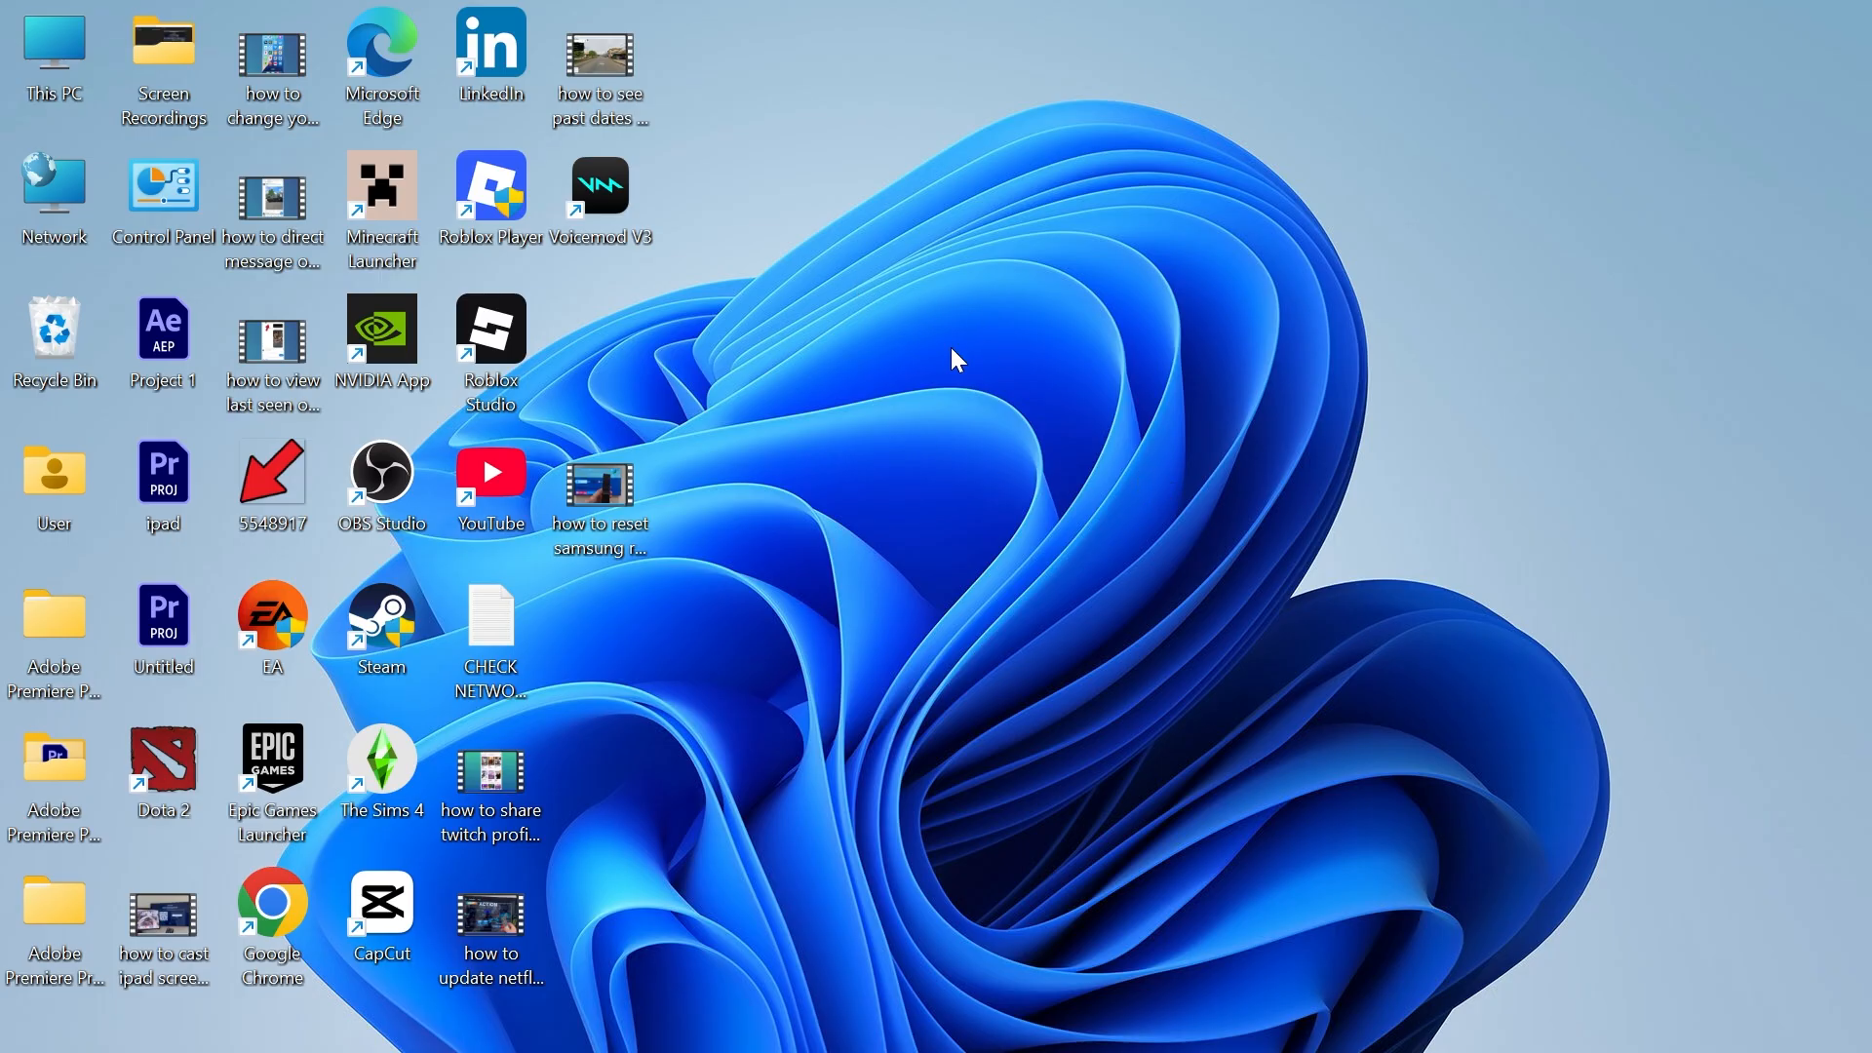
- Search the Start menu for 'discord' and launch Discord
left_click(610, 1017)
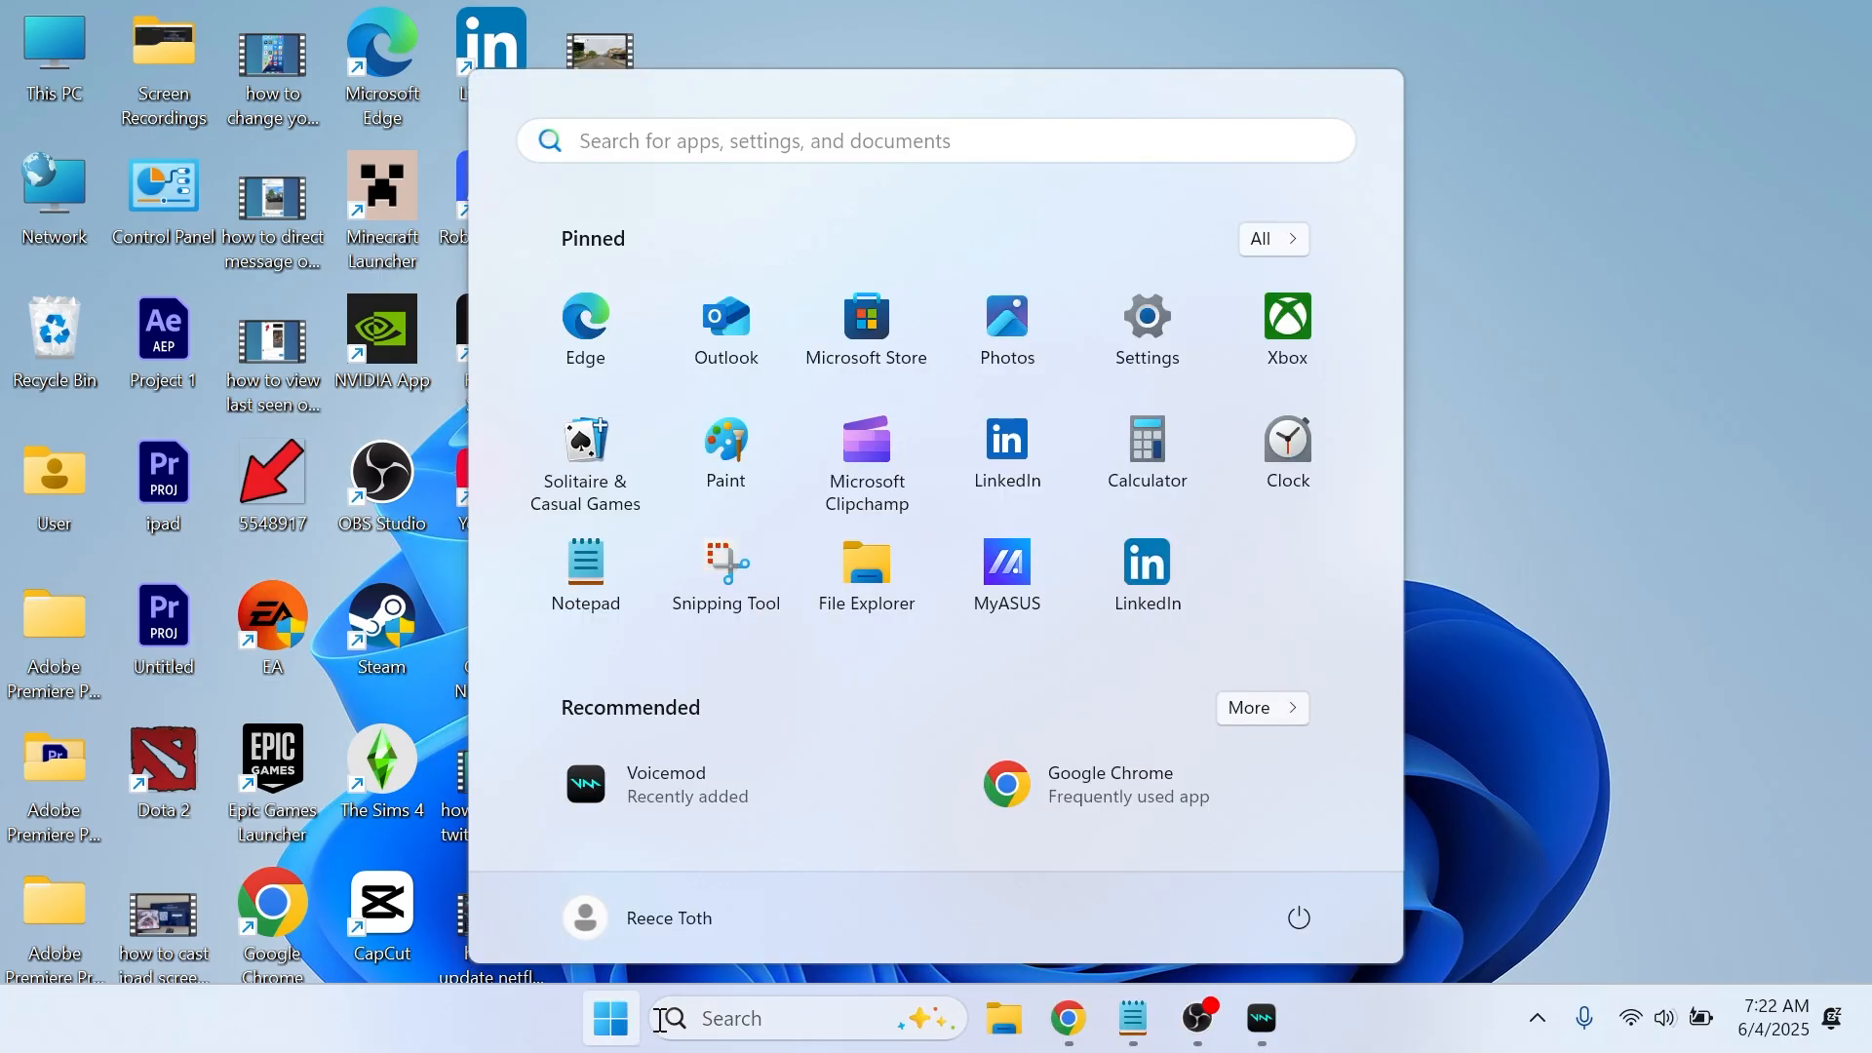
type("discord")
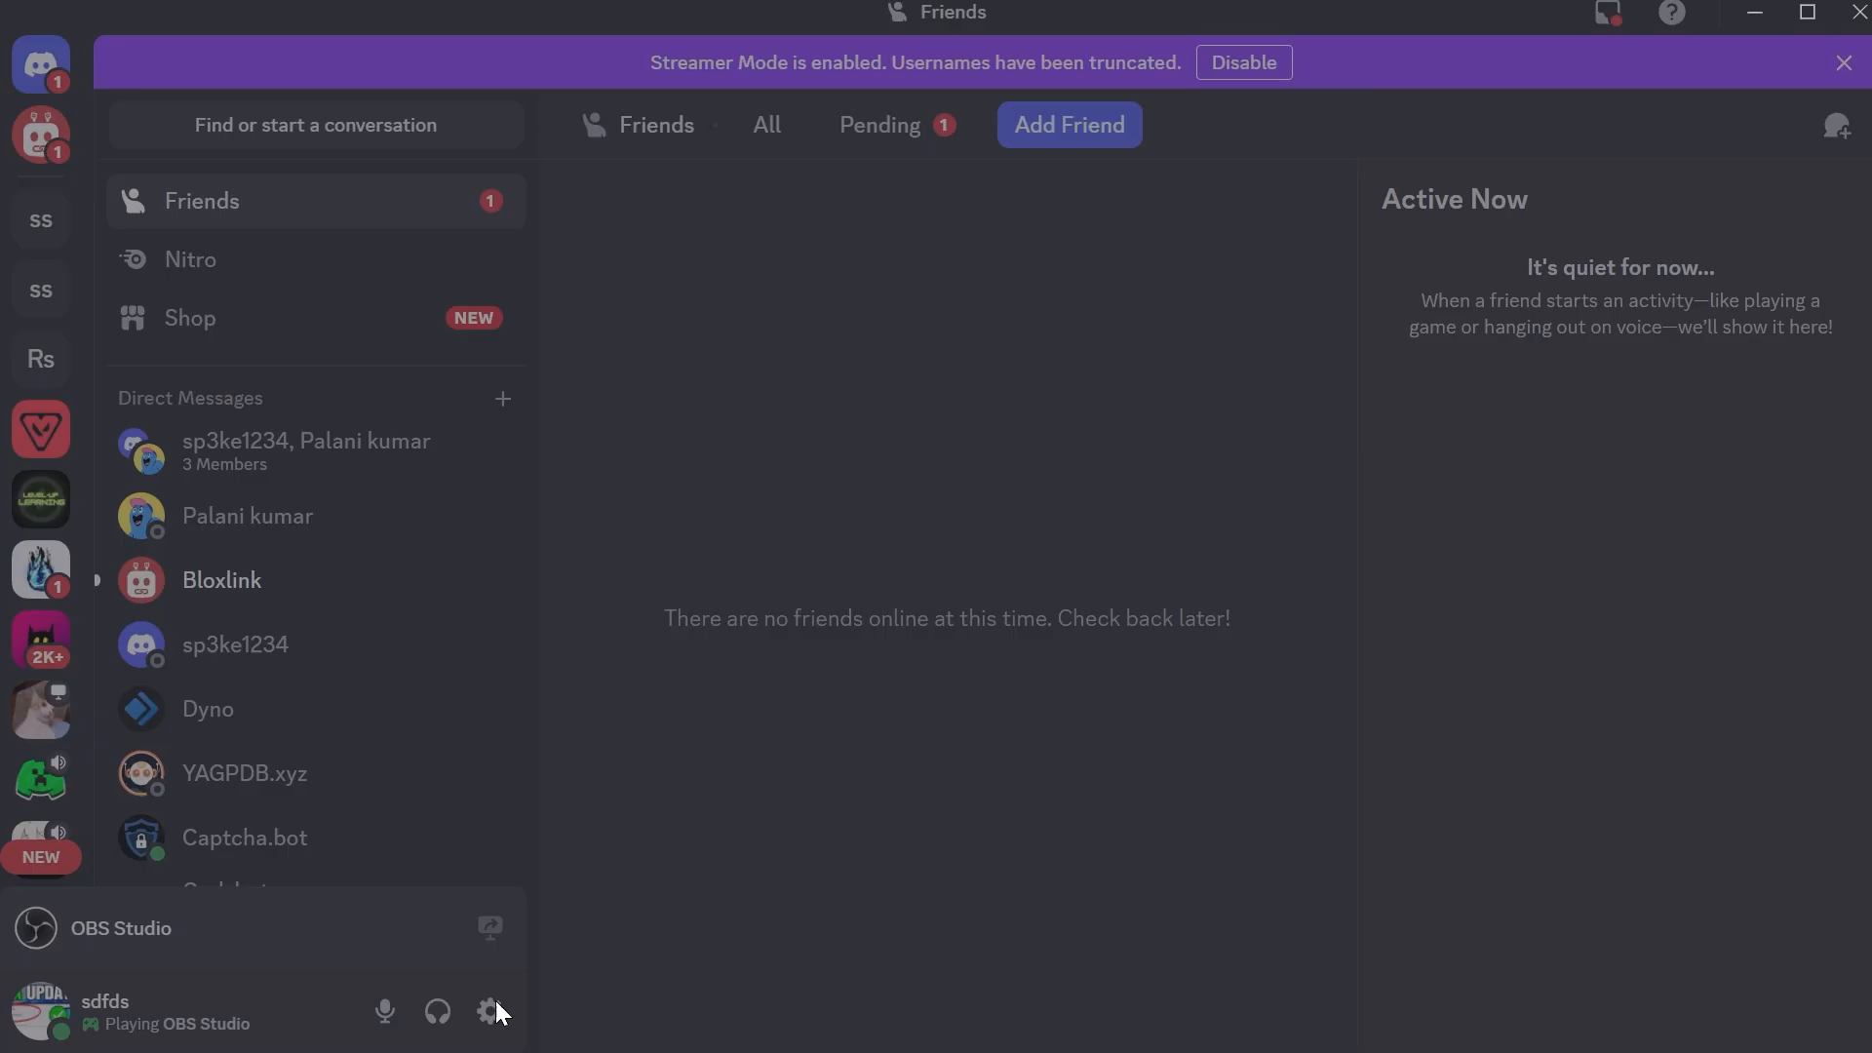
- In Discord Voice & Video, keep Default (Microphone (Voicemod Virtual Audio Device)) as input device
left_click(488, 1011)
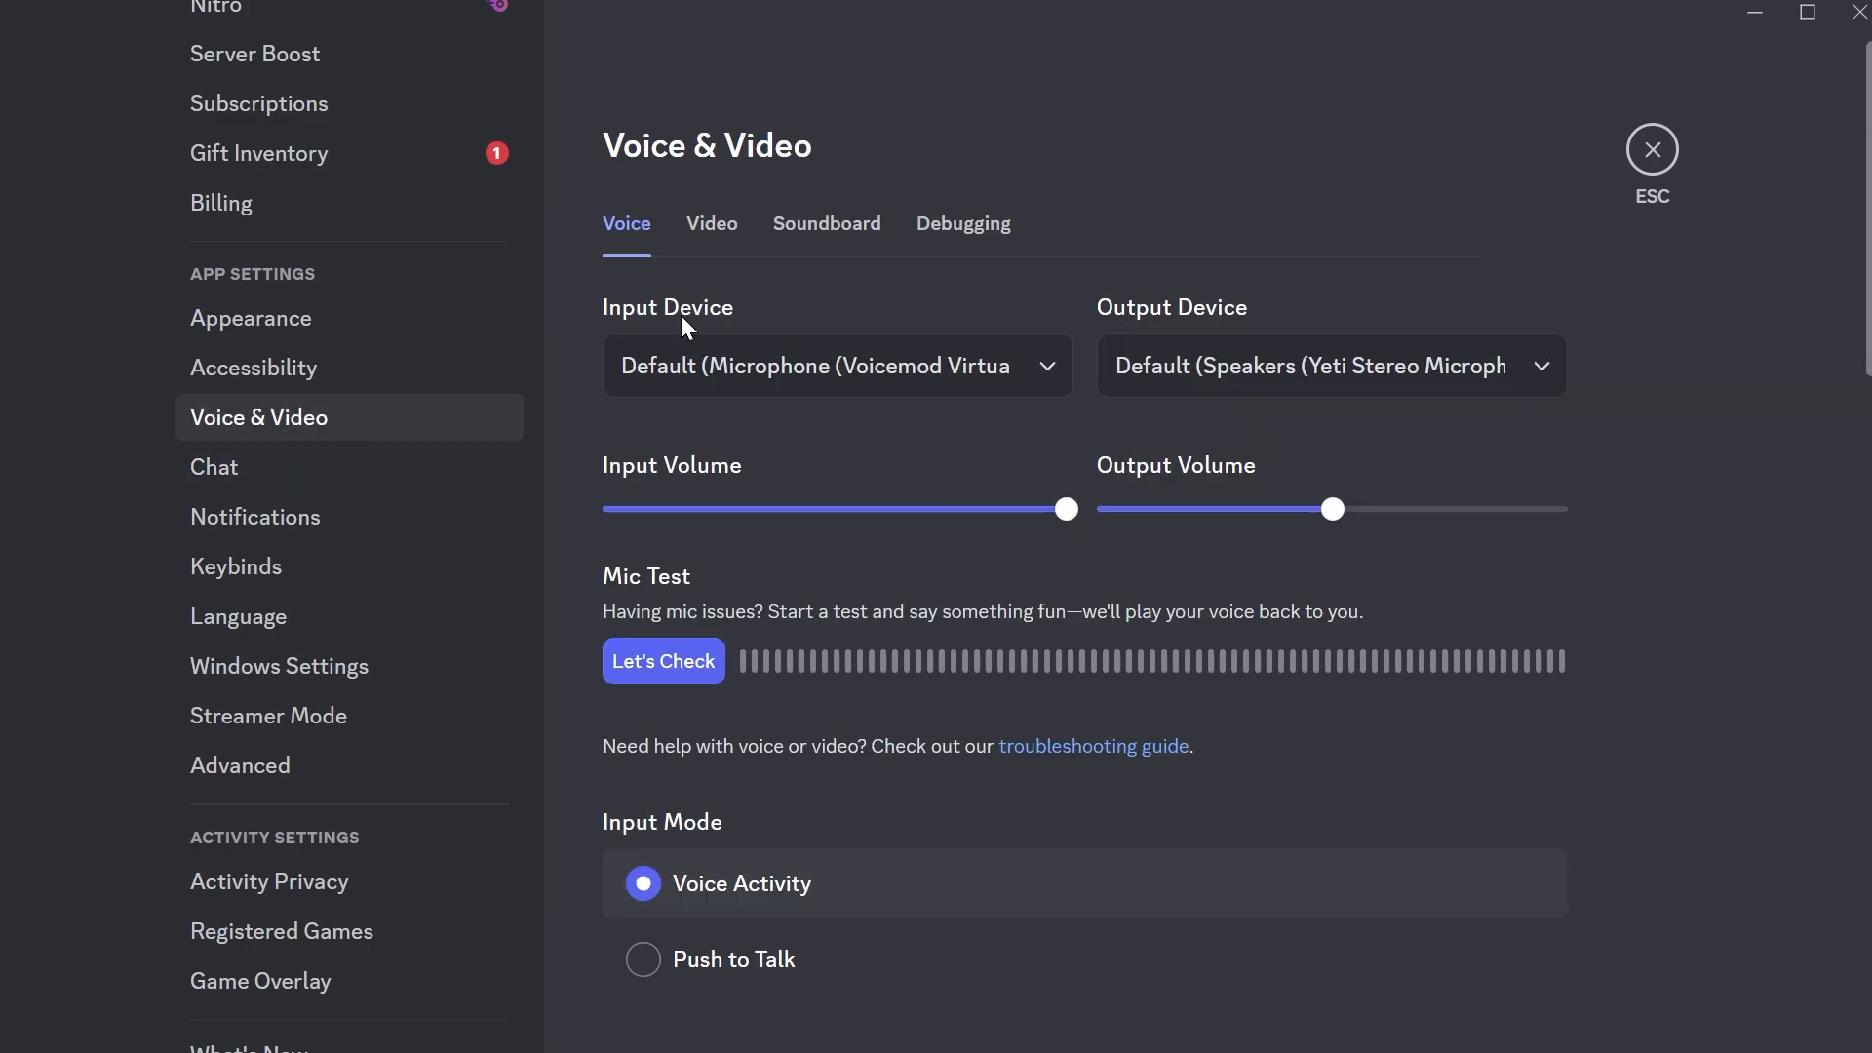
mouse_move(918, 379)
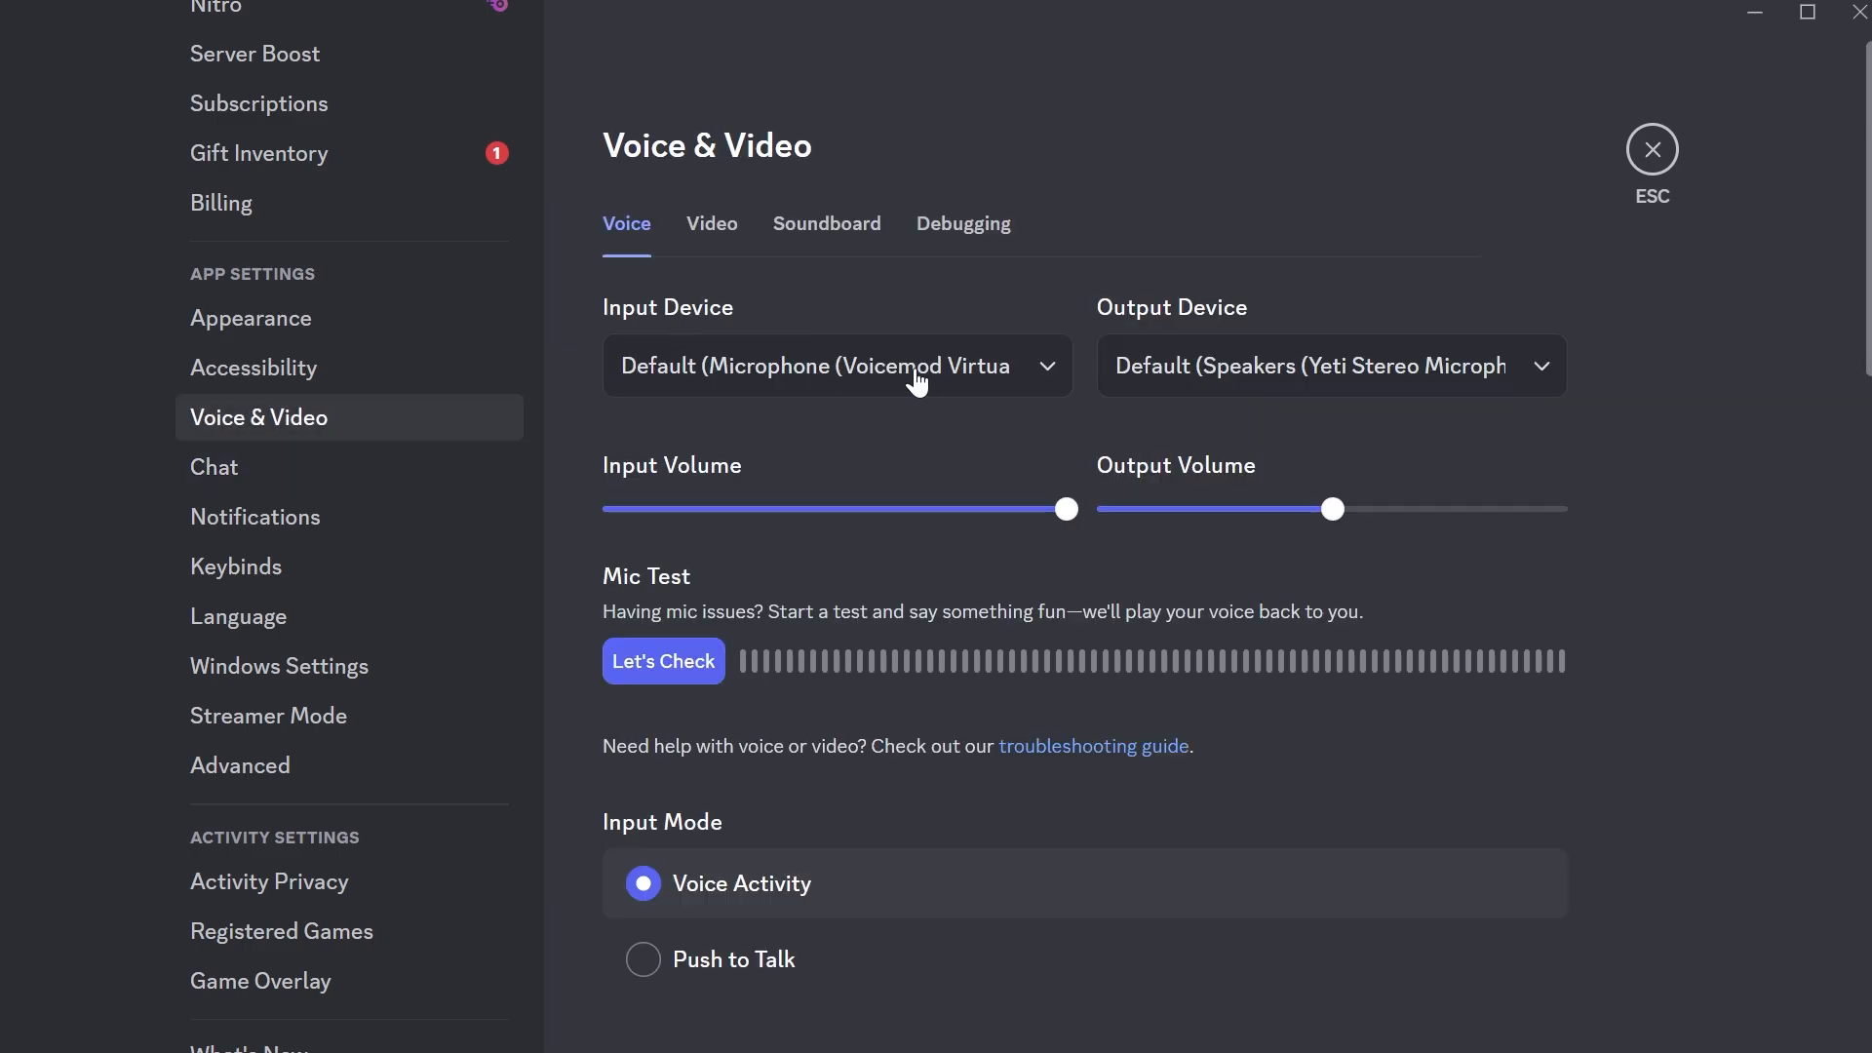
left_click(836, 366)
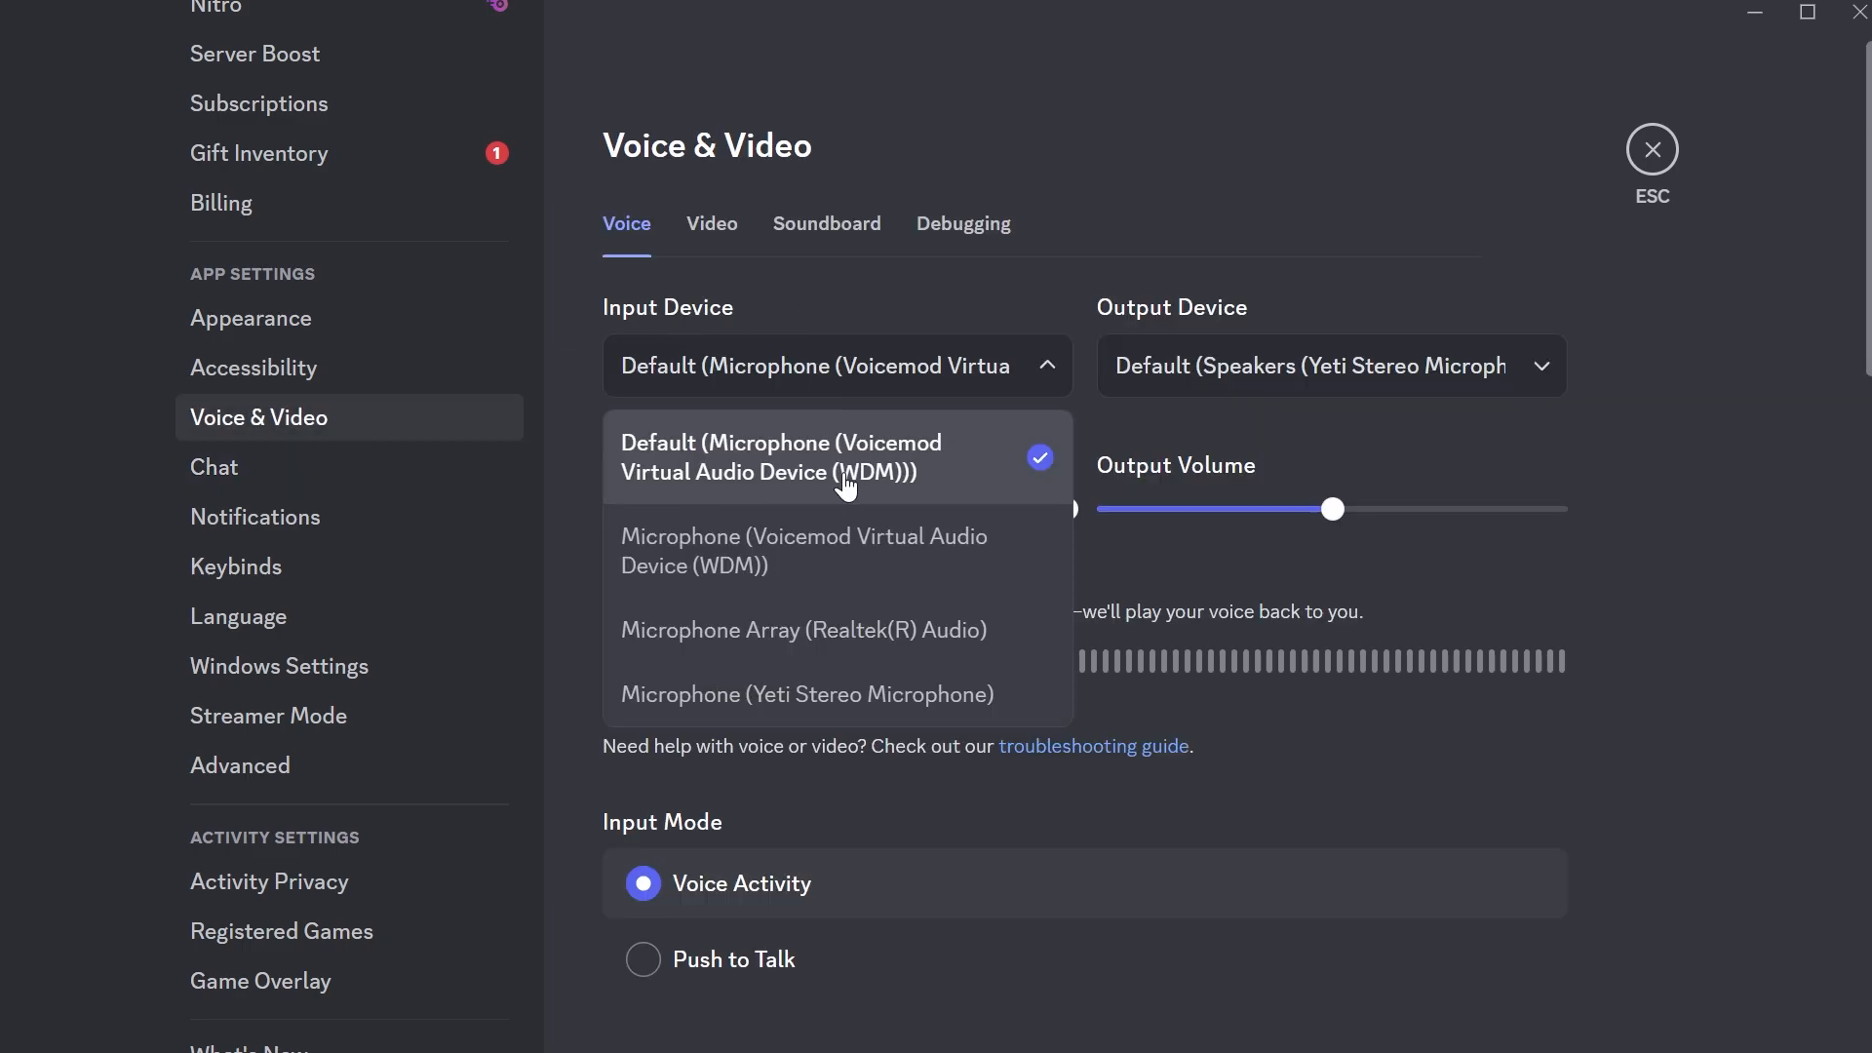
mouse_move(904, 468)
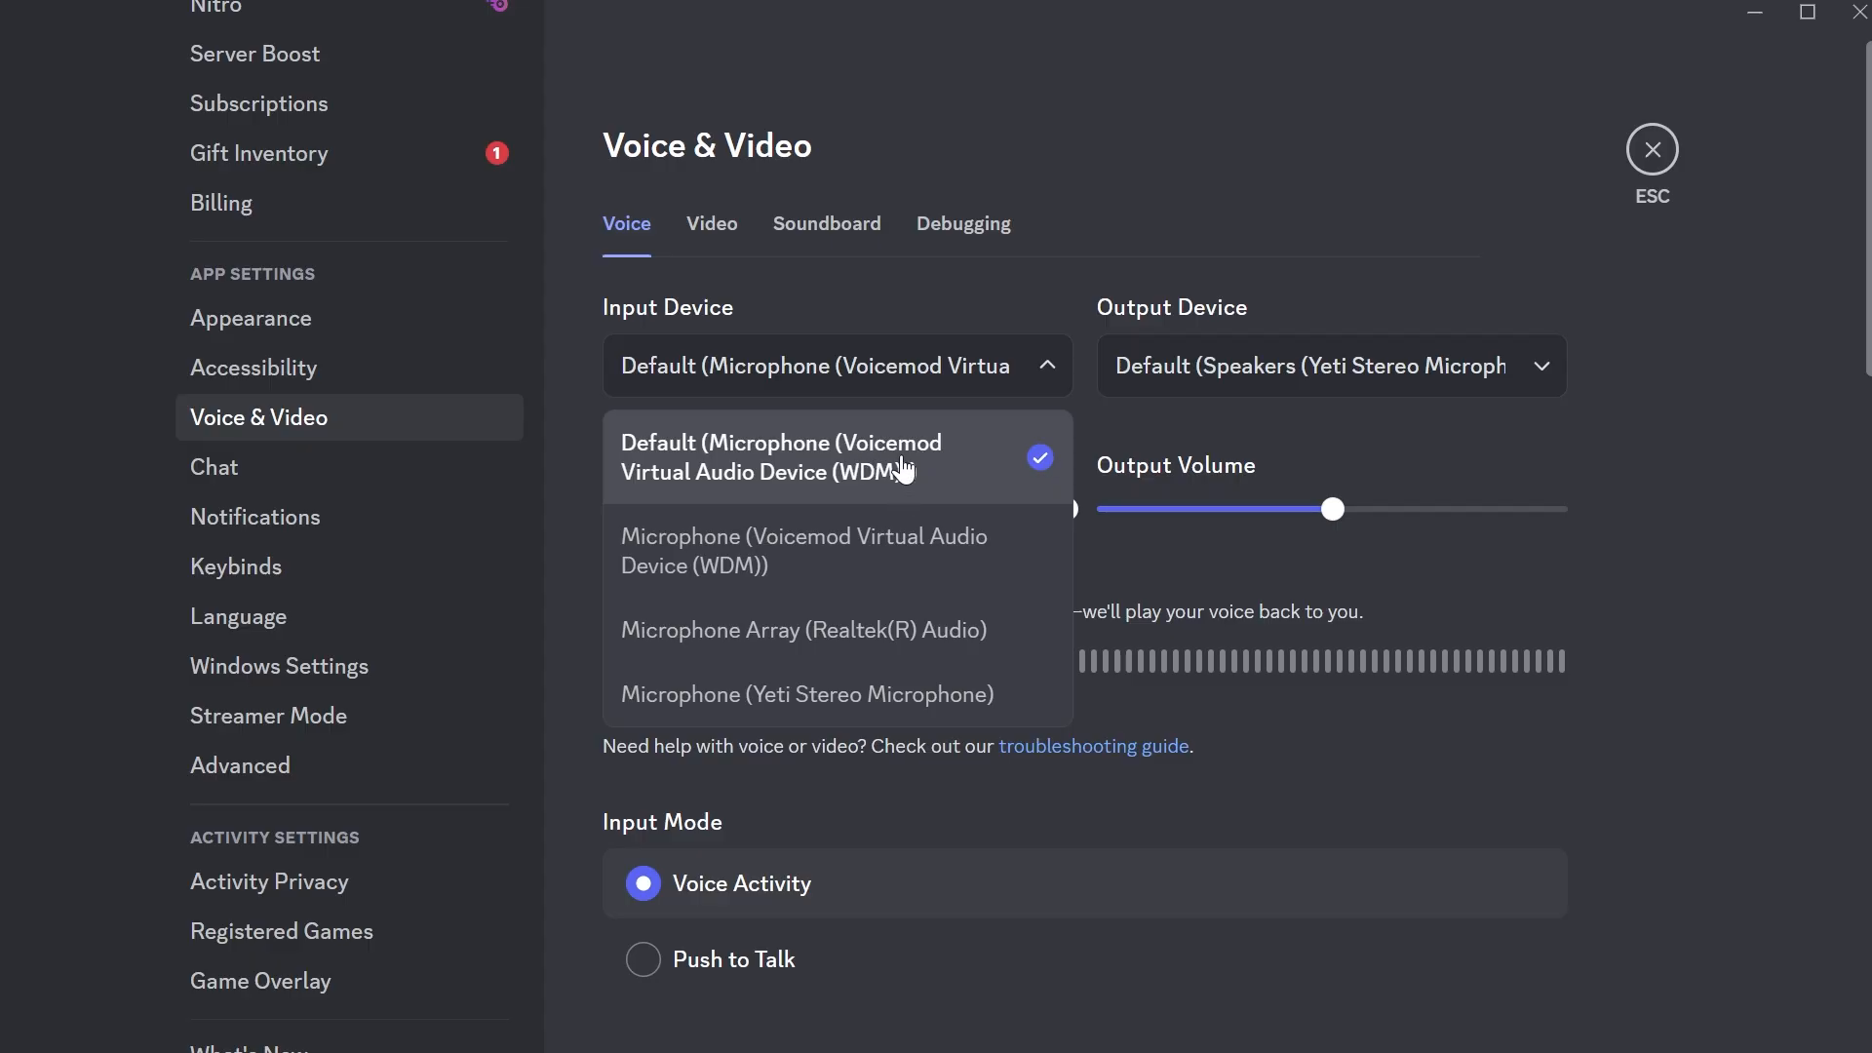
scroll("up", 3)
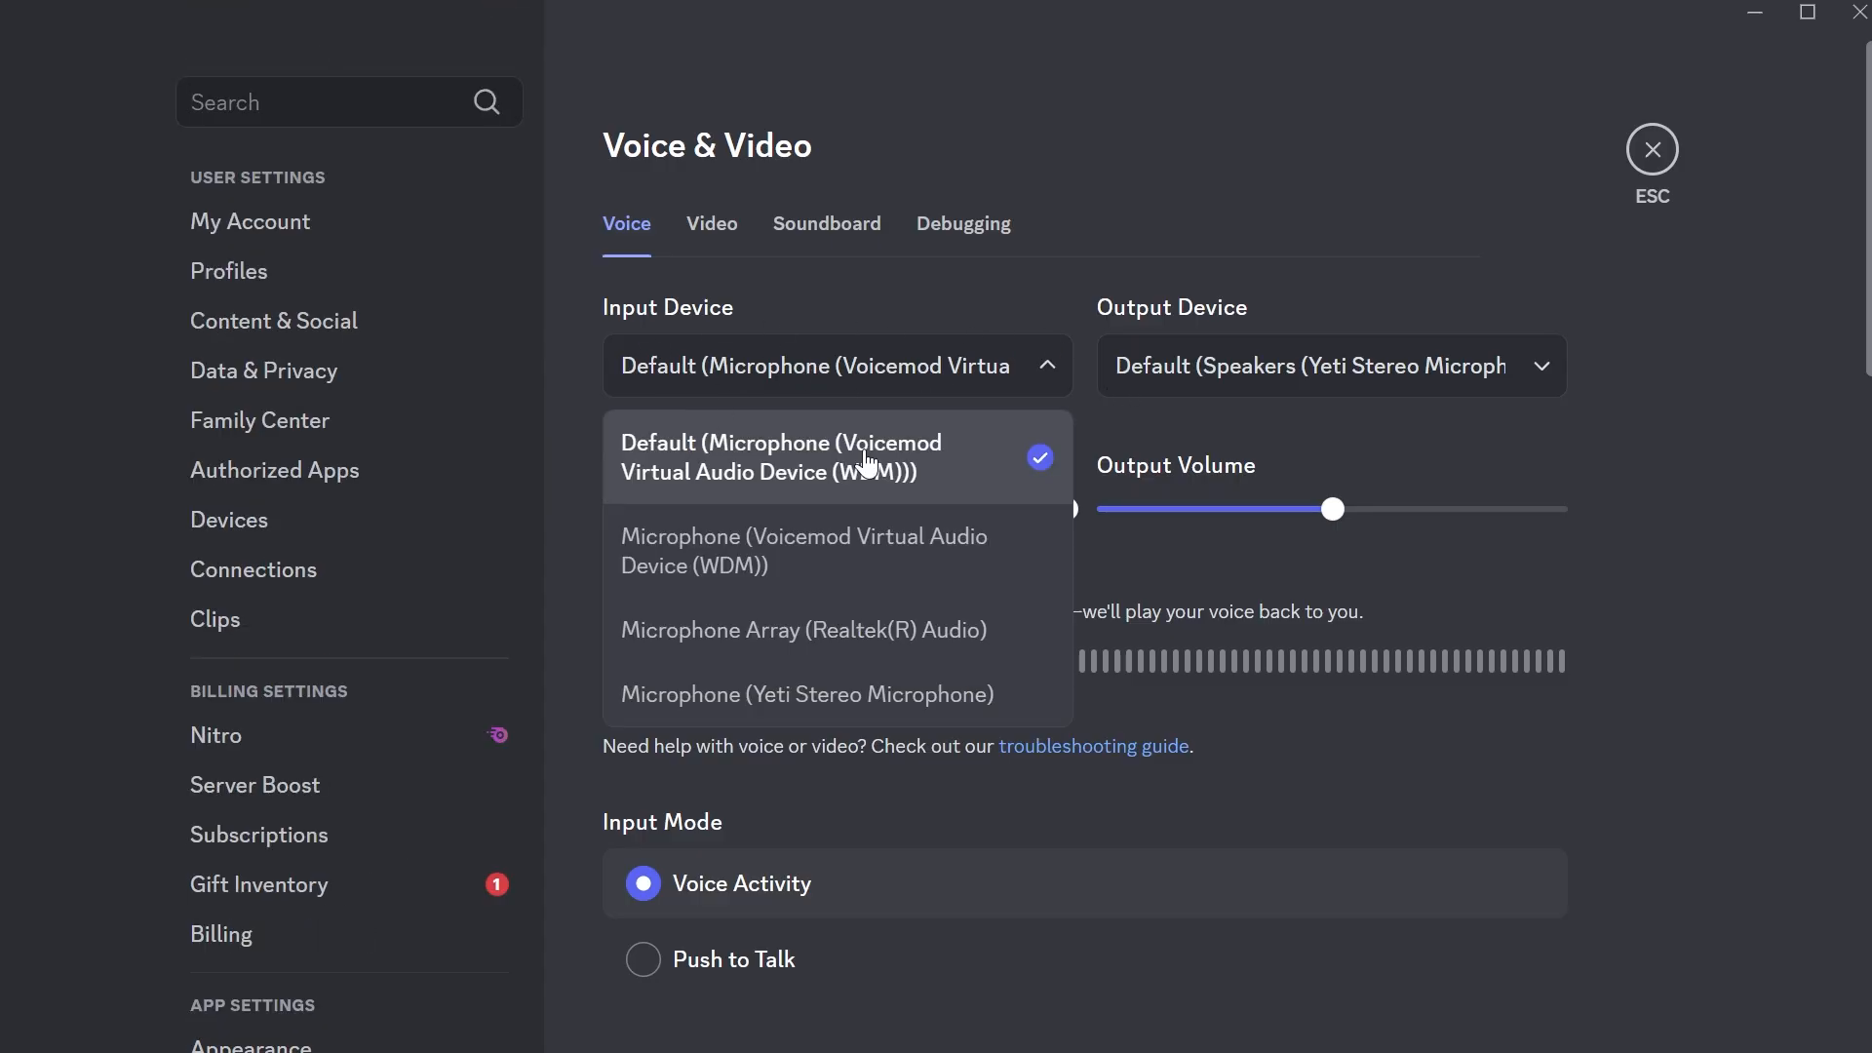
left_click(835, 456)
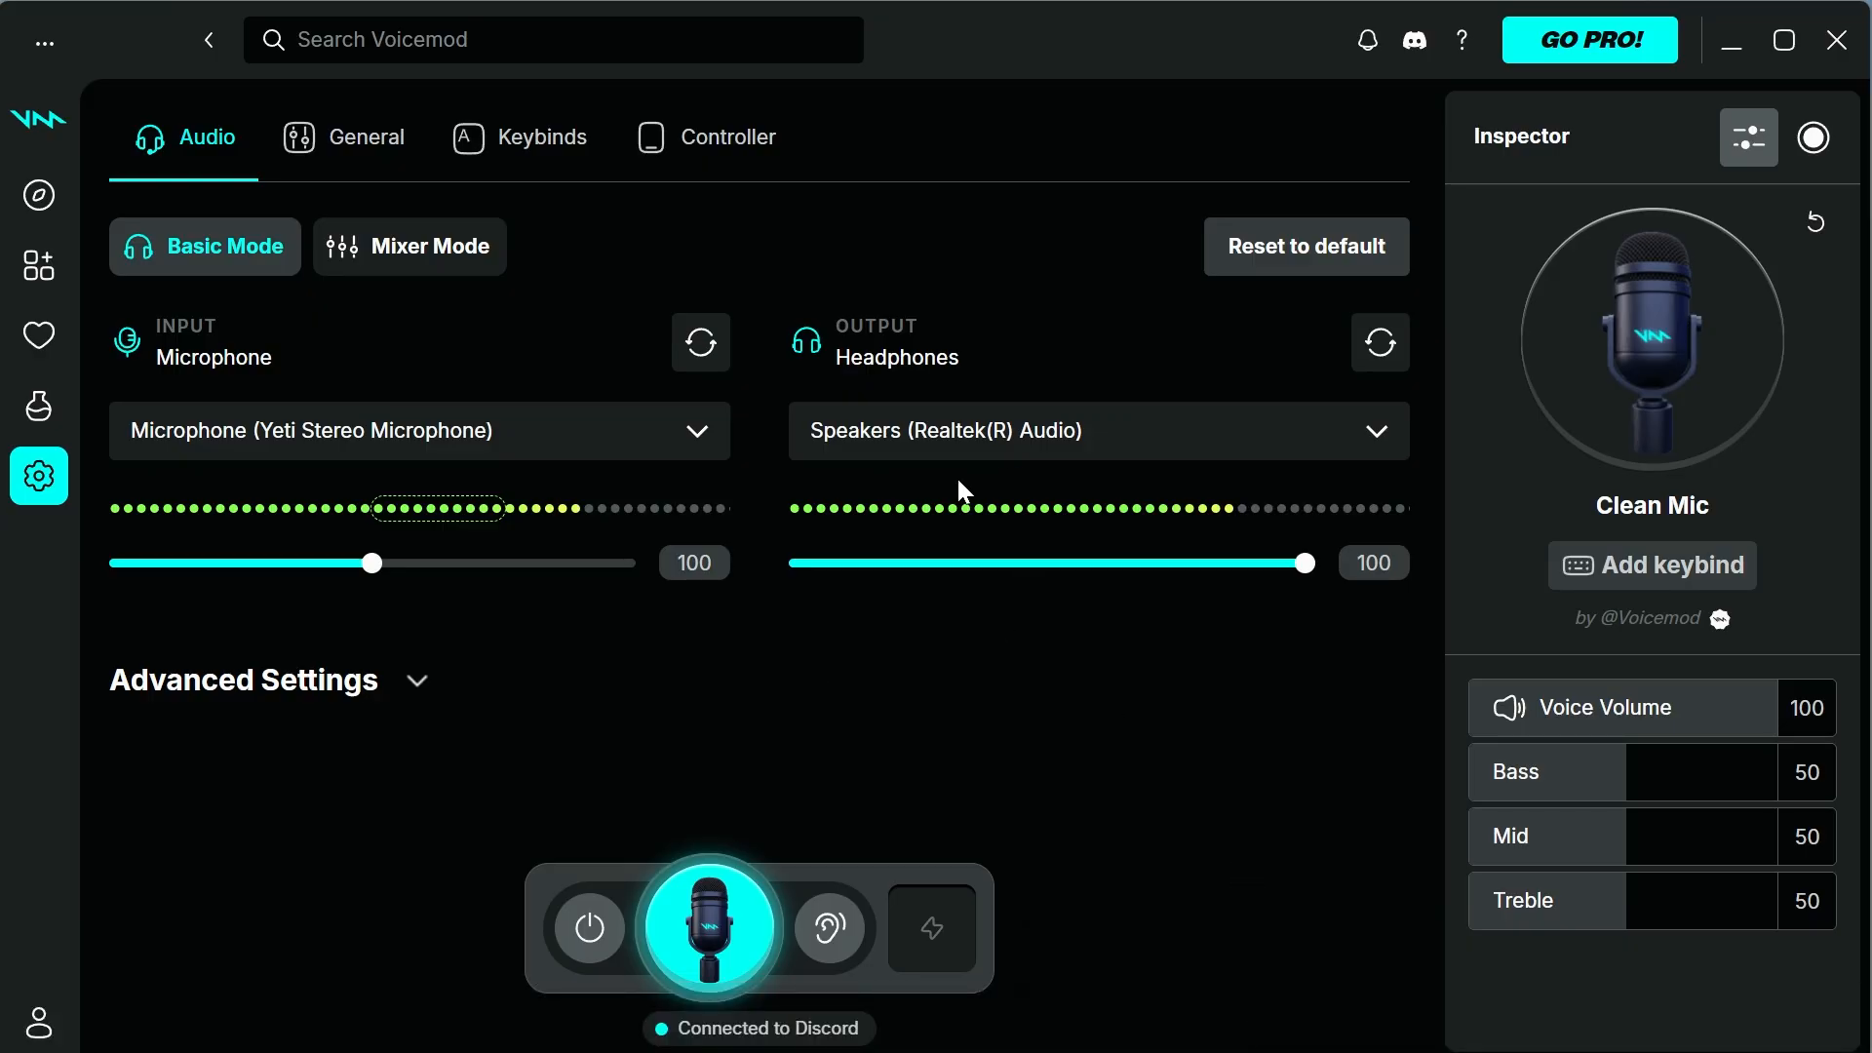
mouse_move(745, 738)
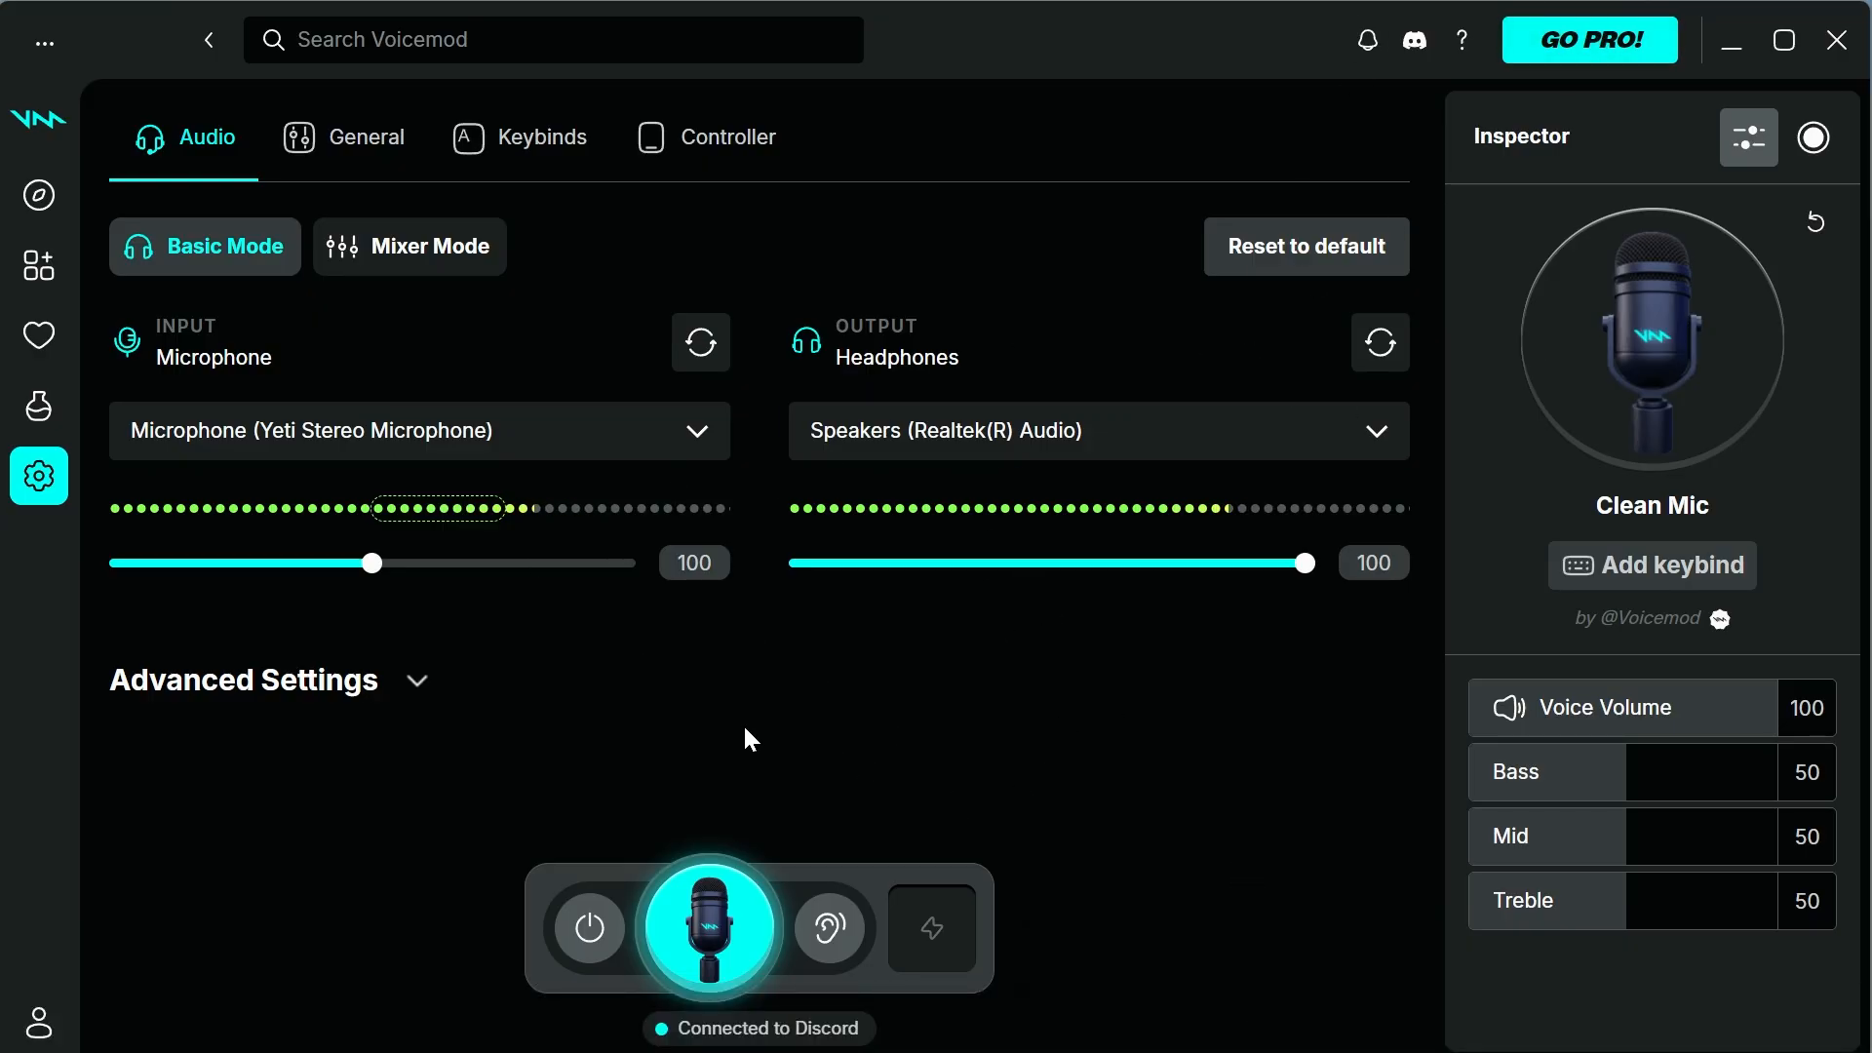
mouse_move(806, 1003)
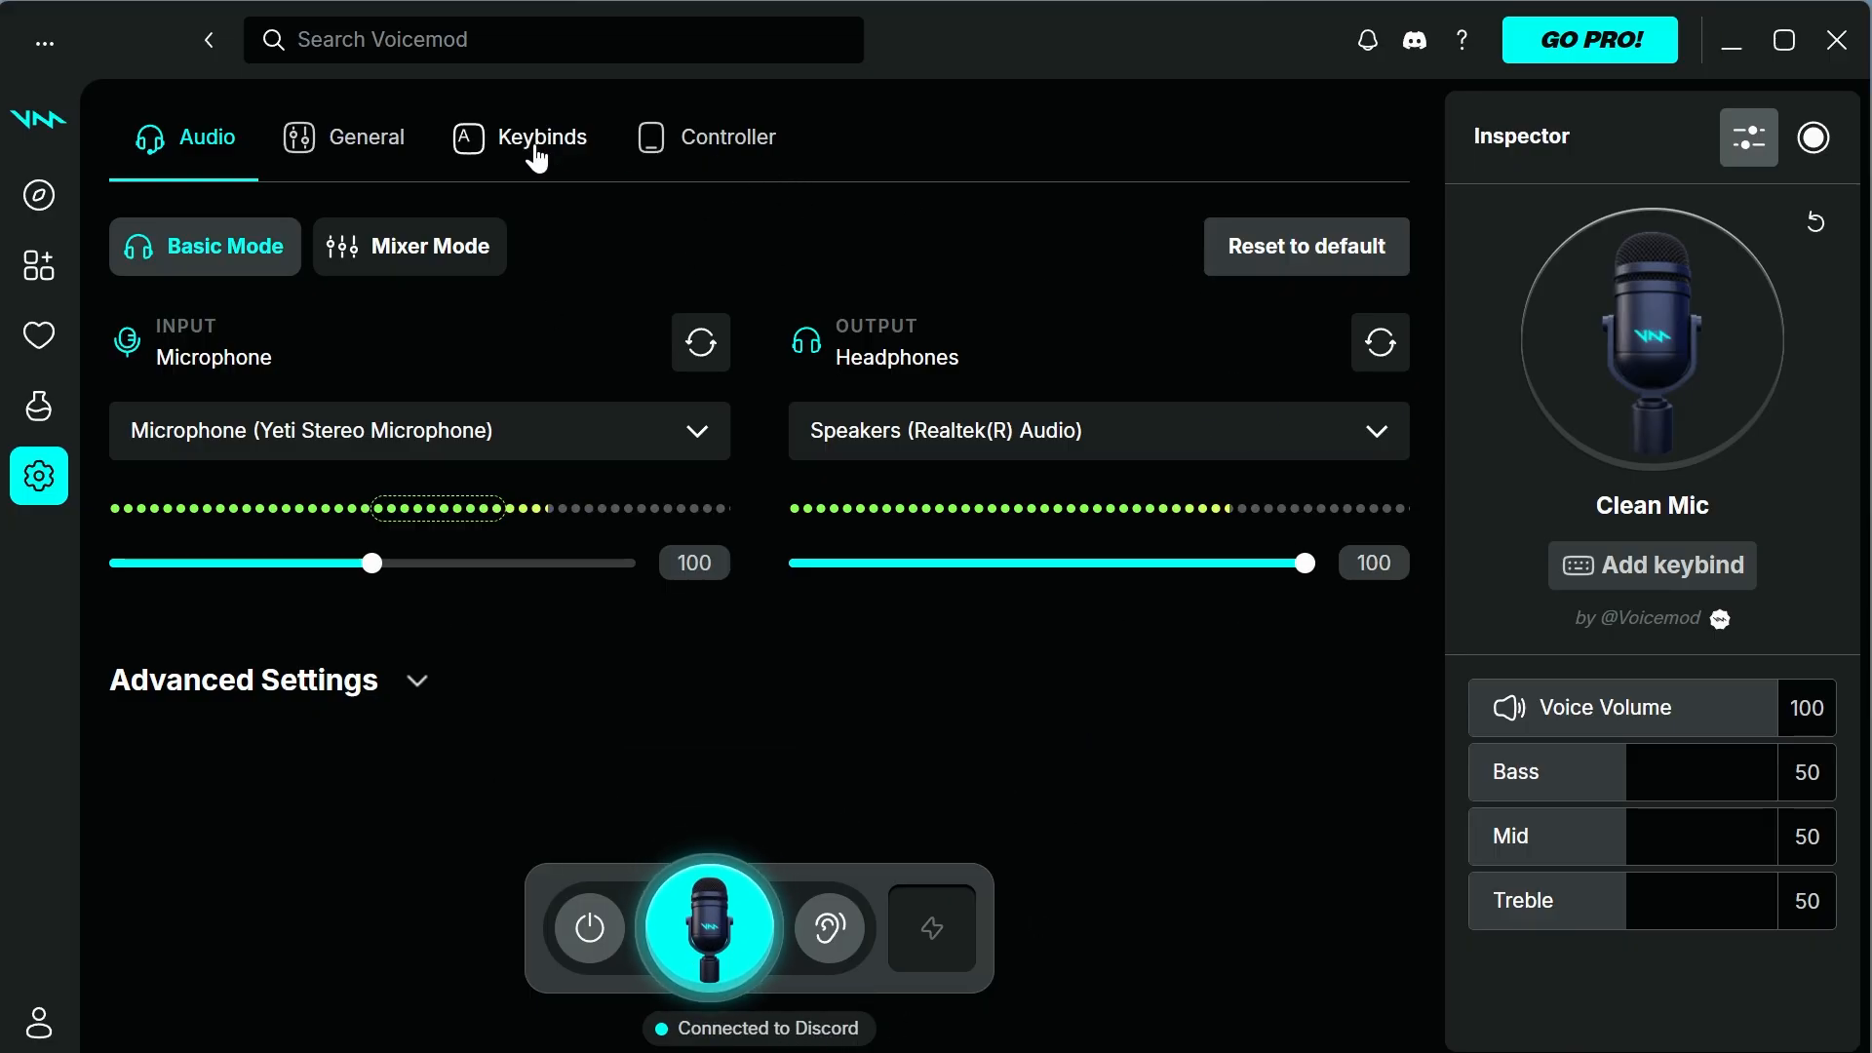
mouse_move(1725, 47)
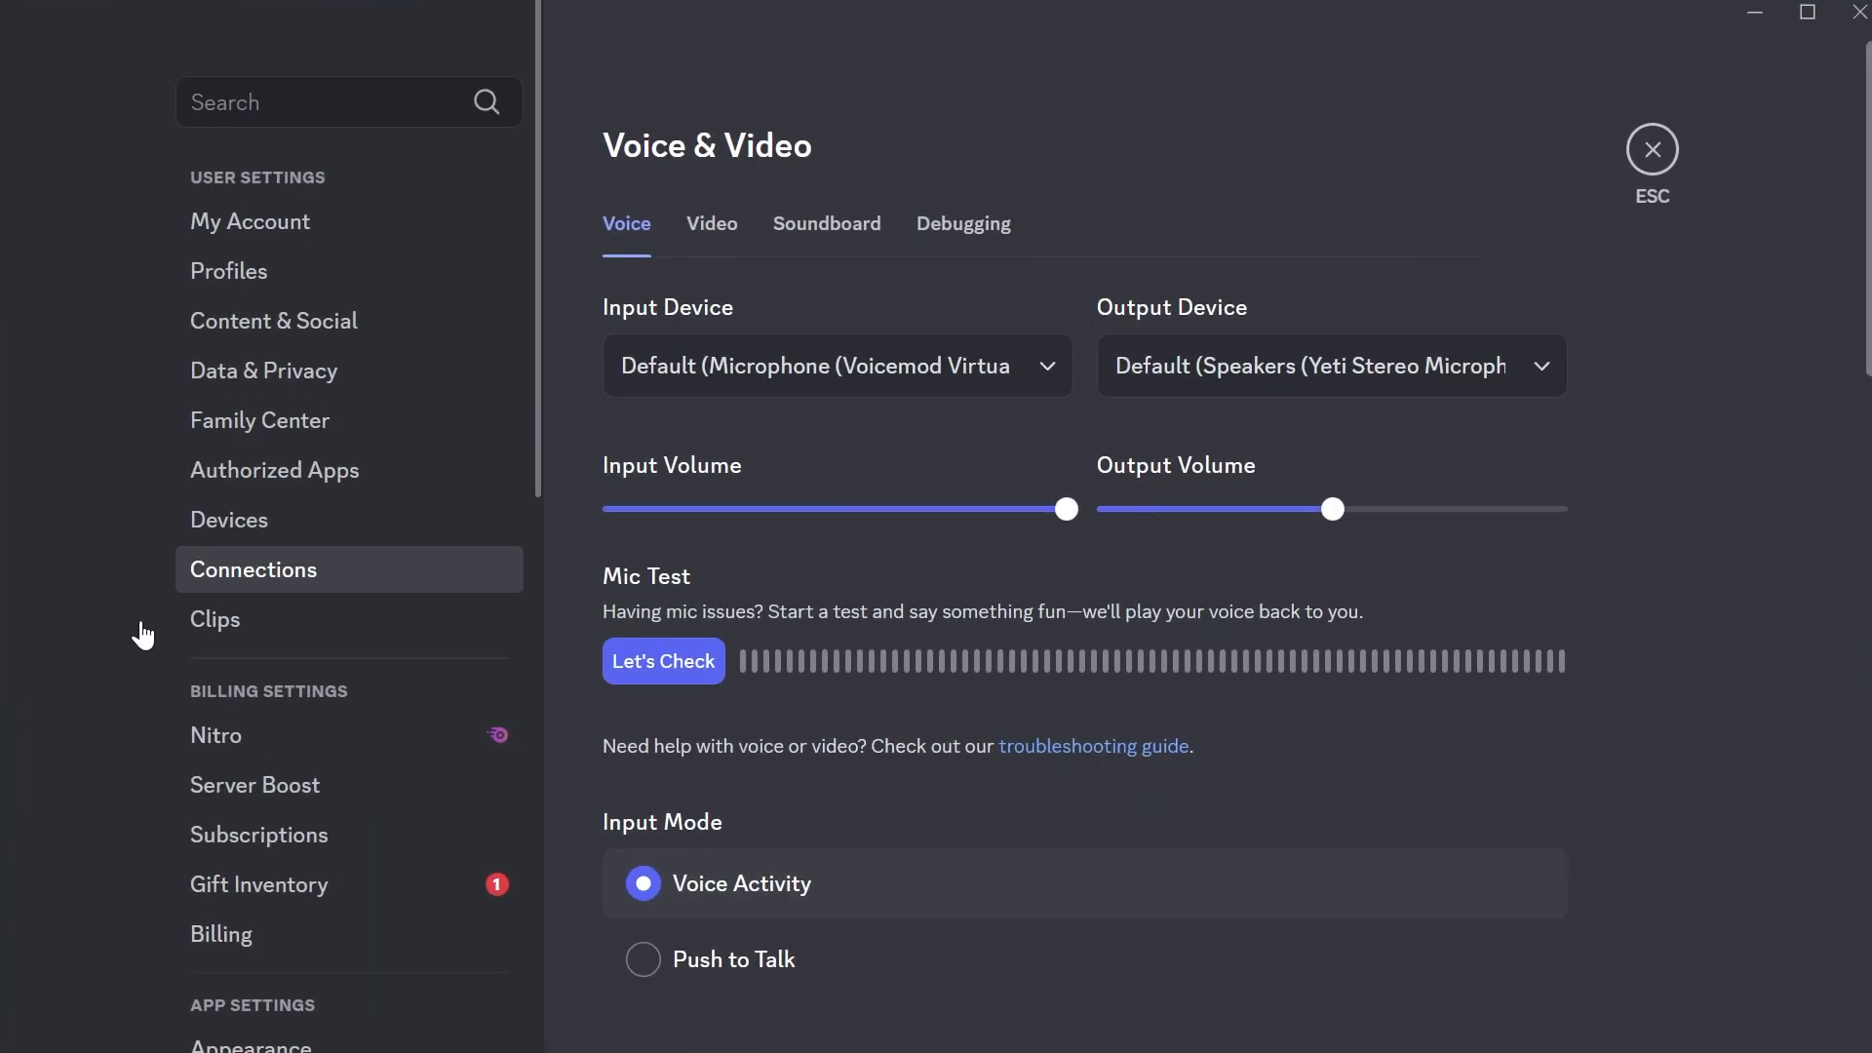
mouse_move(684, 330)
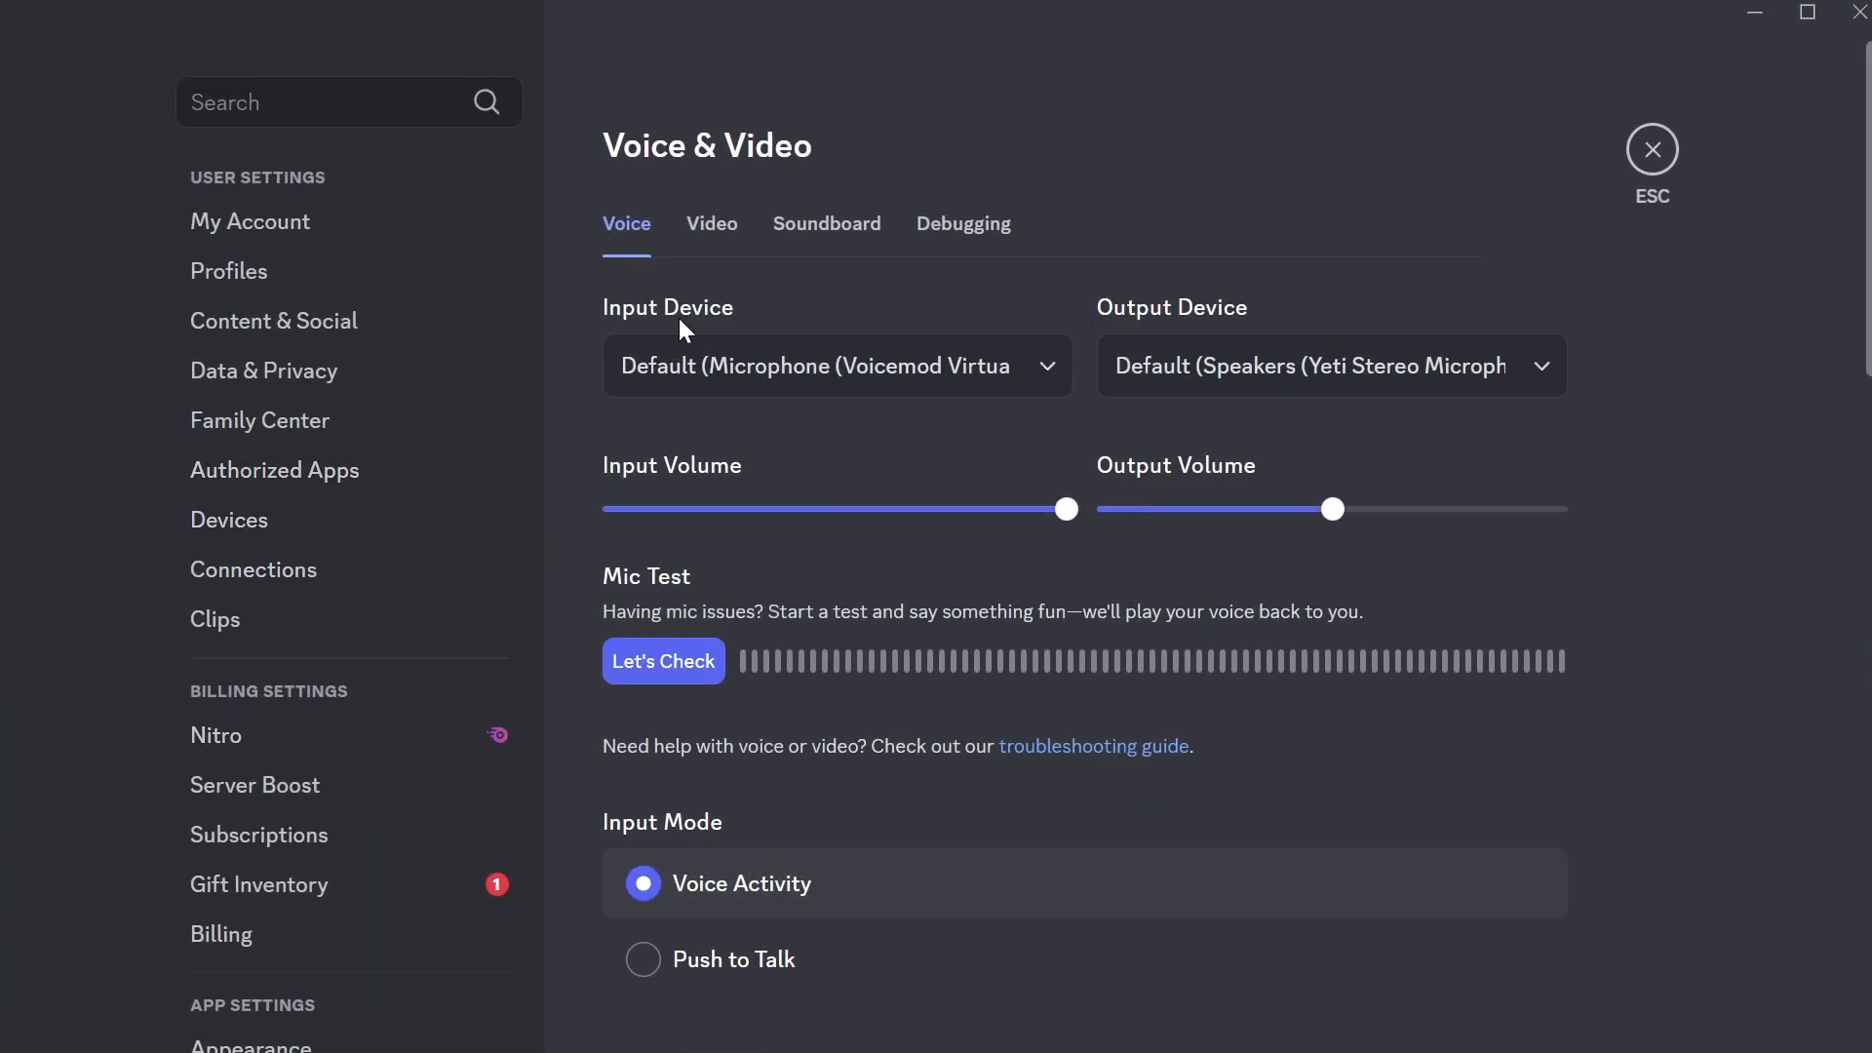
mouse_move(1006, 378)
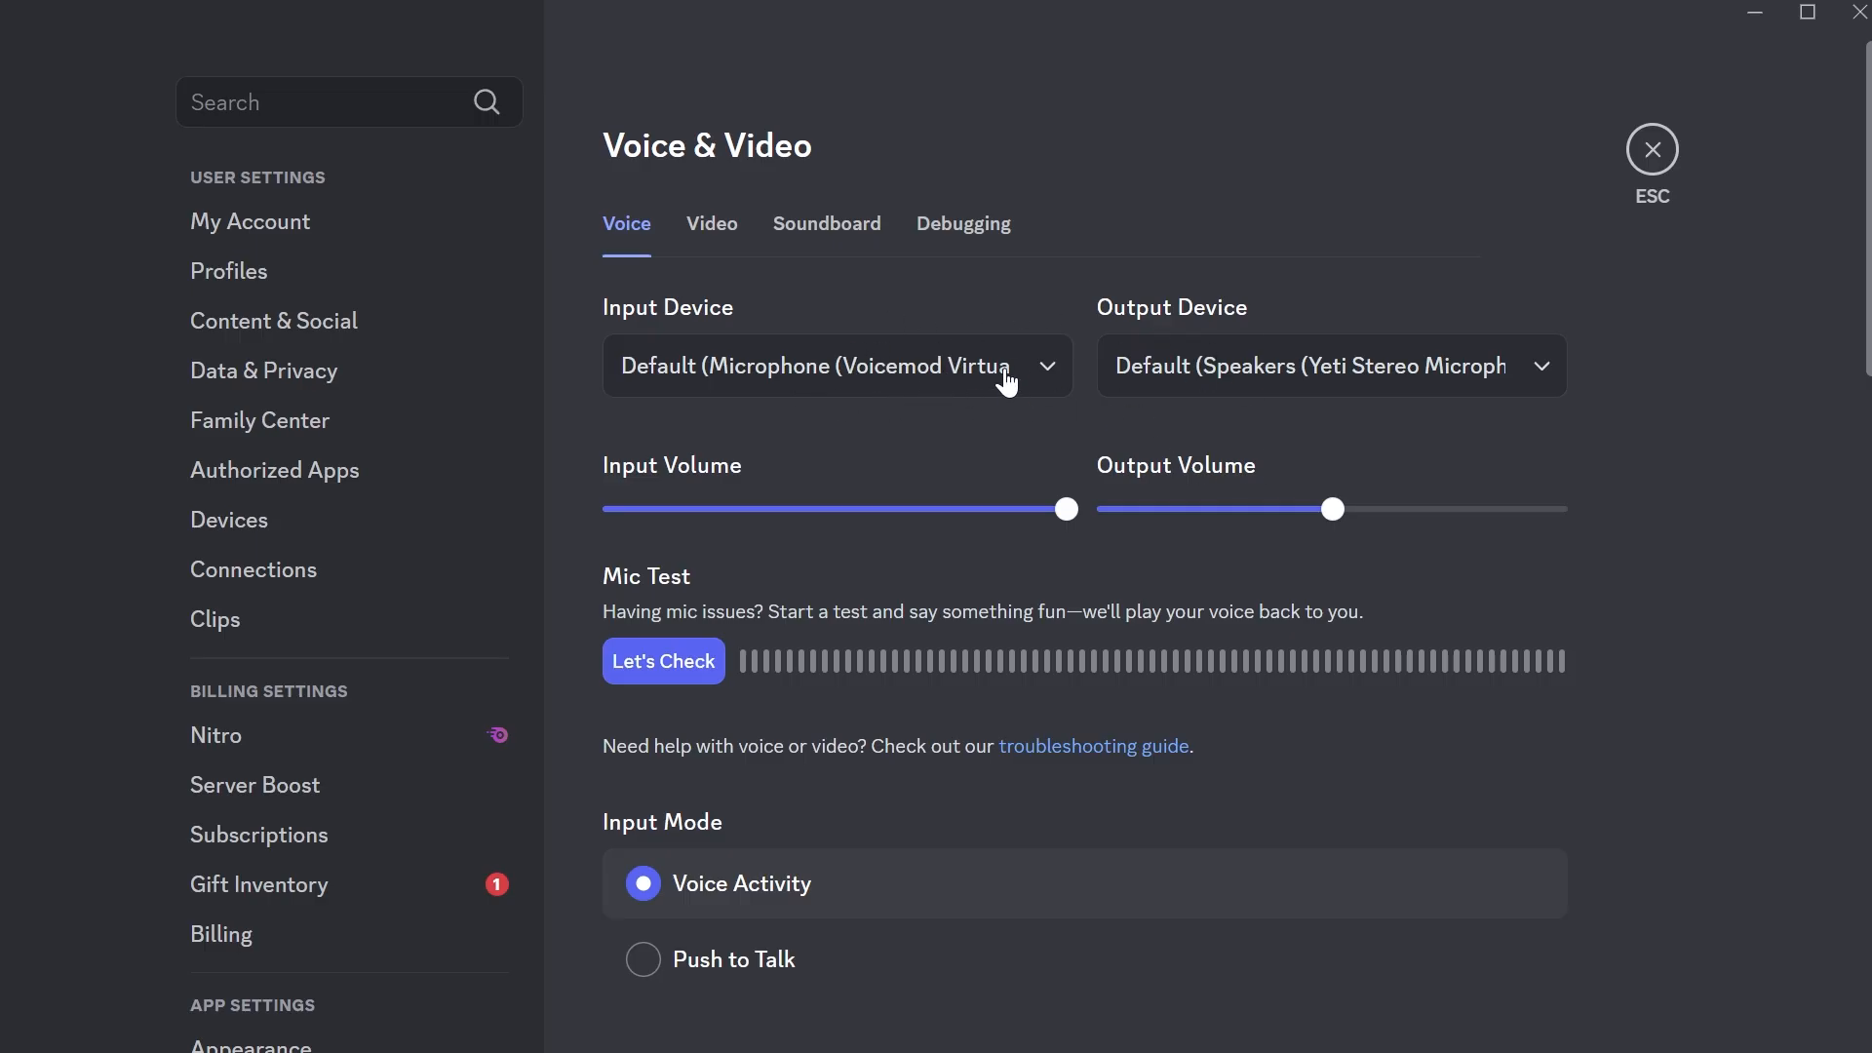
mouse_move(792, 373)
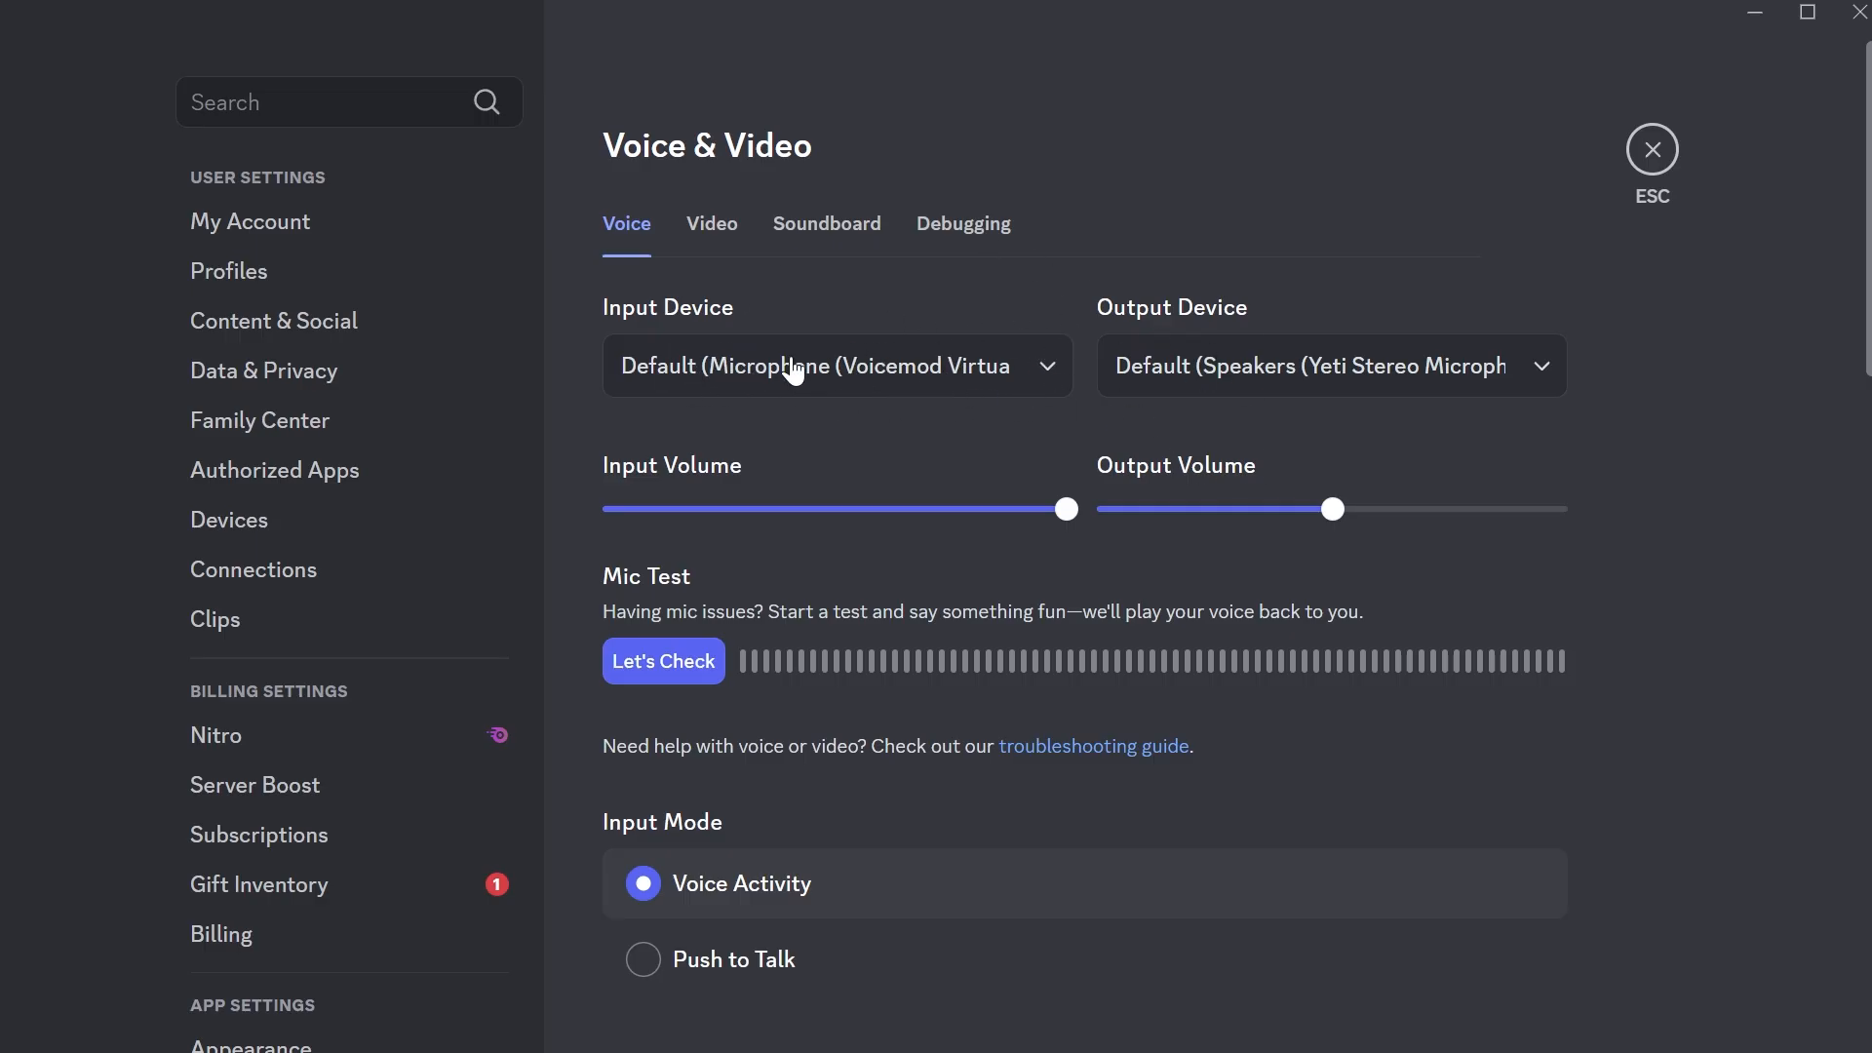
- Switch Discord's Input Device to Microphone (Yeti Stereo Microphone)
left_click(836, 366)
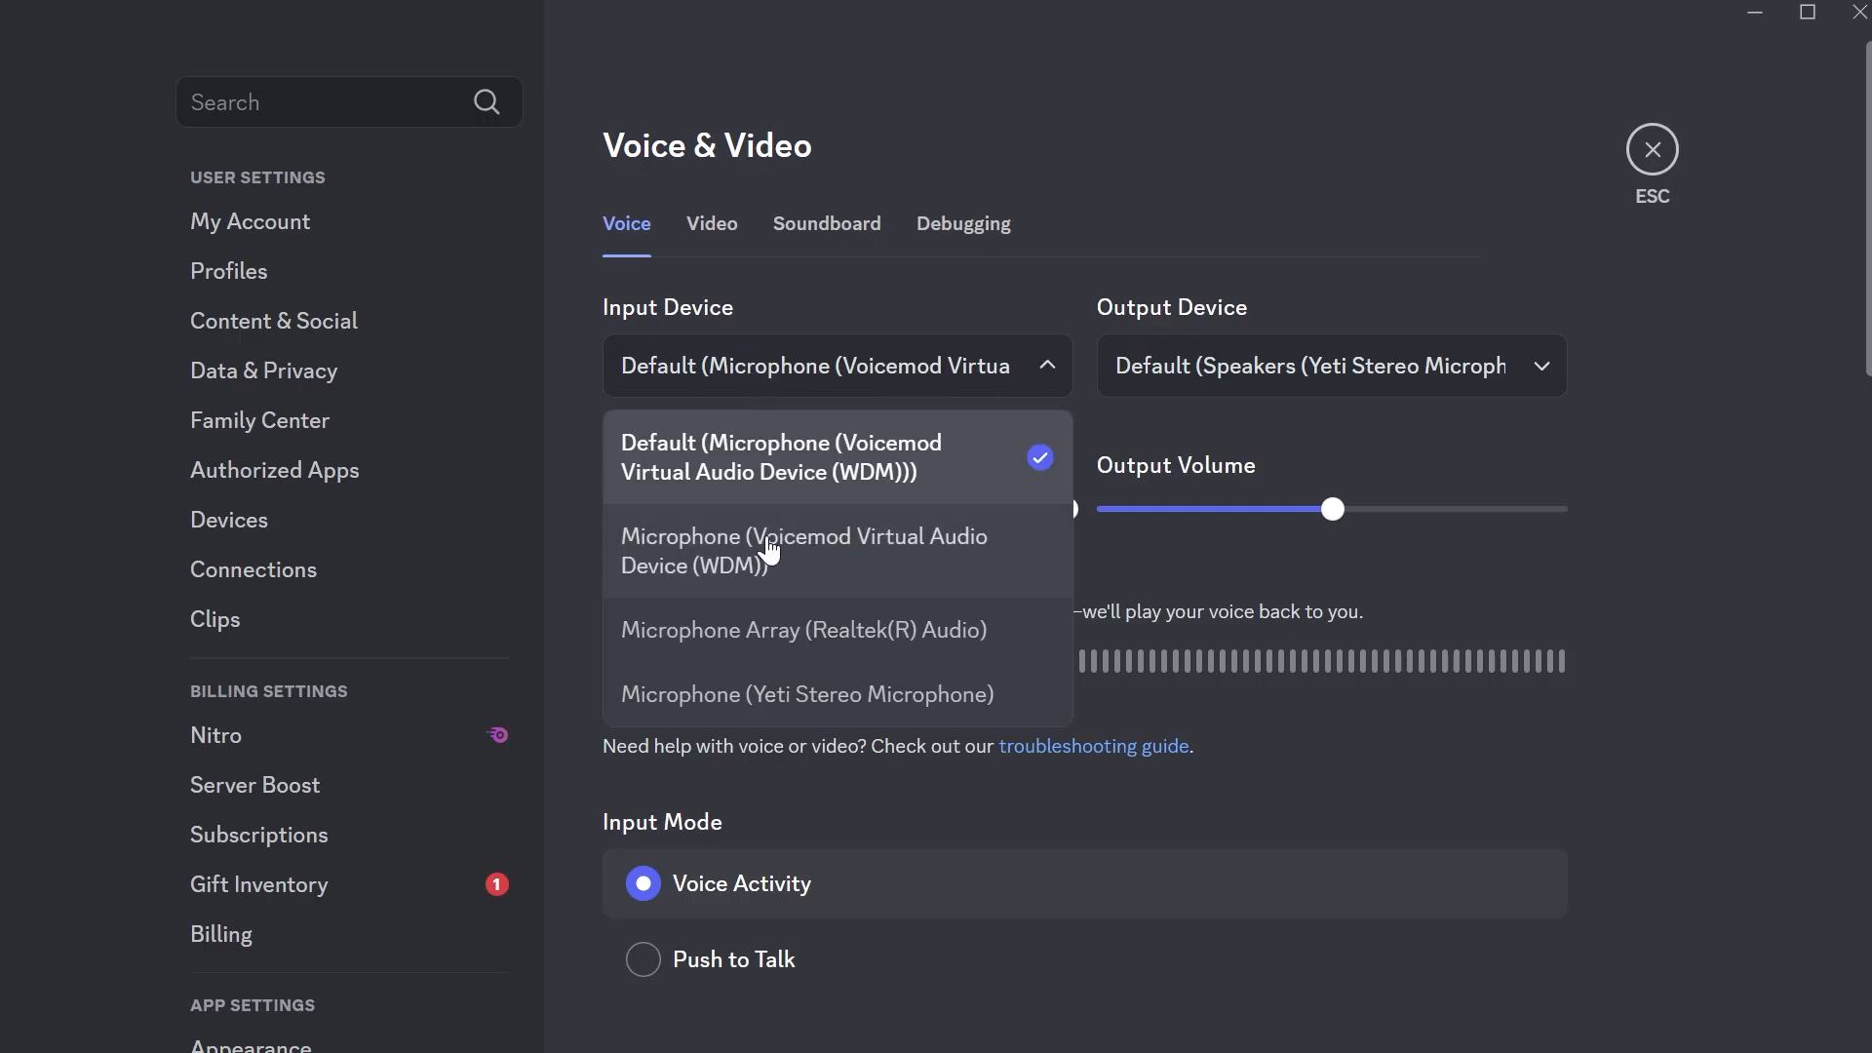
mouse_move(782, 703)
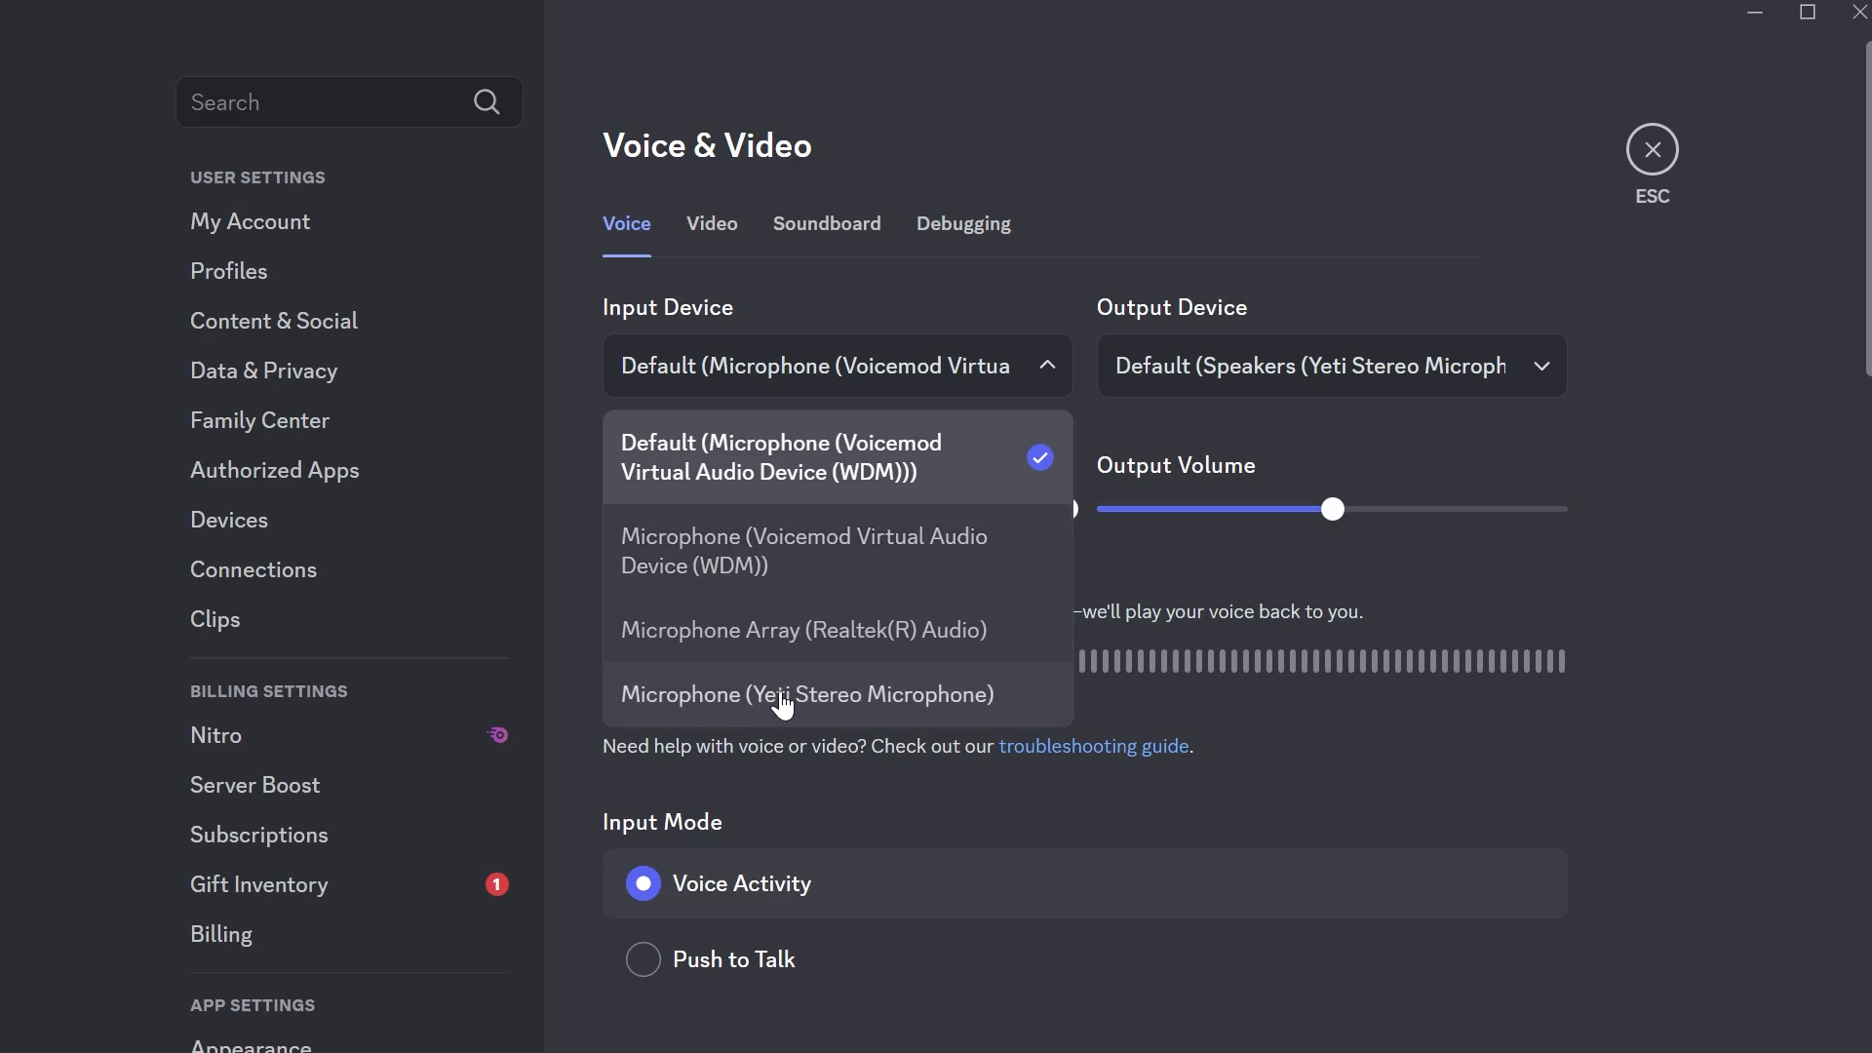
left_click(809, 694)
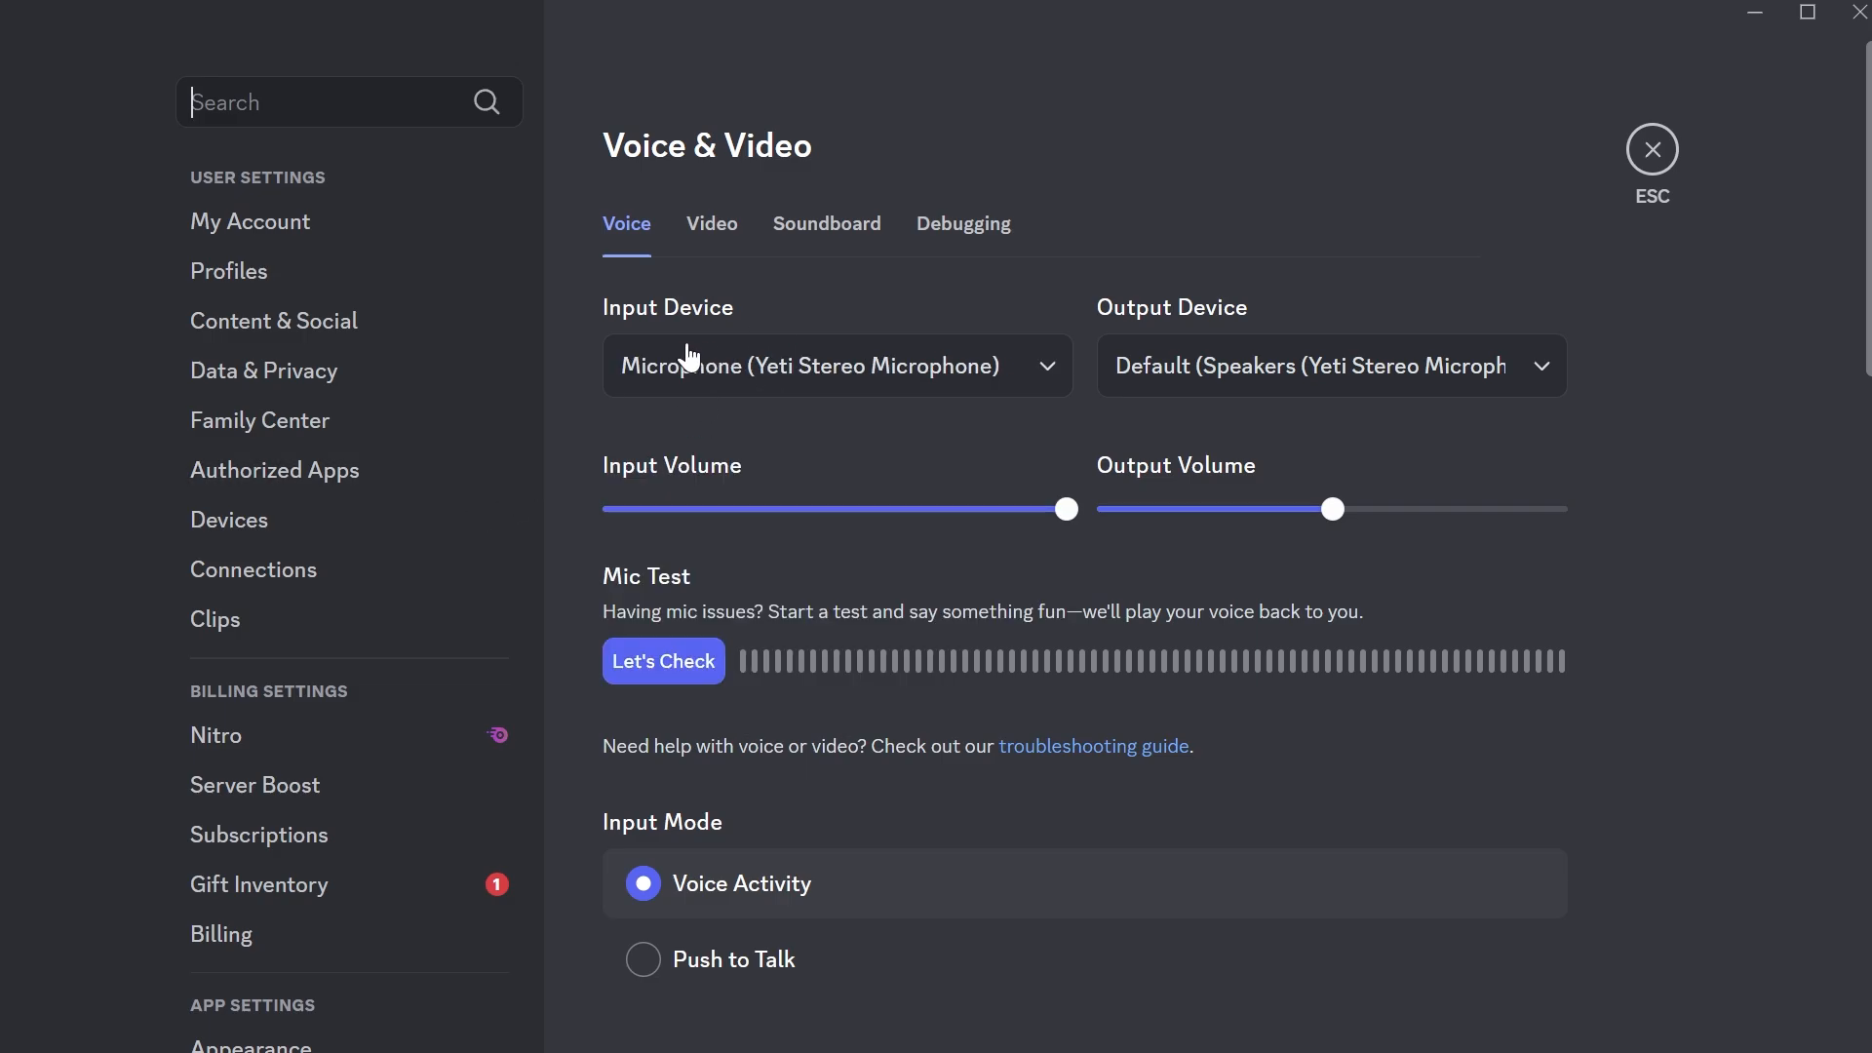
mouse_move(766, 397)
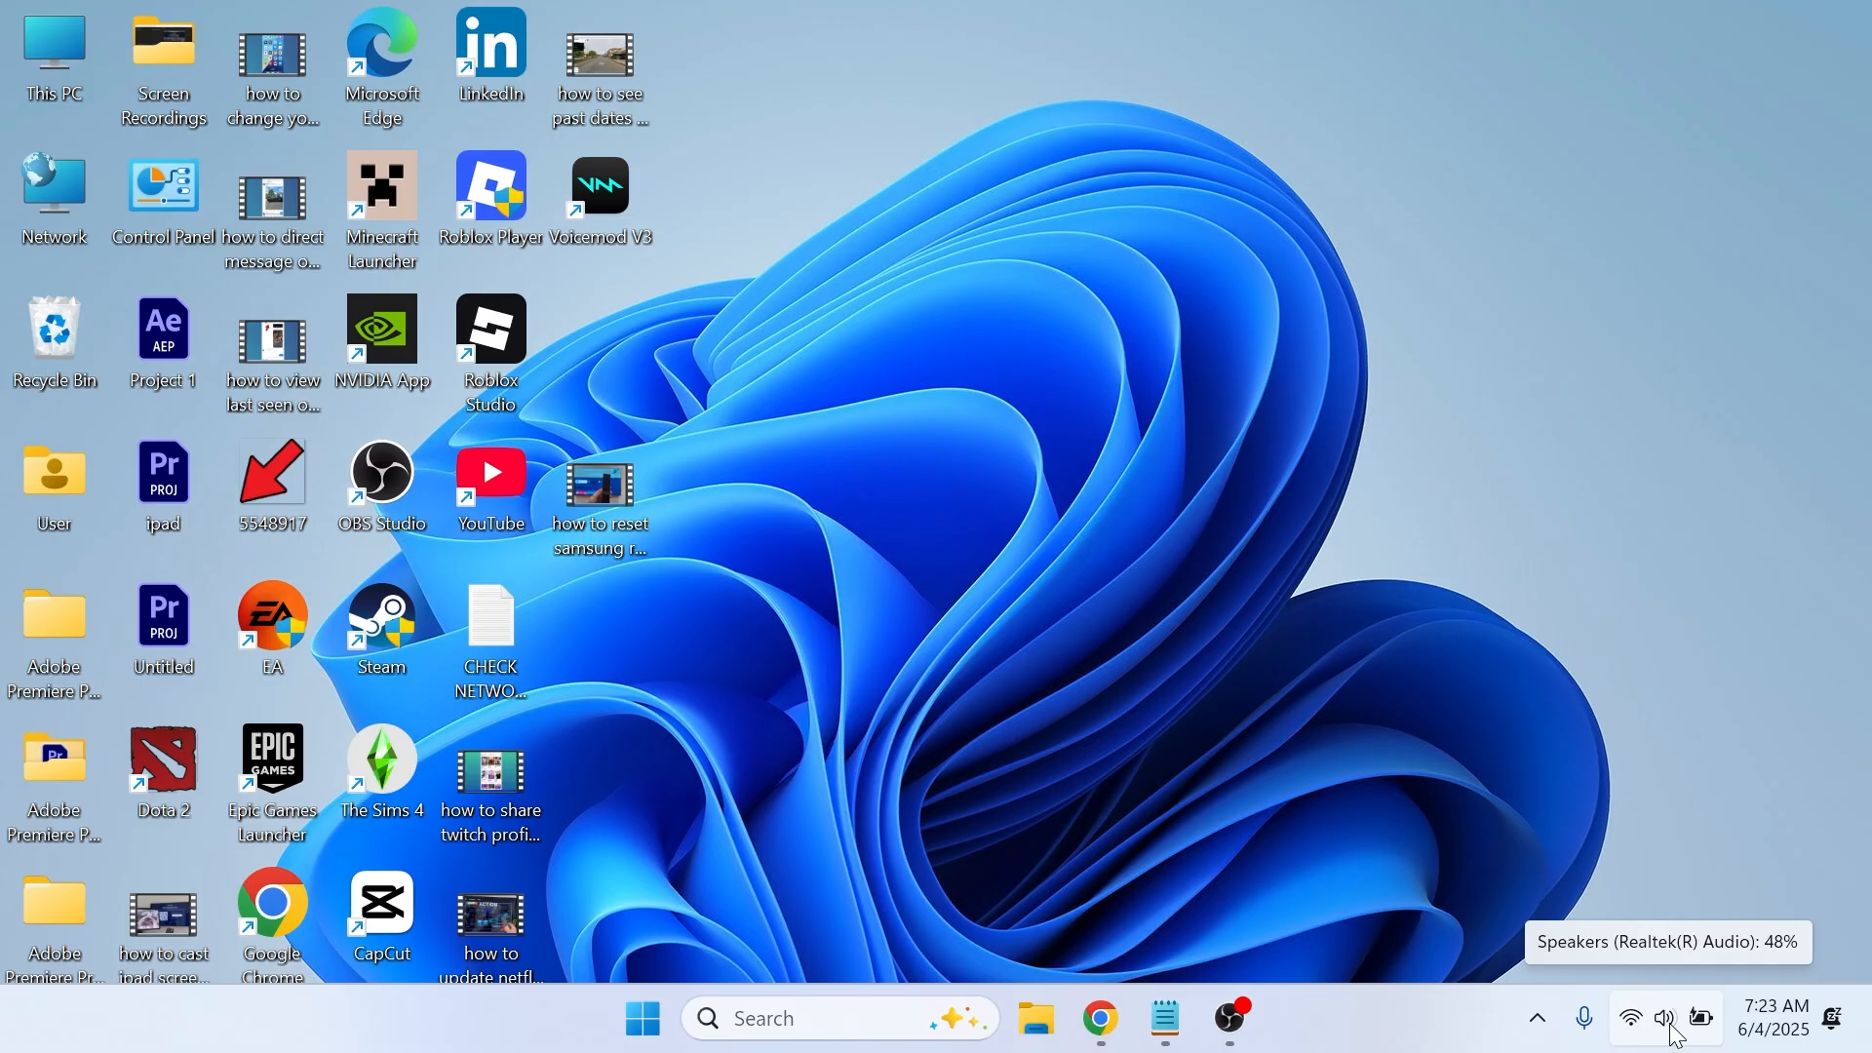
mouse_move(1565, 817)
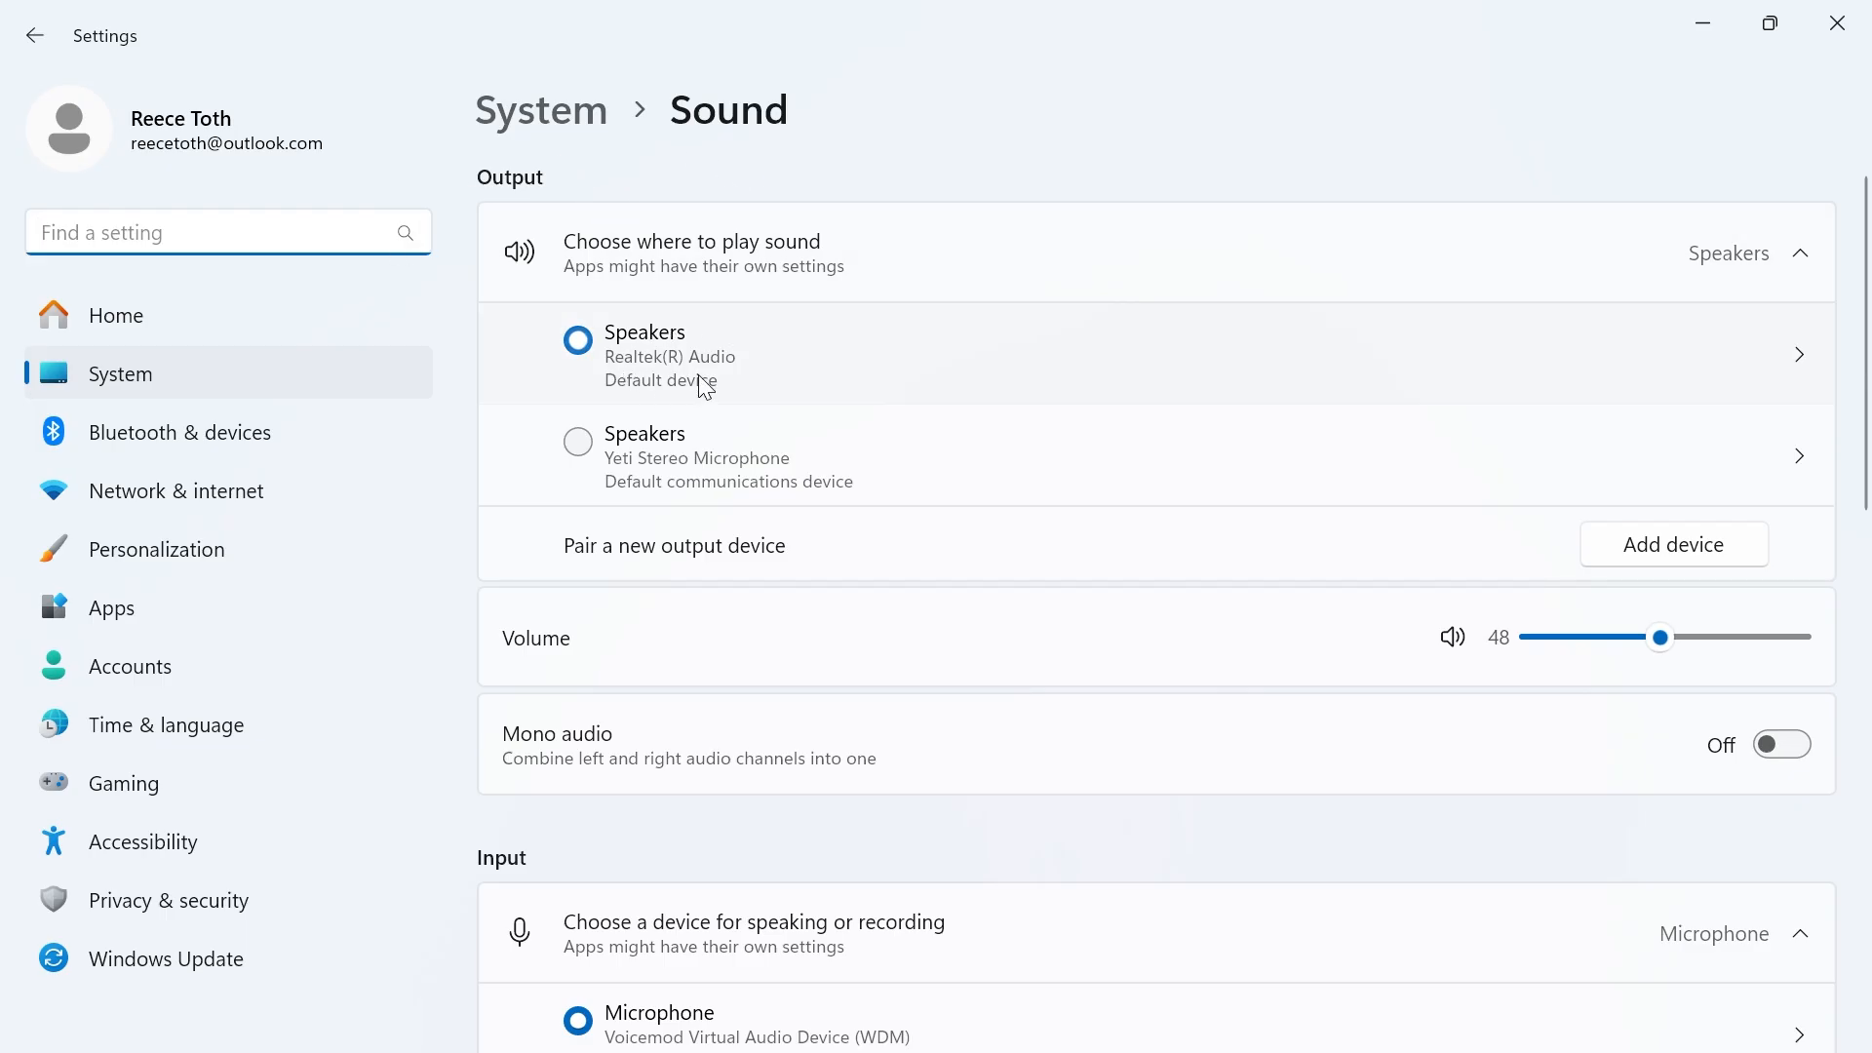
mouse_move(776, 365)
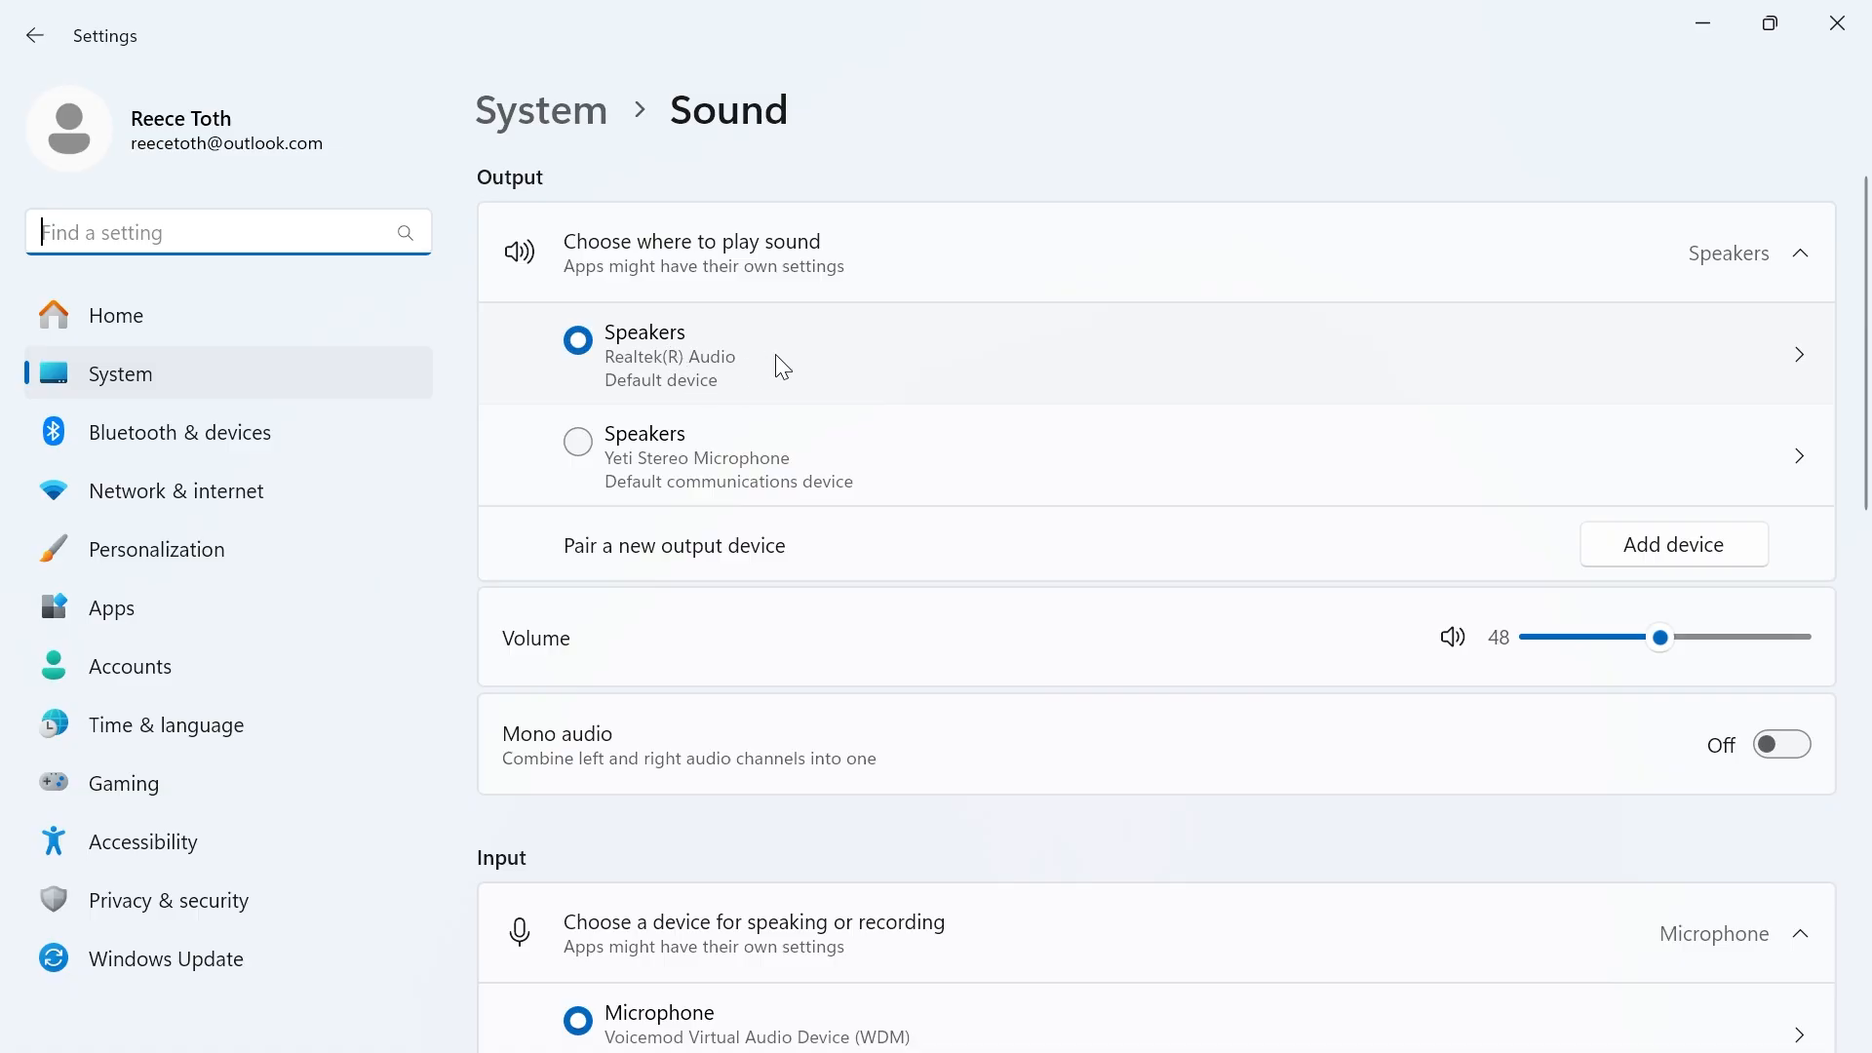
- In Windows Sound settings, pick Yeti Stereo Microphone as the default input
scroll("down", 3)
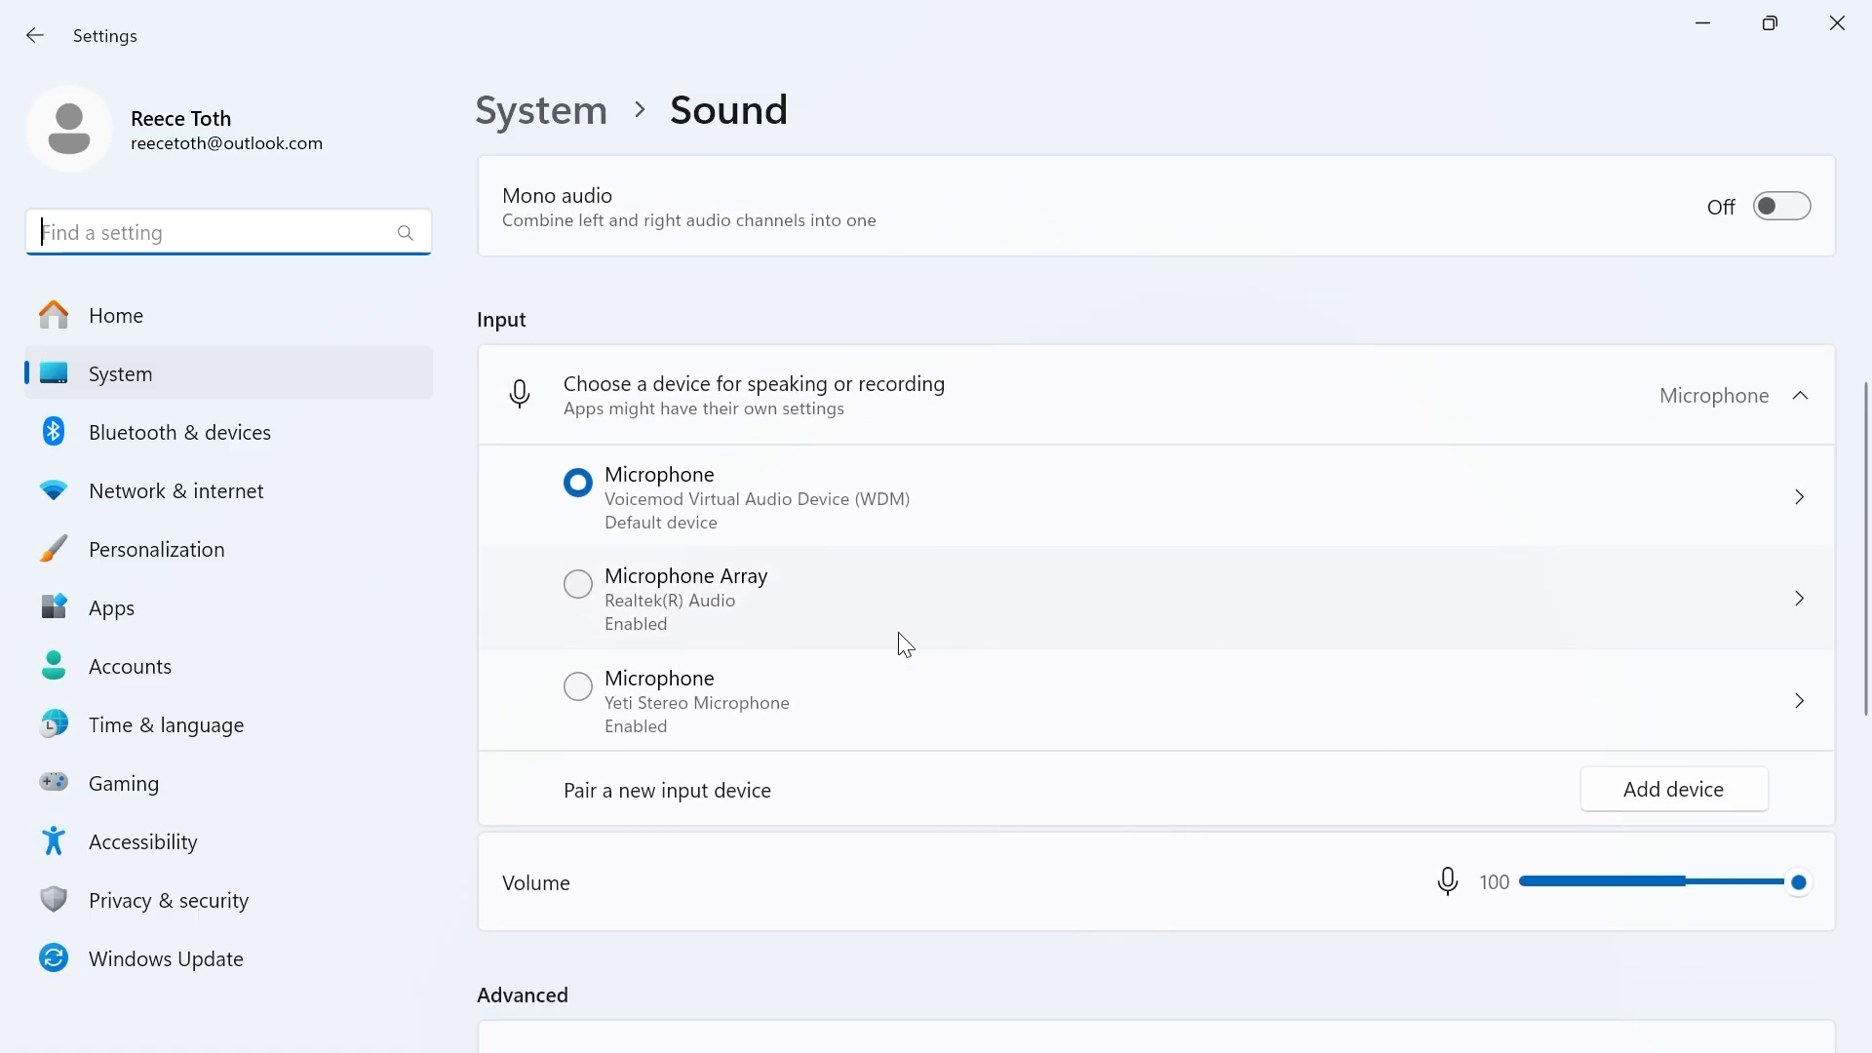
mouse_move(621, 513)
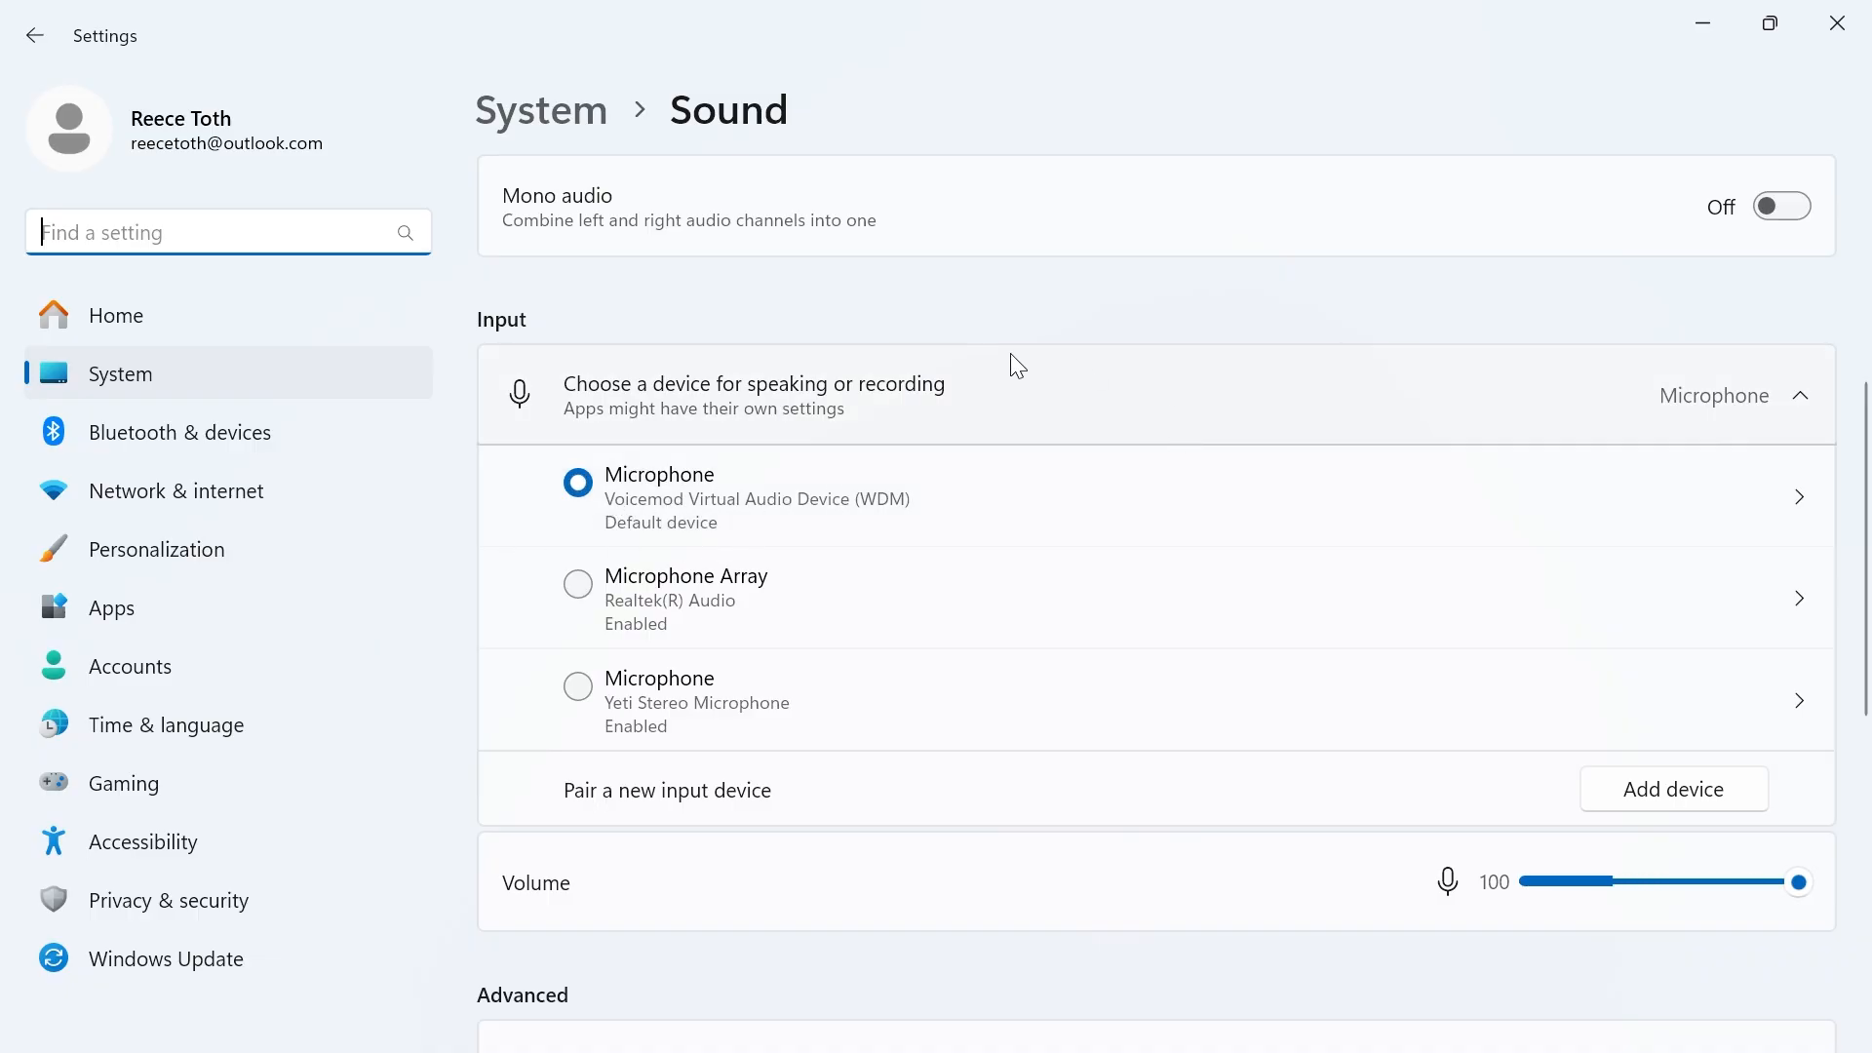
mouse_move(692, 510)
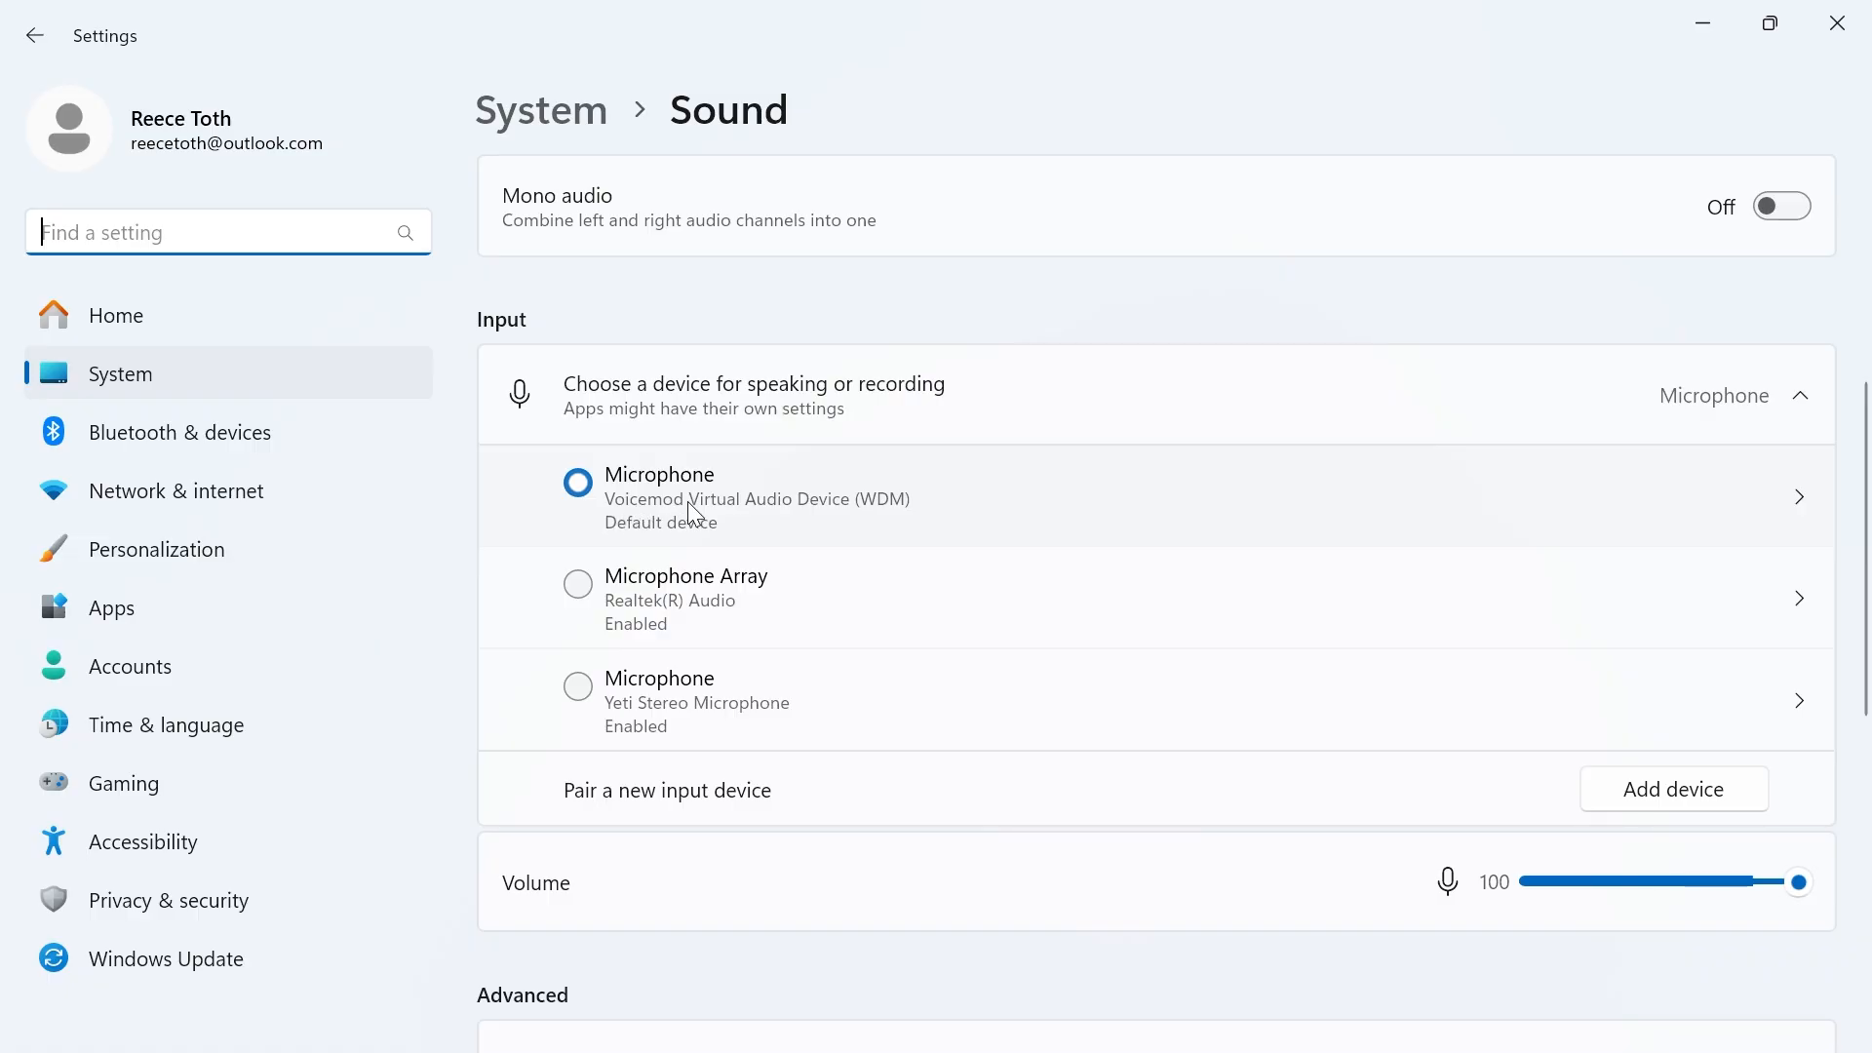
mouse_move(808, 522)
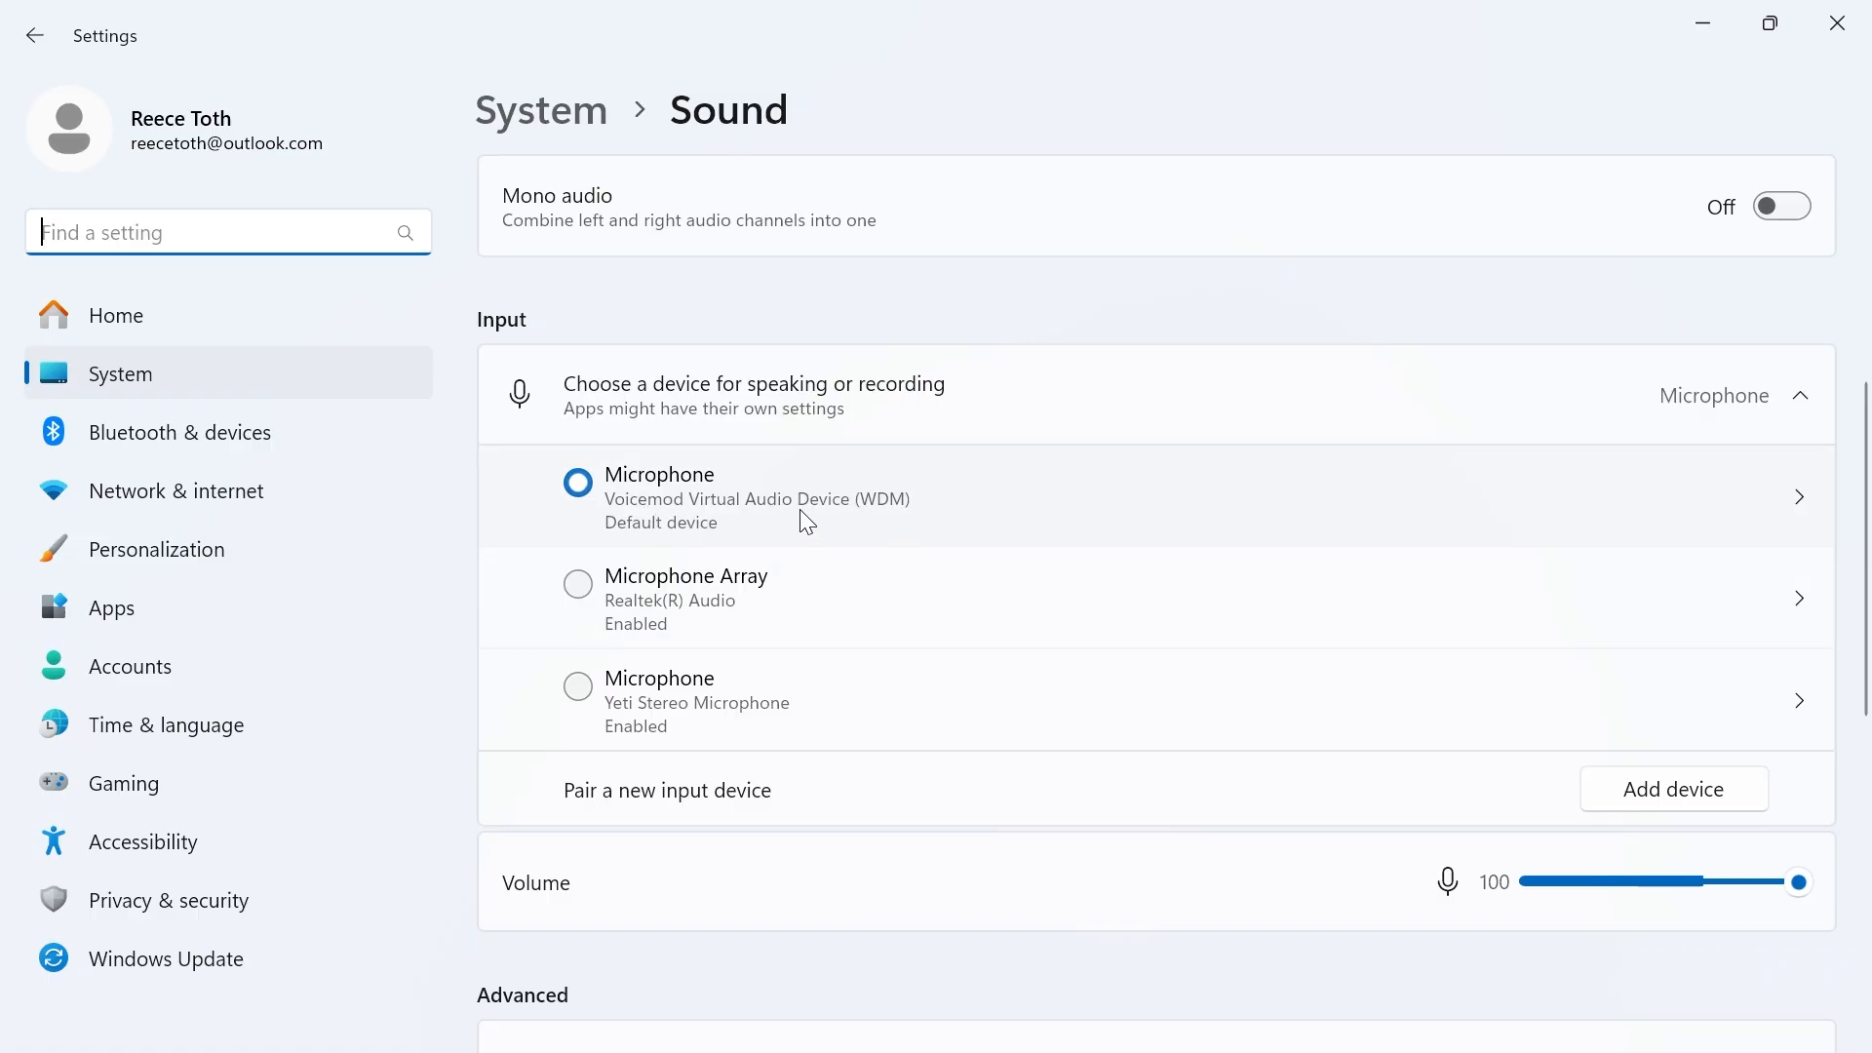
mouse_move(696, 533)
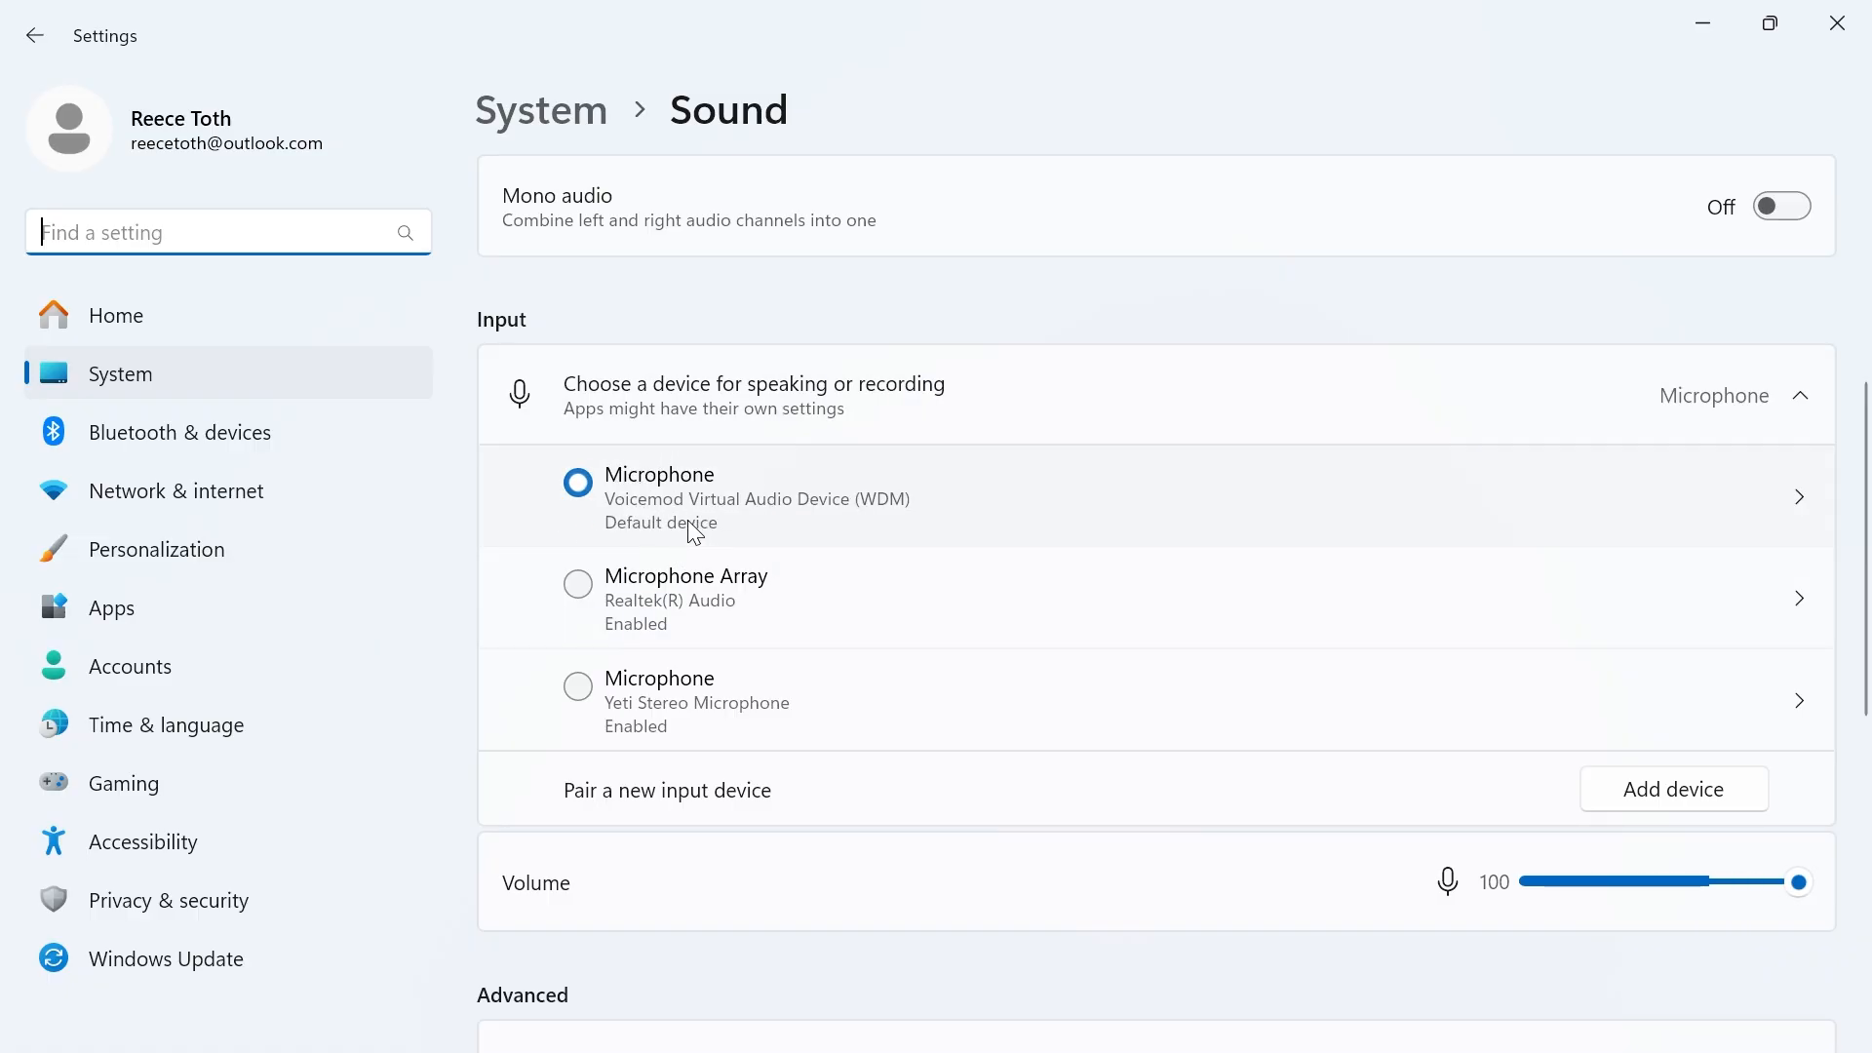
mouse_move(770, 531)
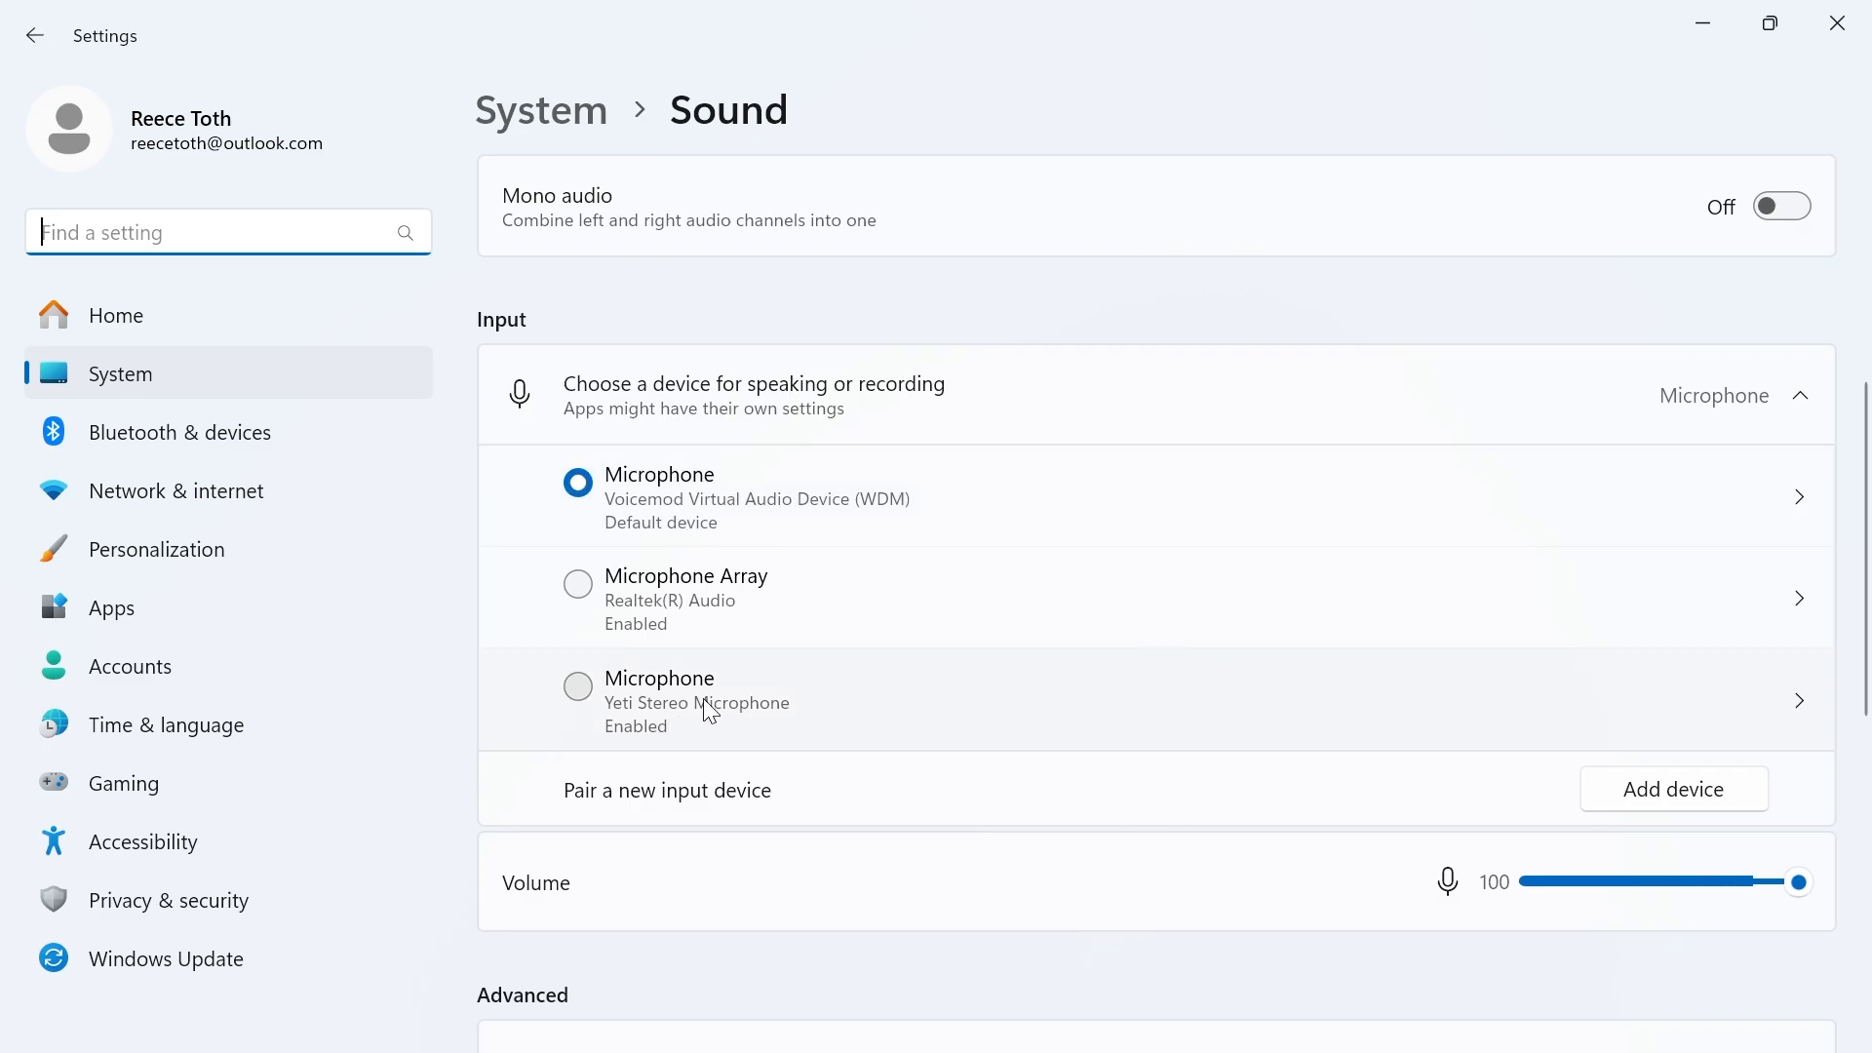
left_click(578, 686)
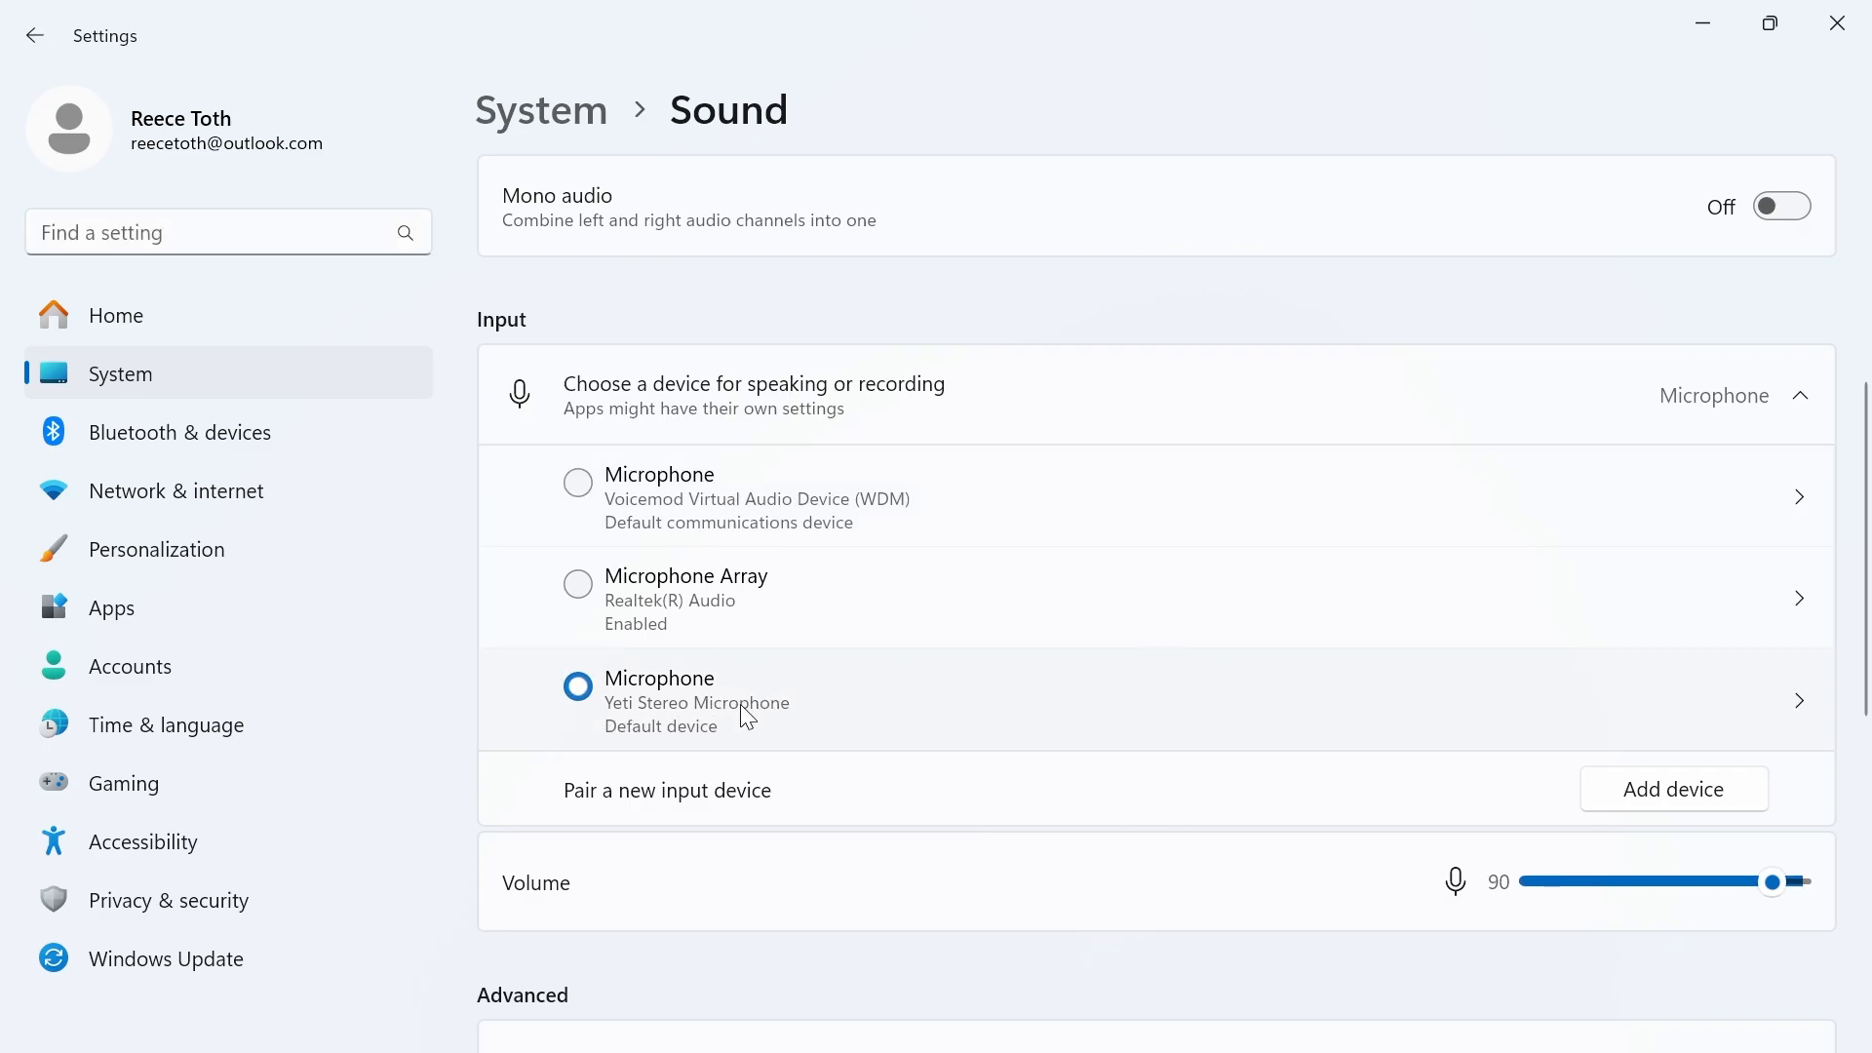
mouse_move(677, 501)
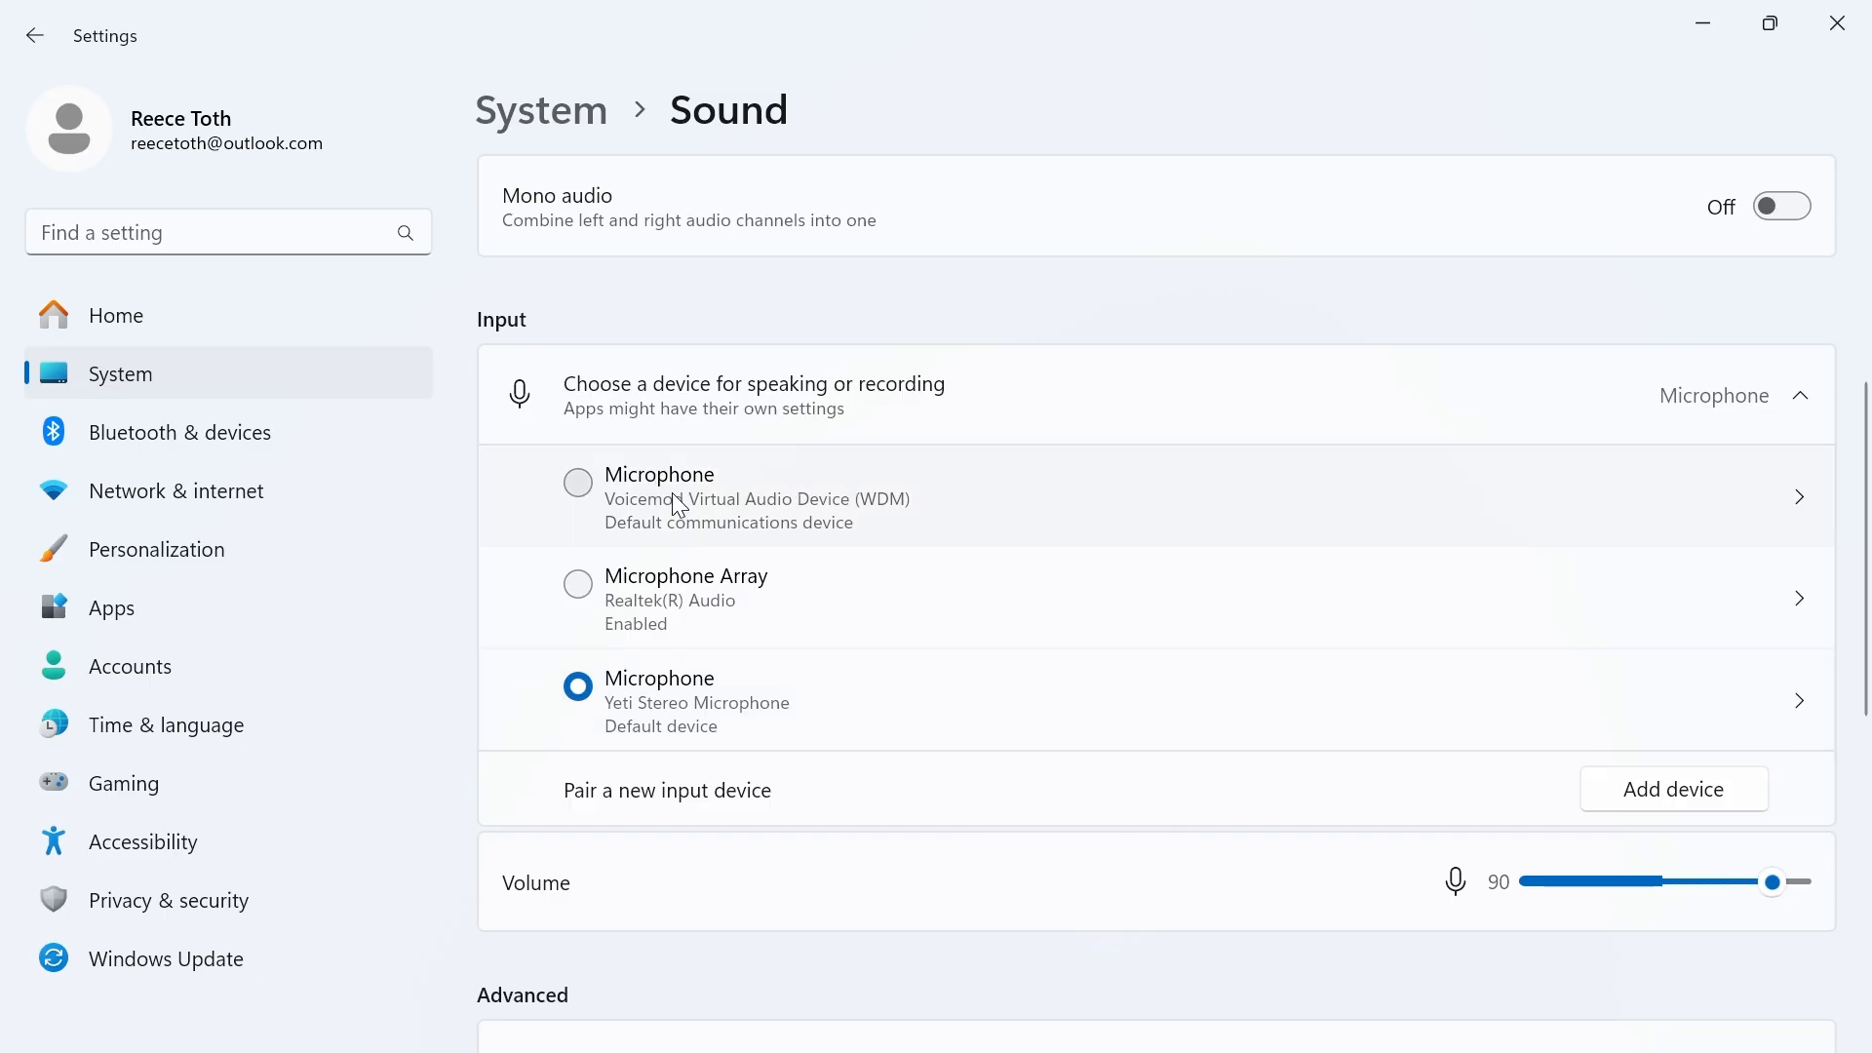
mouse_move(798, 470)
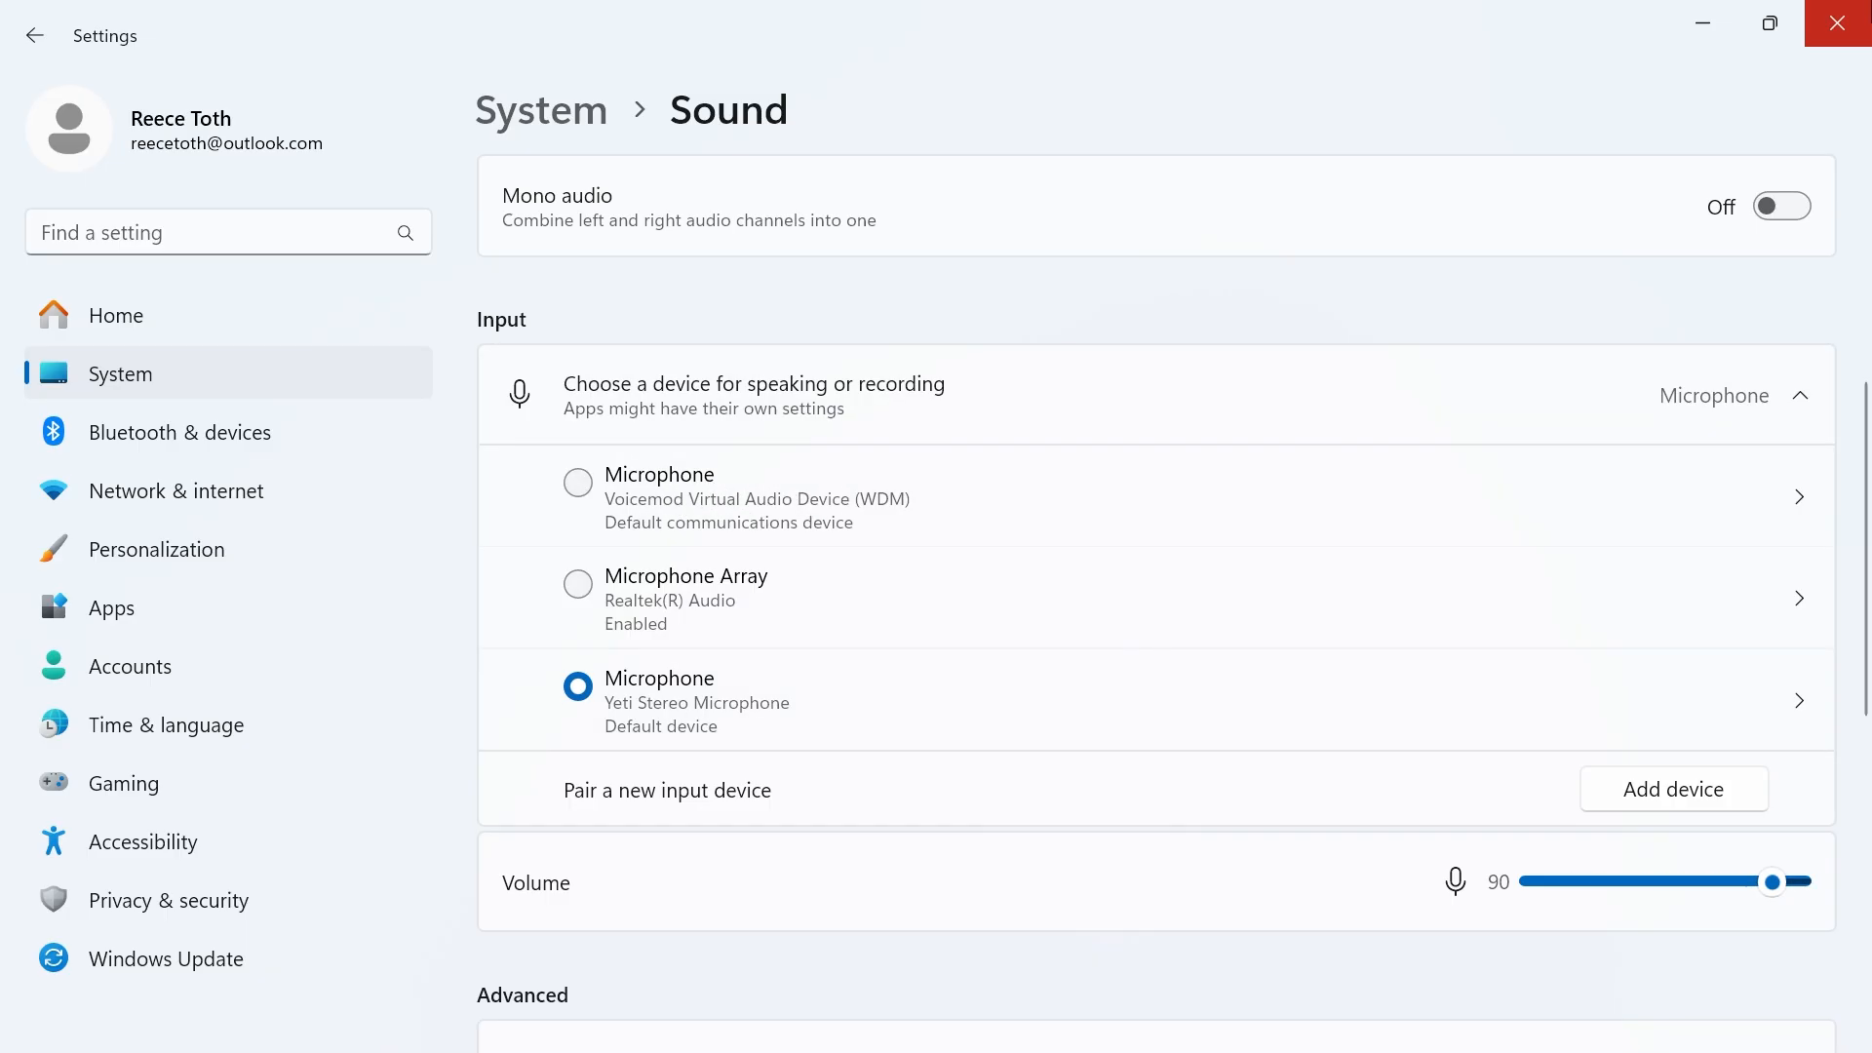
- Close Sound settings and reopen Settings at Installed apps
left_click(1836, 22)
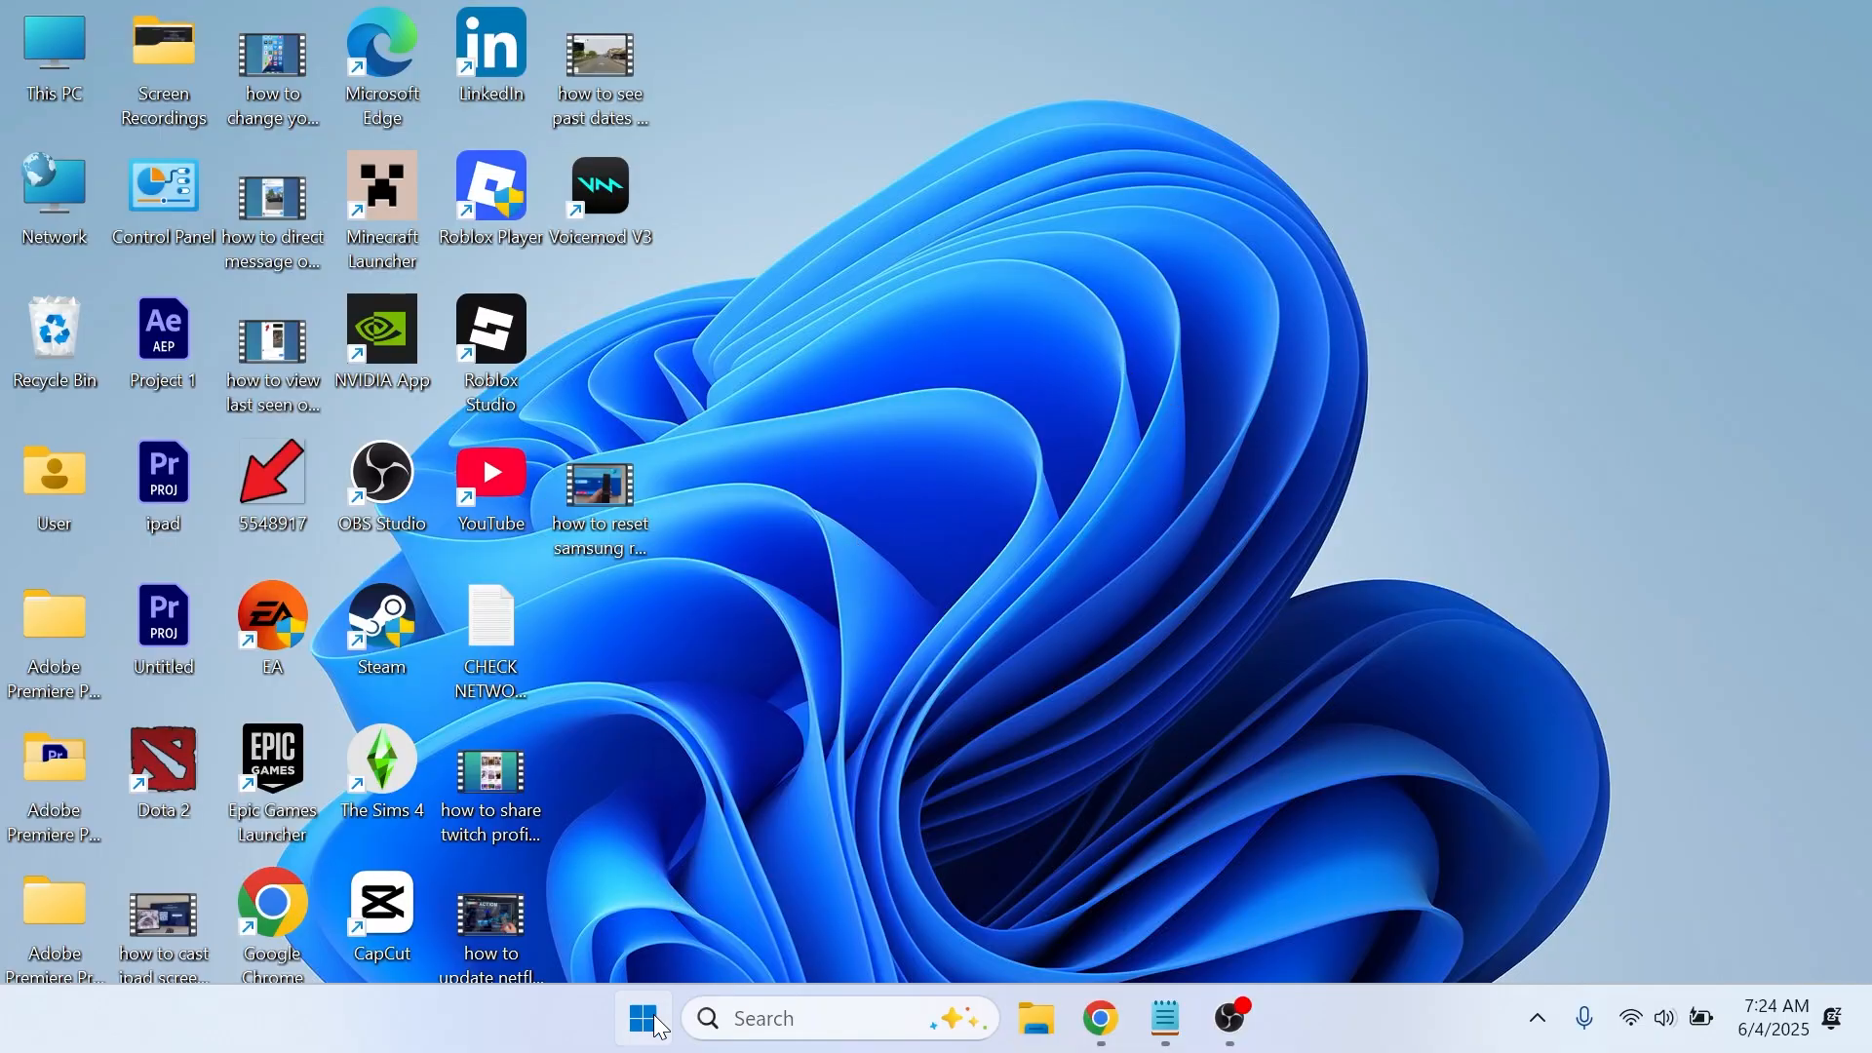
type("sett")
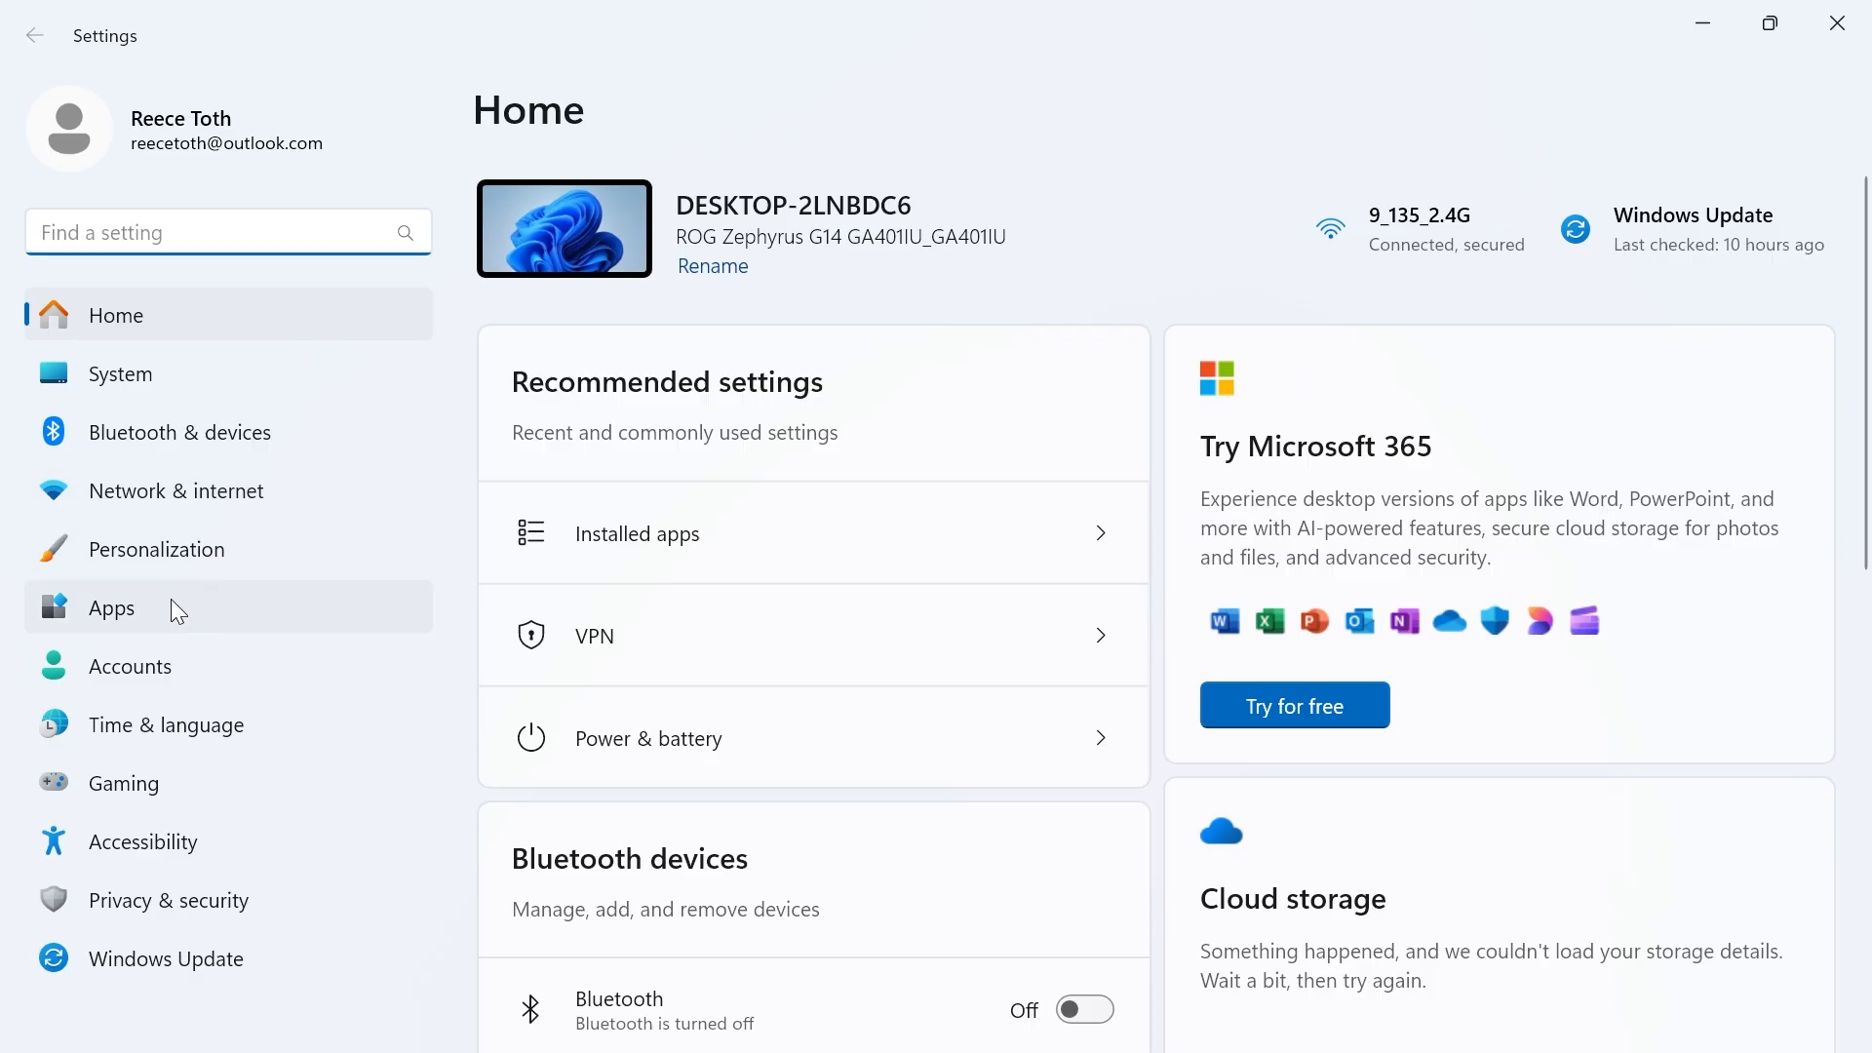
left_click(111, 608)
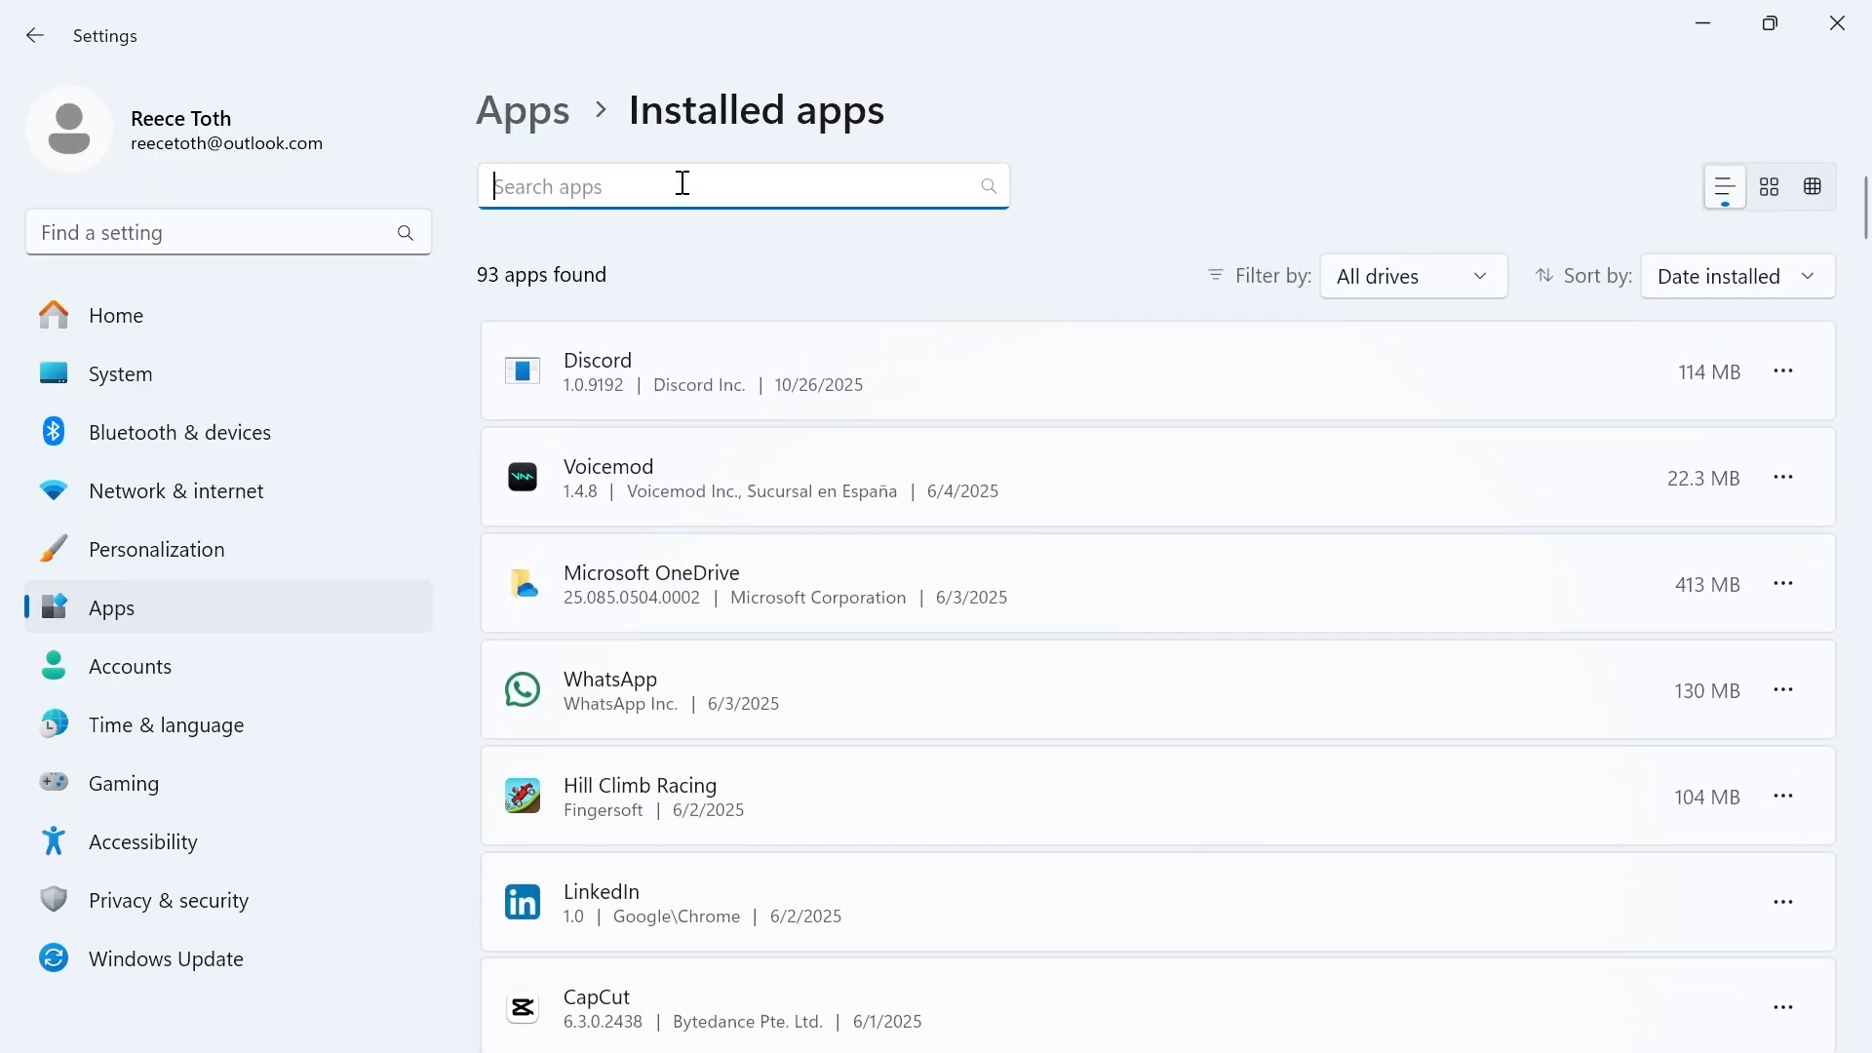
- Find 'voicemod' in Installed apps and uninstall it, confirming both warnings
type("voicemod")
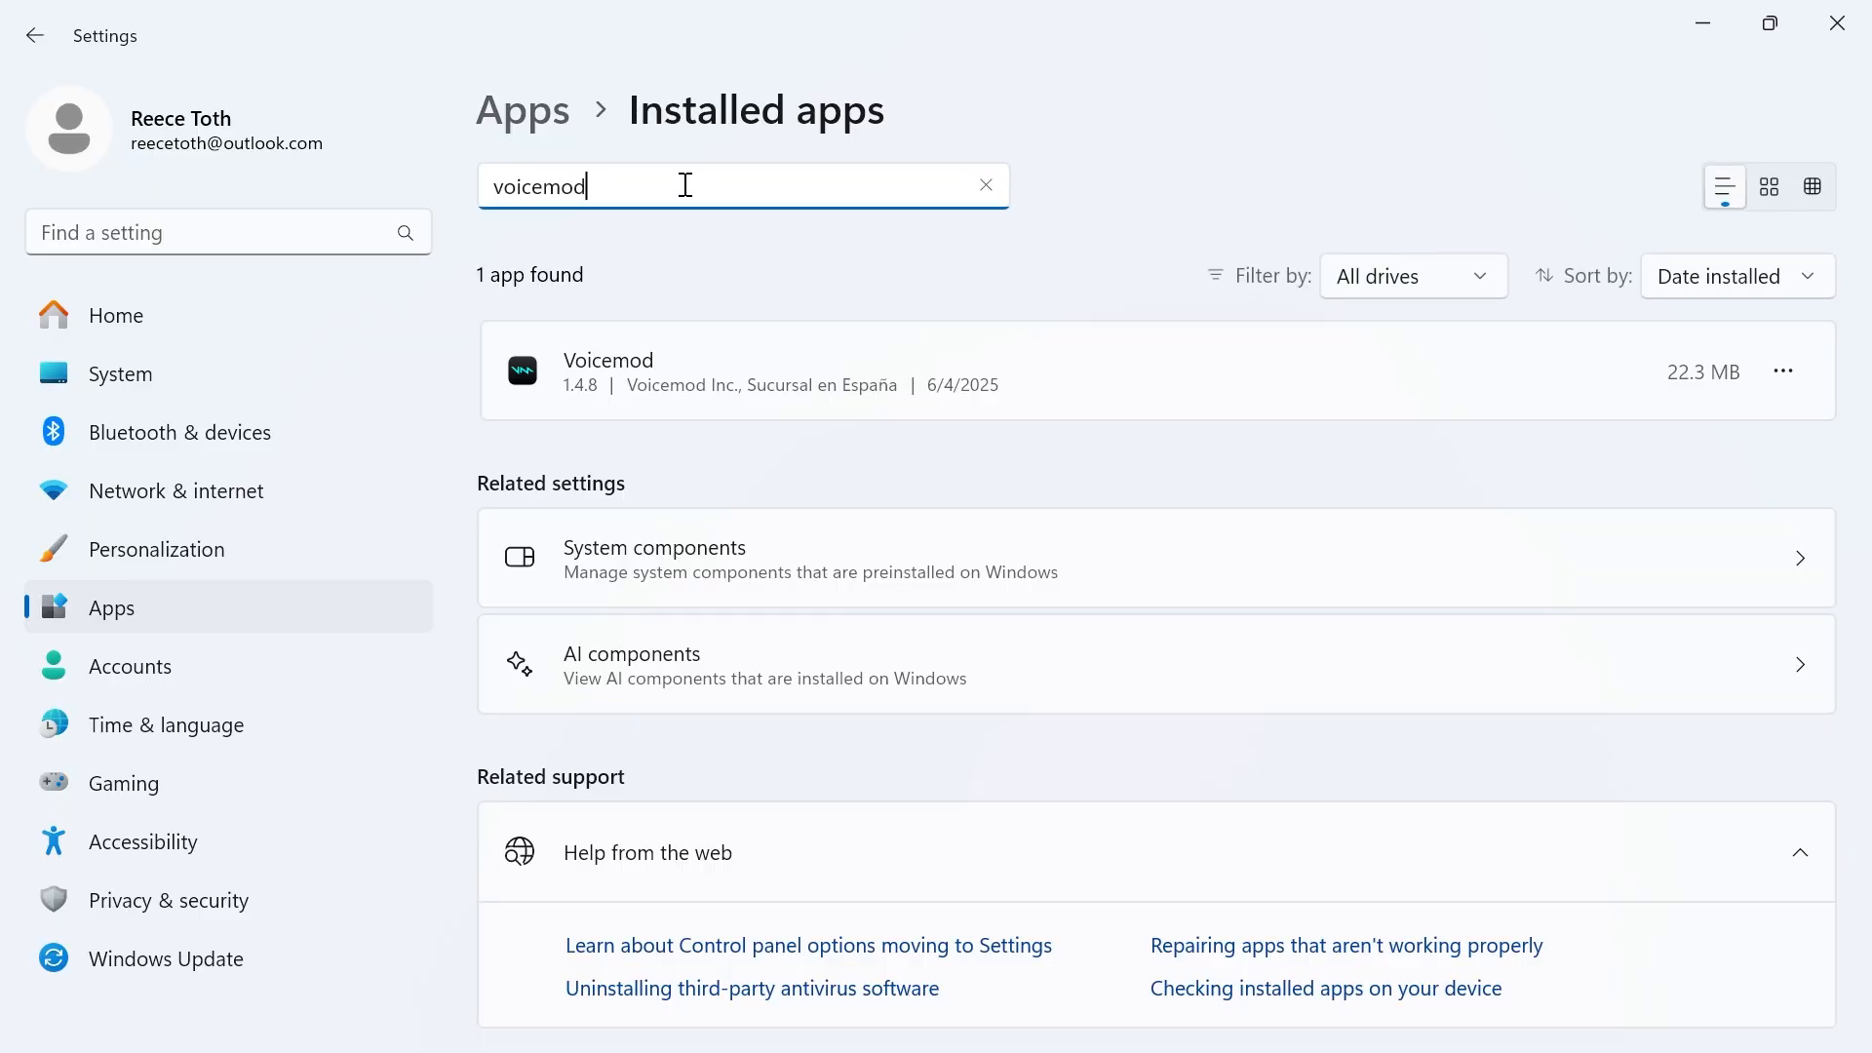
mouse_move(1783, 371)
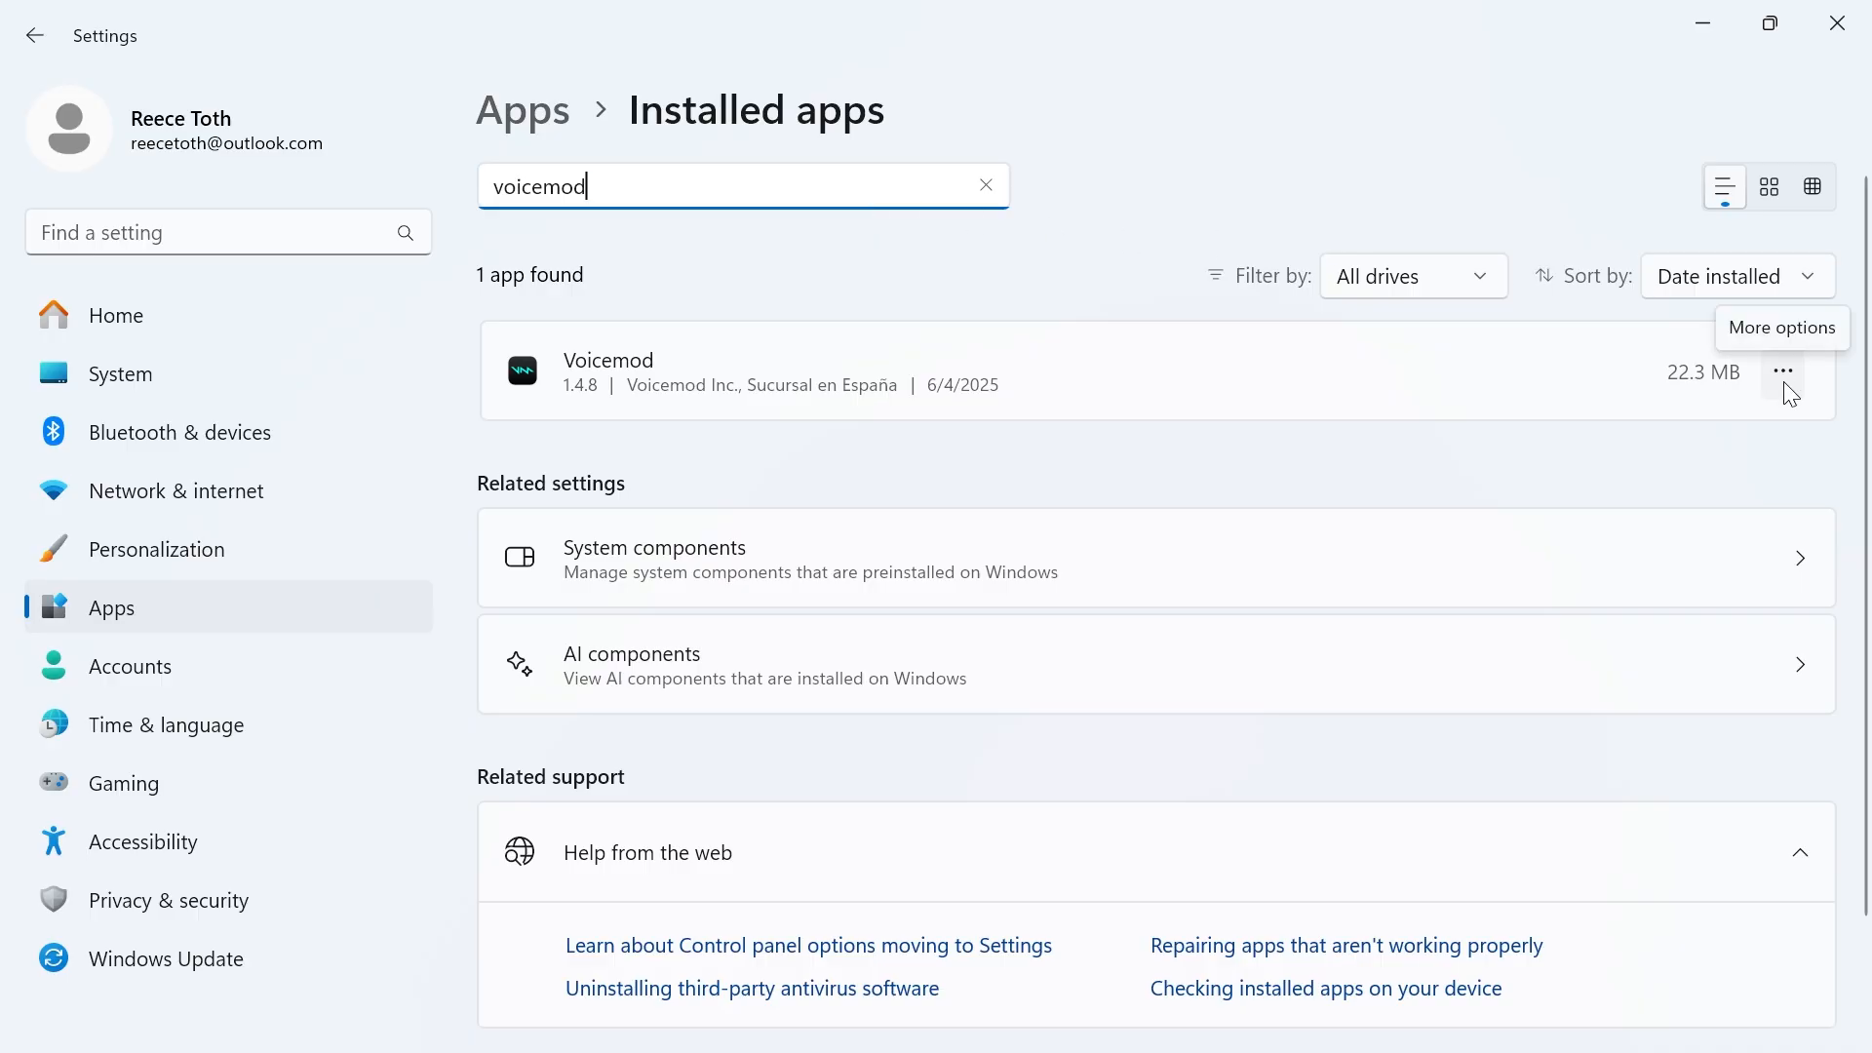
left_click(1783, 371)
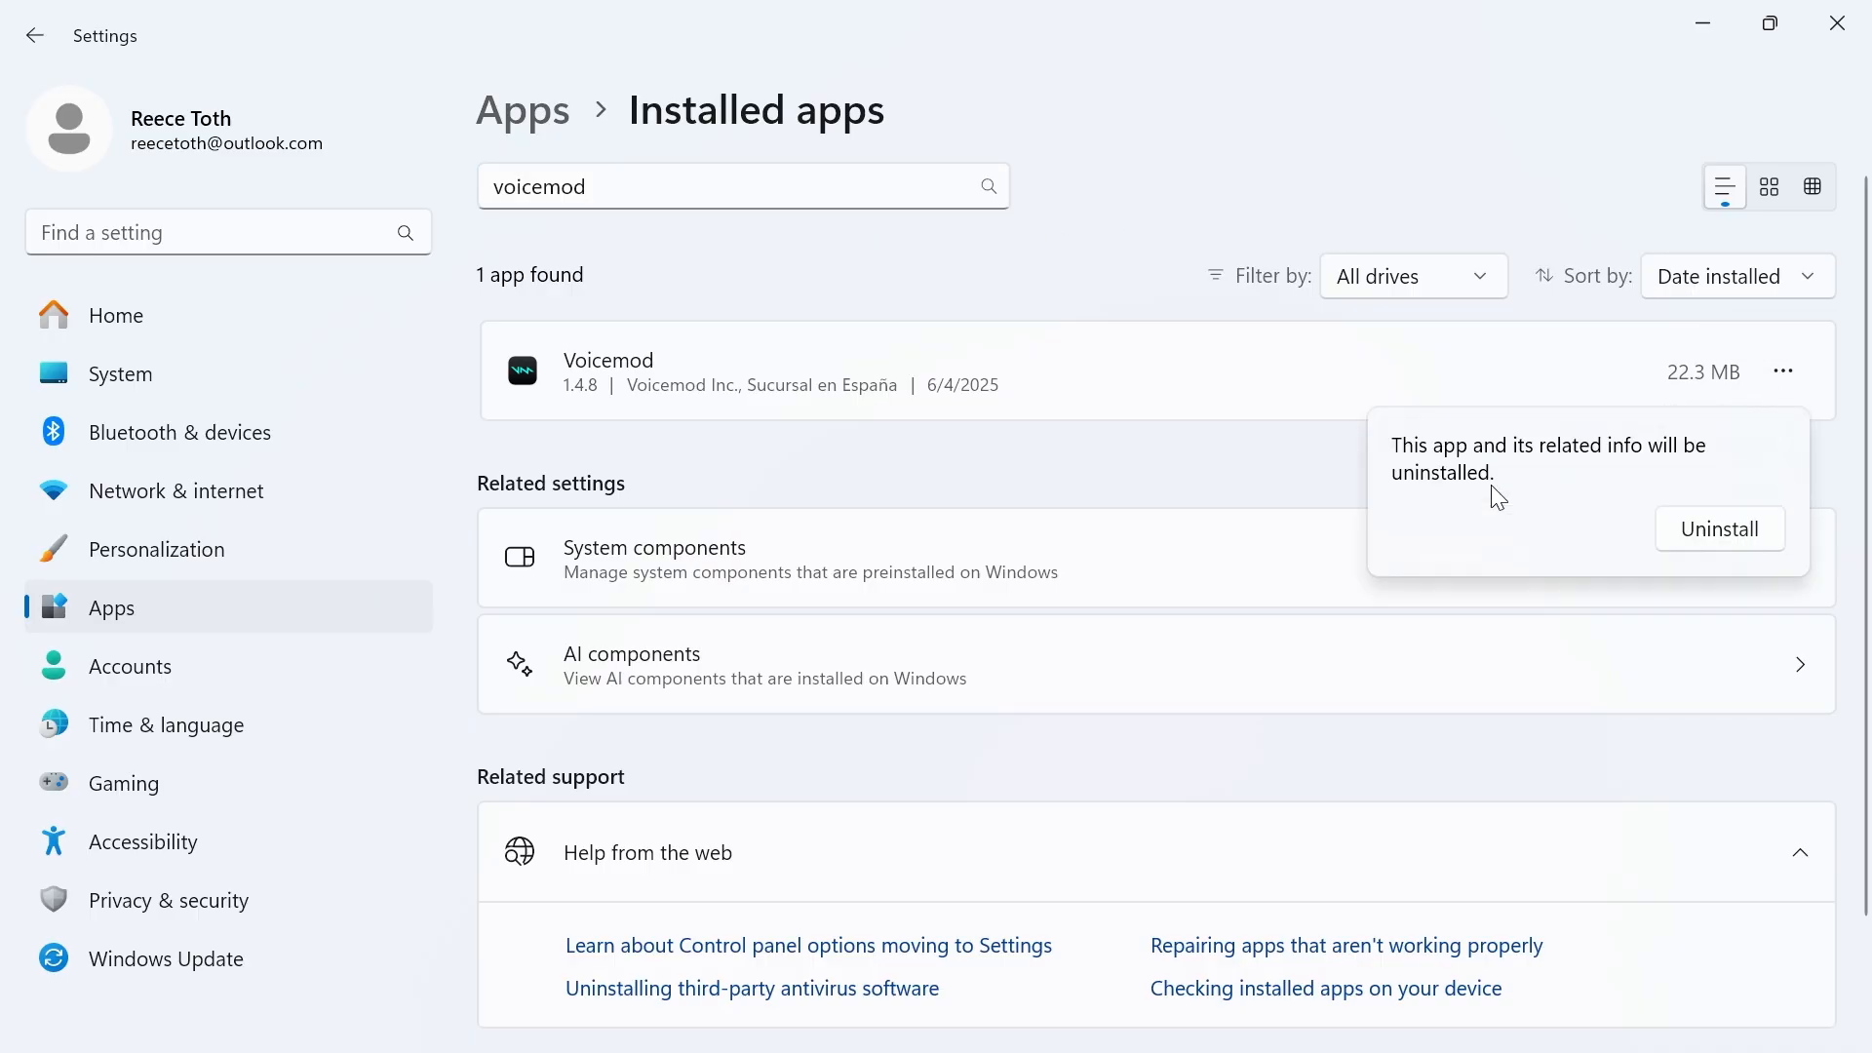
left_click(951, 382)
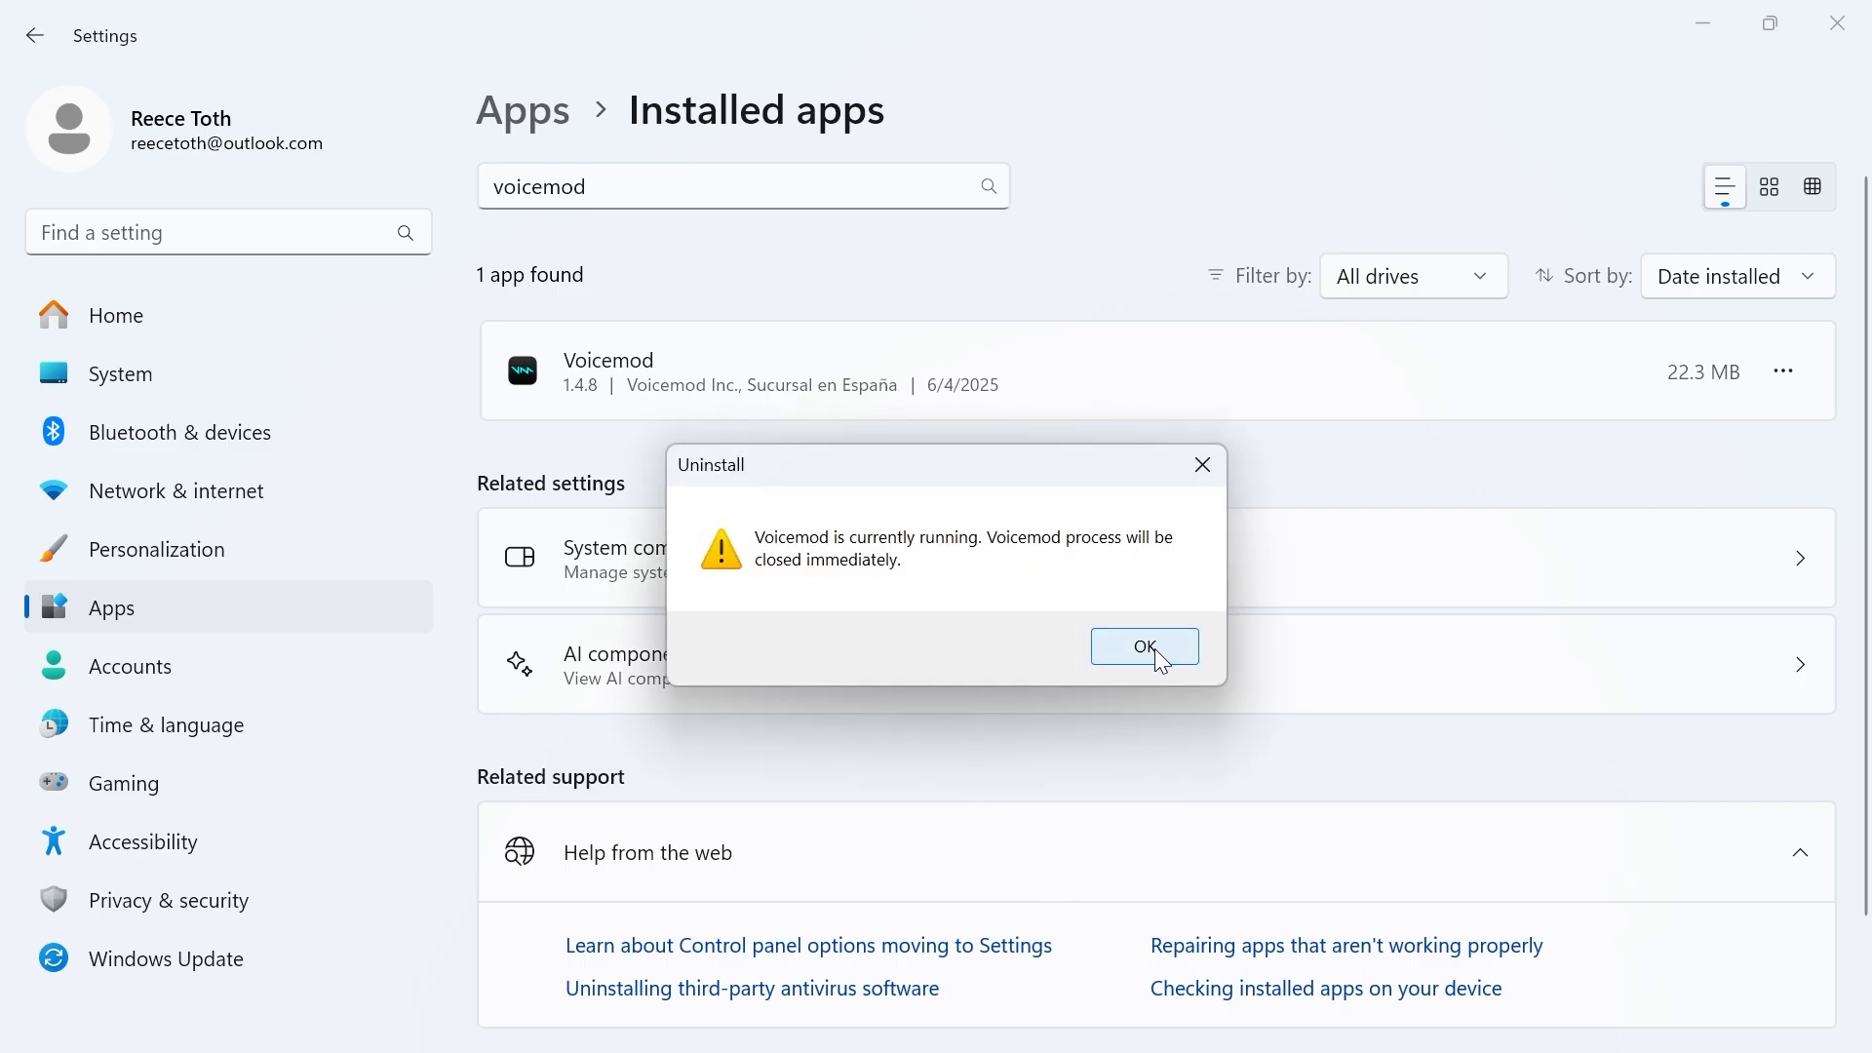
left_click(1142, 645)
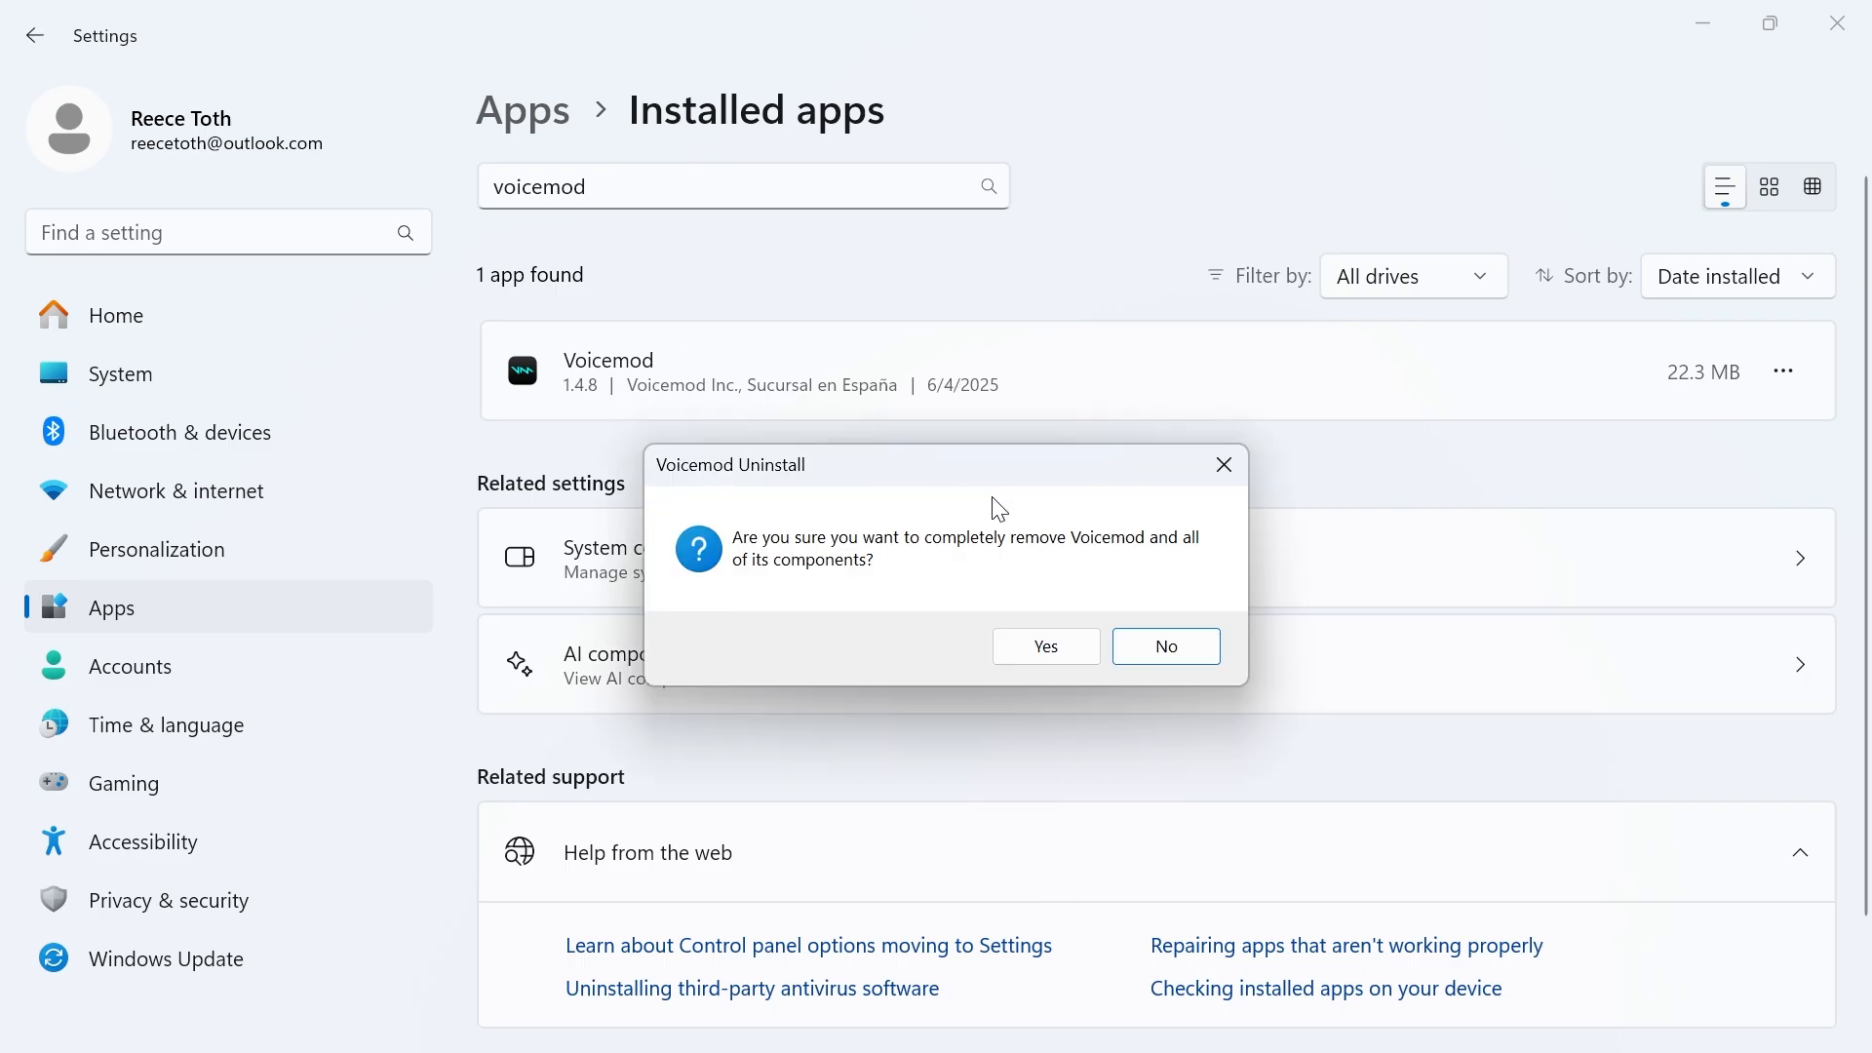
left_click(1043, 645)
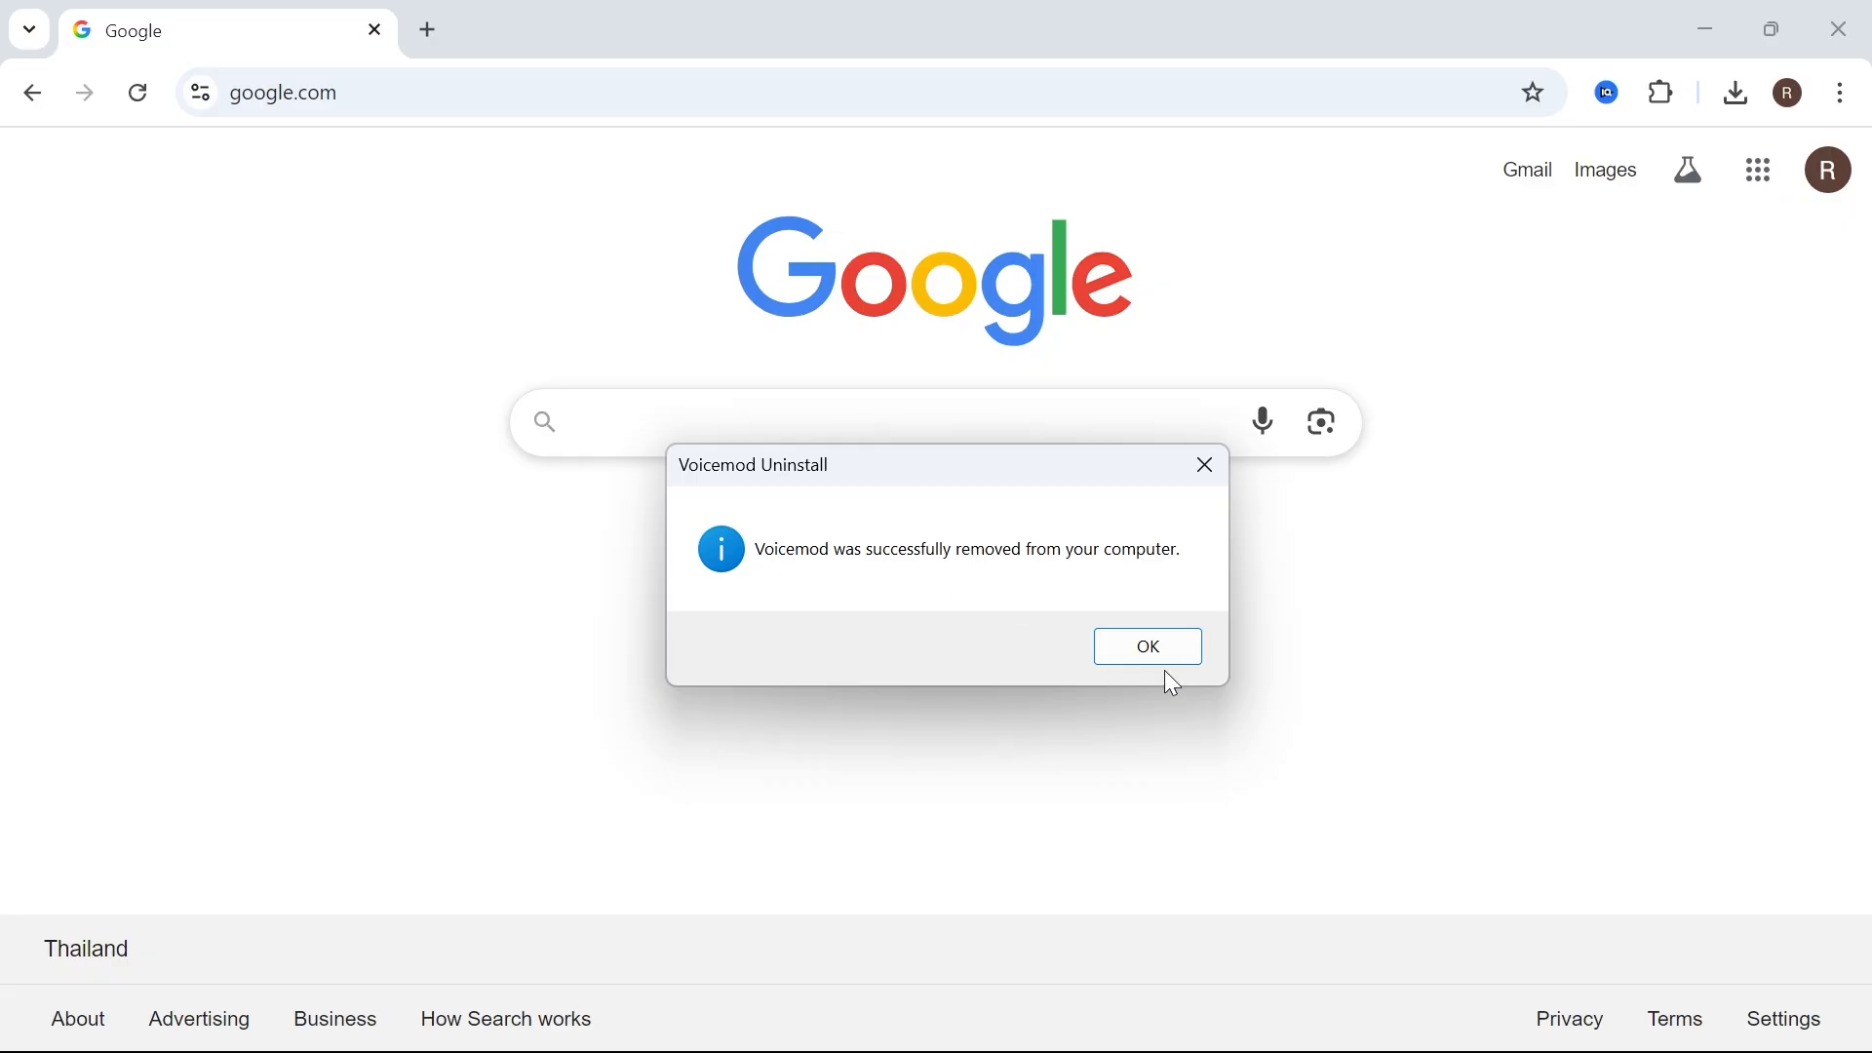
- Dismiss the removal notice, search Google for 'voicemod install', and open voicemod.net
left_click(1145, 646)
type("voicemod install")
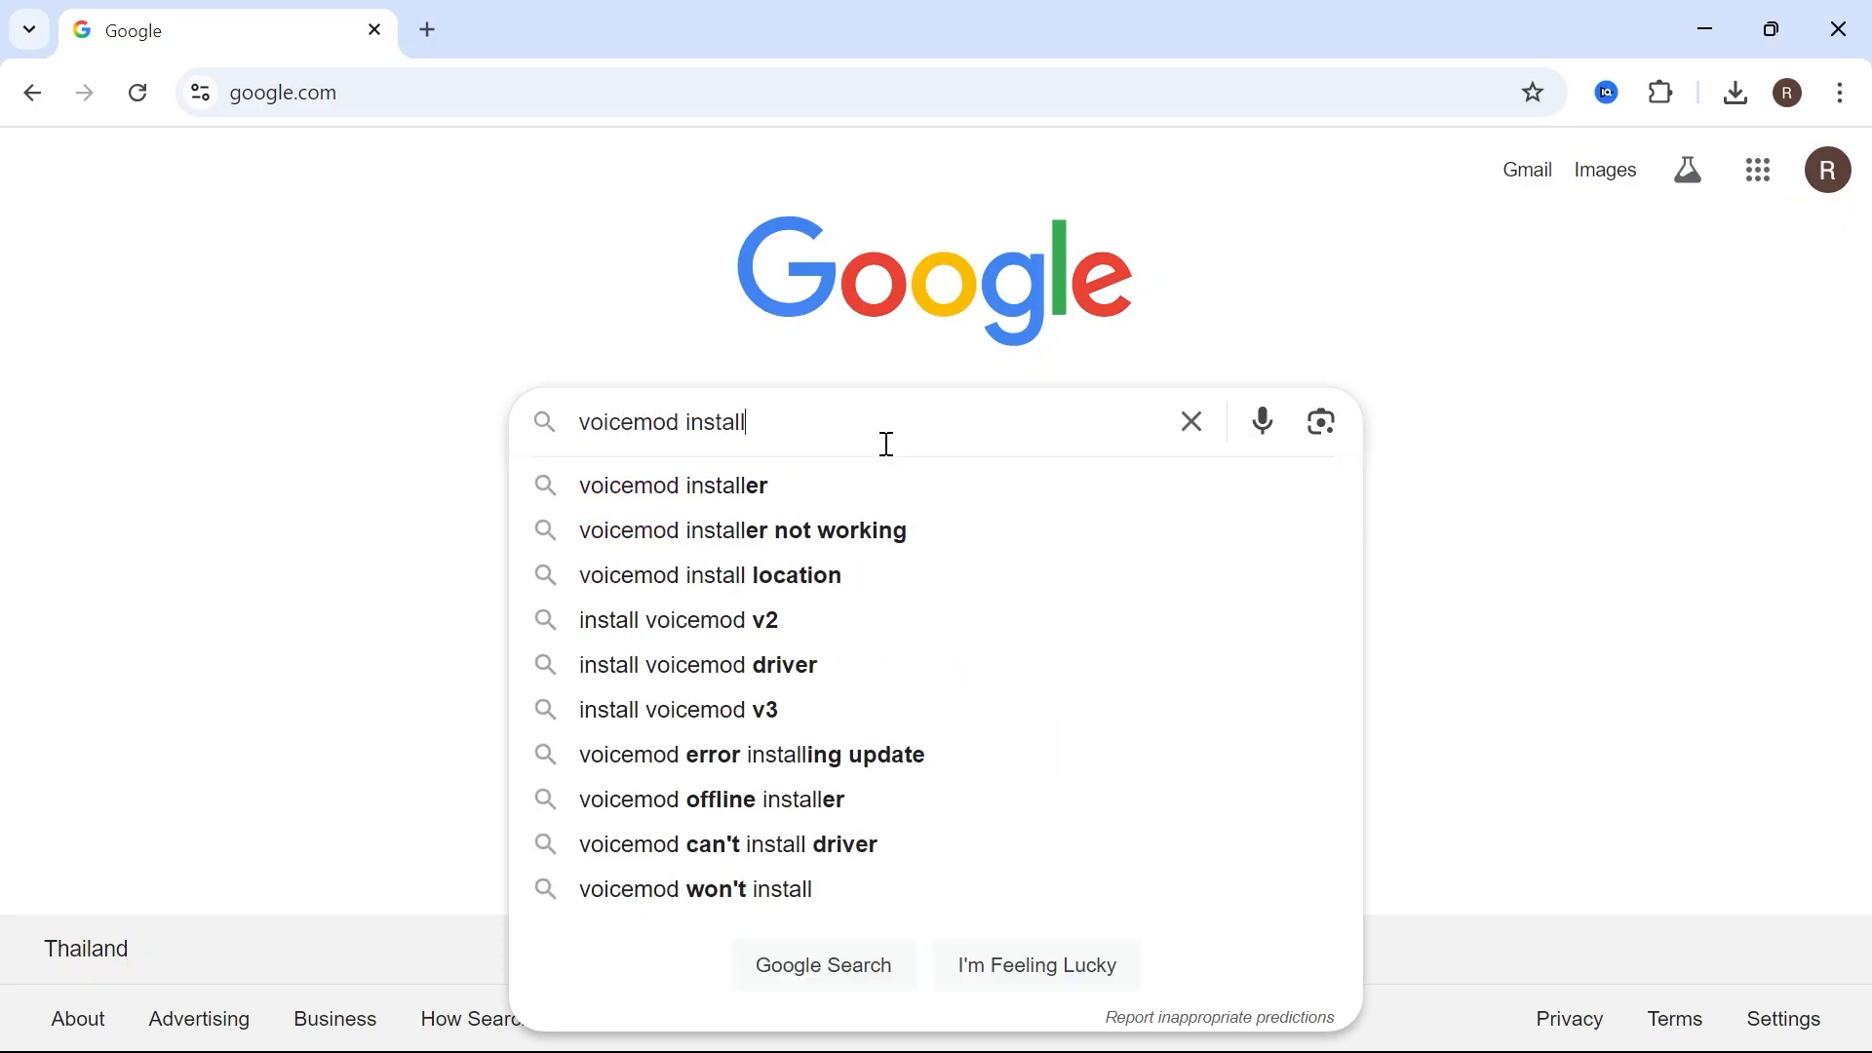
key("Return")
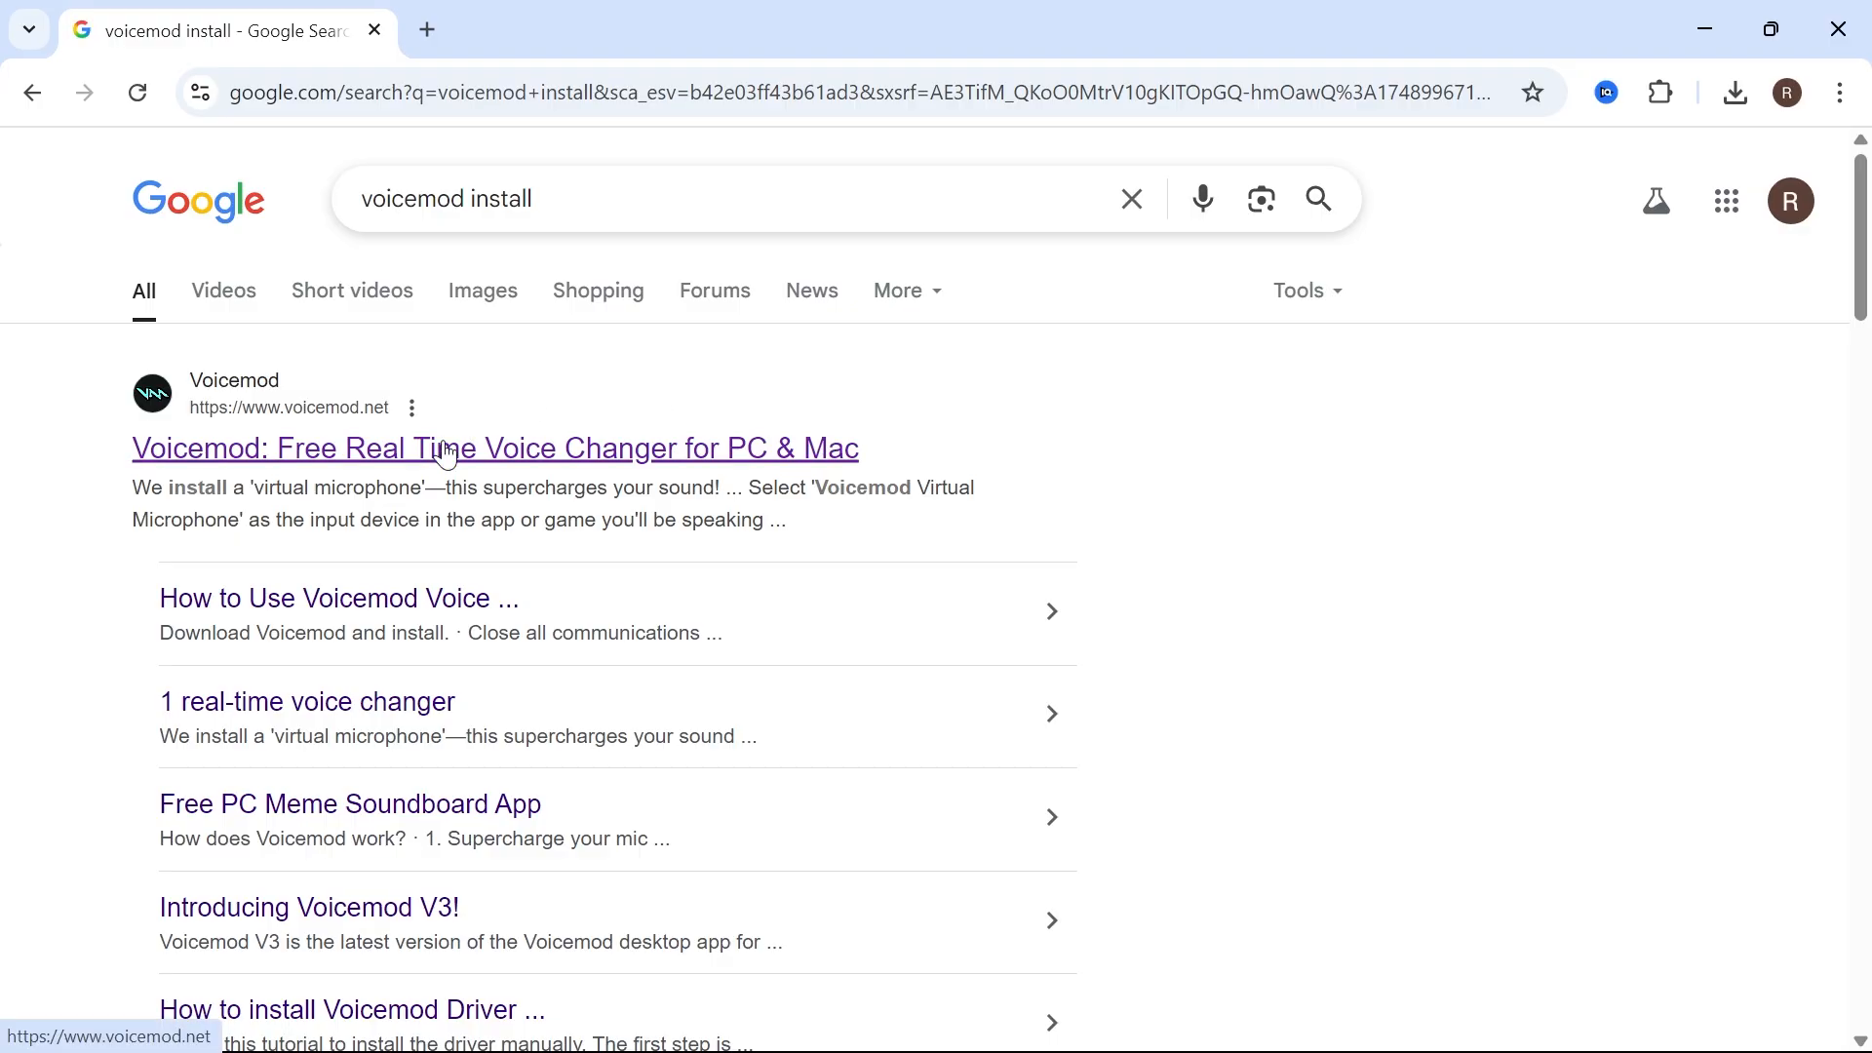
left_click(494, 447)
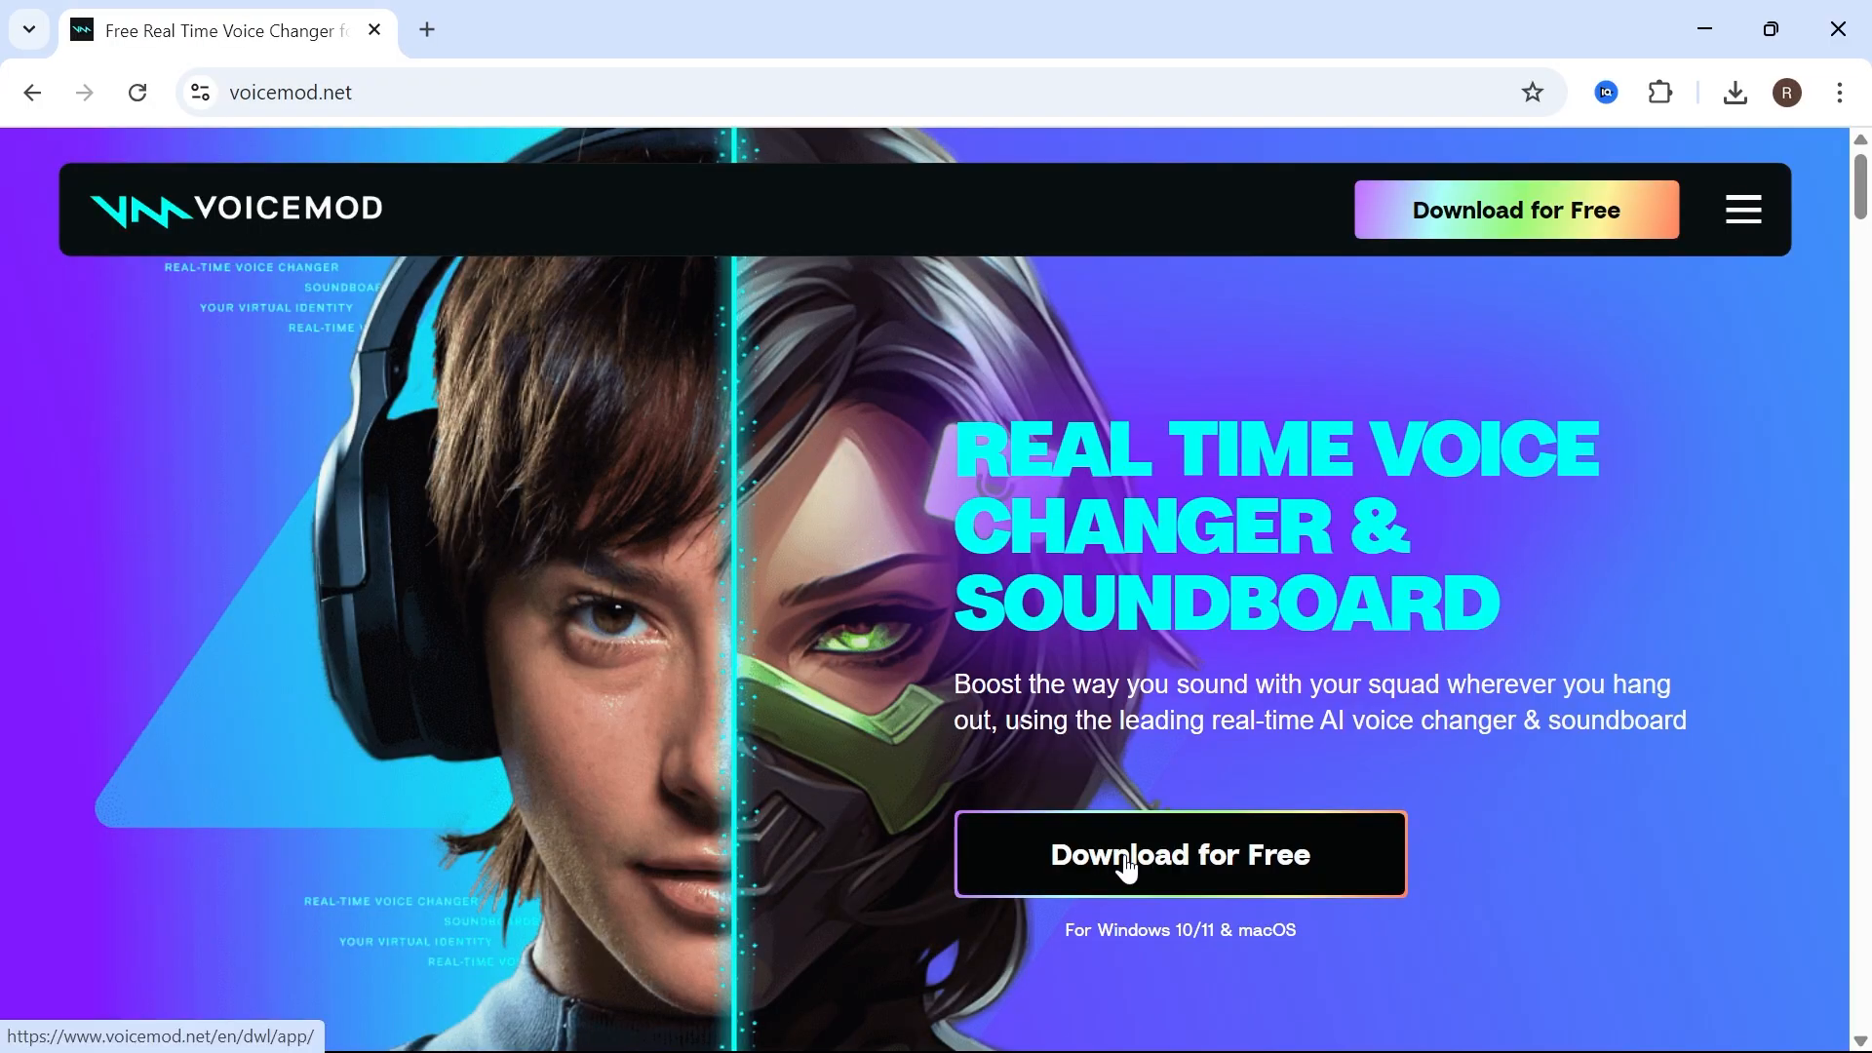
mouse_move(1365, 379)
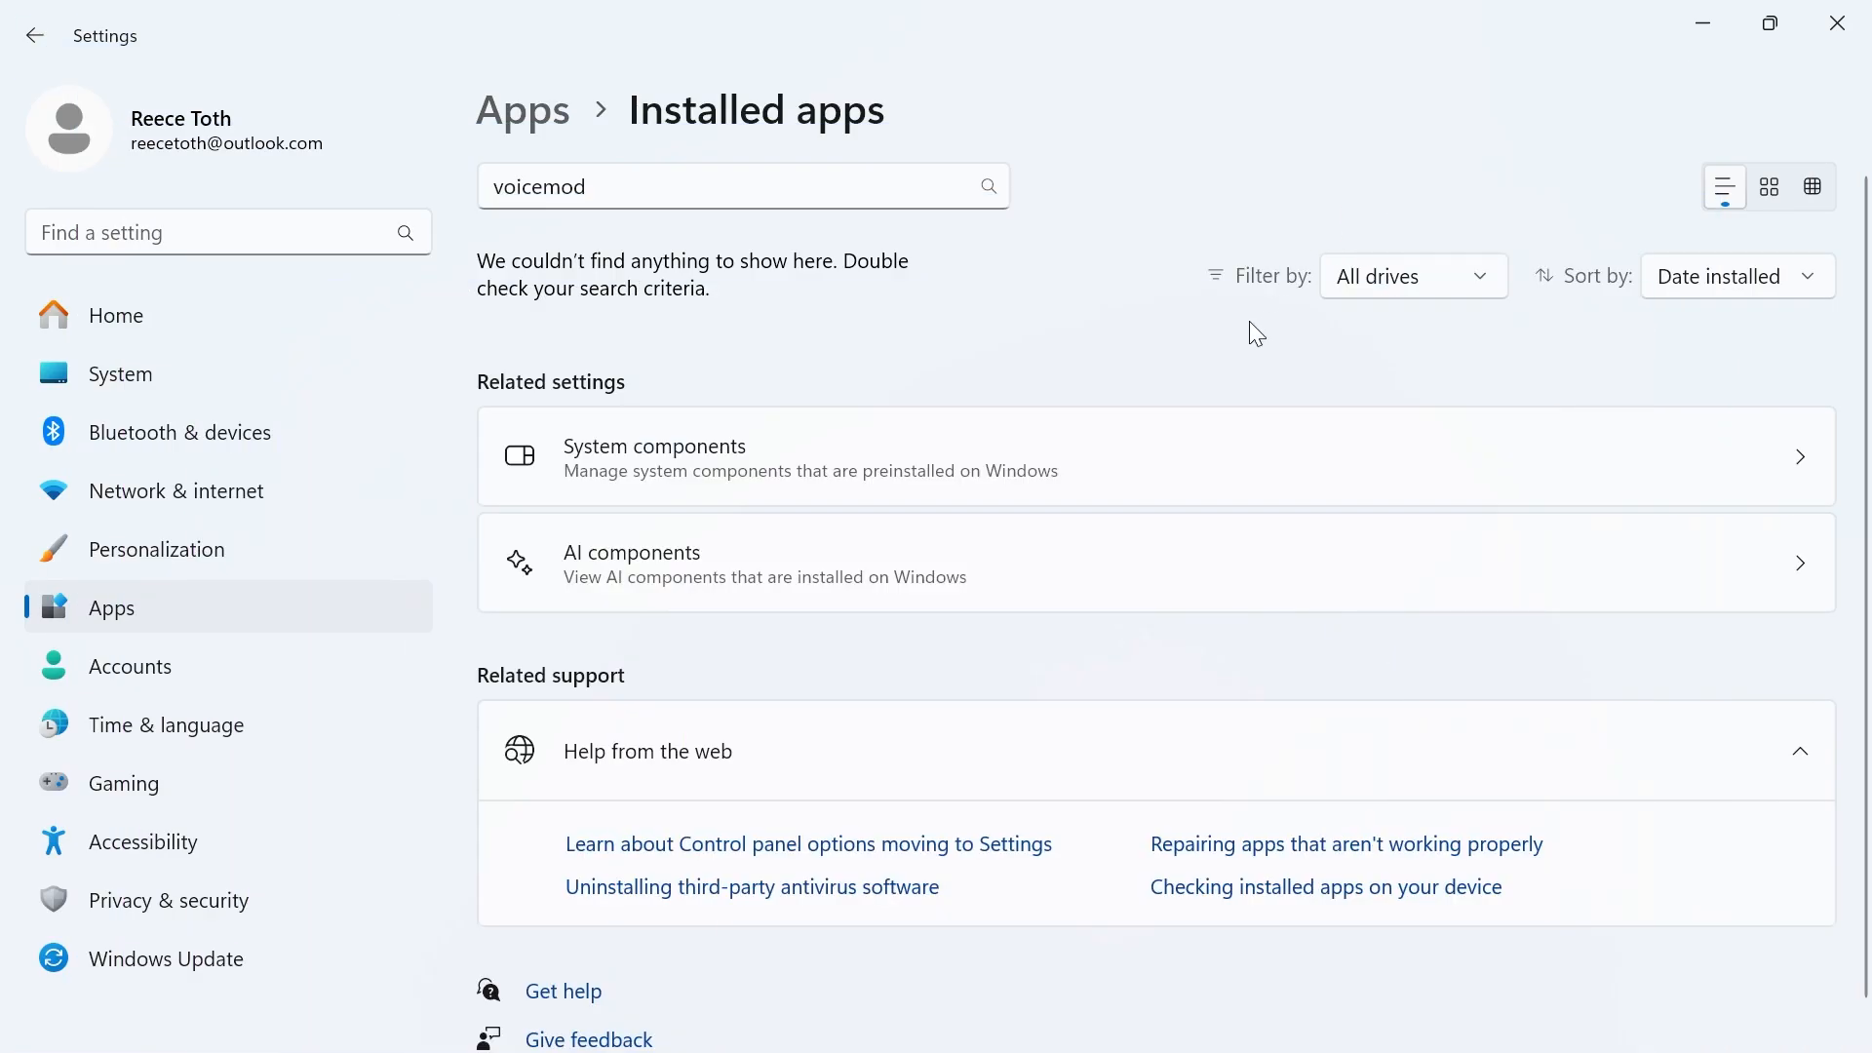
mouse_move(1066, 406)
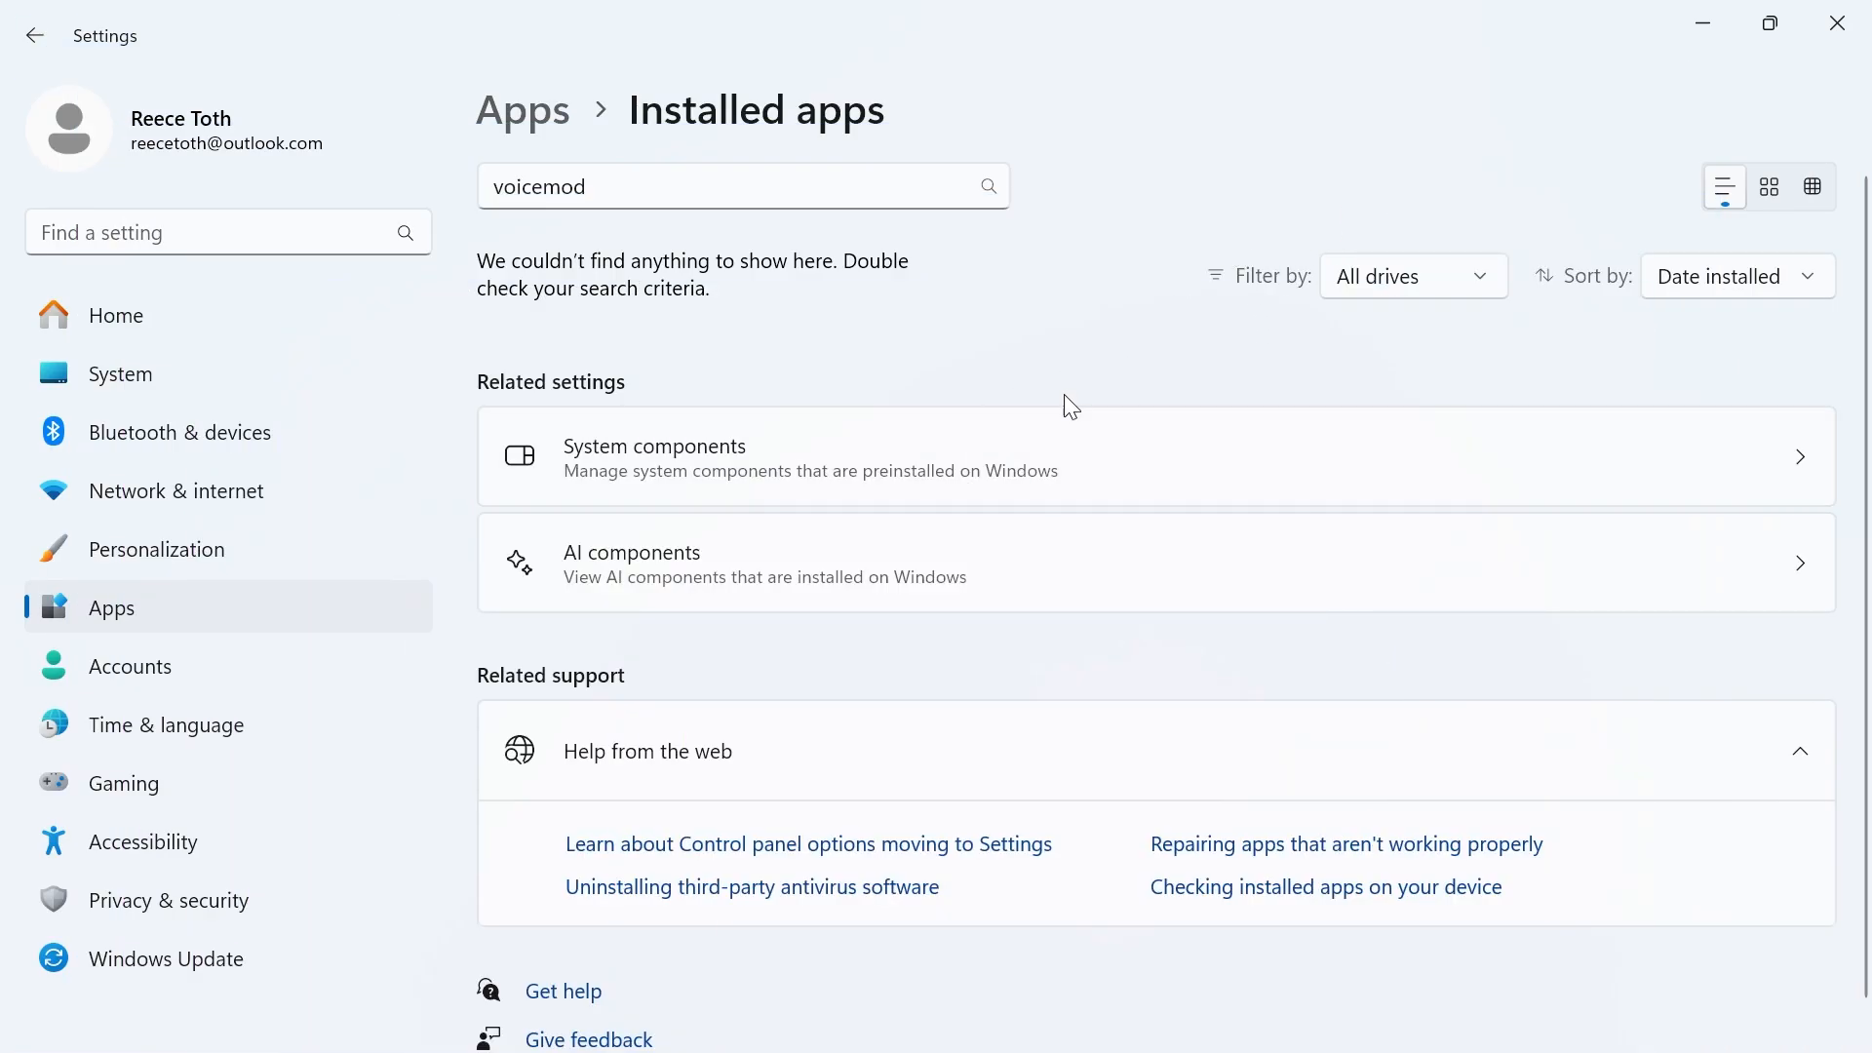
mouse_move(1100, 314)
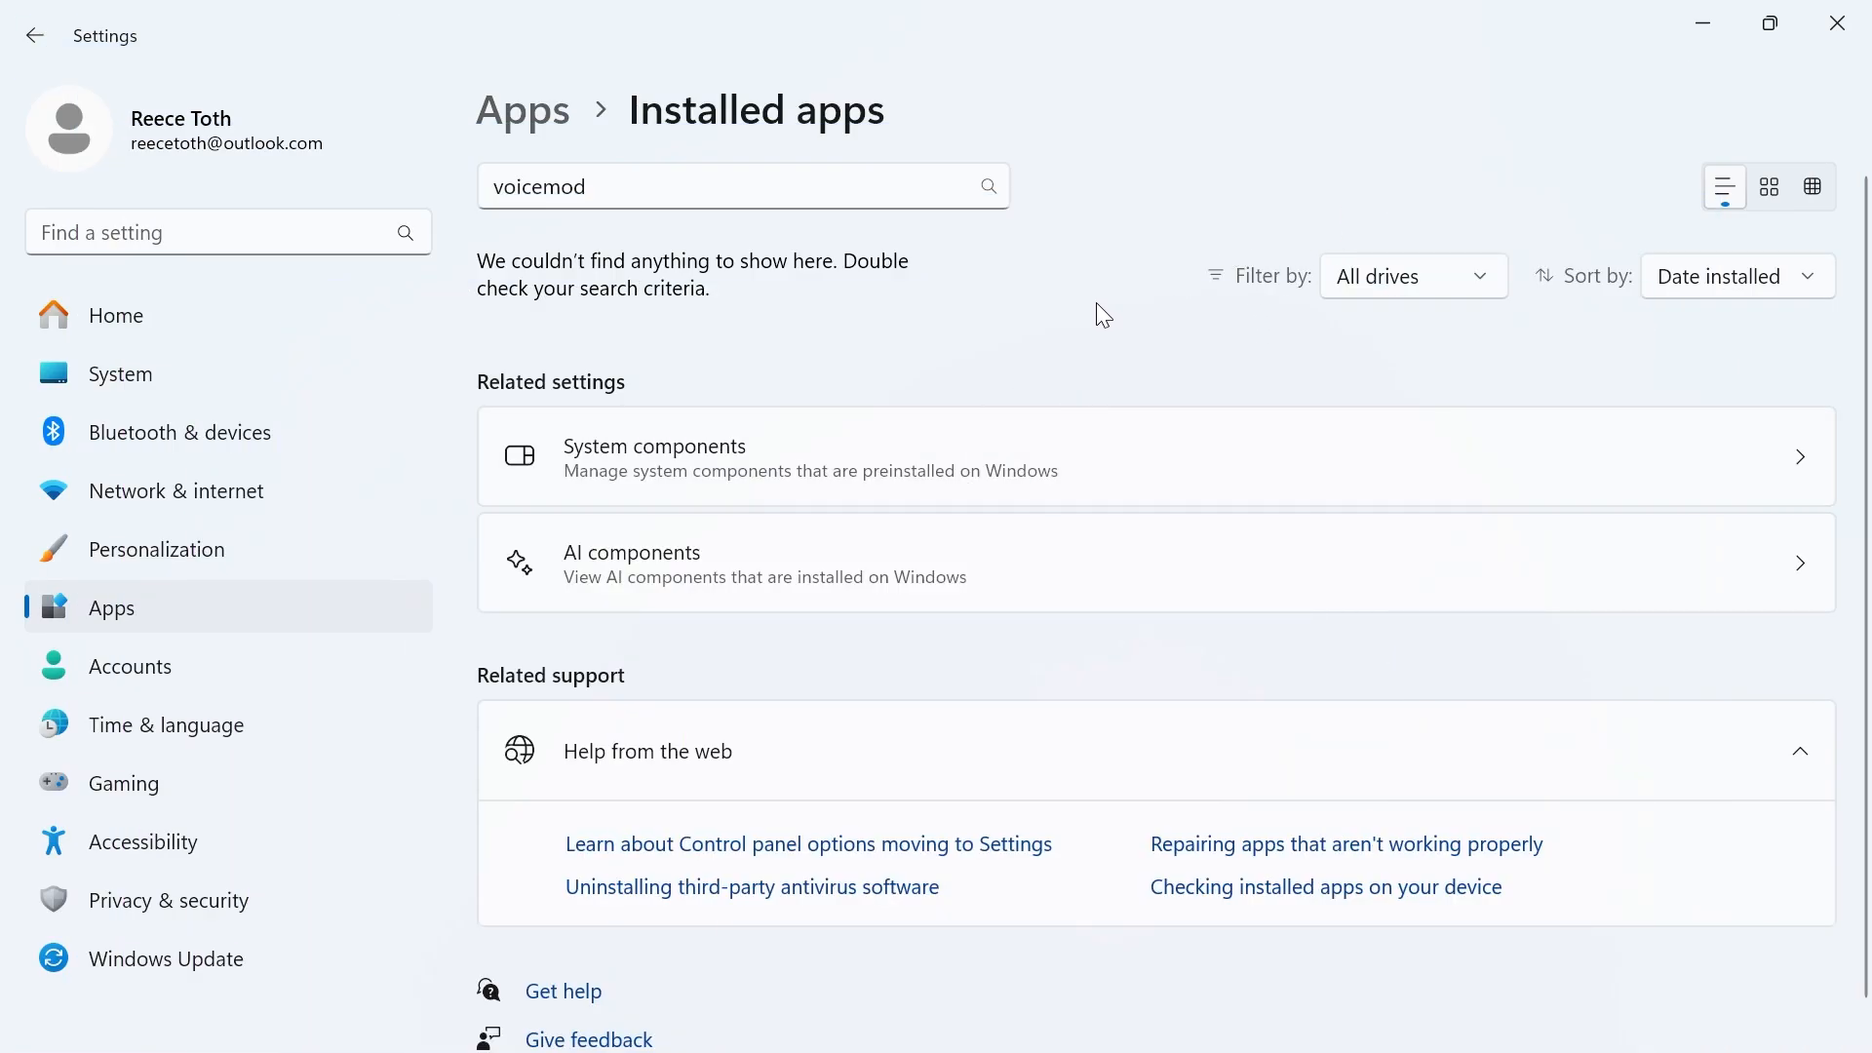